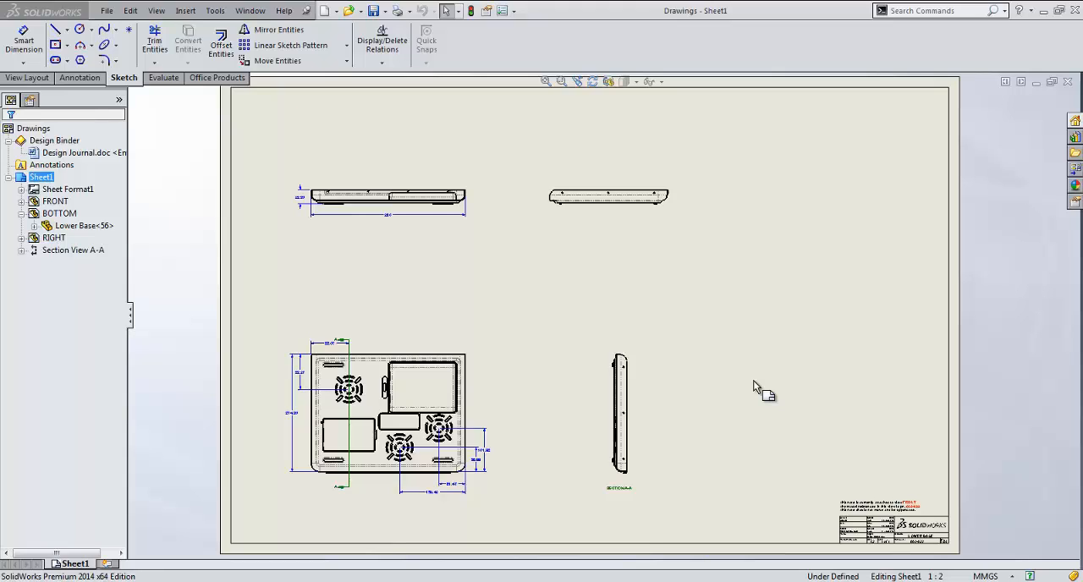
{"action": "mouse_move", "coordinate": [437, 391]}
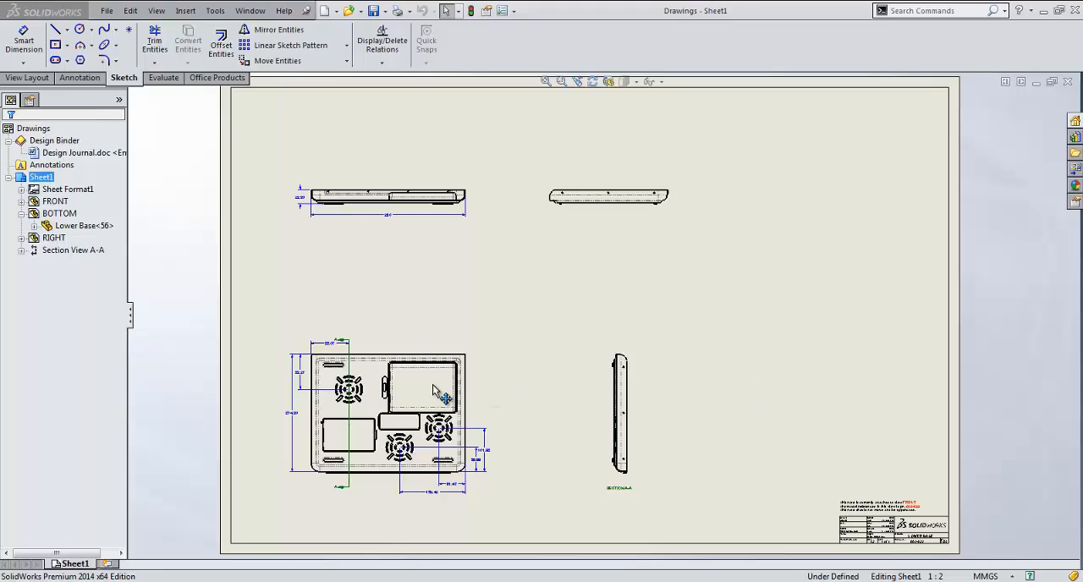
- Open the Lower Base part from the drawing's bottom view
{"action": "left_click", "coordinate": [59, 213]}
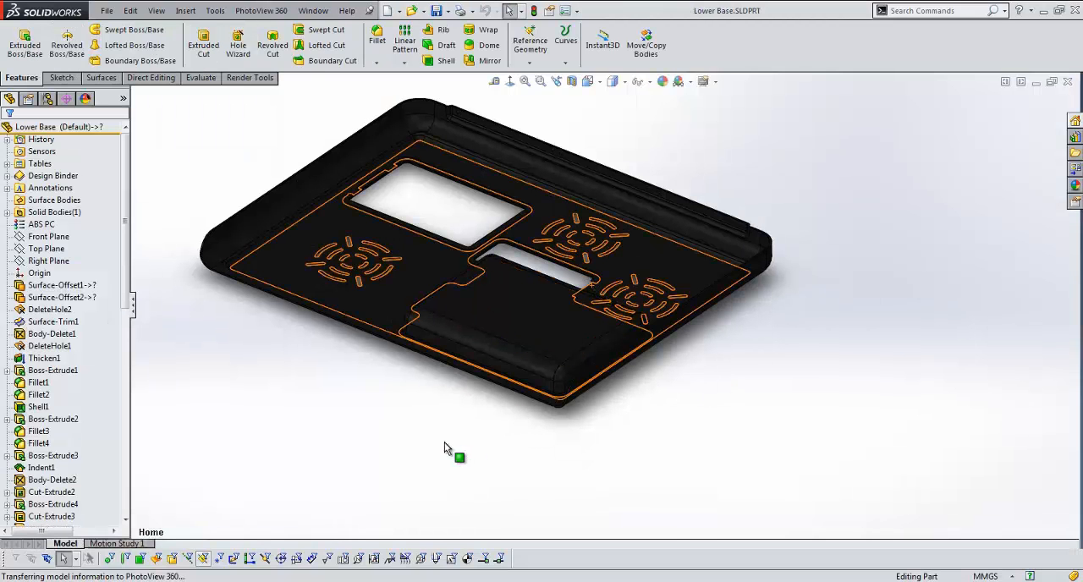
{"action": "mouse_move", "coordinate": [398, 449]}
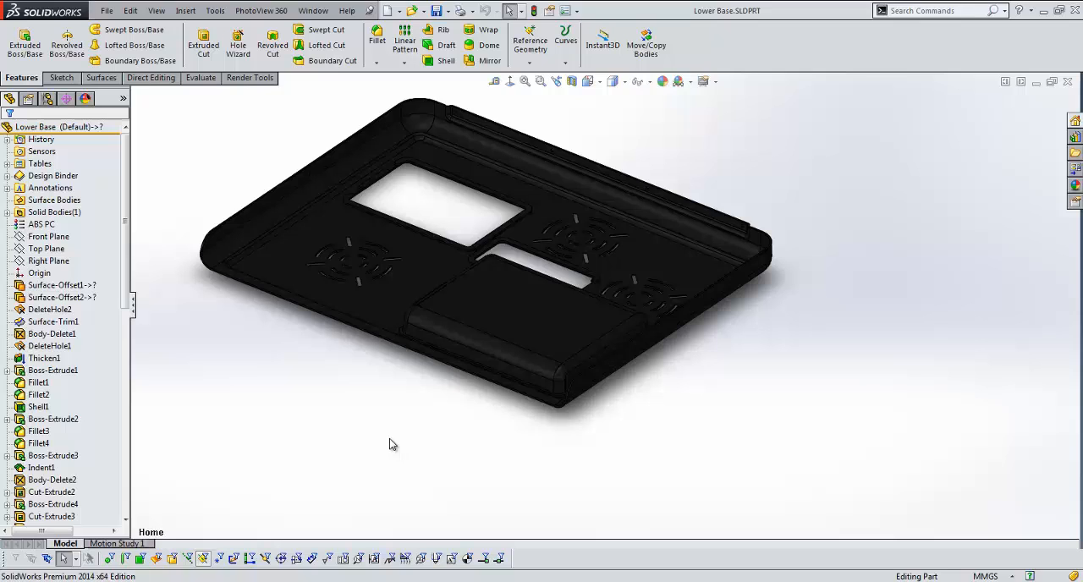
- Show Title Block Table1 from the part's Tables folder and orbit the model to a low angle
{"action": "left_click", "coordinate": [9, 188]}
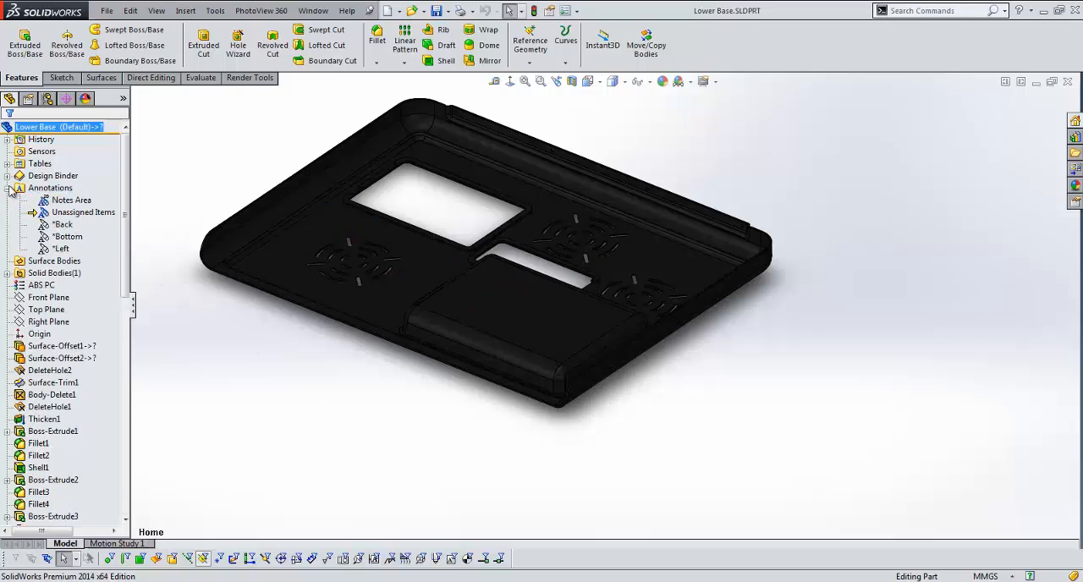
{"action": "left_click", "coordinate": [72, 199]}
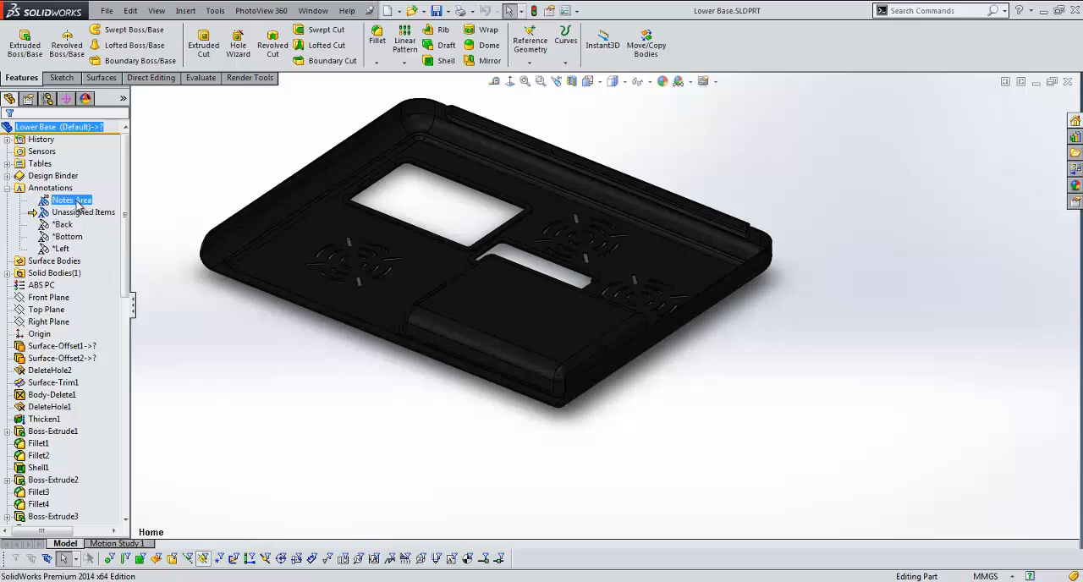
{"action": "mouse_move", "coordinate": [71, 210]}
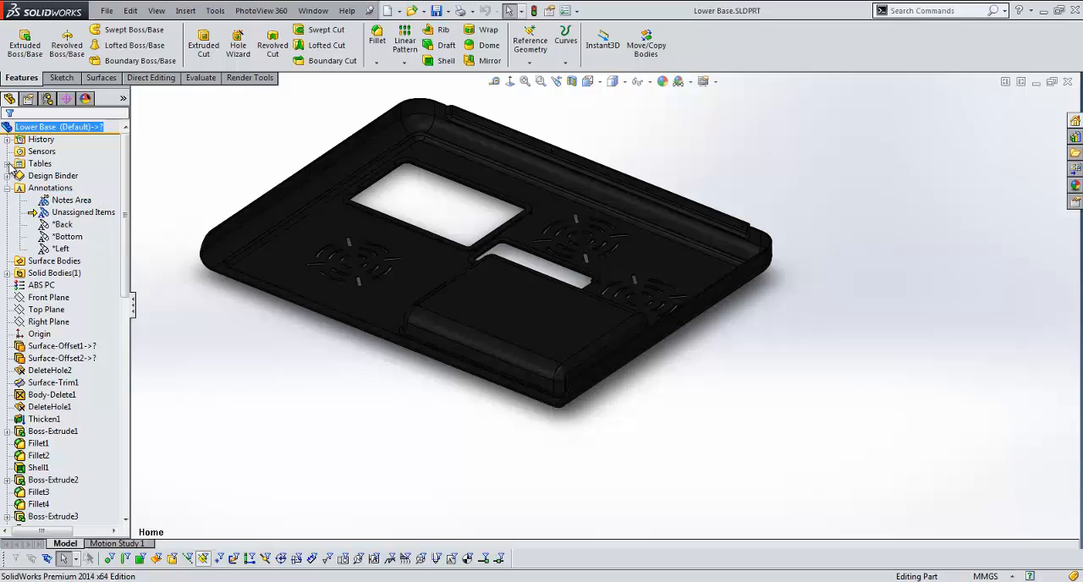
{"action": "left_click", "coordinate": [7, 163]}
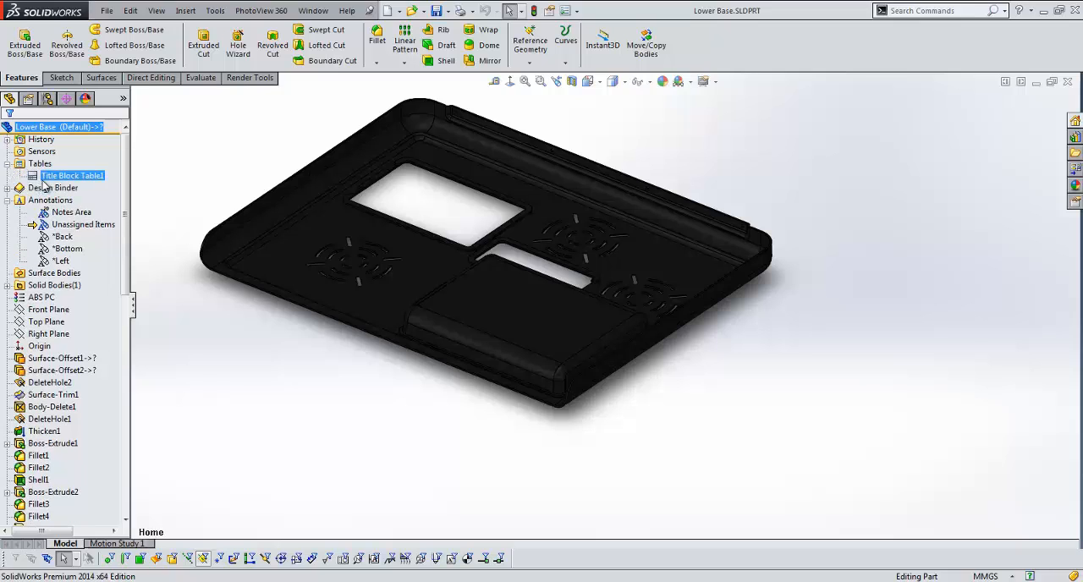
{"action": "left_click", "coordinate": [71, 176]}
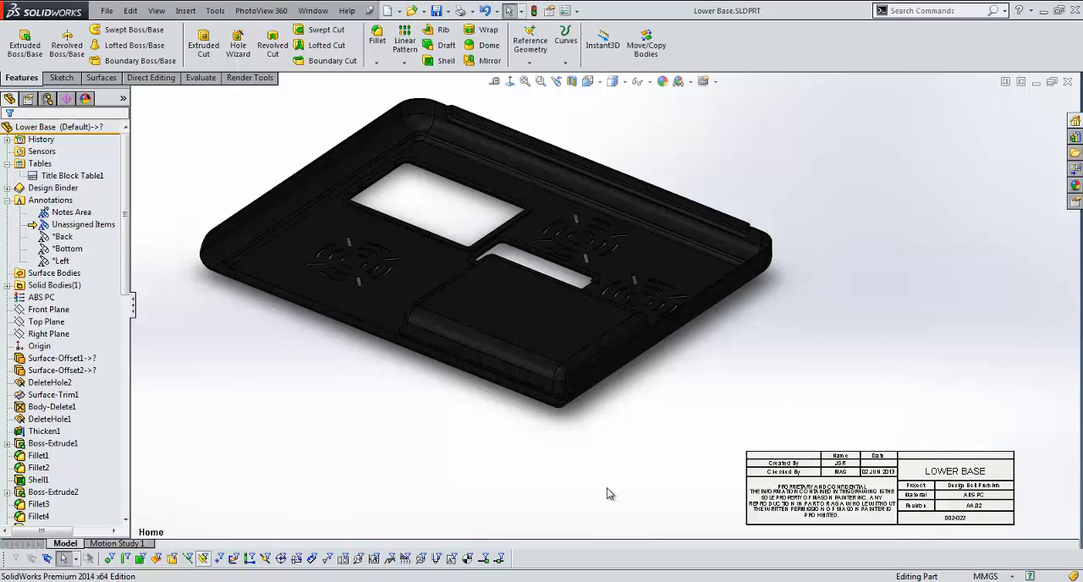
{"action": "mouse_move", "coordinate": [598, 491]}
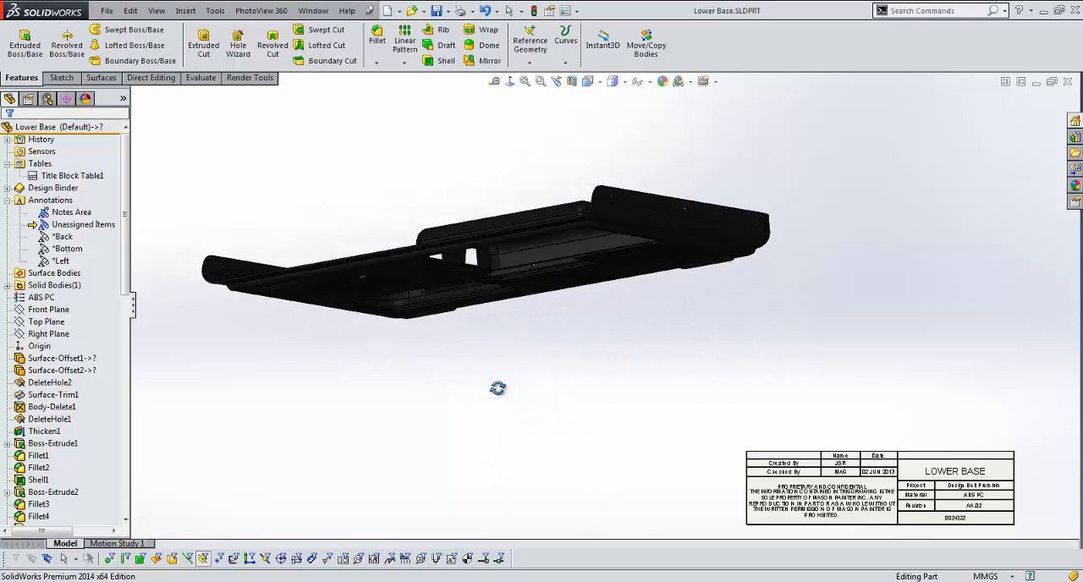
{"action": "left_click_drag", "start_coordinate": [498, 390], "coordinate": [531, 432]}
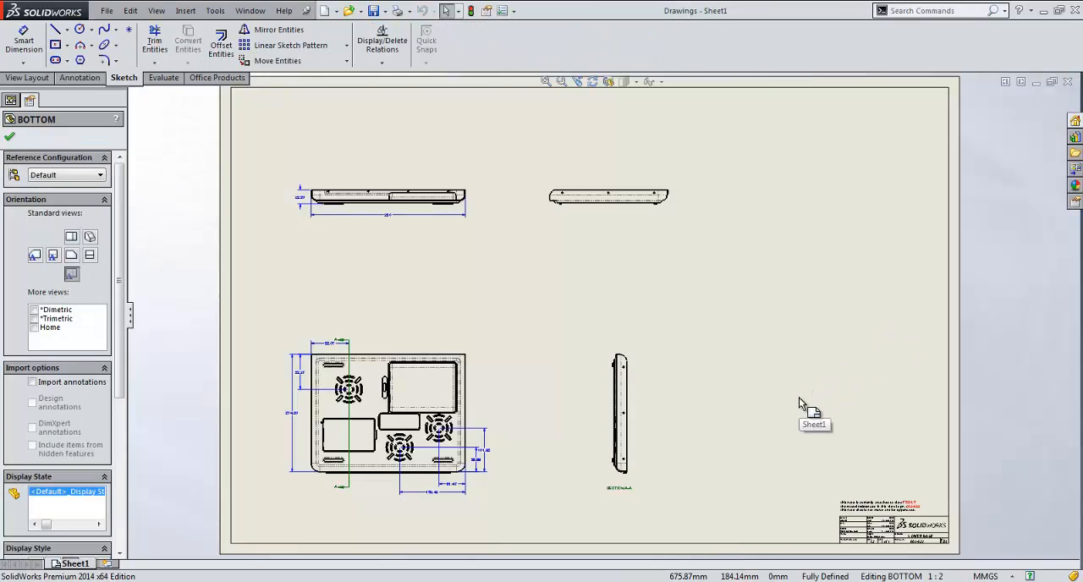
{"action": "mouse_move", "coordinate": [827, 403]}
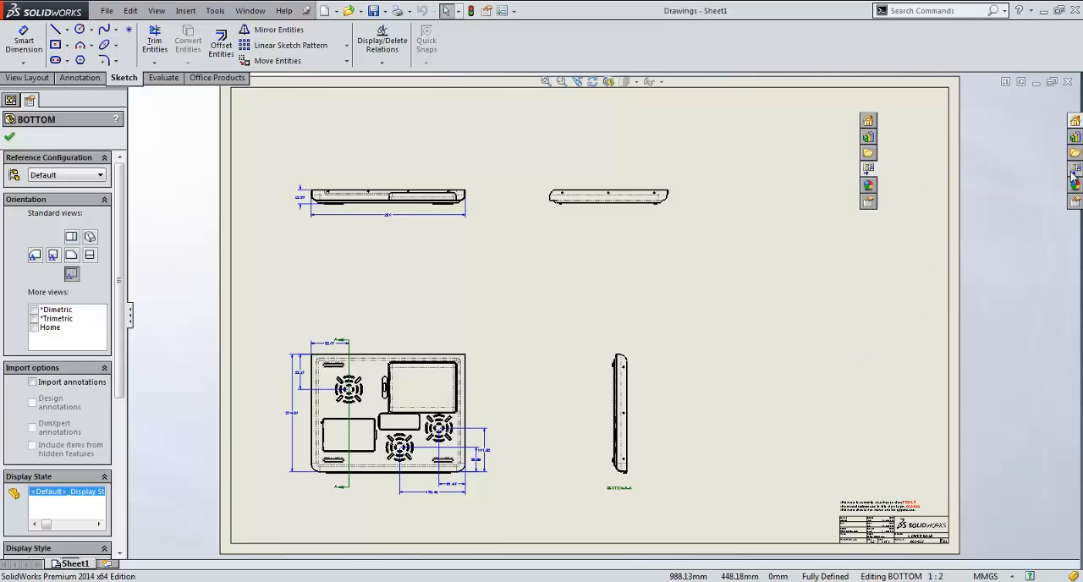
{"action": "left_click", "coordinate": [1073, 178]}
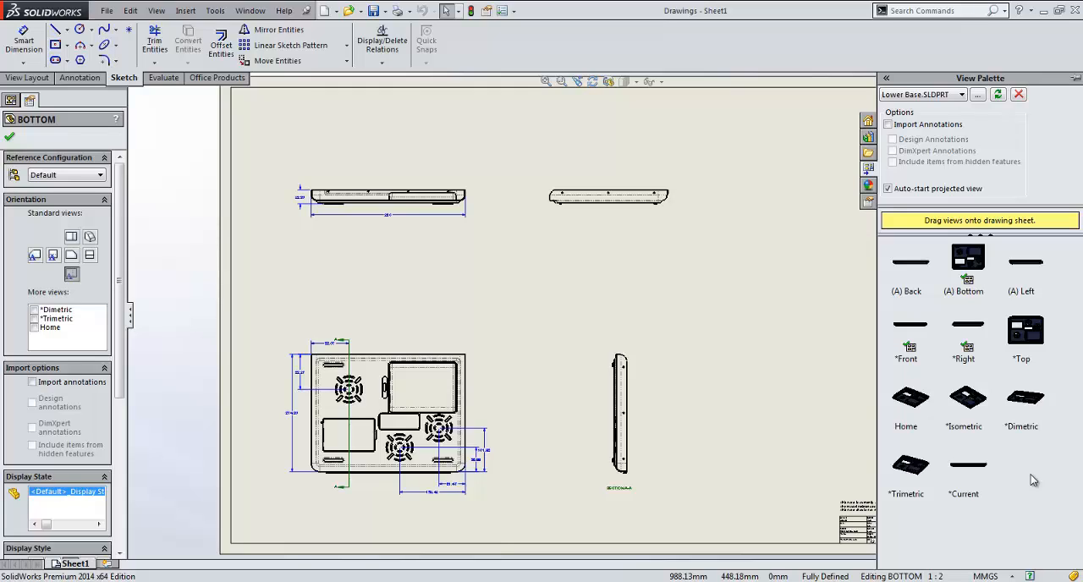
{"action": "mouse_move", "coordinate": [934, 446]}
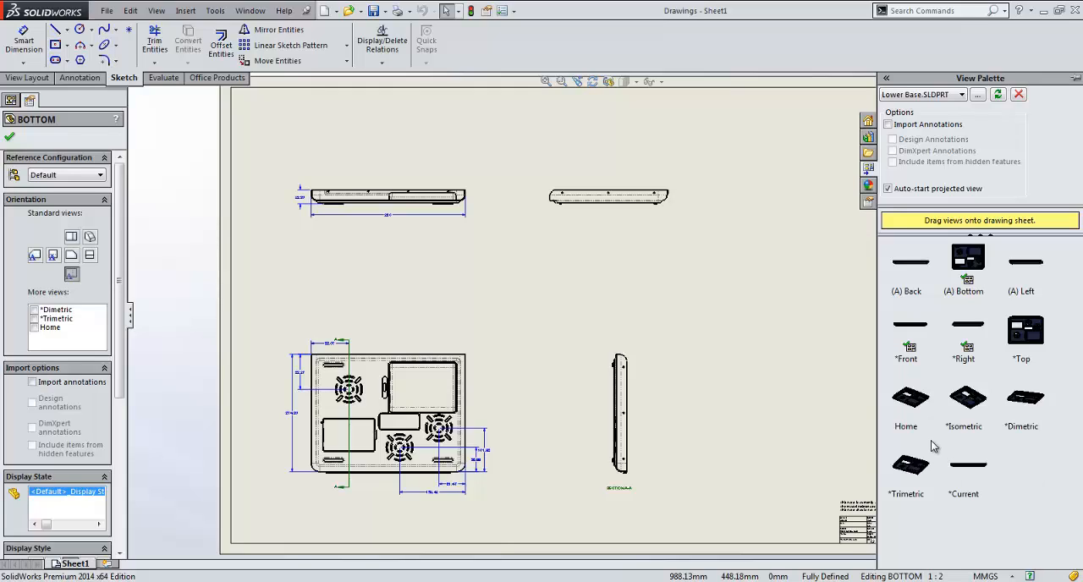
{"action": "mouse_move", "coordinate": [919, 364]}
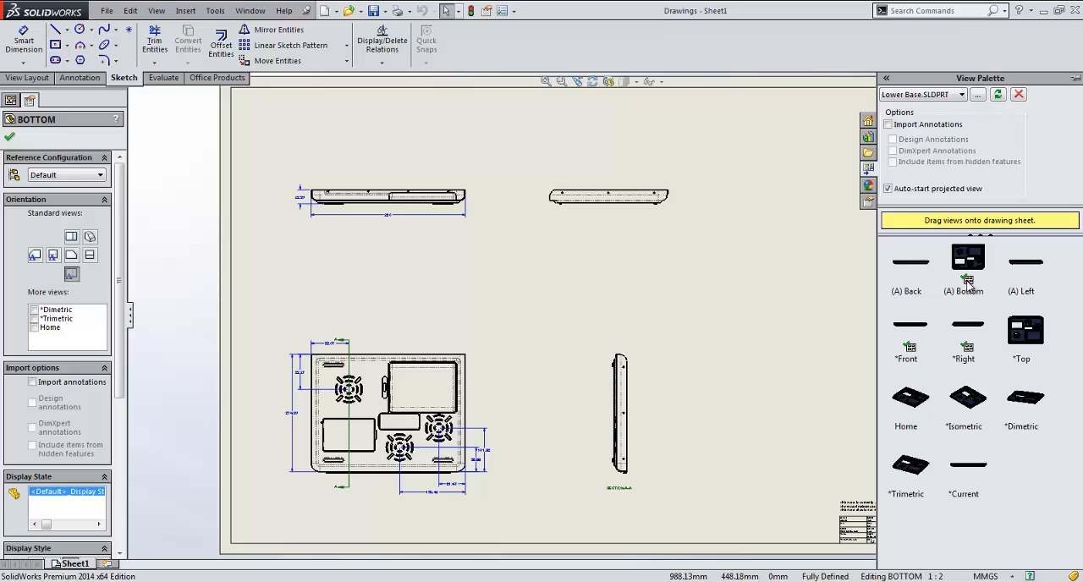
{"action": "mouse_move", "coordinate": [971, 288]}
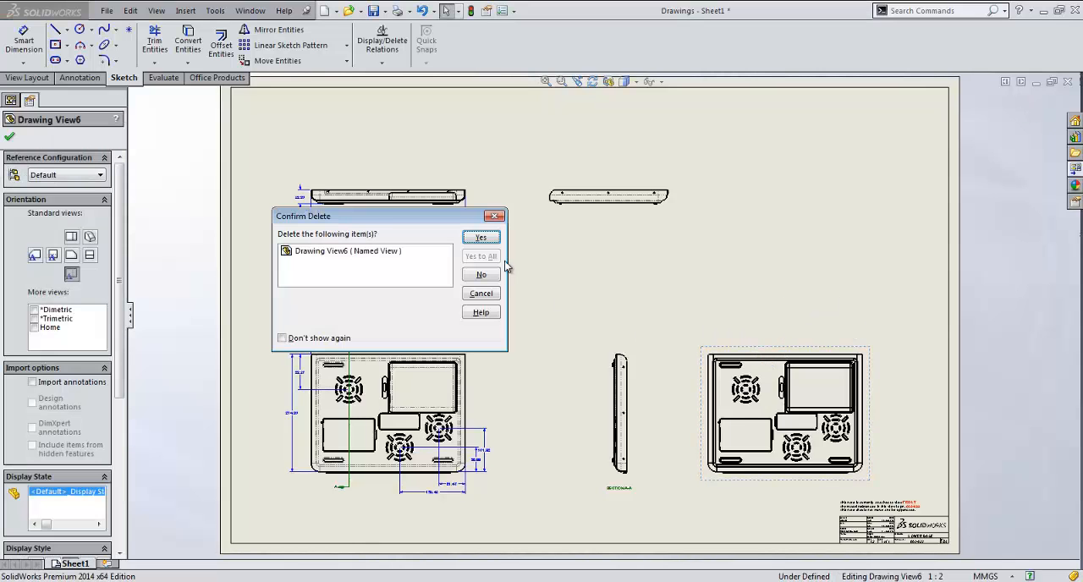
{"action": "left_click", "coordinate": [480, 237]}
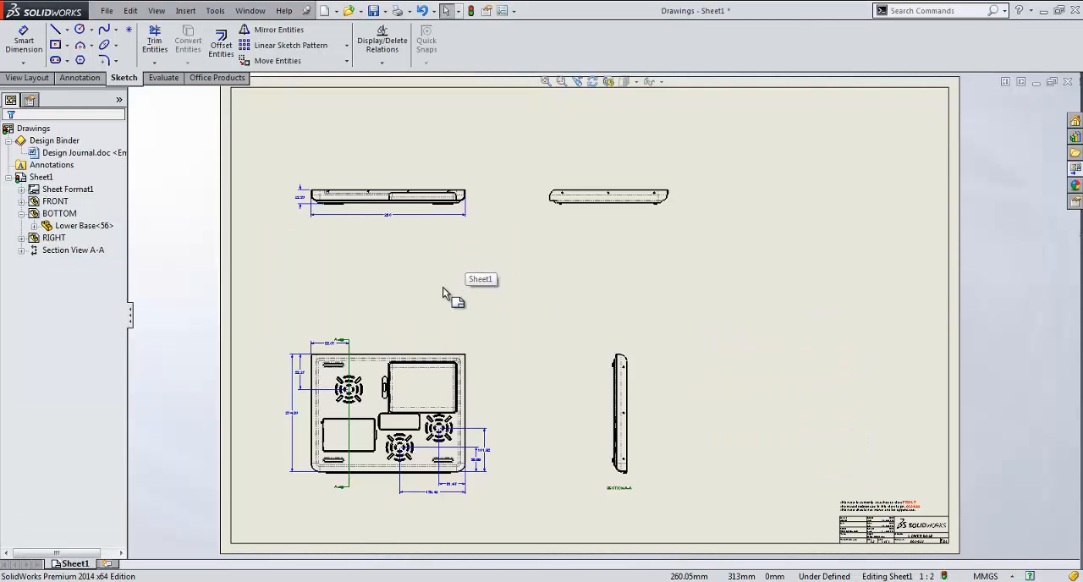
{"action": "mouse_move", "coordinate": [734, 313]}
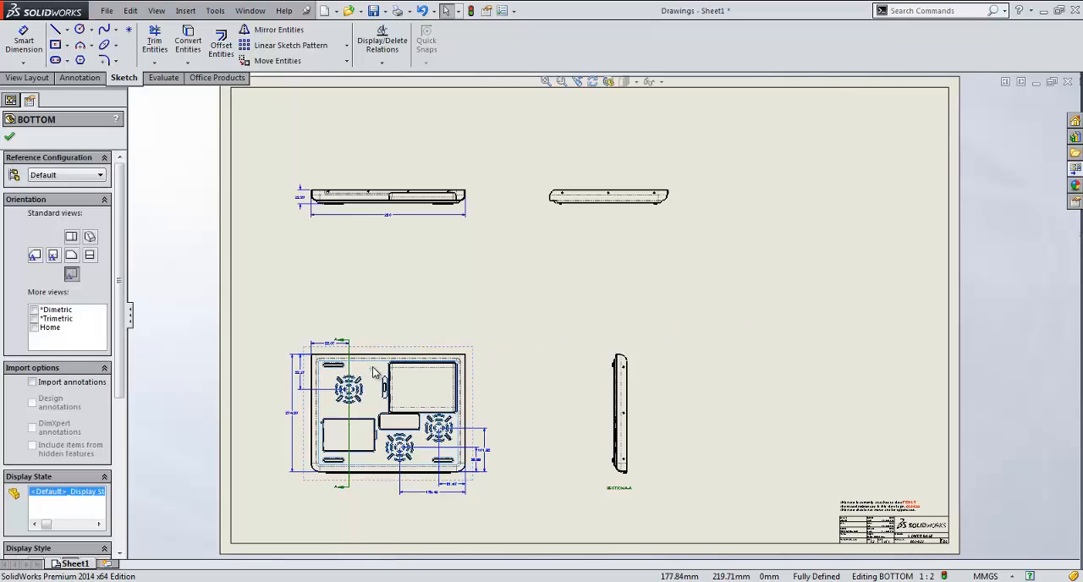
- Start Replace Model from the bottom drawing view's context menu
{"action": "right_click", "coordinate": [376, 372]}
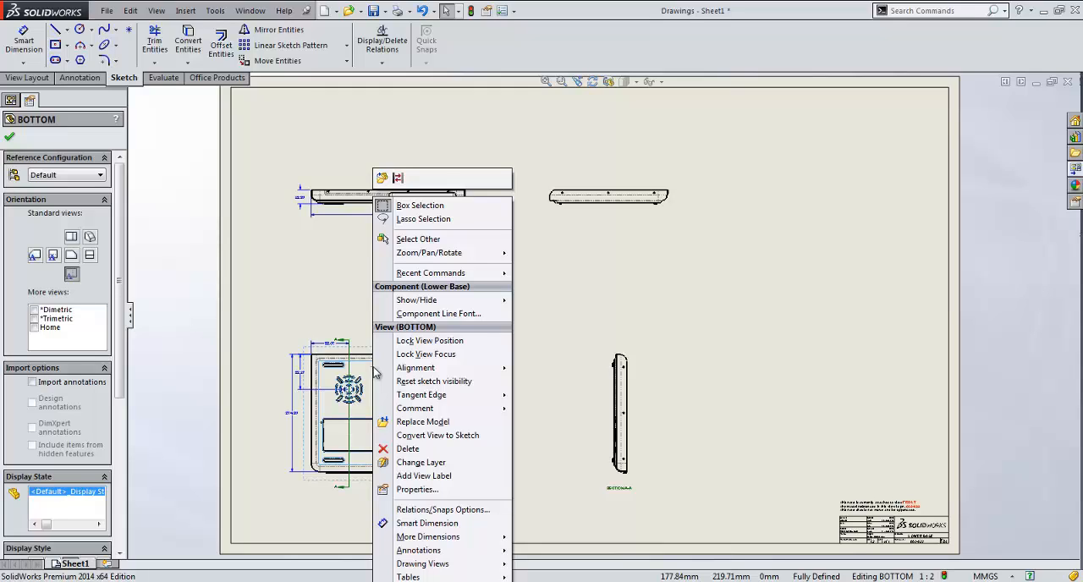
{"action": "mouse_move", "coordinate": [423, 421]}
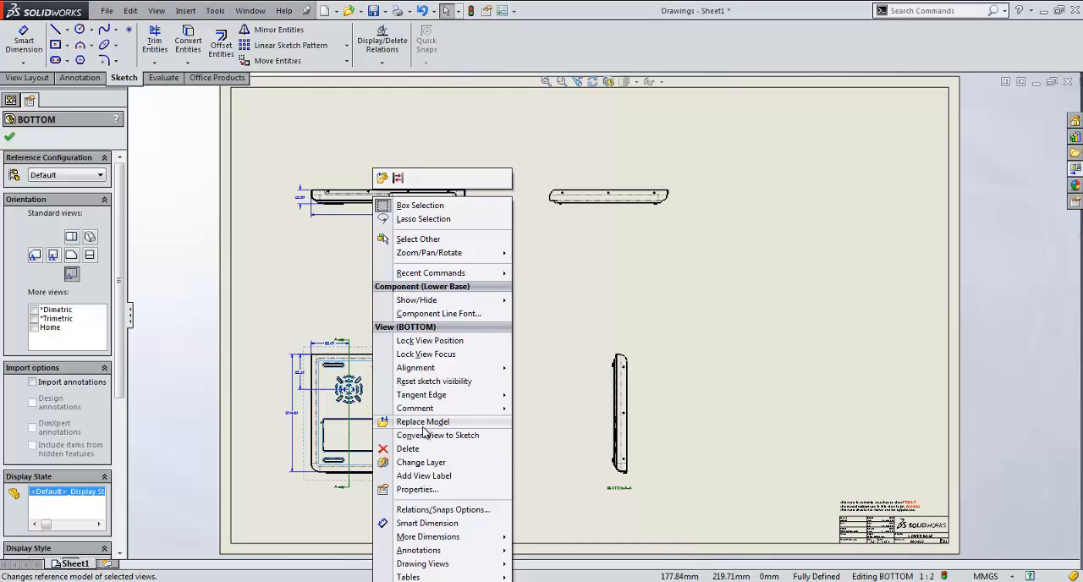
{"action": "left_click", "coordinate": [423, 421]}
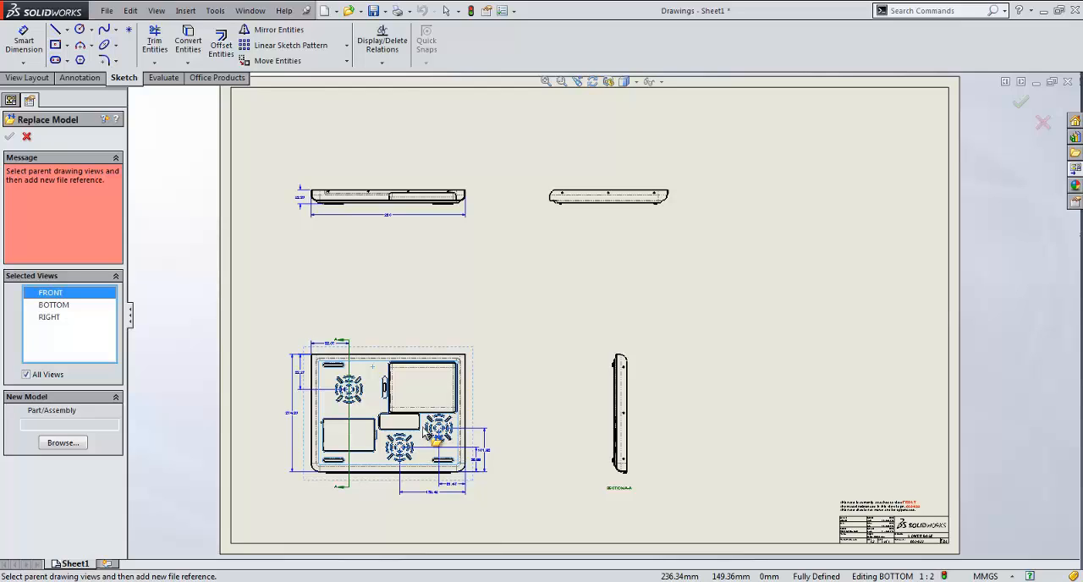
{"action": "mouse_move", "coordinate": [250, 413]}
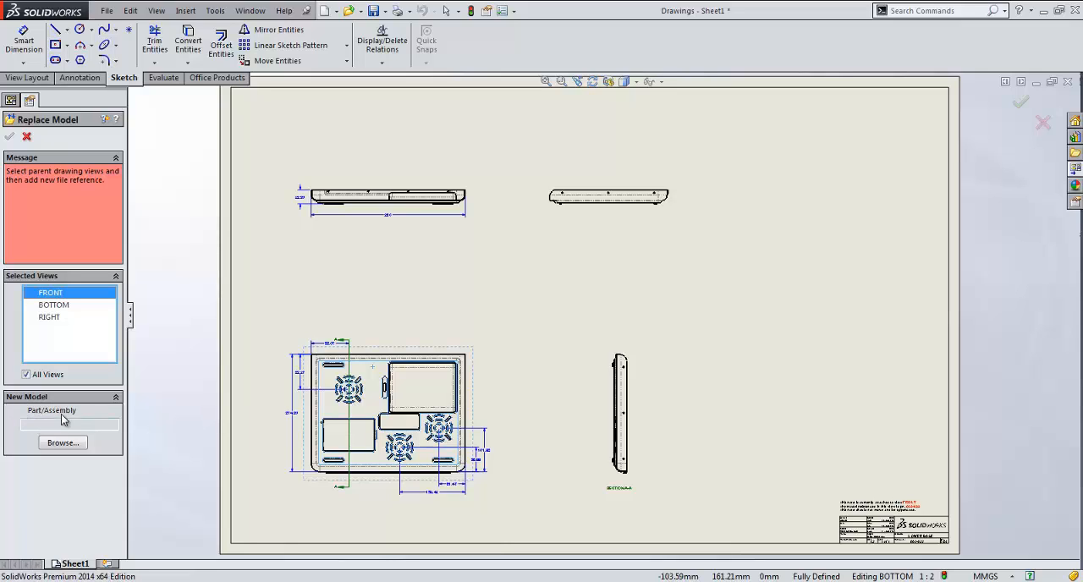
{"action": "mouse_move", "coordinate": [85, 413]}
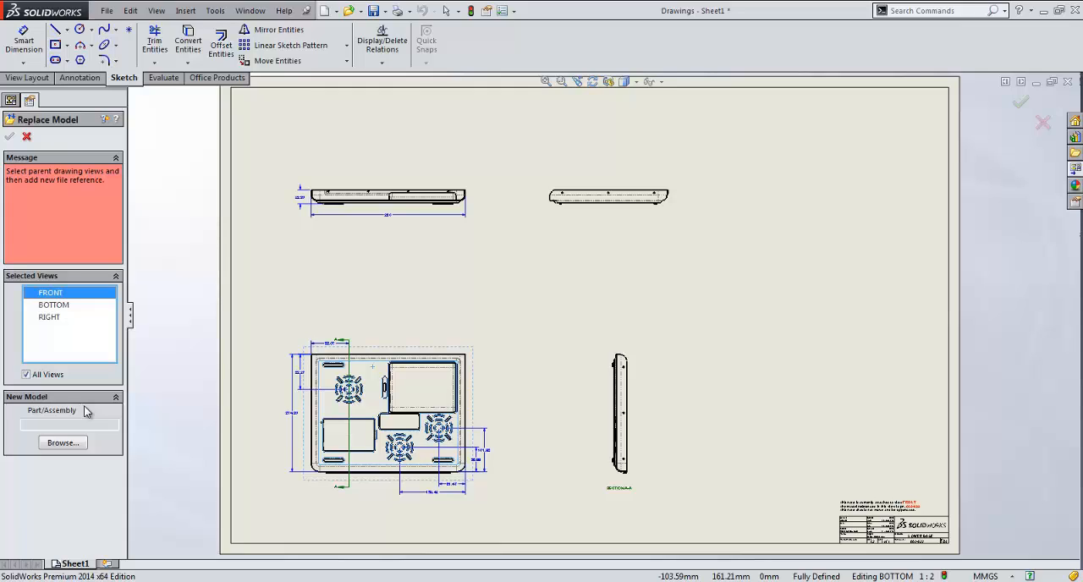
{"action": "mouse_move", "coordinate": [83, 372]}
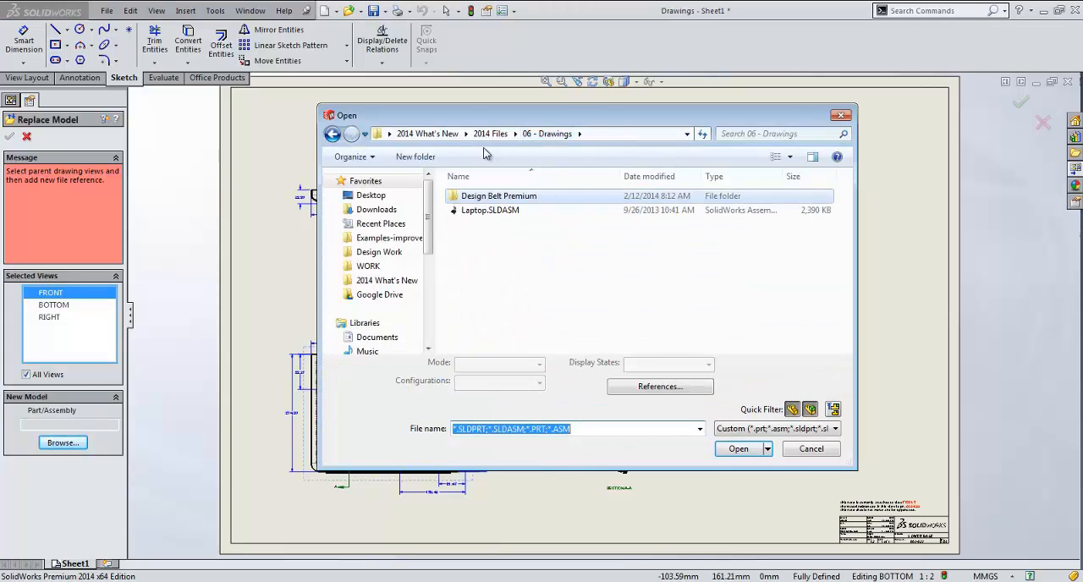
{"action": "mouse_move", "coordinate": [489, 210]}
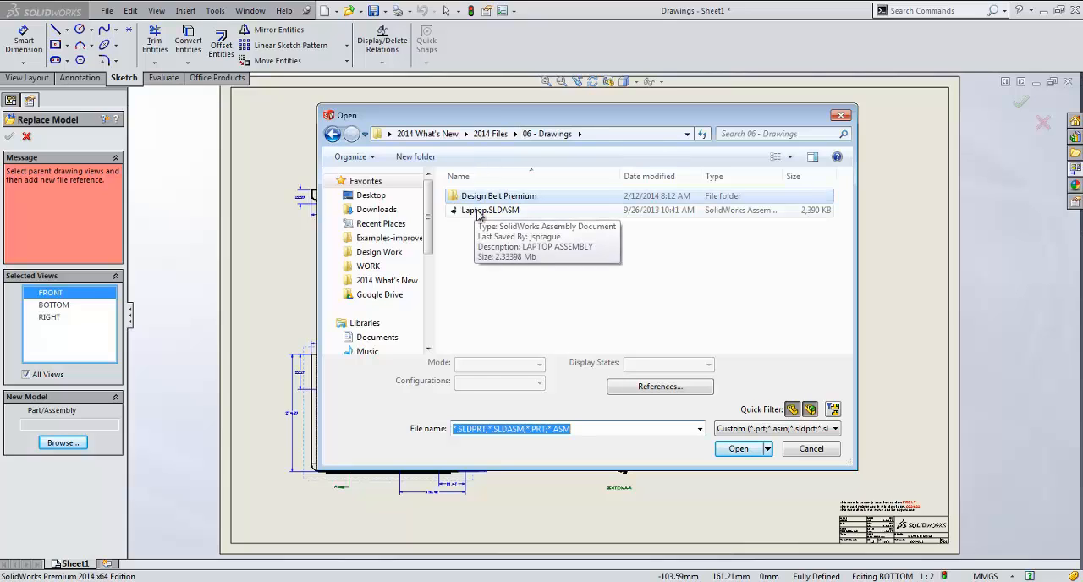
- Choose Laptop.SLDASM as the replacement model for the drawing views
{"action": "left_click", "coordinate": [489, 210]}
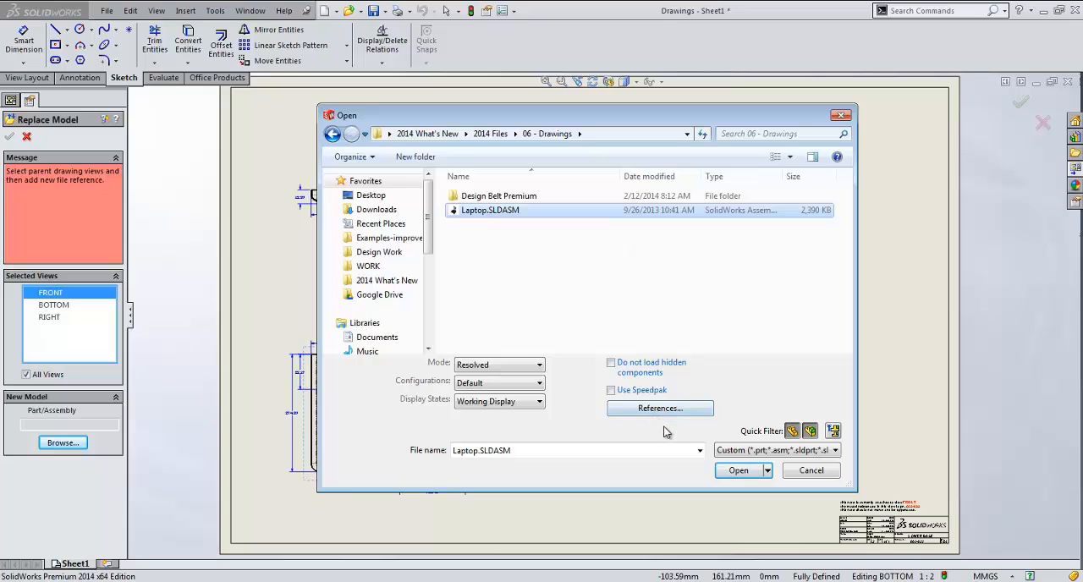
{"action": "left_click", "coordinate": [738, 470]}
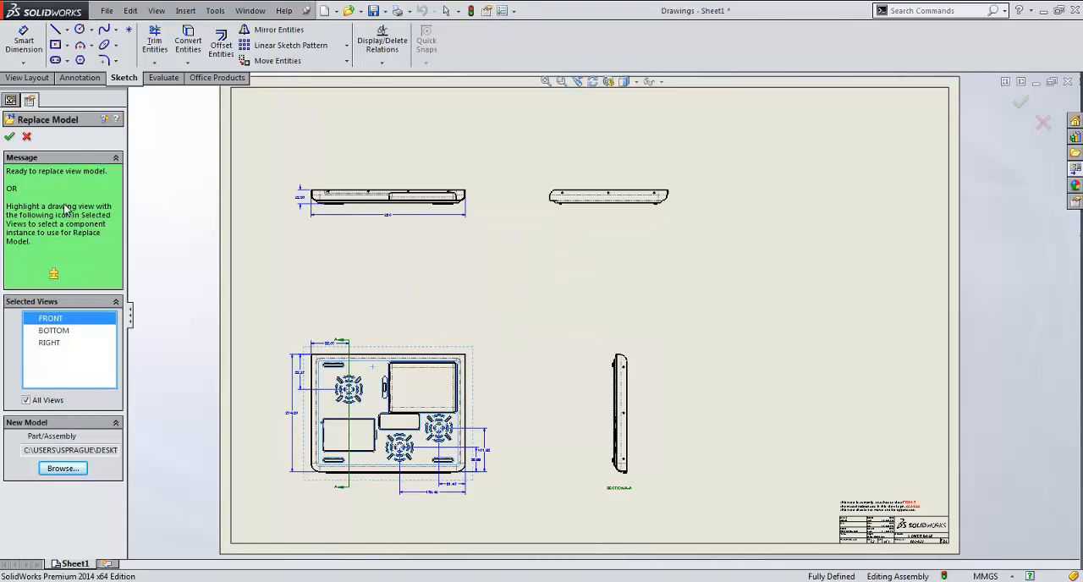
{"action": "mouse_move", "coordinate": [151, 193]}
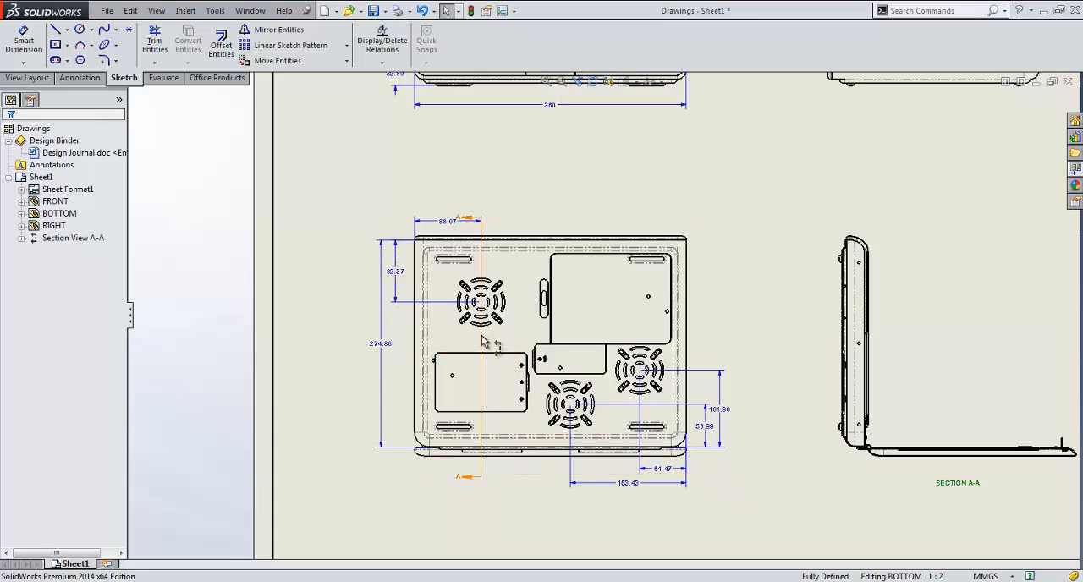
- Add a Single Offset jog to the Section A-A cutting line on the bottom view and confirm it
{"action": "right_click", "coordinate": [482, 341]}
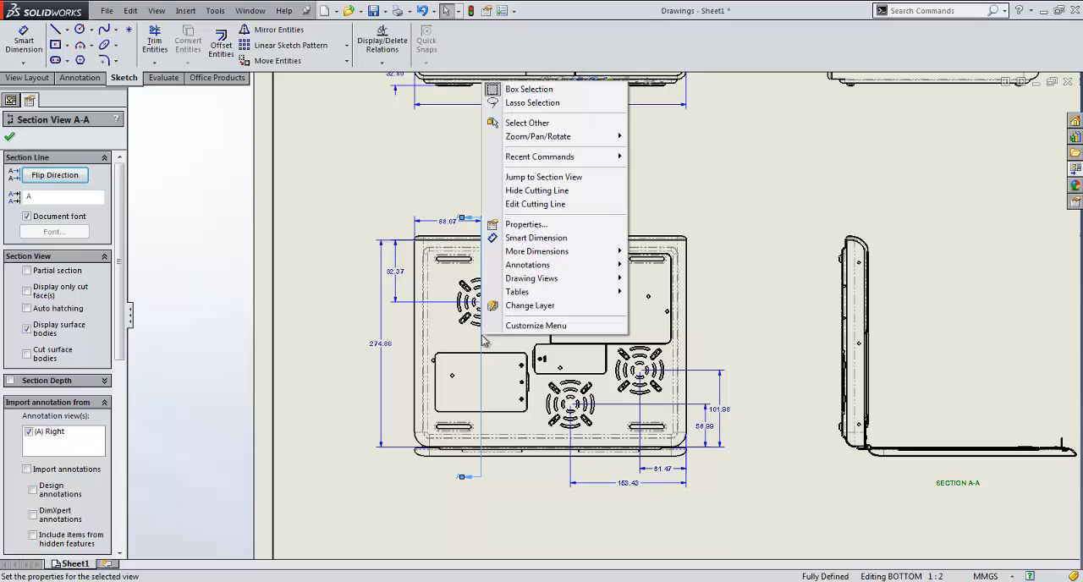
{"action": "mouse_move", "coordinate": [535, 203]}
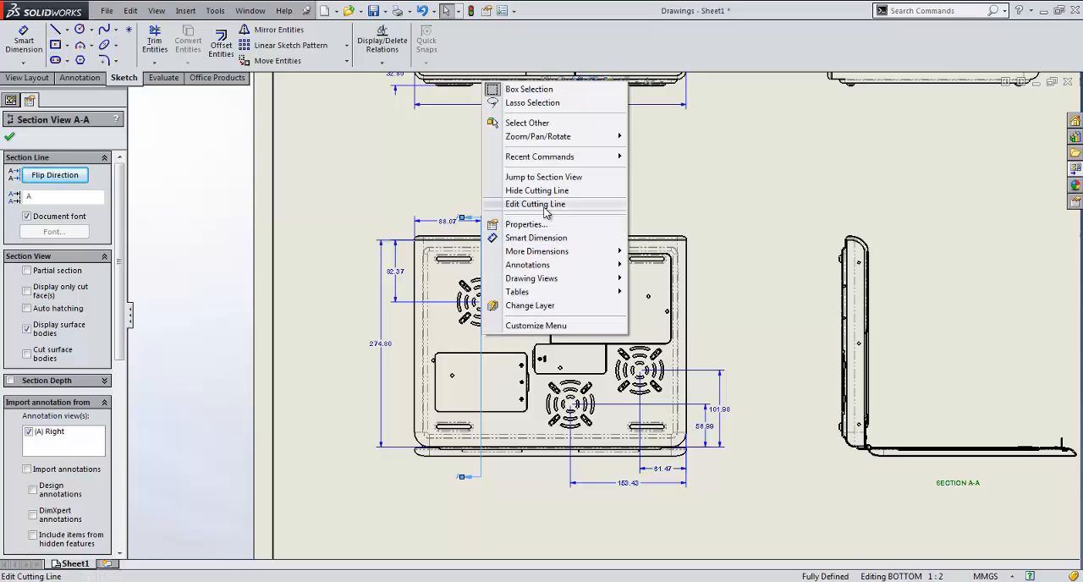
{"action": "left_click", "coordinate": [535, 203]}
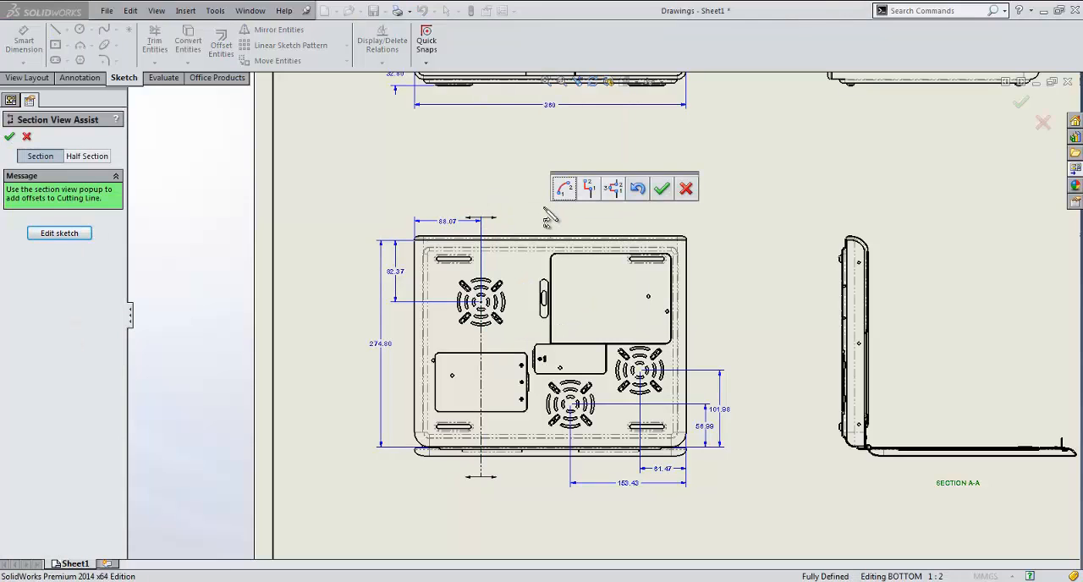
{"action": "mouse_move", "coordinate": [550, 216]}
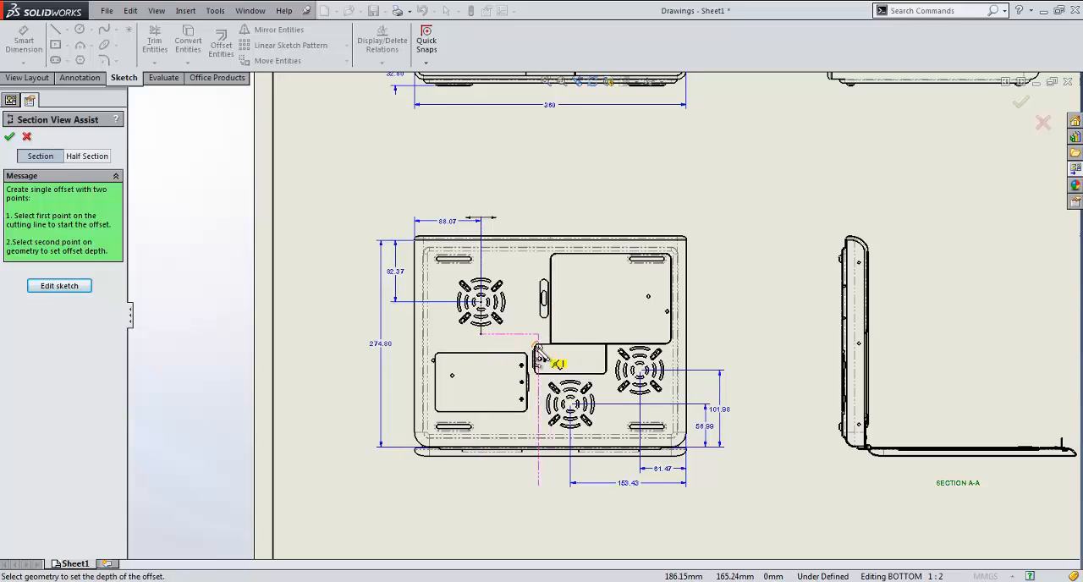
{"action": "left_click", "coordinate": [549, 362]}
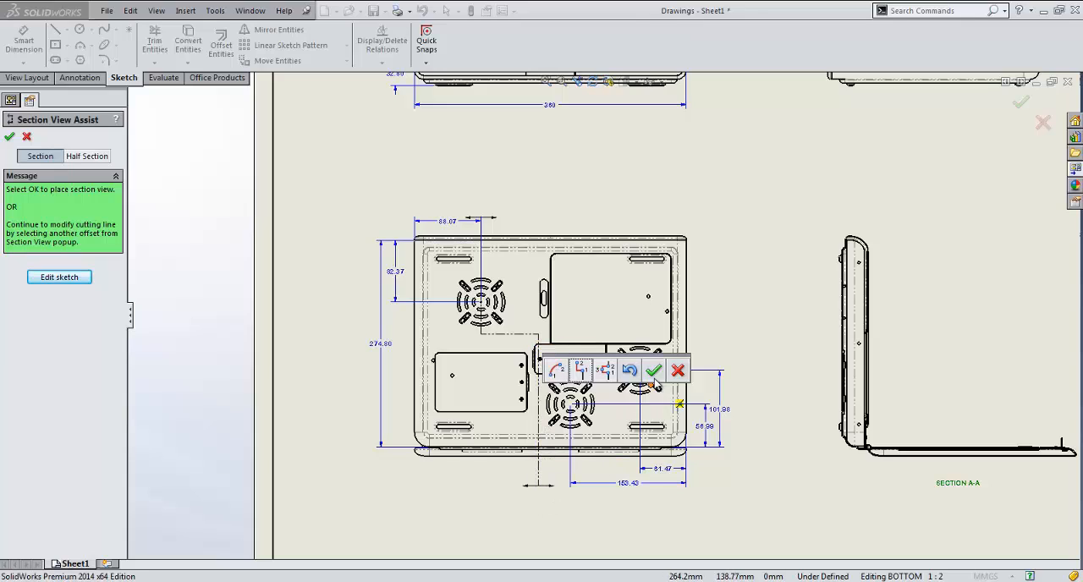
{"action": "left_click", "coordinate": [654, 370]}
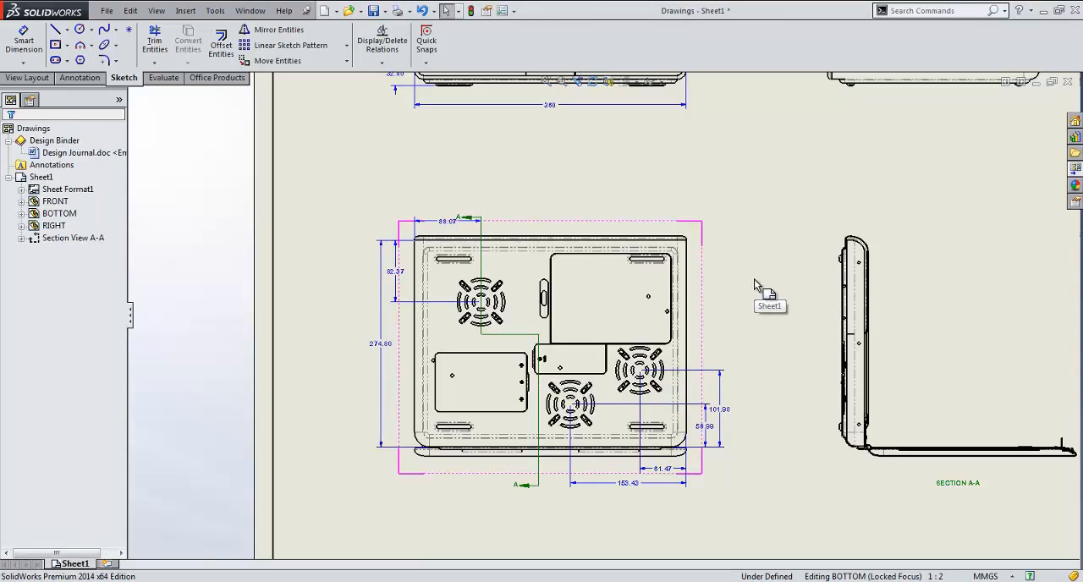
{"action": "mouse_move", "coordinate": [758, 288]}
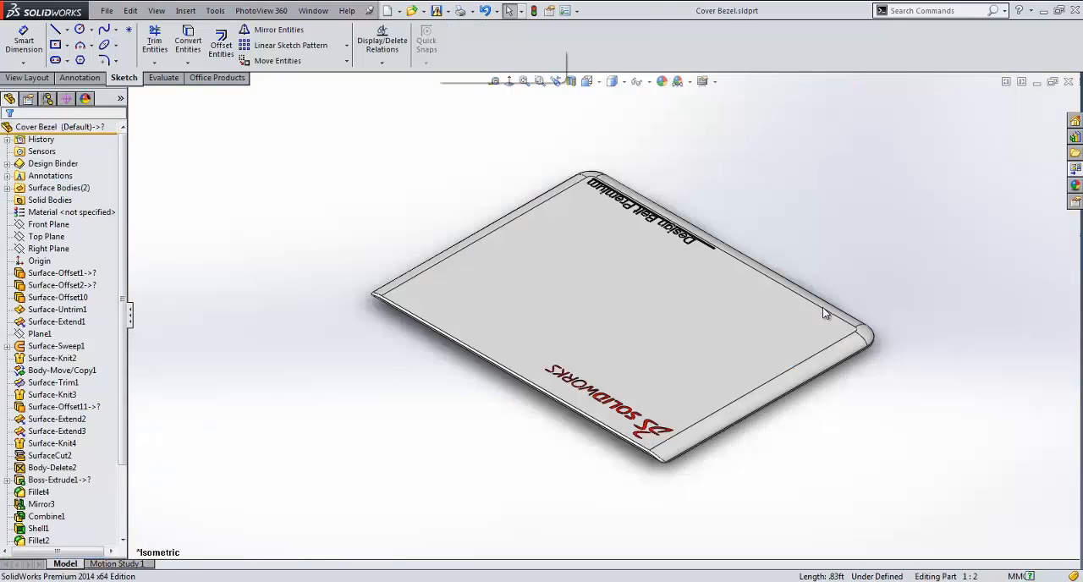
{"action": "left_click", "coordinate": [20, 78]}
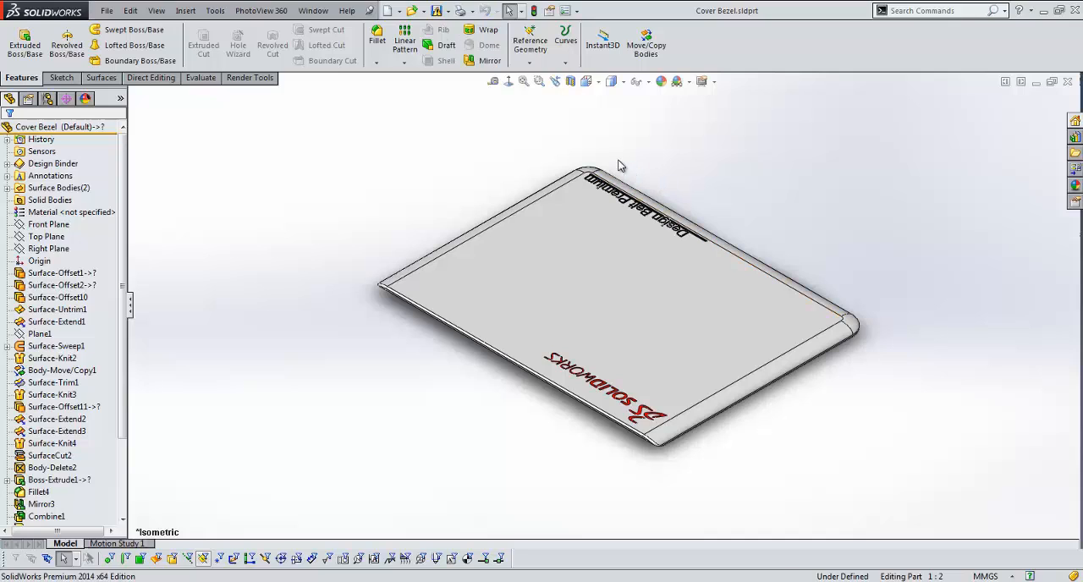
{"action": "left_click", "coordinate": [7, 187]}
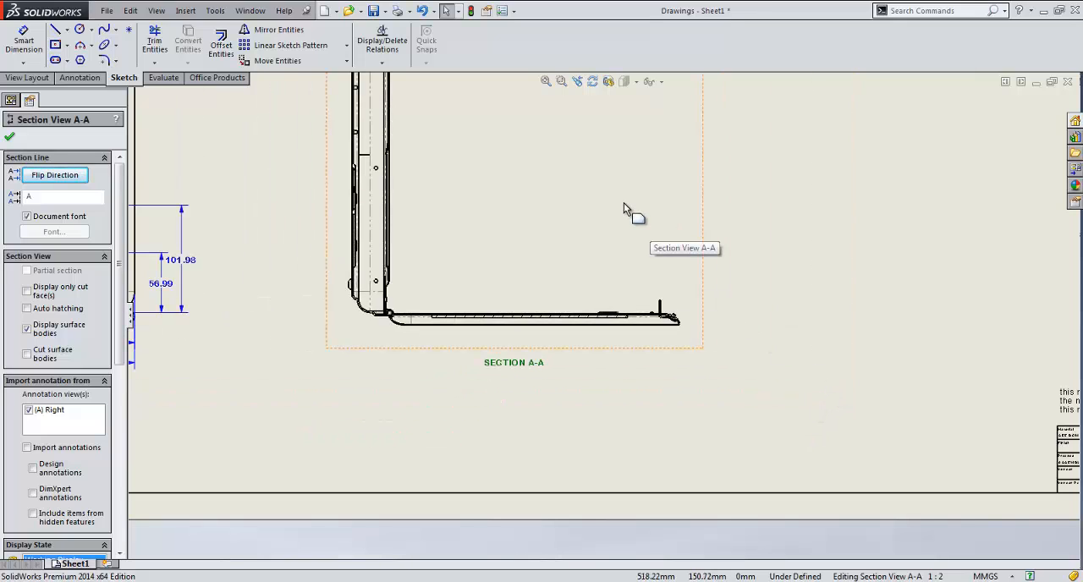
- Dimension 506 across the top of Section View A-A to a hidden edge picked via Select Other
{"action": "left_click_drag", "start_coordinate": [629, 211], "coordinate": [618, 261]}
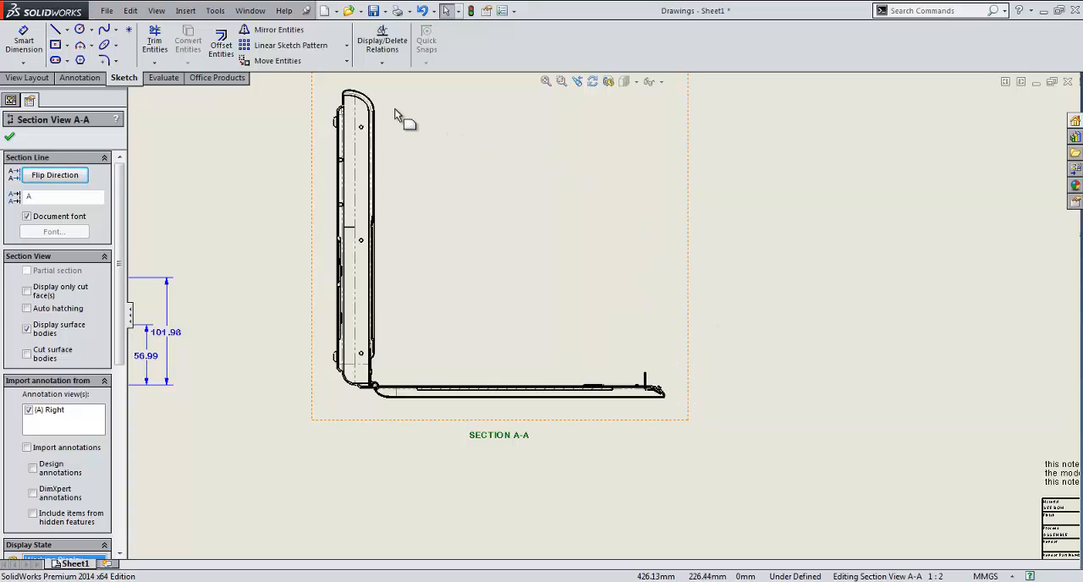
{"action": "mouse_move", "coordinate": [352, 99]}
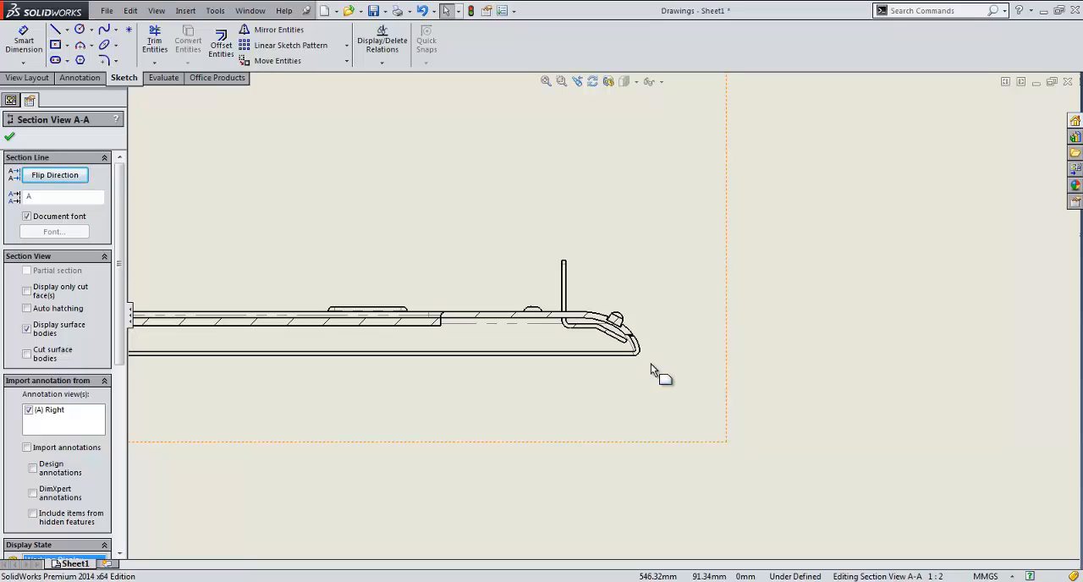
{"action": "left_click", "coordinate": [24, 43]}
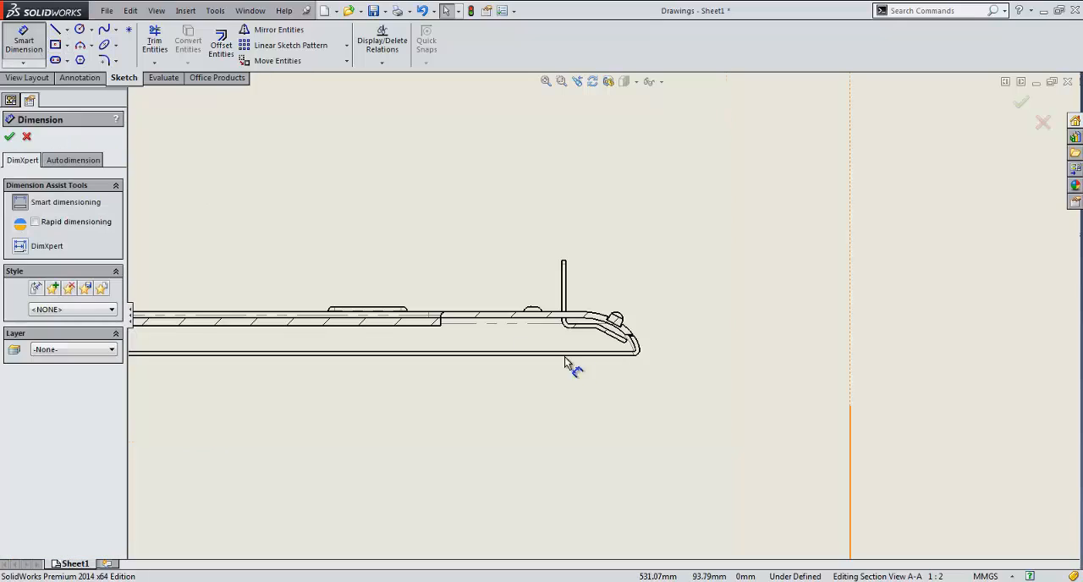
{"action": "mouse_move", "coordinate": [622, 379]}
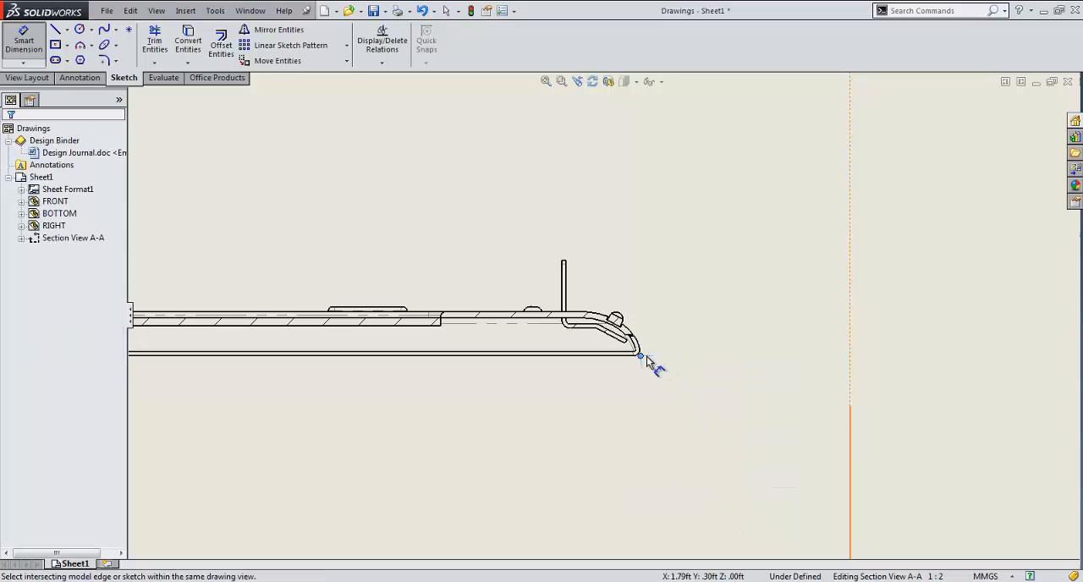
{"action": "mouse_move", "coordinate": [663, 380]}
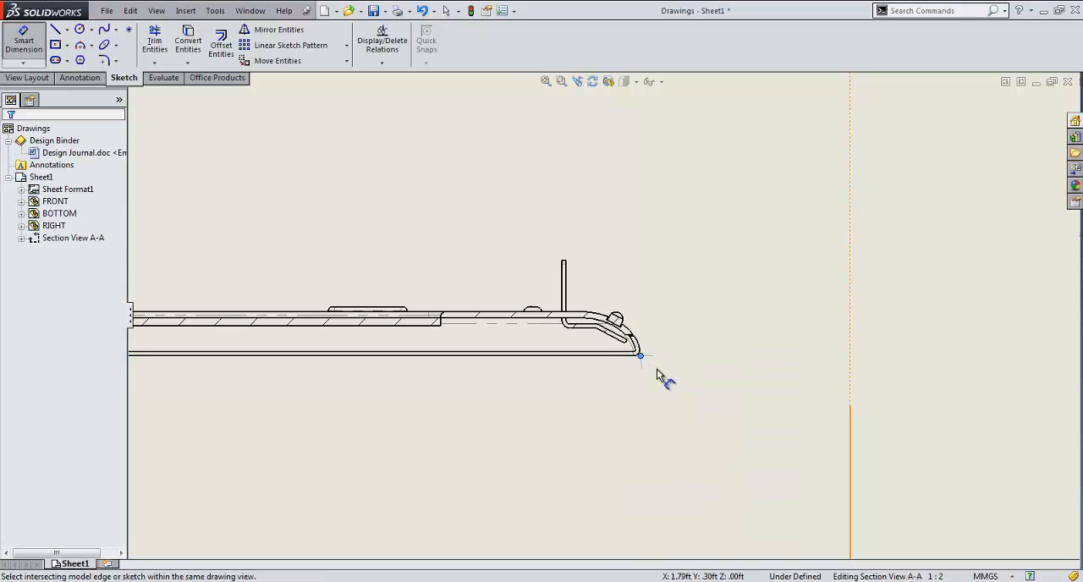
{"action": "mouse_move", "coordinate": [745, 340]}
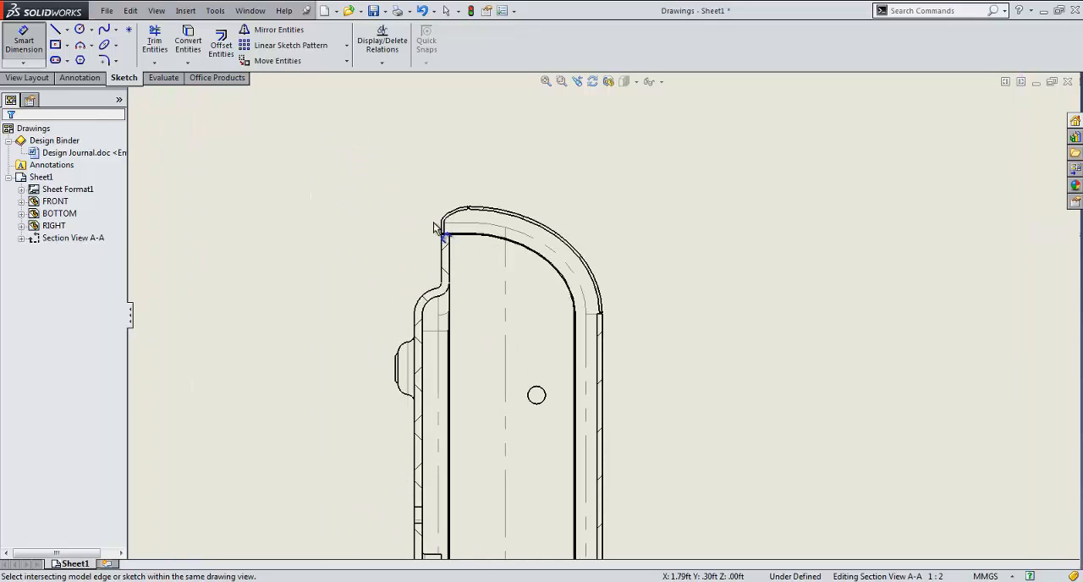
{"action": "right_click", "coordinate": [440, 228]}
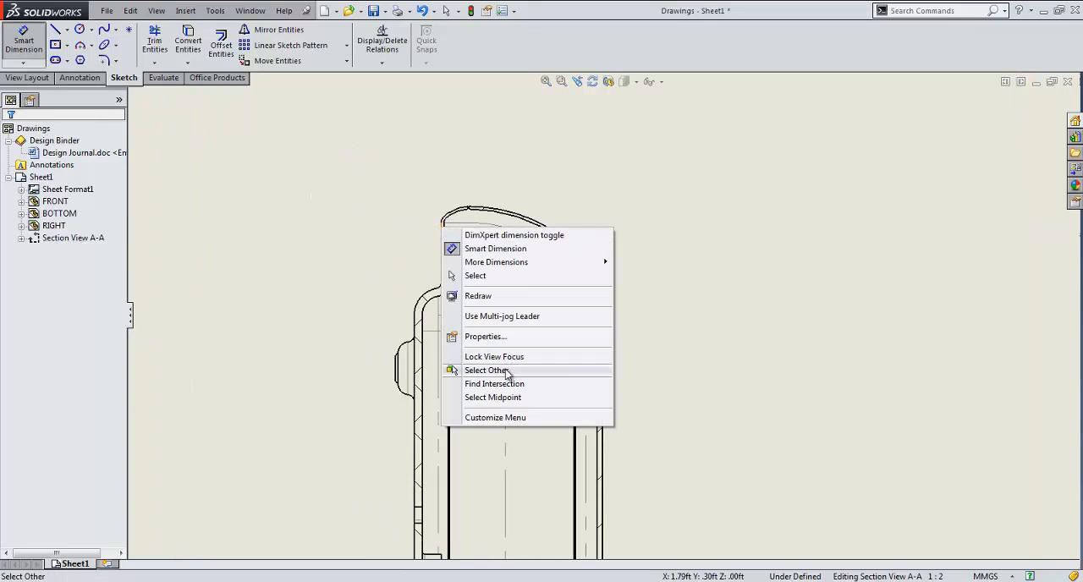
{"action": "left_click", "coordinate": [494, 383]}
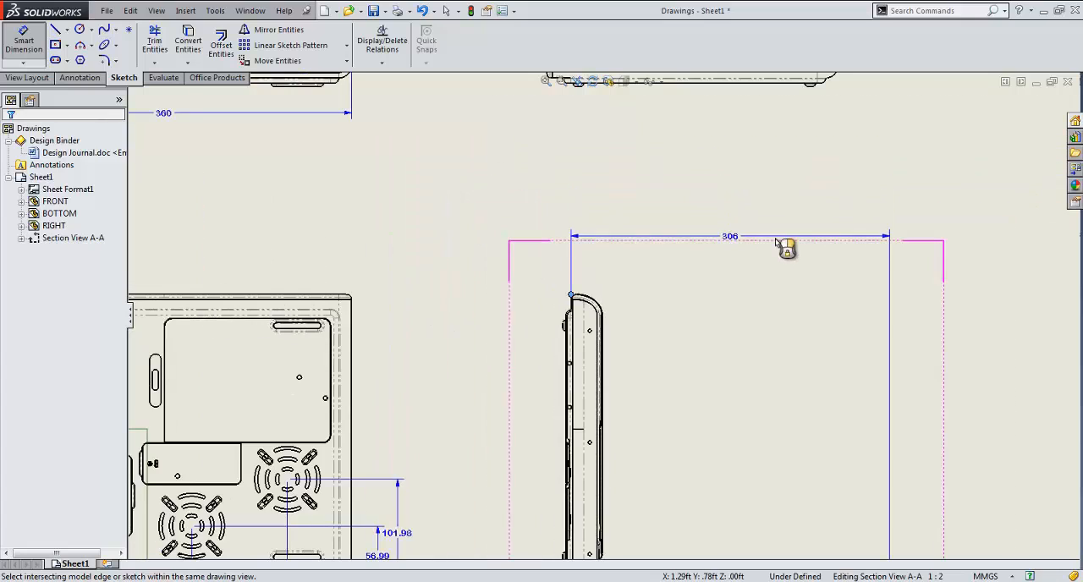
{"action": "left_click", "coordinate": [729, 244]}
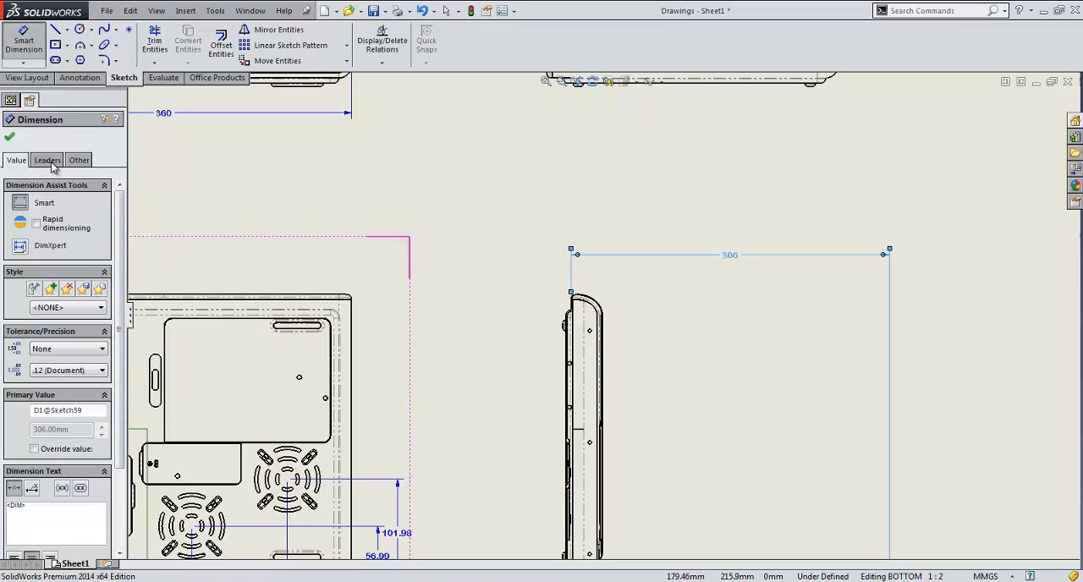
- Give the 506 dimension dashed dimension lines and dashed 1mm-thick extension lines on the Leaders tab
{"action": "left_click", "coordinate": [48, 159]}
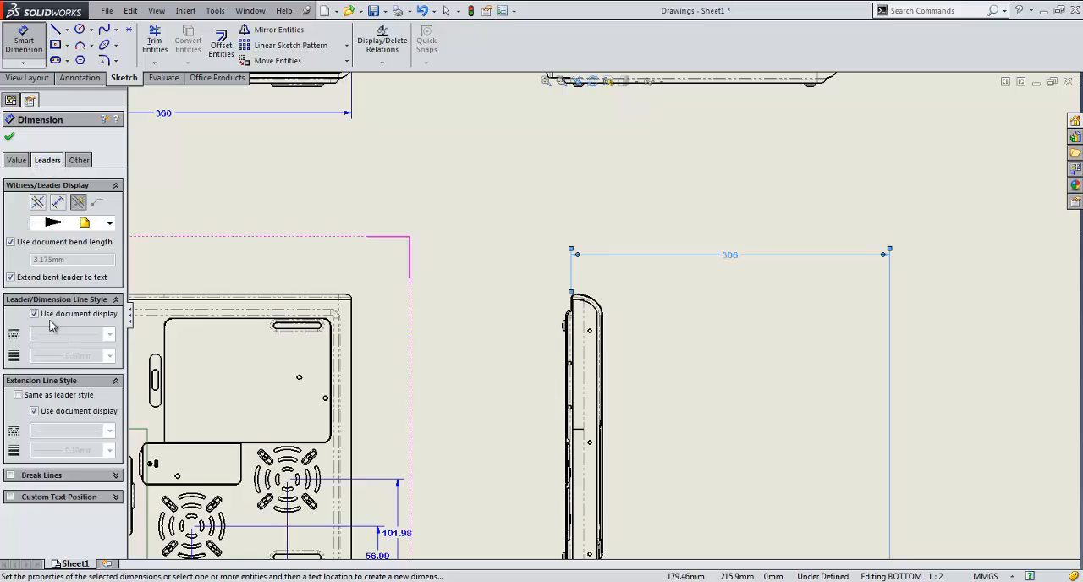
{"action": "mouse_move", "coordinate": [72, 312]}
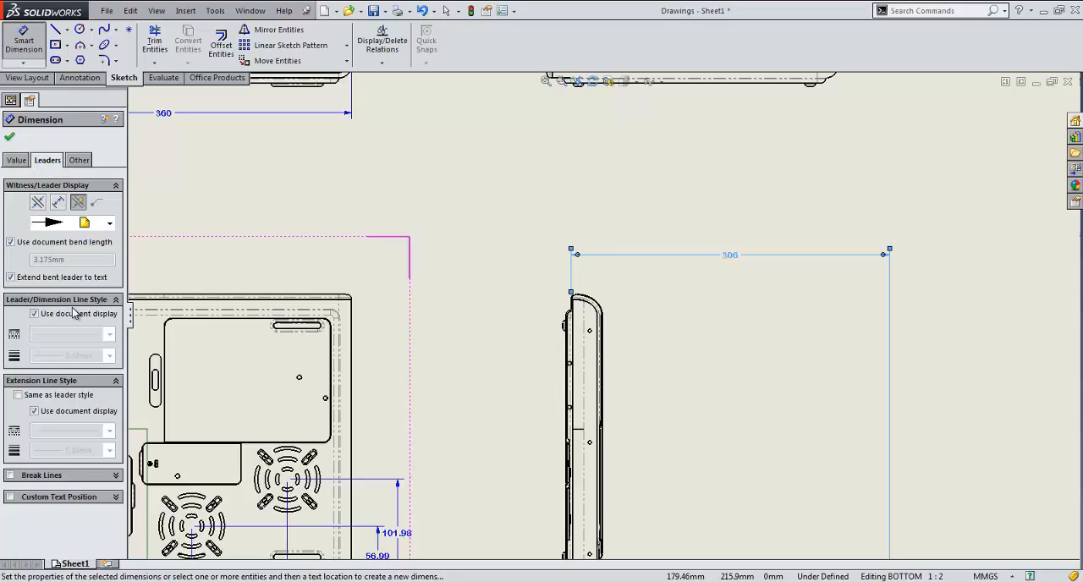
{"action": "mouse_move", "coordinate": [34, 315]}
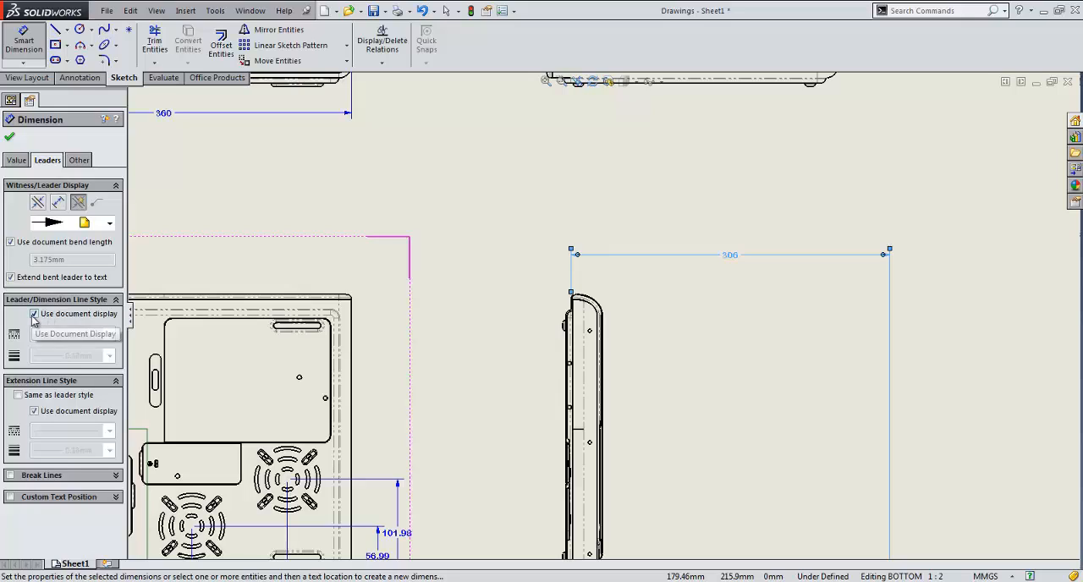
{"action": "left_click", "coordinate": [34, 315]}
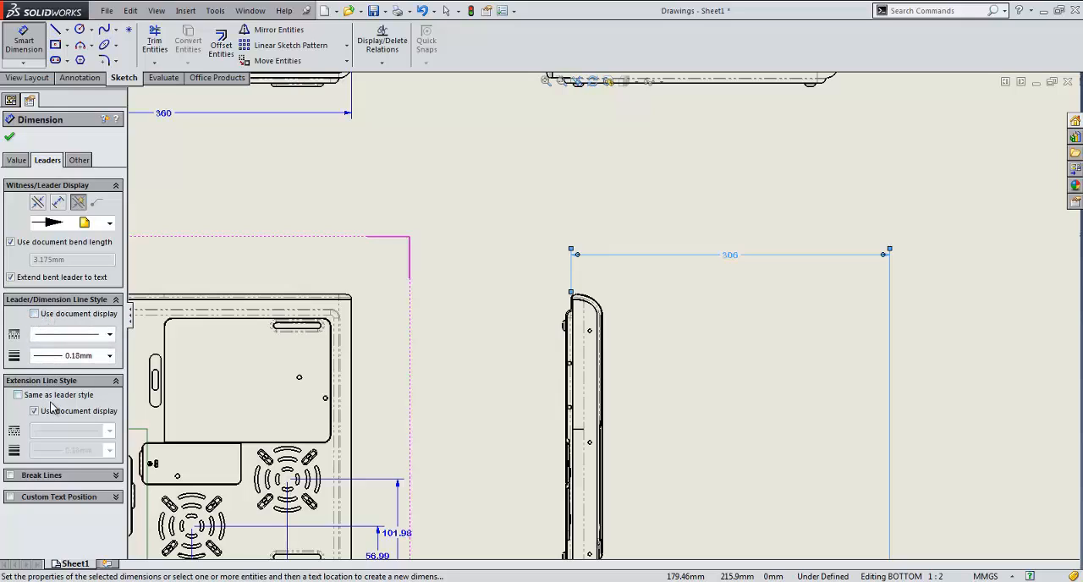
{"action": "left_click", "coordinate": [108, 334]}
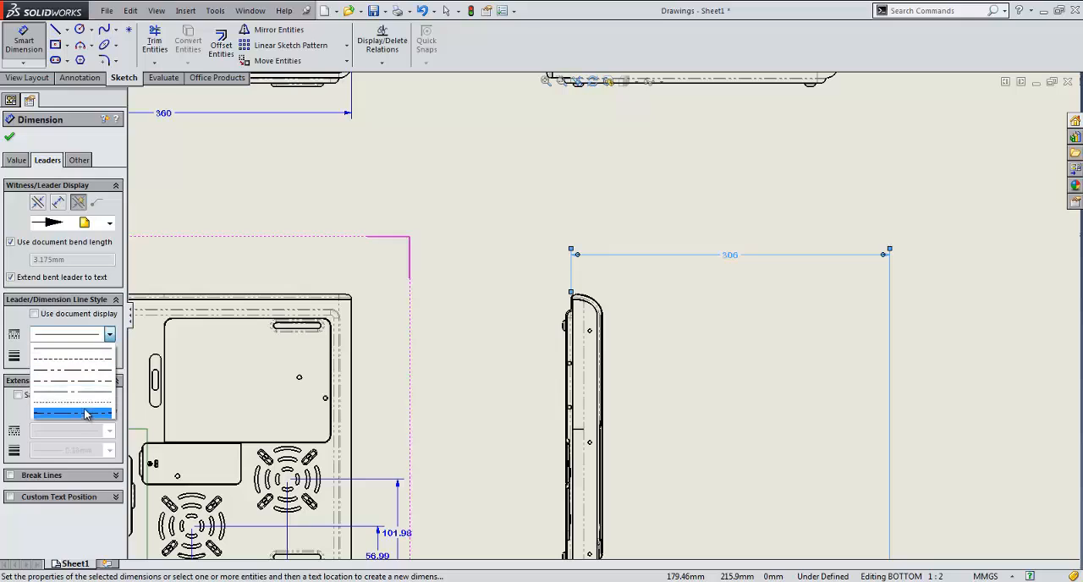
{"action": "left_click", "coordinate": [71, 413]}
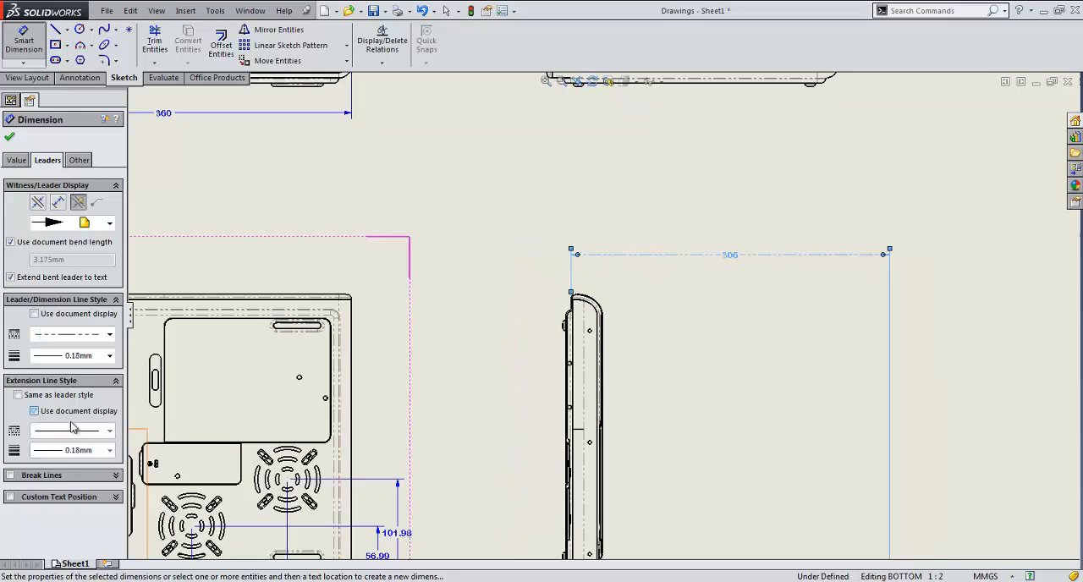
{"action": "left_click", "coordinate": [34, 409]}
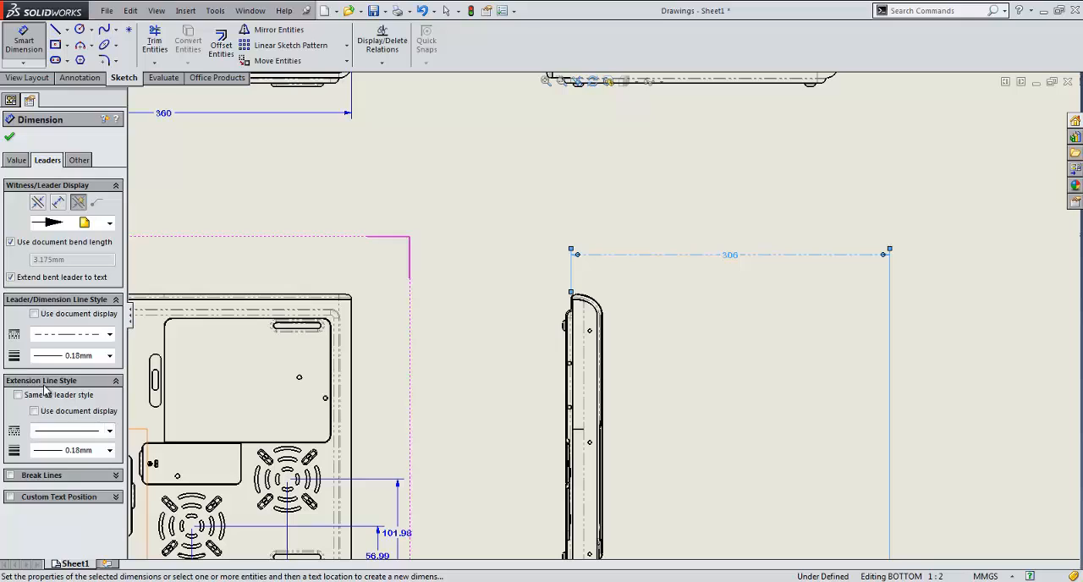
{"action": "left_click", "coordinate": [109, 430]}
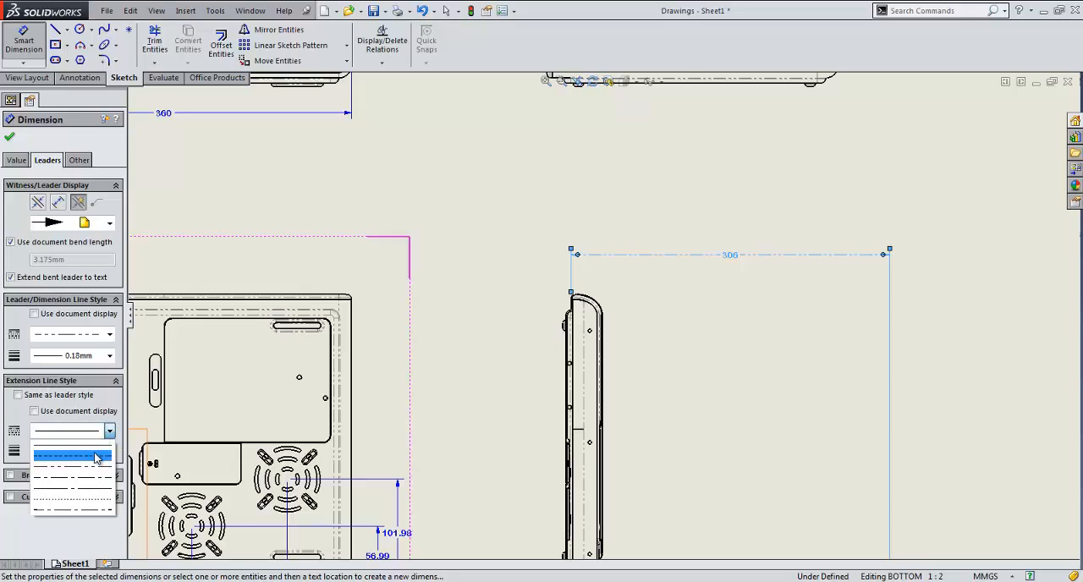
{"action": "left_click", "coordinate": [108, 450]}
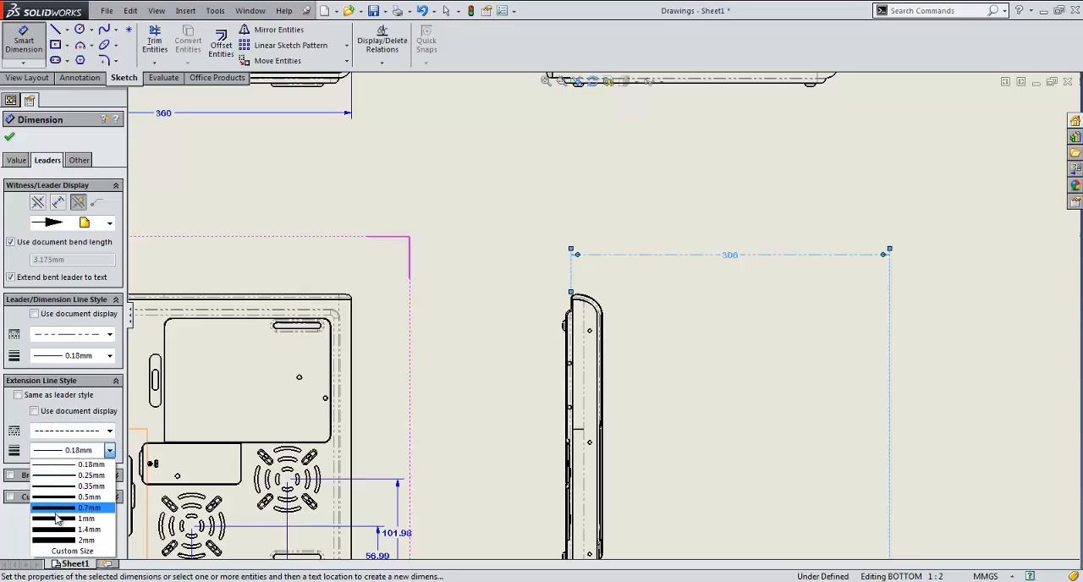
{"action": "left_click", "coordinate": [85, 517]}
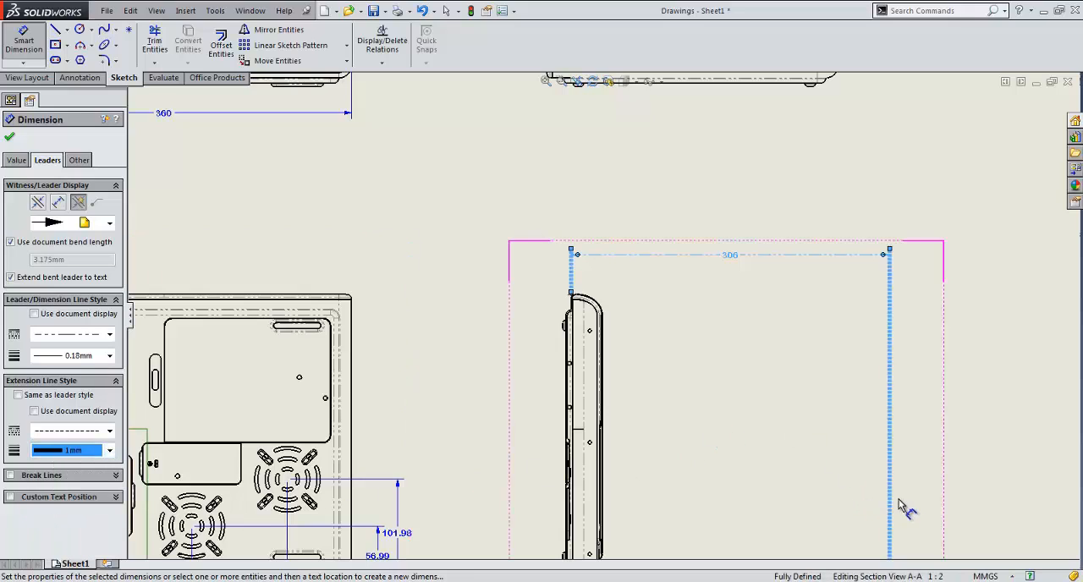
{"action": "mouse_move", "coordinate": [785, 367]}
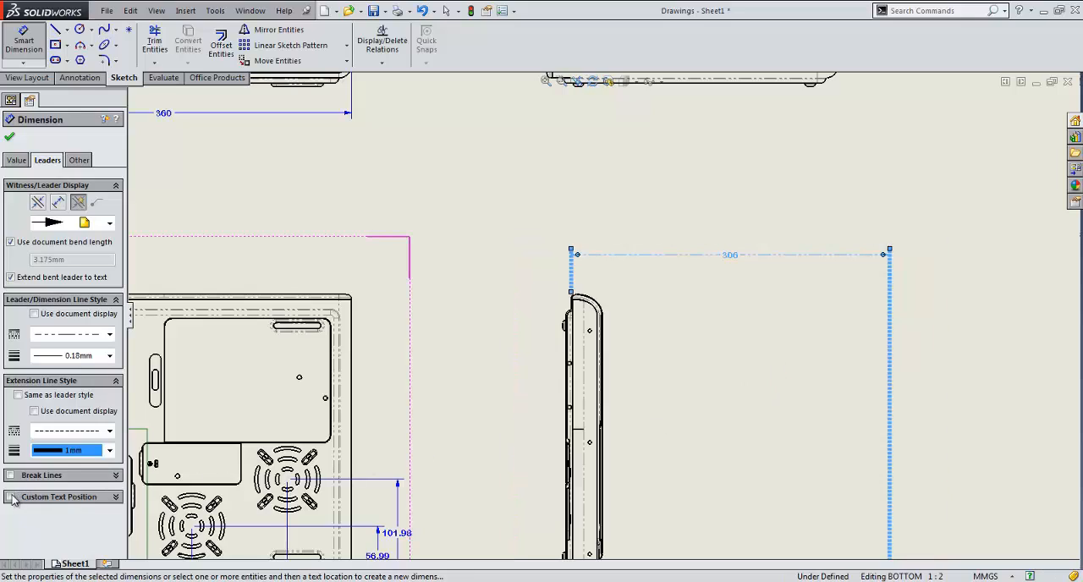
- Add 'Text Above' after <DIM> and 'Text Below' in the lower dimension text box, then accept
{"action": "left_click", "coordinate": [15, 159]}
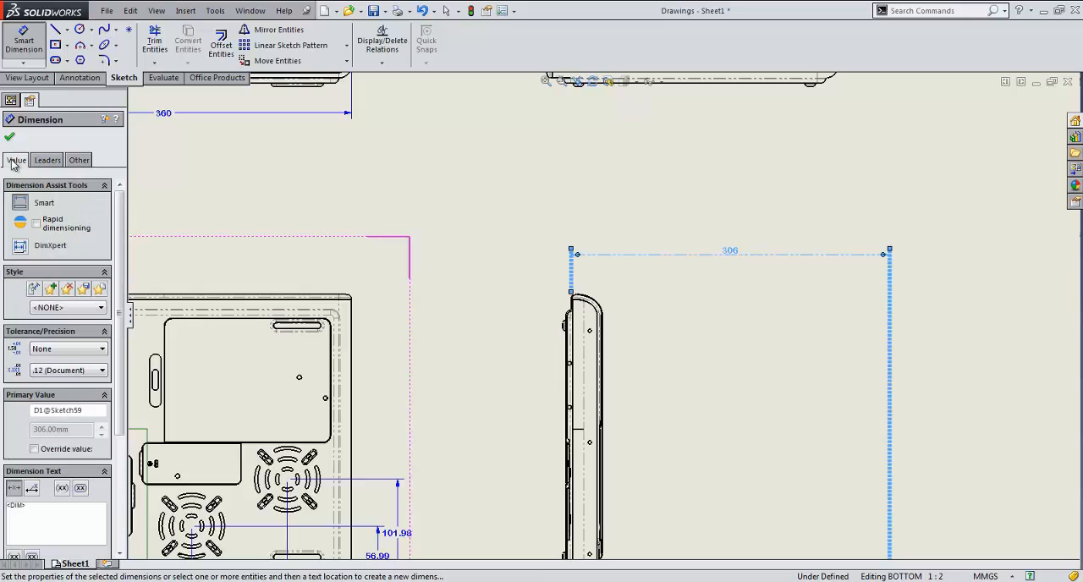
{"action": "mouse_move", "coordinate": [121, 301]}
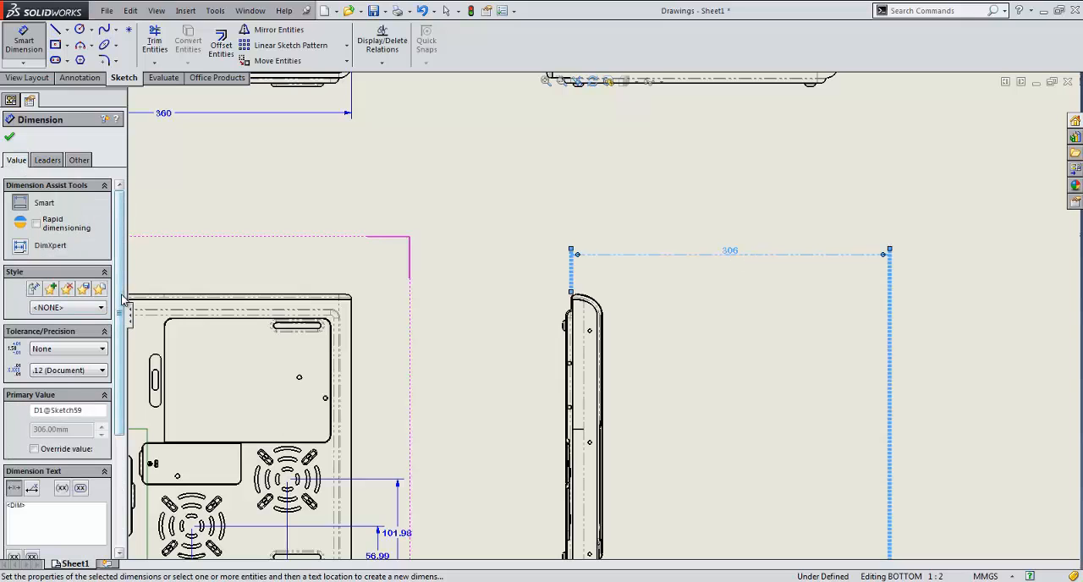
{"action": "scroll", "scroll_direction": "down", "scroll_amount": 3}
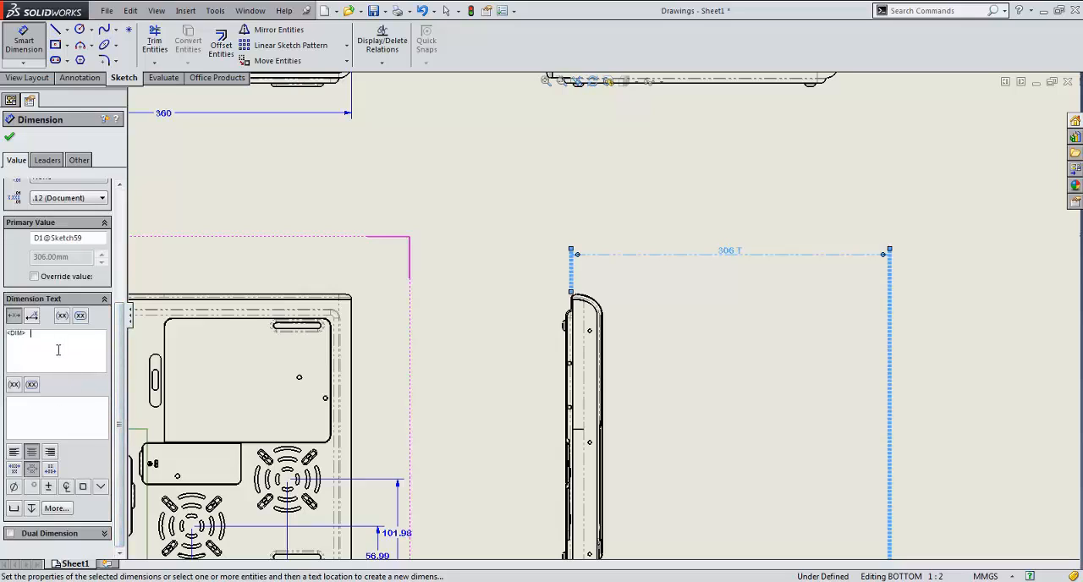
{"action": "type", "text": "Text A"}
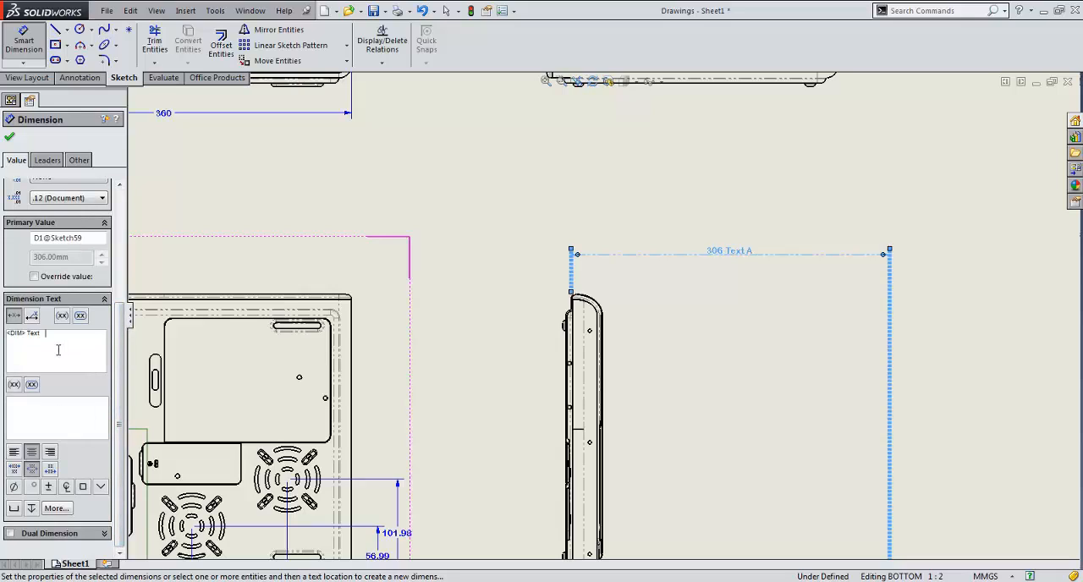
{"action": "type", "text": "Above"}
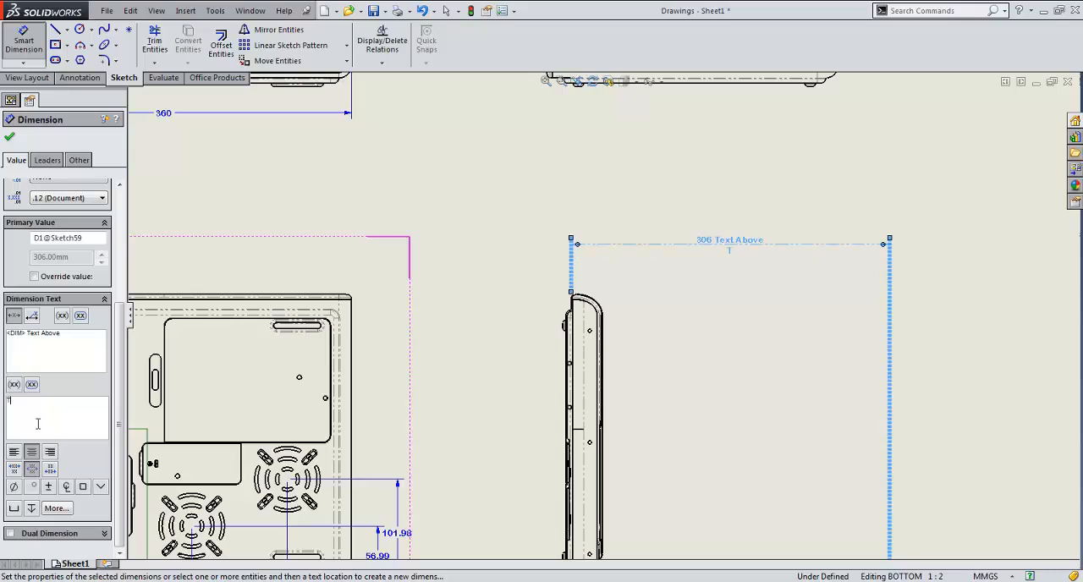
{"action": "type", "text": "Text Below"}
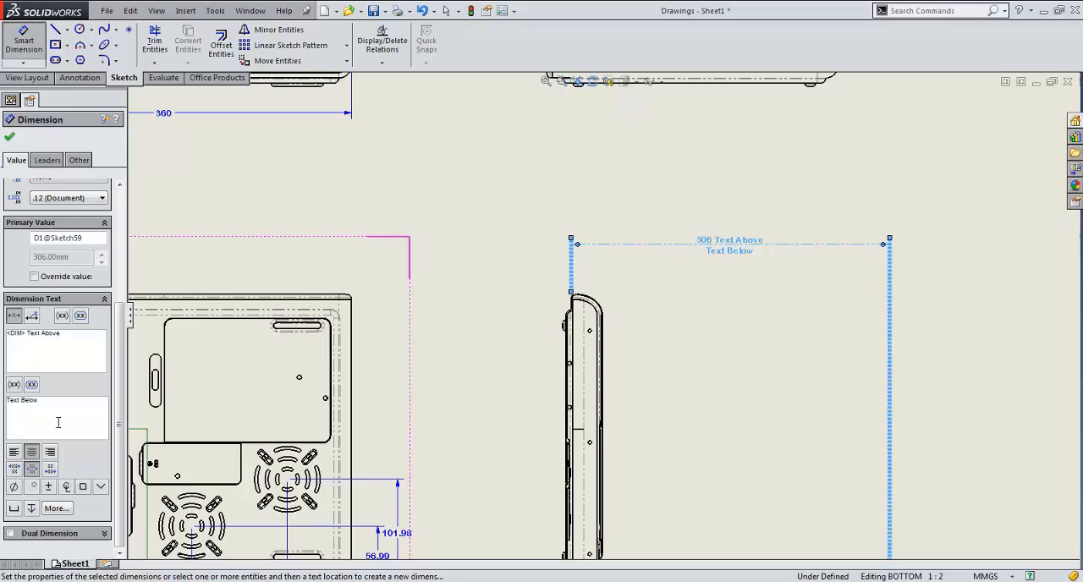
{"action": "left_click", "coordinate": [17, 399]}
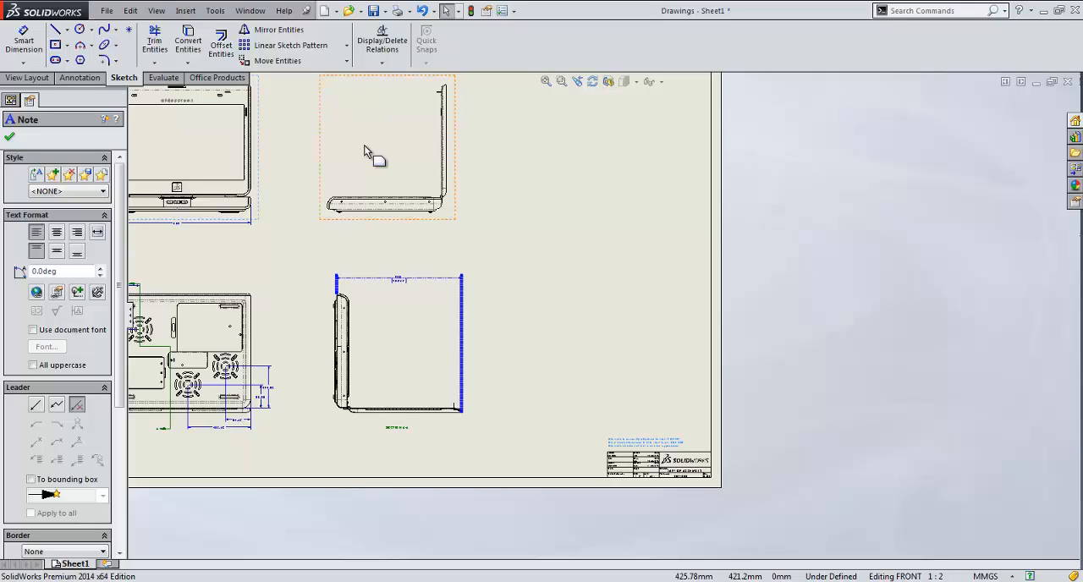
{"action": "mouse_move", "coordinate": [383, 153]}
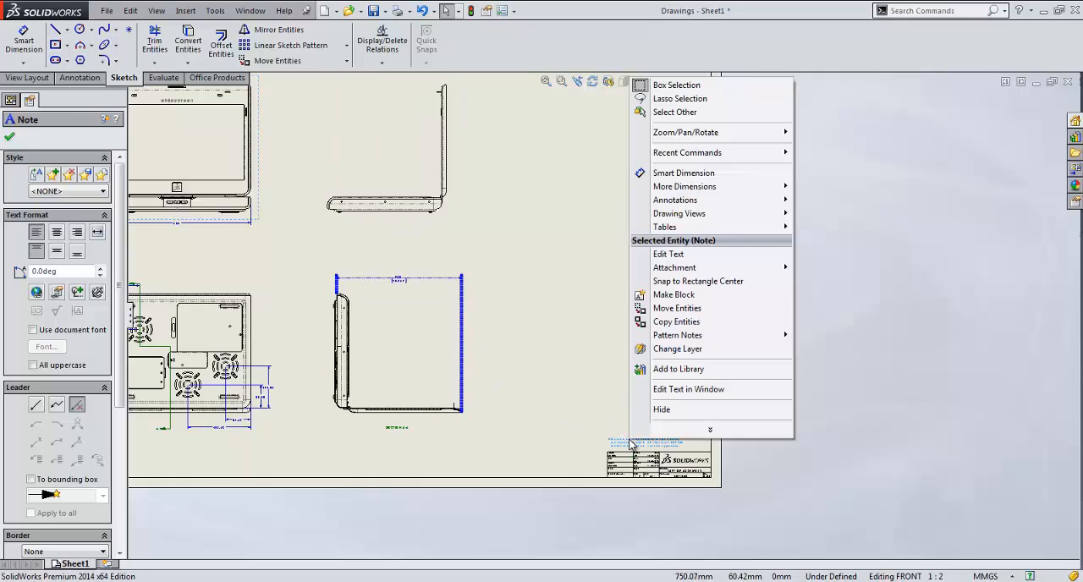
{"action": "mouse_move", "coordinate": [677, 308]}
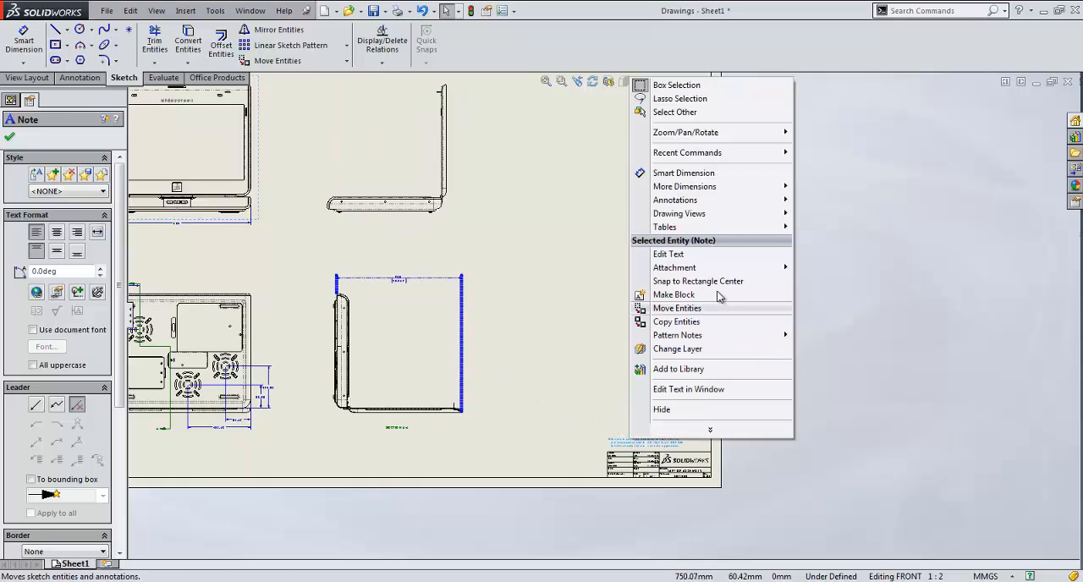
{"action": "mouse_move", "coordinate": [673, 267]}
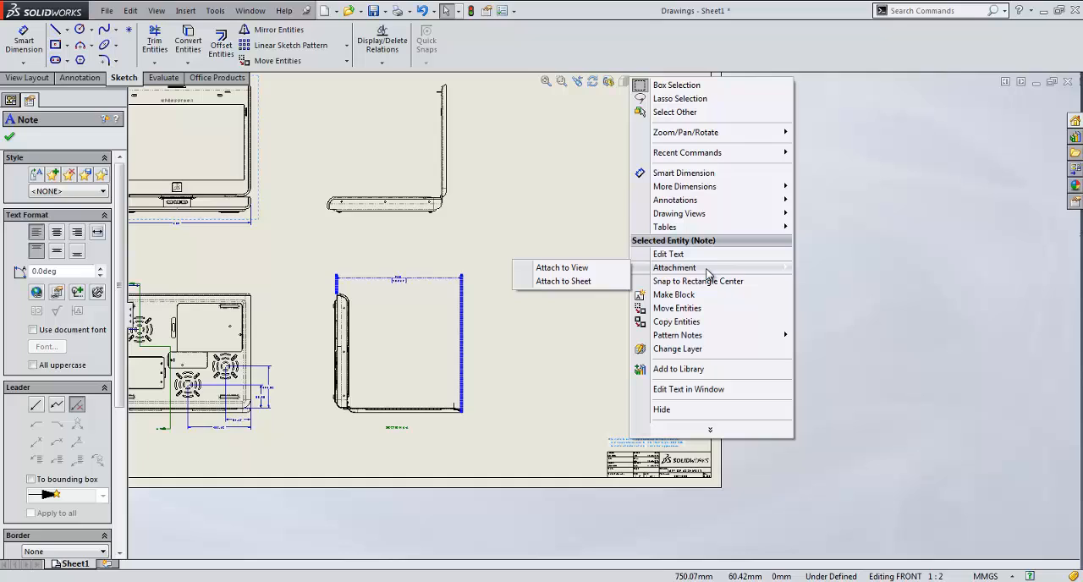
{"action": "mouse_move", "coordinate": [561, 267]}
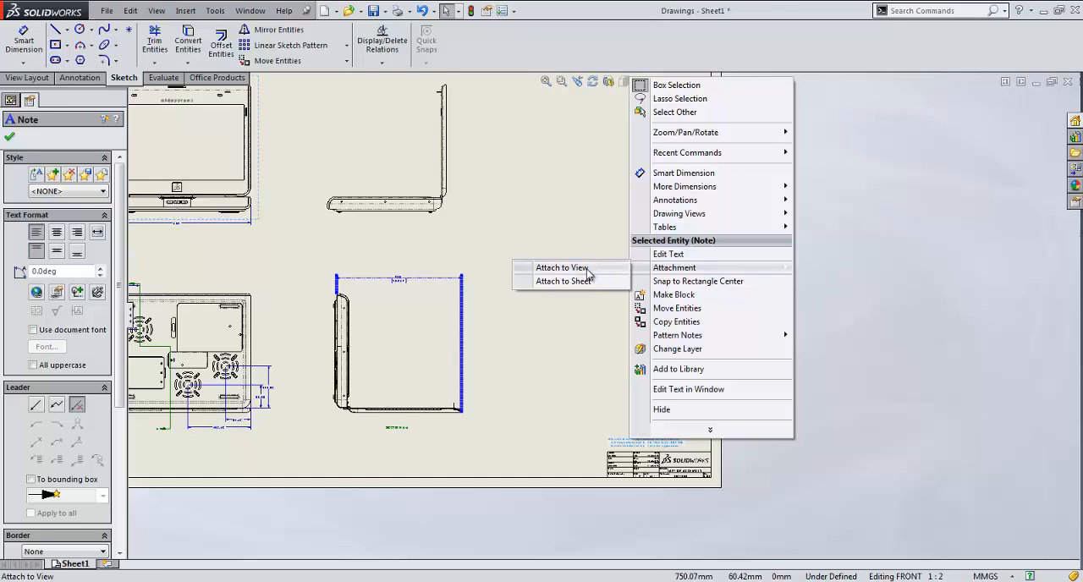
- Attach the note above the title block to the RIGHT drawing view
{"action": "left_click", "coordinate": [562, 268]}
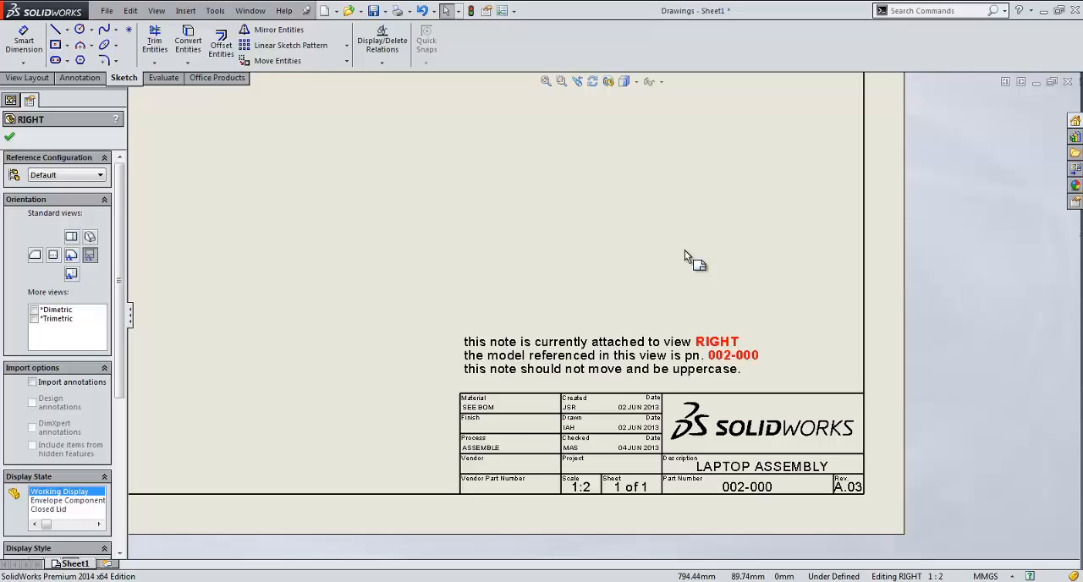
{"action": "mouse_move", "coordinate": [643, 332]}
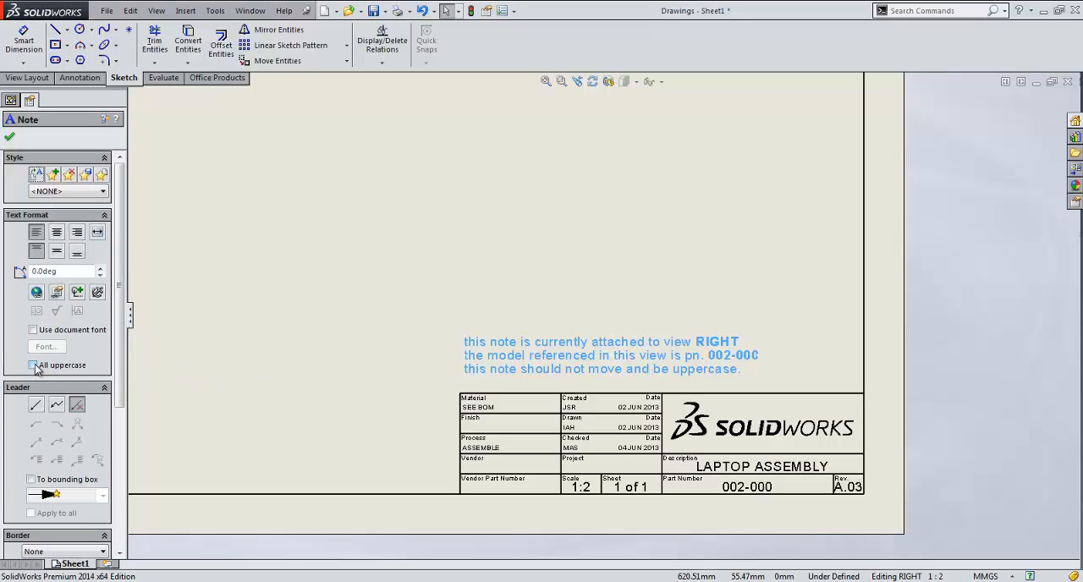
{"action": "left_click", "coordinate": [32, 365]}
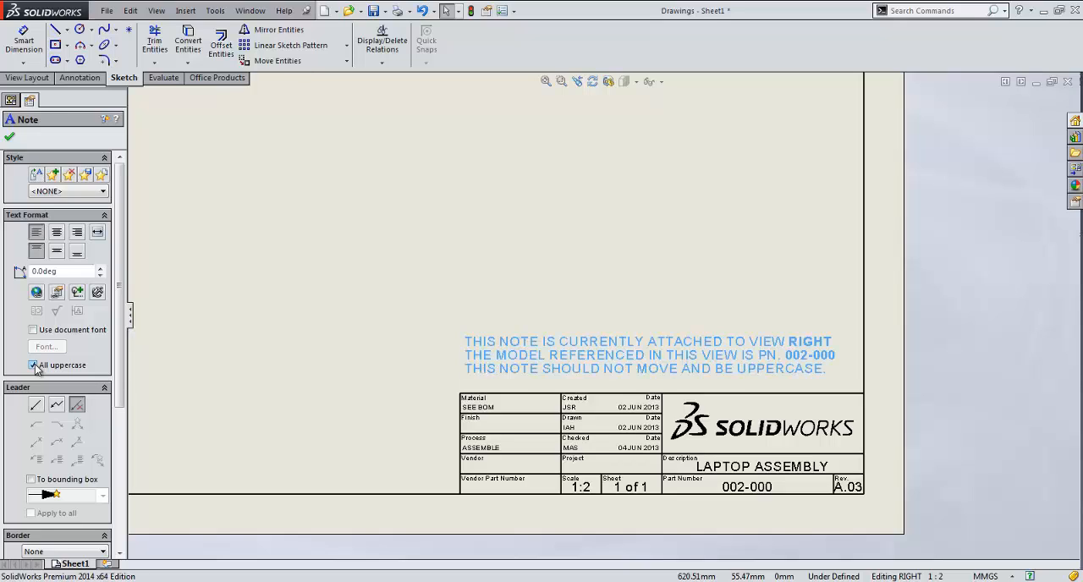
{"action": "left_click", "coordinate": [34, 365]}
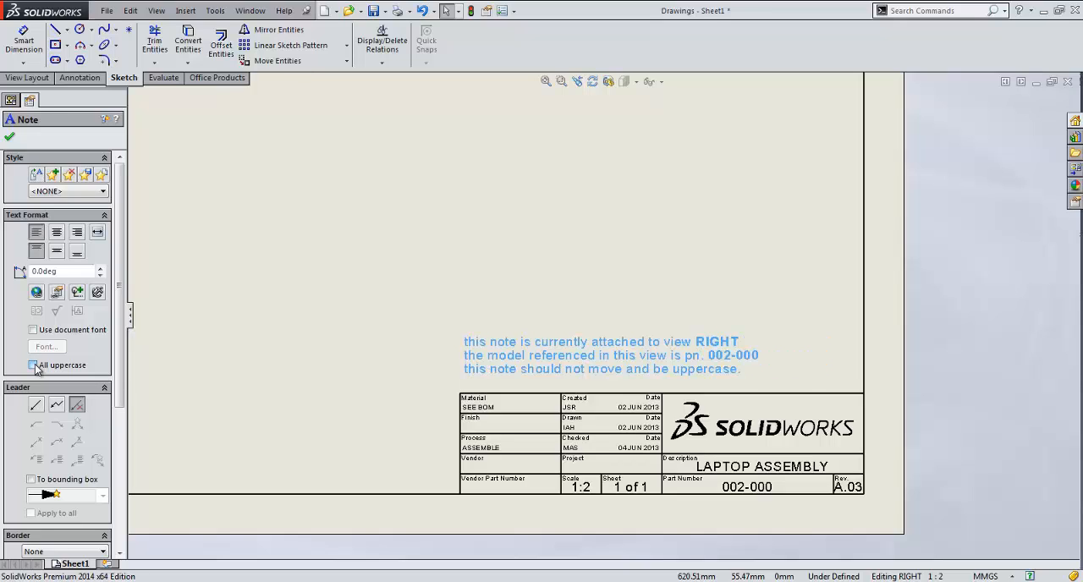
{"action": "left_click", "coordinate": [34, 365]}
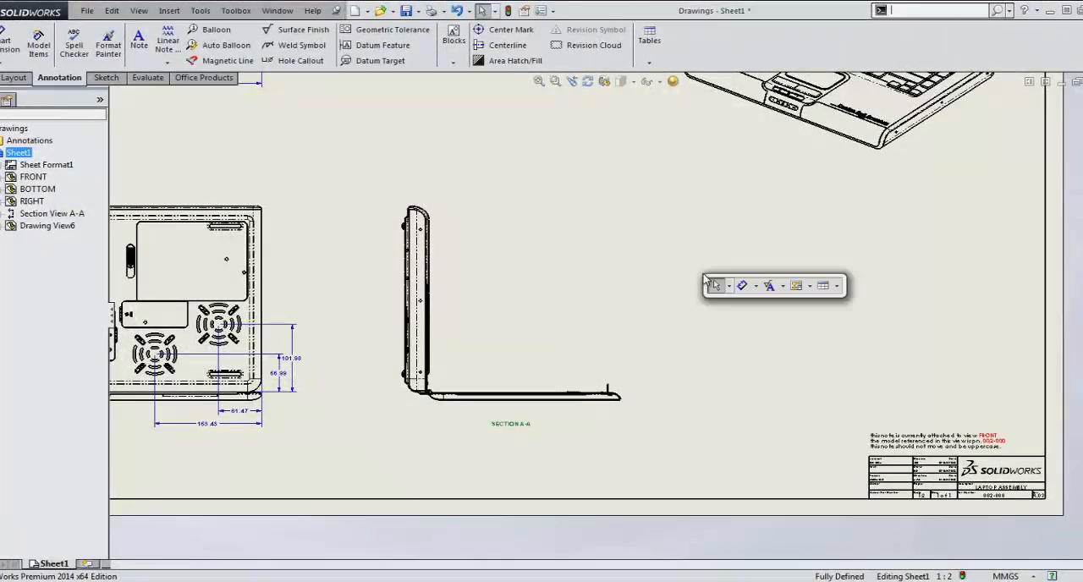
- Create Detail View B around the fan vent grille and begin editing its label
{"action": "left_click", "coordinate": [799, 284]}
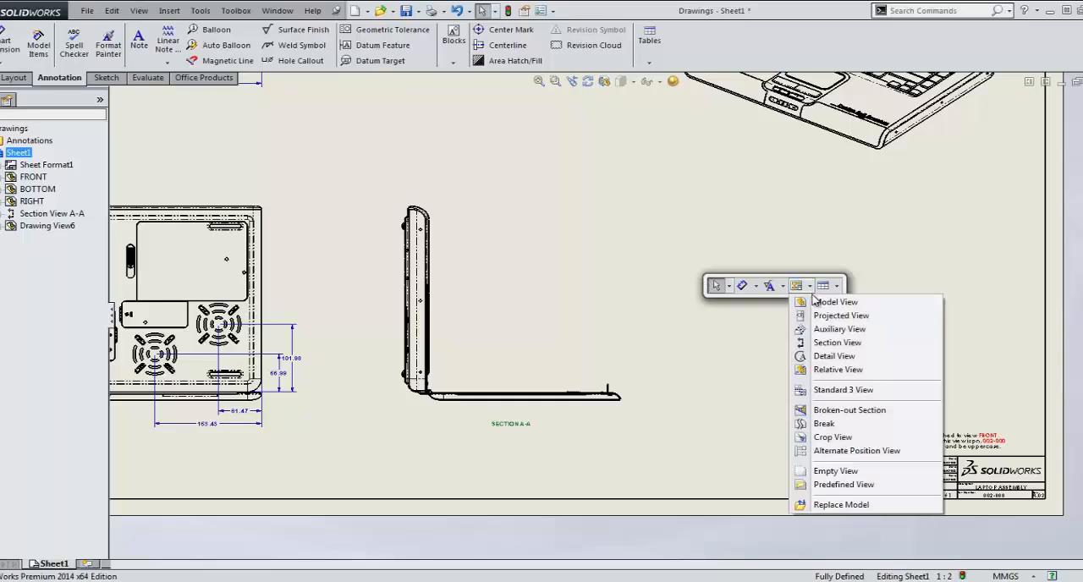
{"action": "mouse_move", "coordinate": [833, 356]}
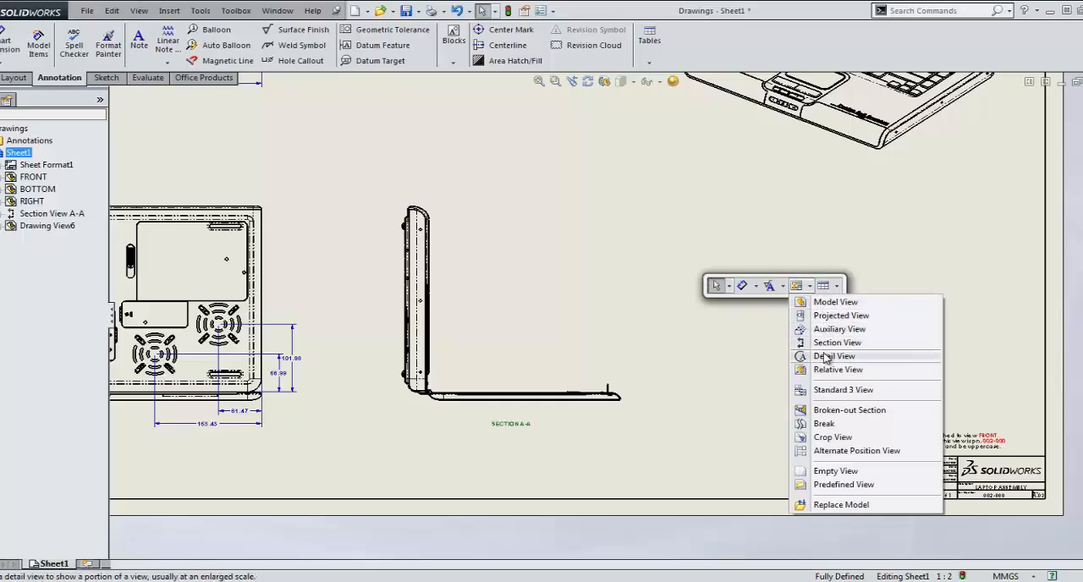
{"action": "left_click", "coordinate": [833, 356]}
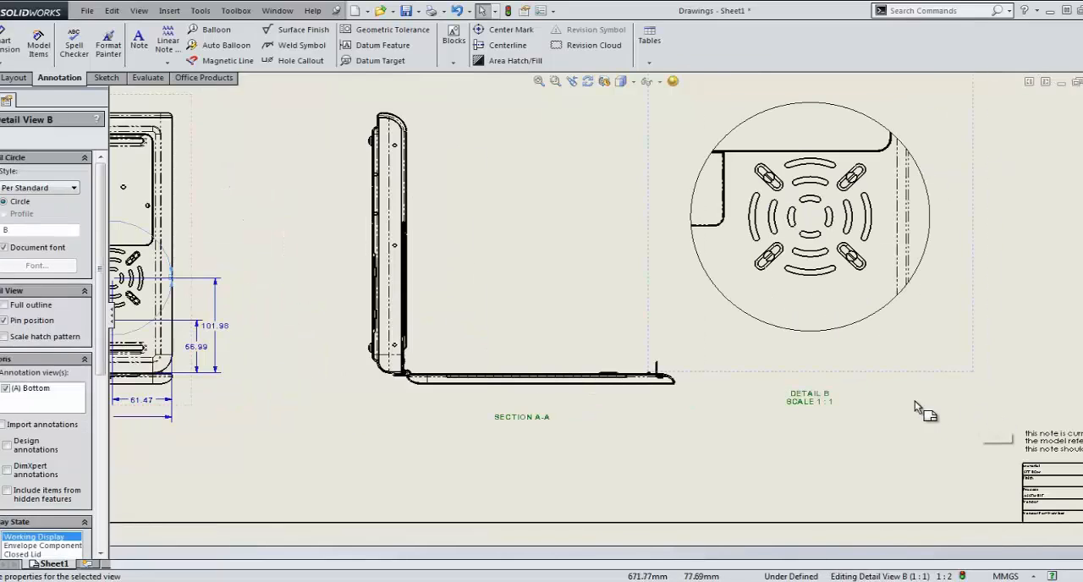
{"action": "double_click", "coordinate": [809, 396]}
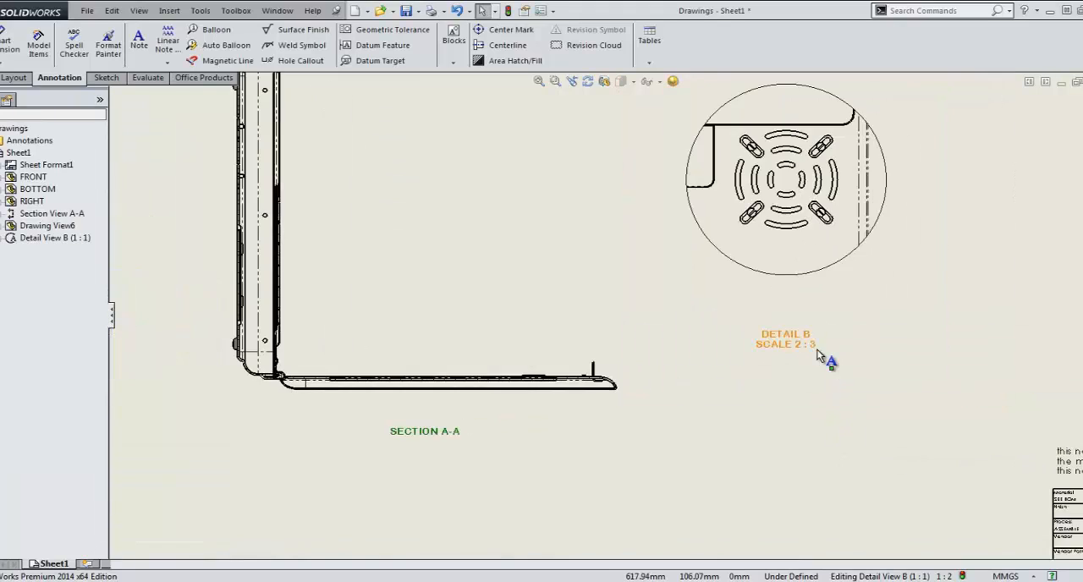
{"action": "double_click", "coordinate": [785, 339]}
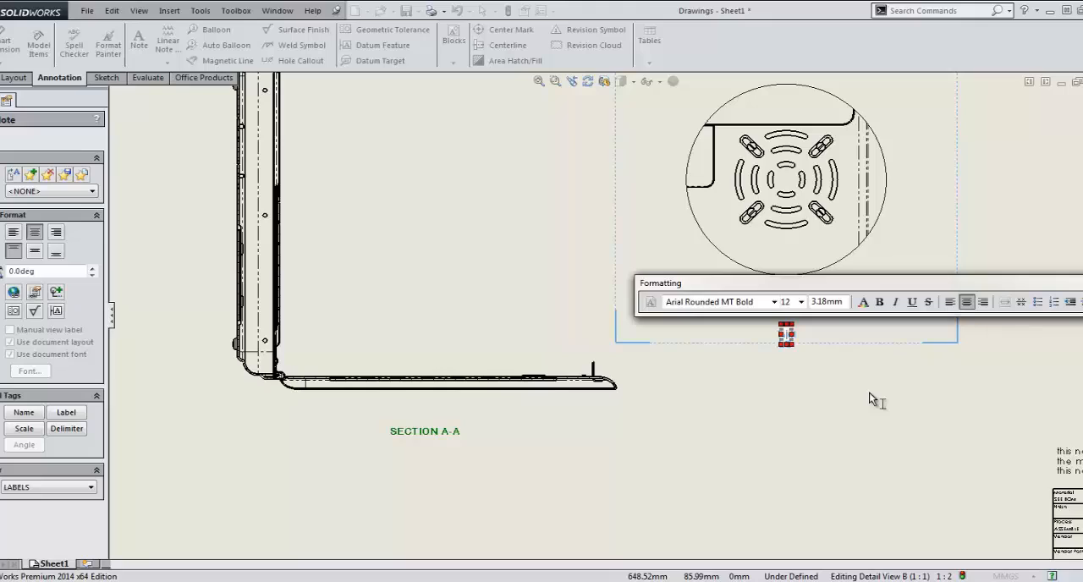
{"action": "mouse_move", "coordinate": [291, 440]}
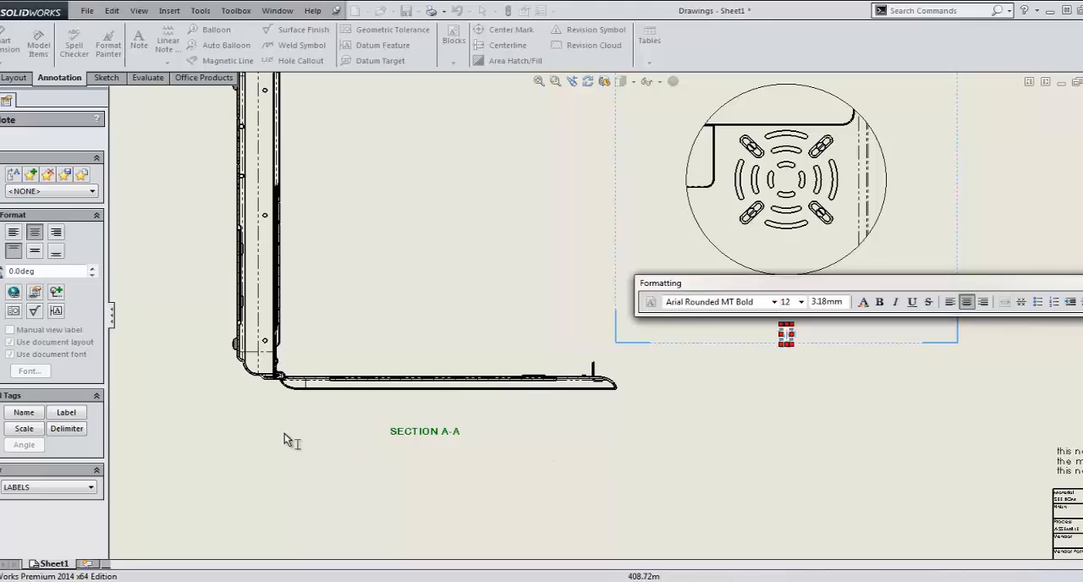
- Insert the detail name and view scale tags so the label reads DETAIL B, SCALE 2:3
{"action": "left_click", "coordinate": [24, 413]}
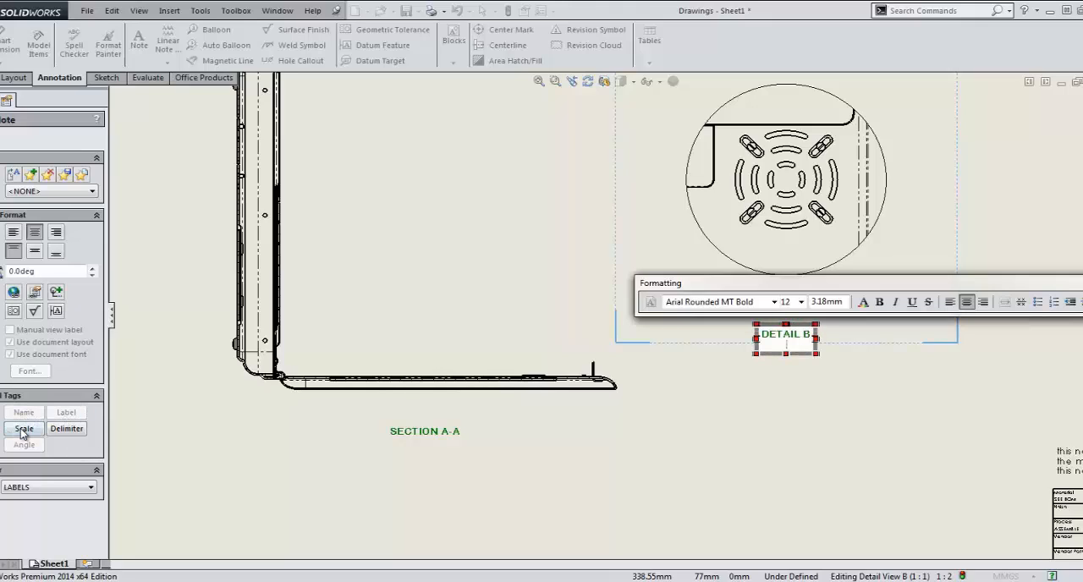
{"action": "left_click", "coordinate": [23, 429]}
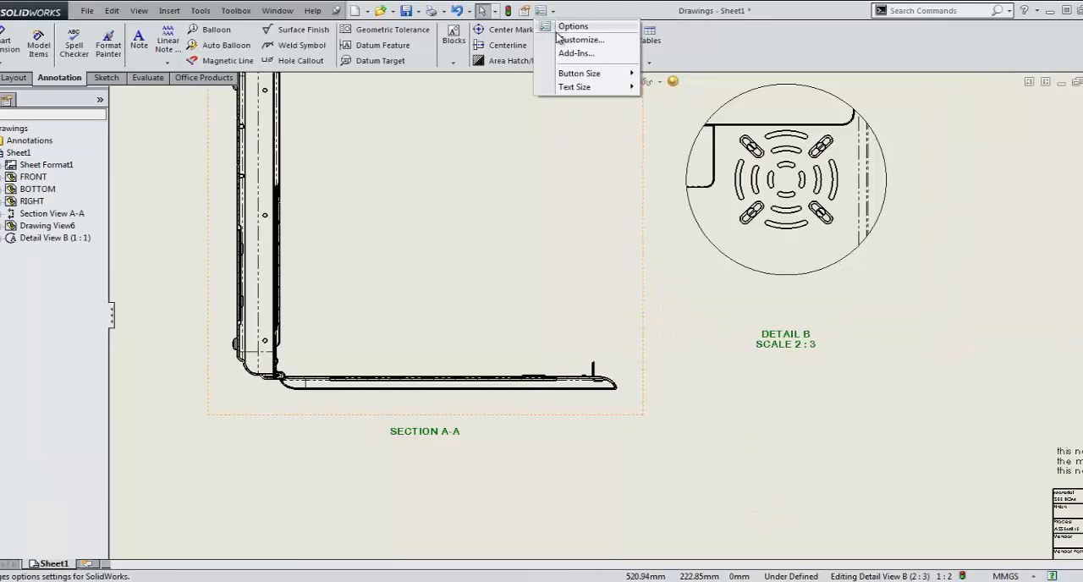
{"action": "left_click", "coordinate": [572, 25]}
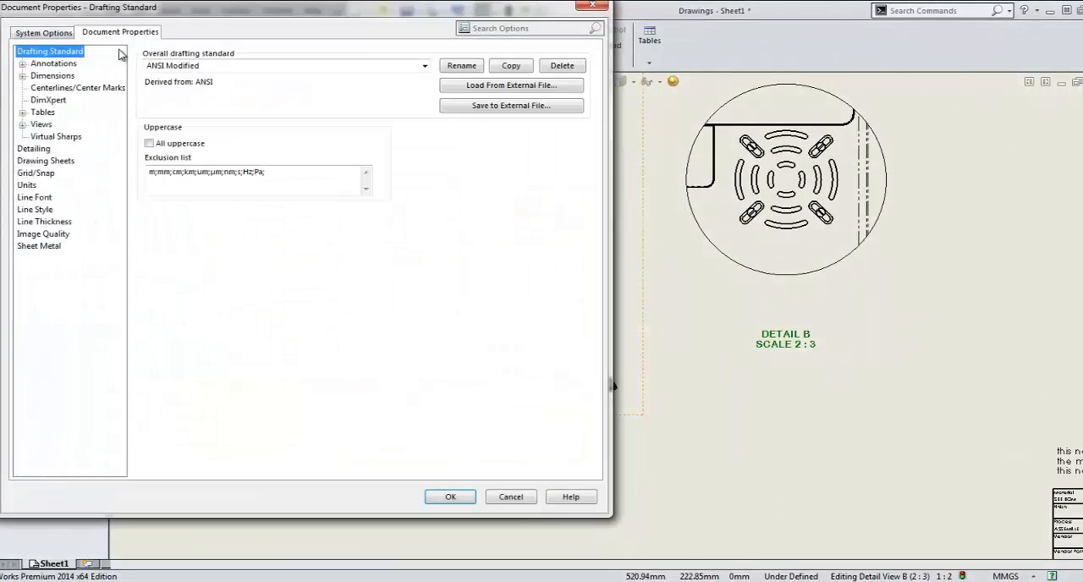
{"action": "left_click", "coordinate": [23, 125]}
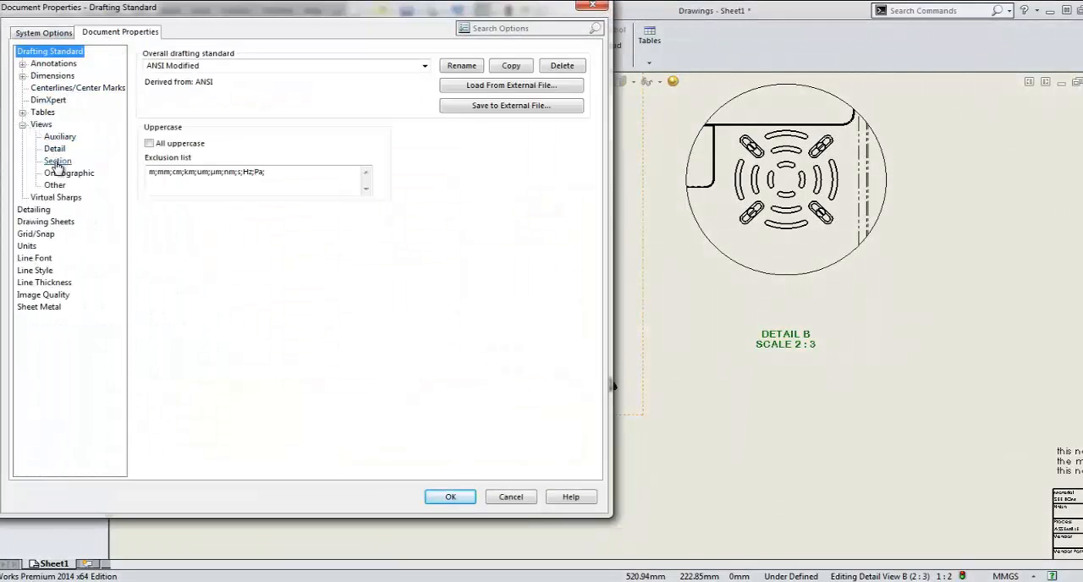
{"action": "left_click", "coordinate": [57, 161]}
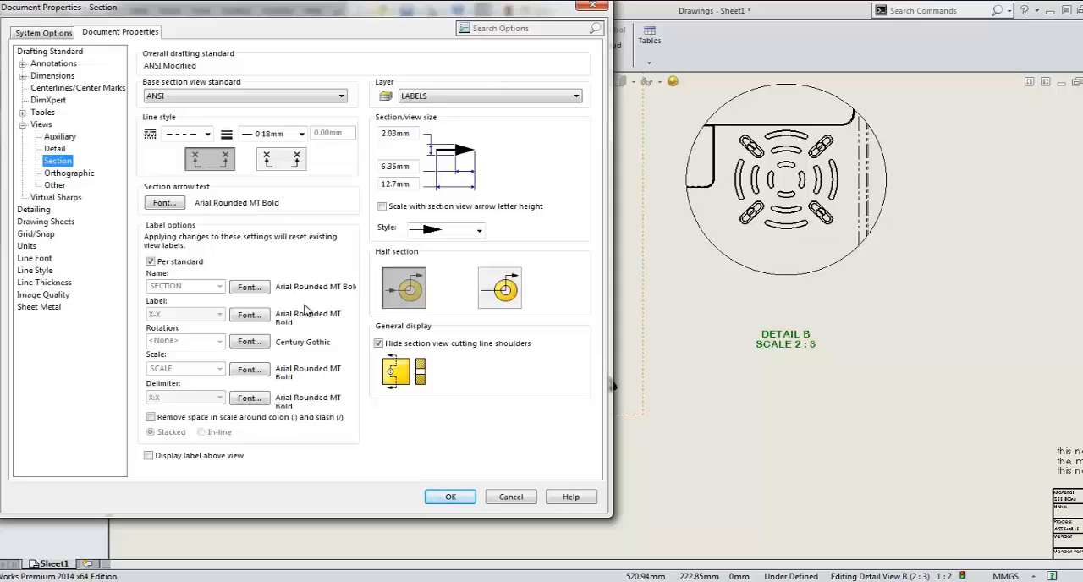
{"action": "mouse_move", "coordinate": [420, 477]}
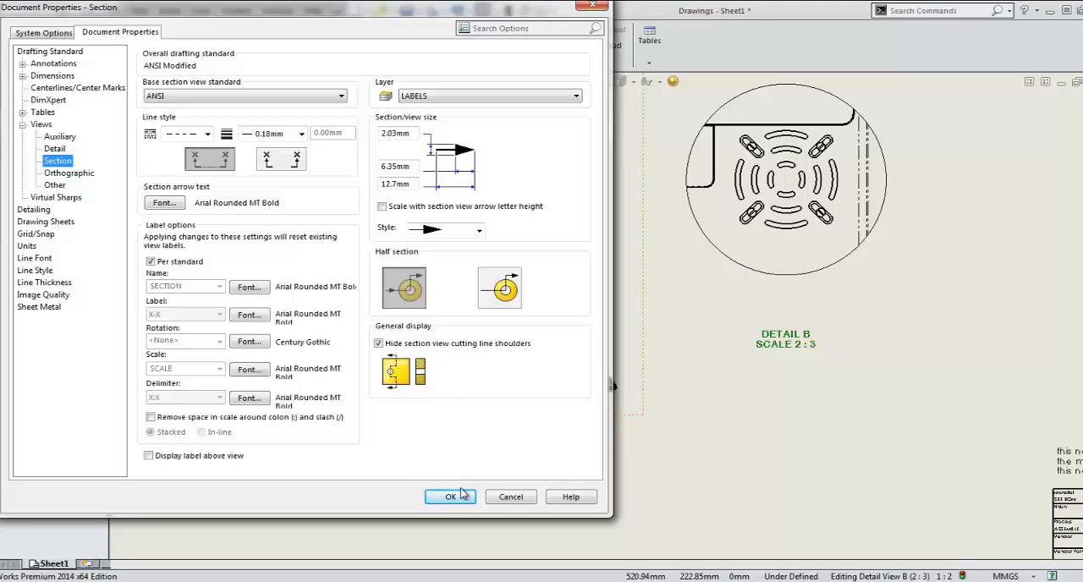
{"action": "left_click", "coordinate": [450, 498]}
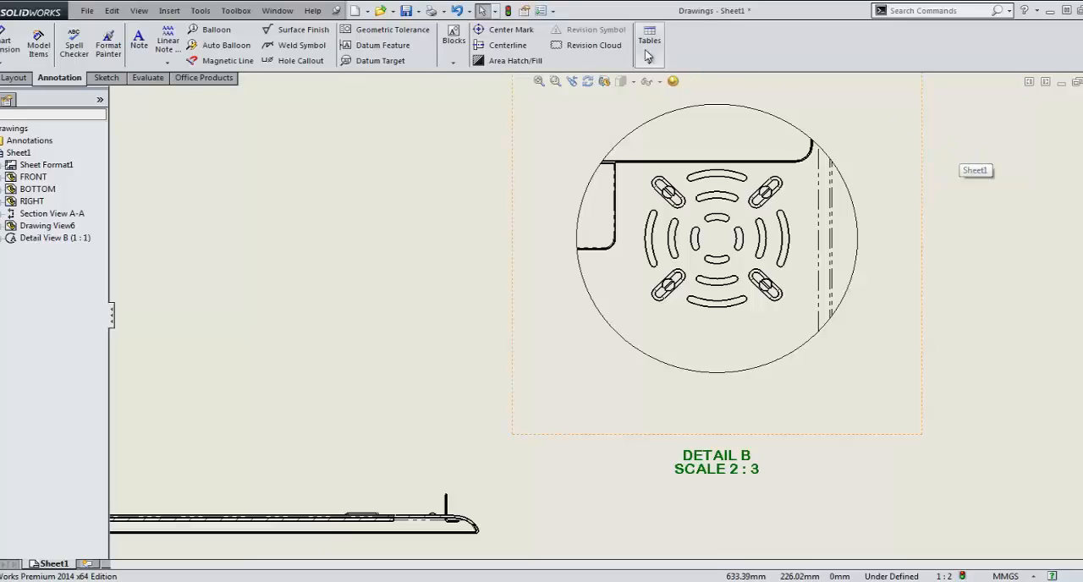
{"action": "mouse_move", "coordinate": [502, 31]}
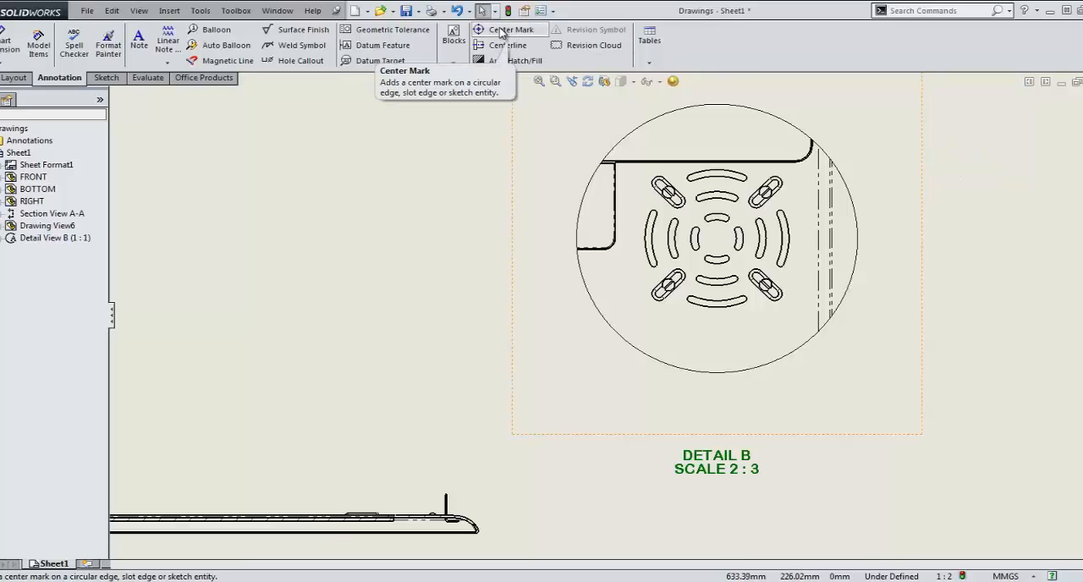
- Add center marks to Detail B's vent slots and show the sheet's Annotations submenu
{"action": "left_click", "coordinate": [511, 30]}
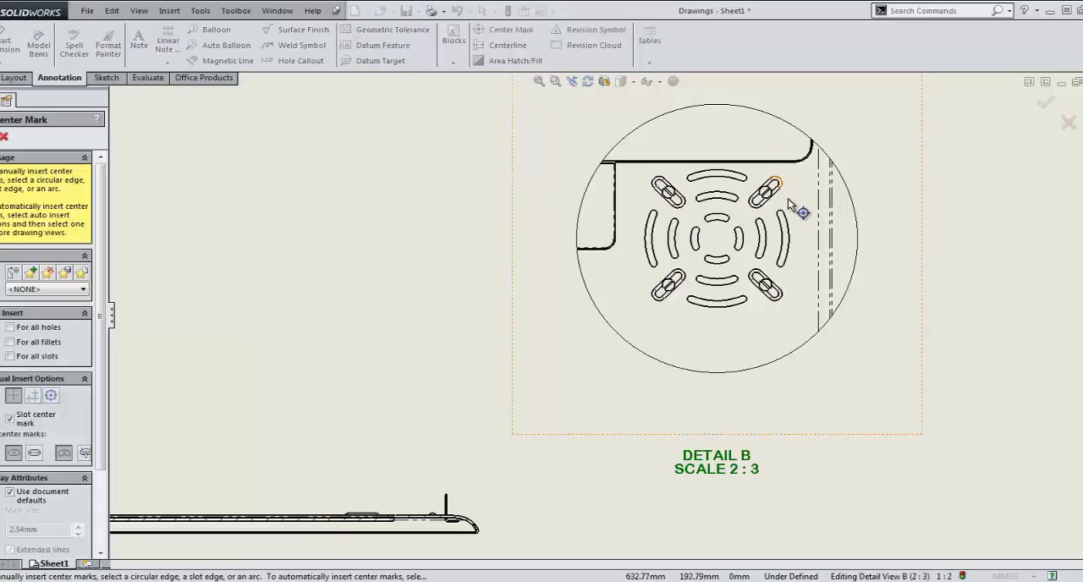
{"action": "left_click", "coordinate": [765, 195]}
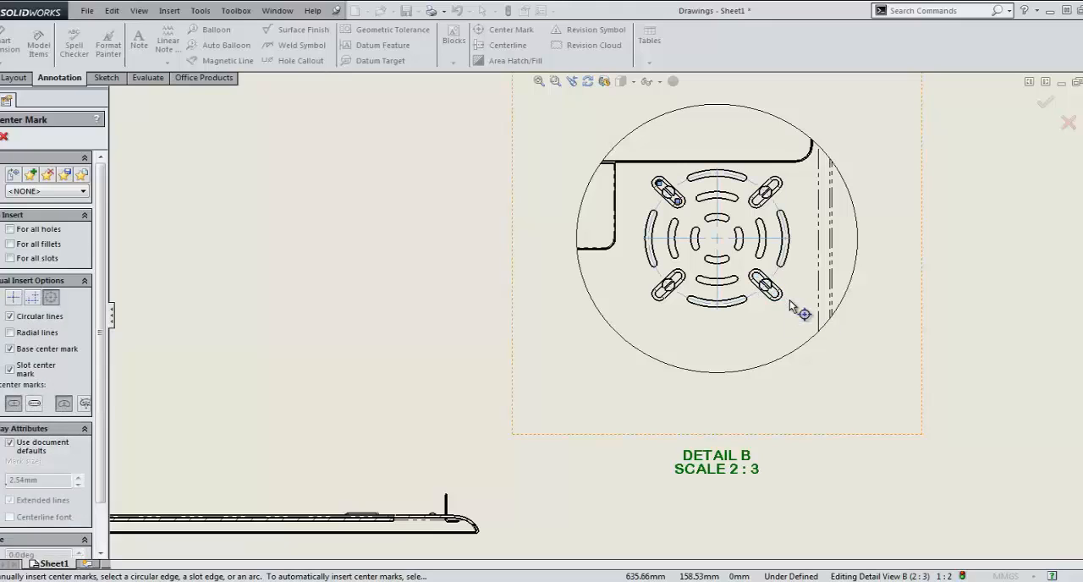
{"action": "mouse_move", "coordinate": [922, 313]}
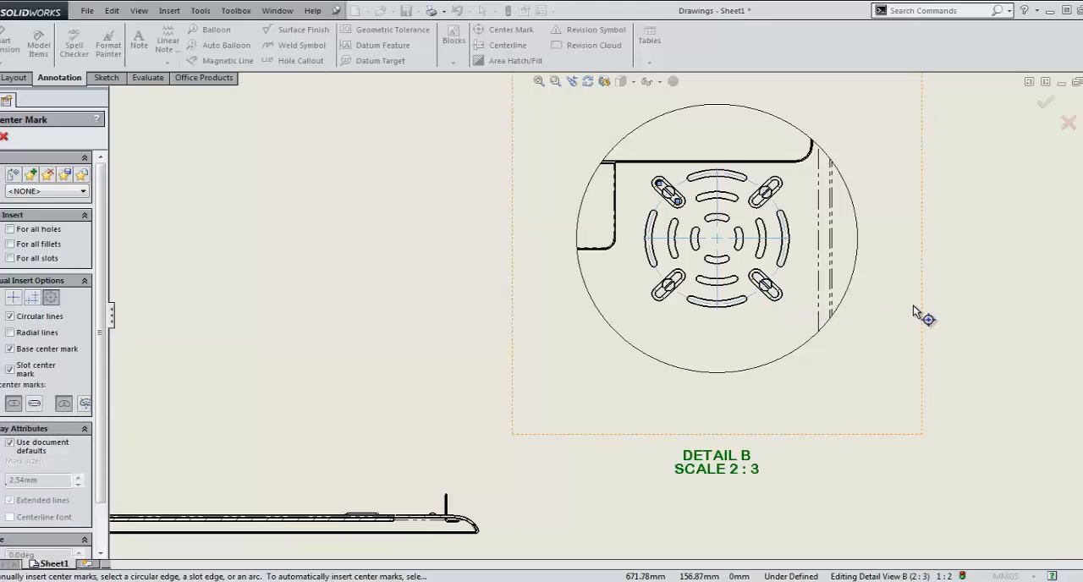
{"action": "mouse_move", "coordinate": [973, 291]}
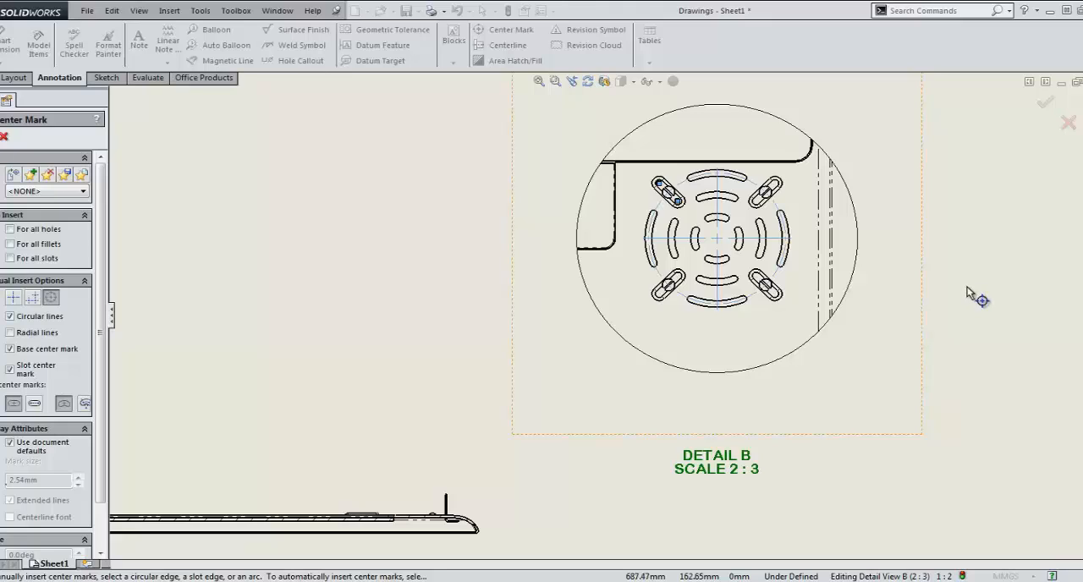
{"action": "right_click", "coordinate": [973, 291]}
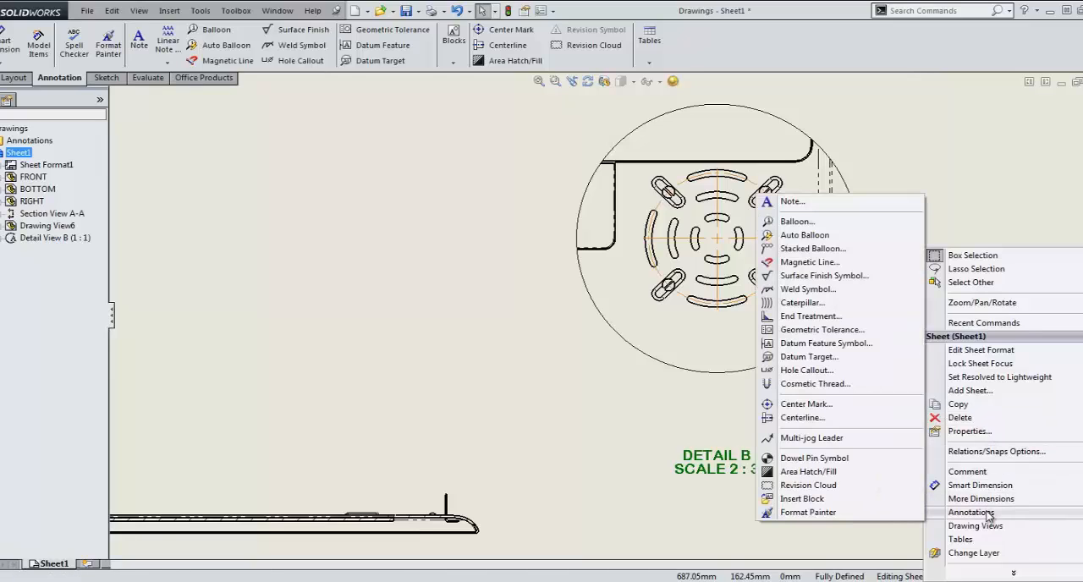
{"action": "mouse_move", "coordinate": [809, 355]}
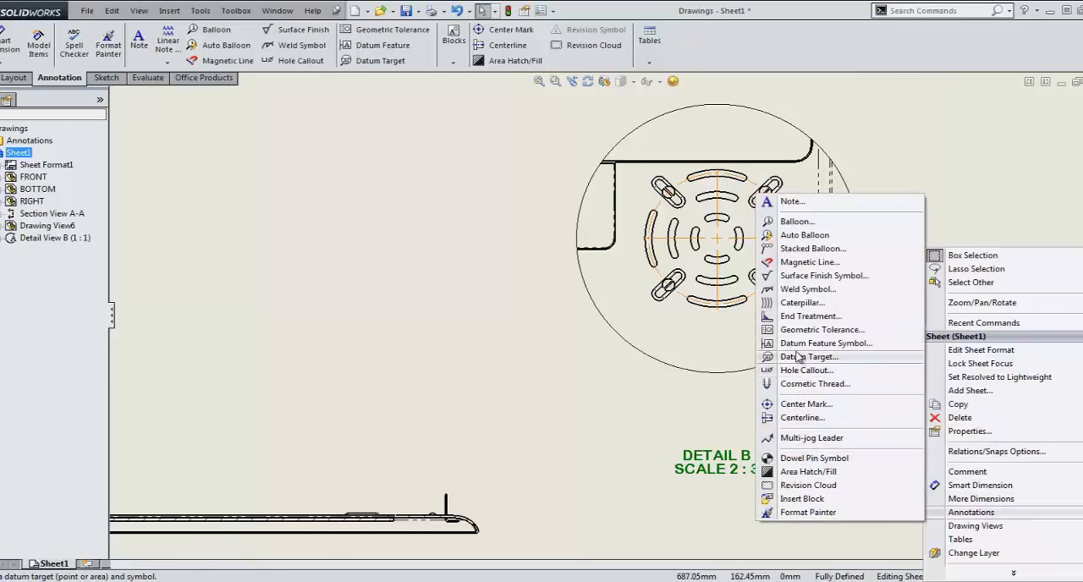
- Add the 4X 3.40 X 15 THRU ALL hole callout to the countersunk holes
{"action": "left_click", "coordinate": [805, 369]}
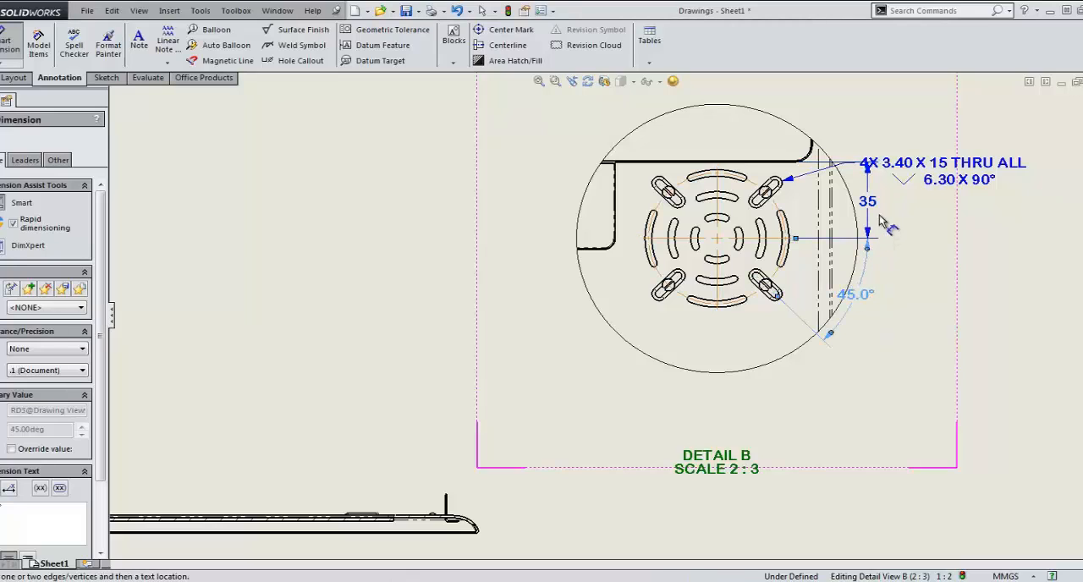
{"action": "mouse_move", "coordinate": [897, 237]}
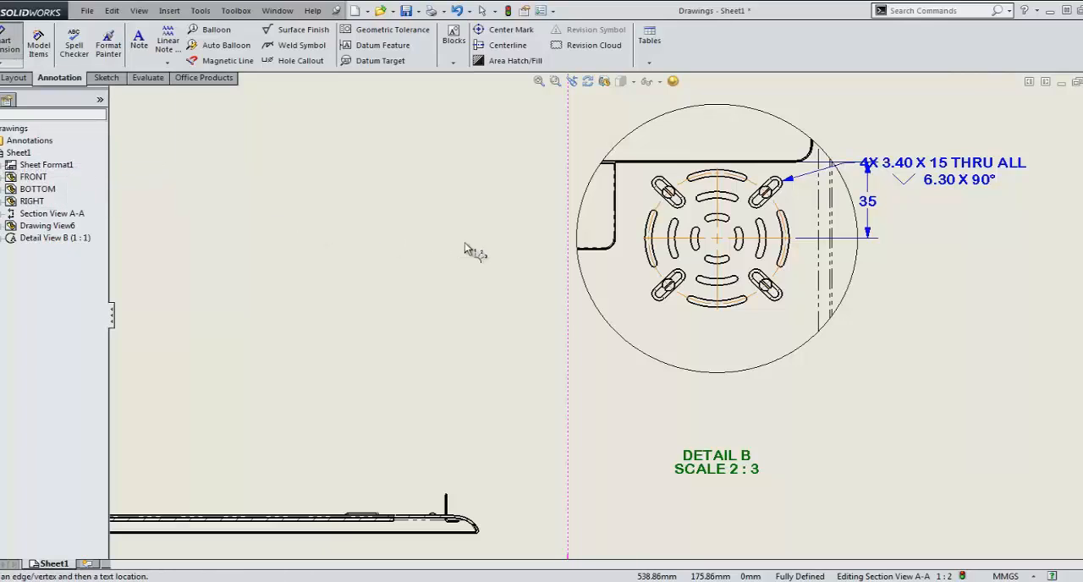
- Start angular running dimensions for the hole positions from the 0° reference line
{"action": "left_click", "coordinate": [716, 136]}
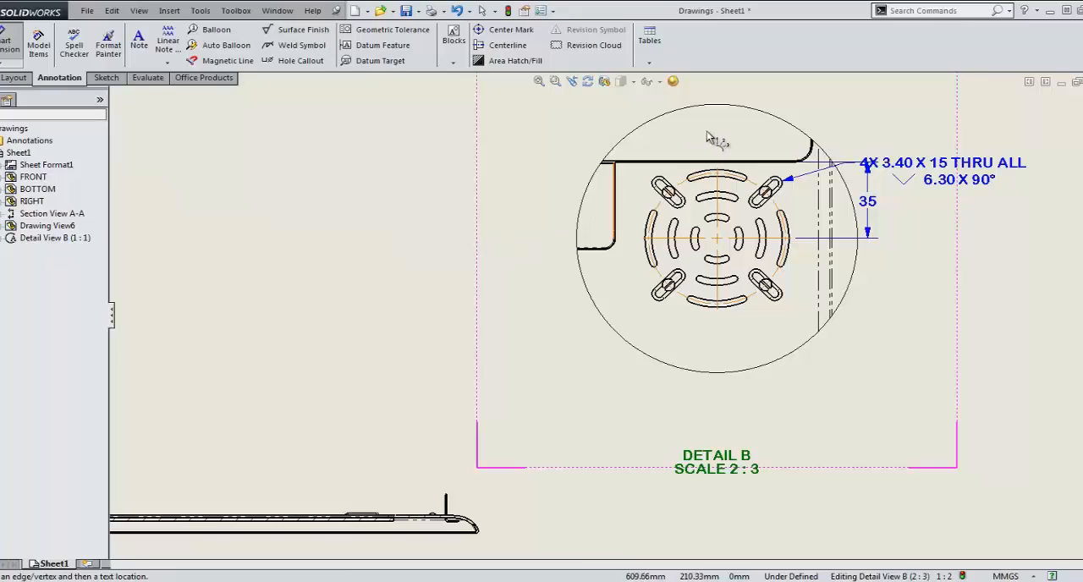
{"action": "mouse_move", "coordinate": [719, 149]}
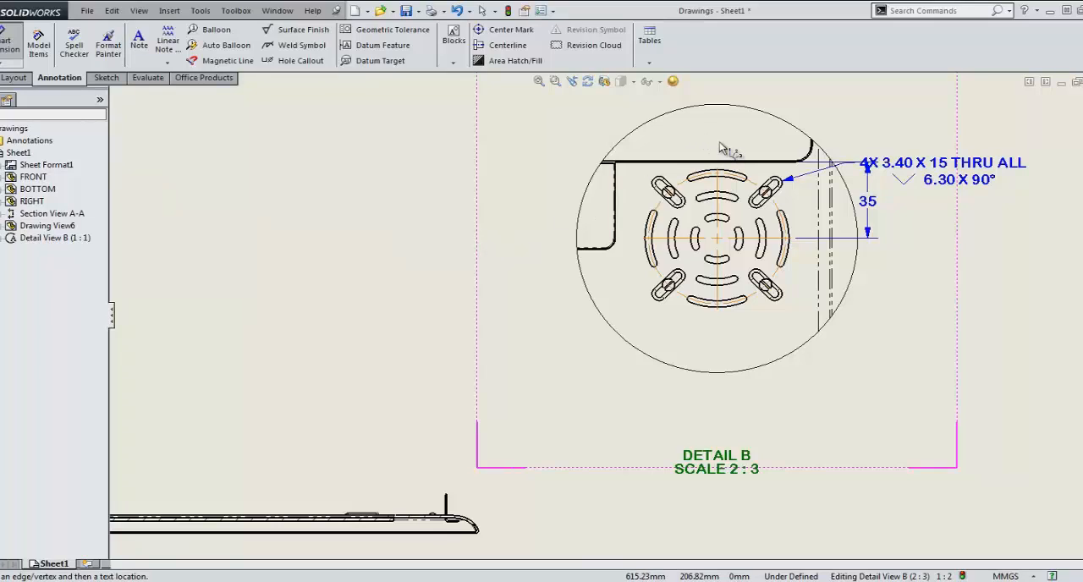
{"action": "mouse_move", "coordinate": [728, 196]}
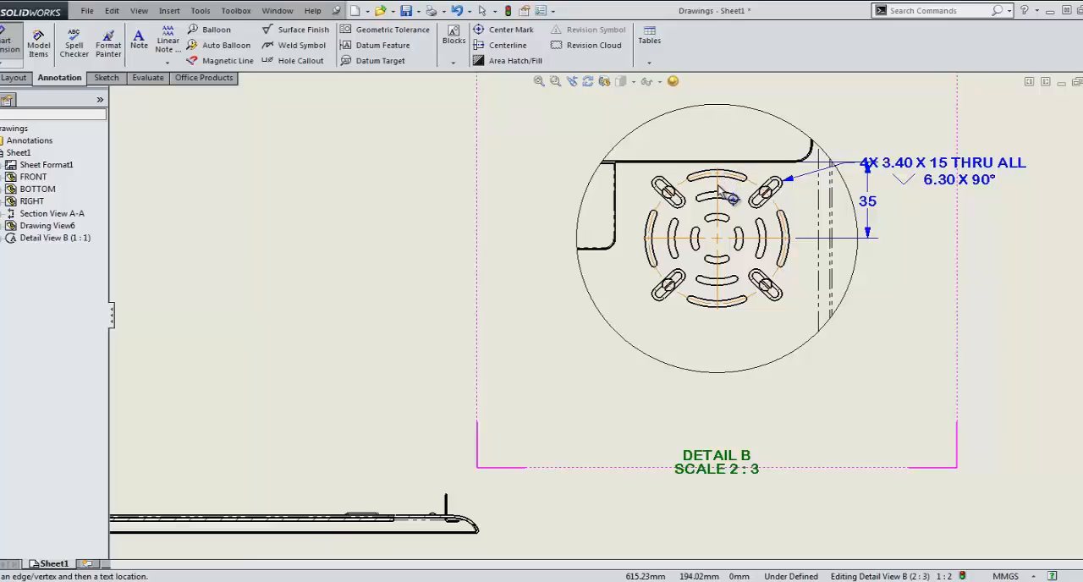
{"action": "mouse_move", "coordinate": [729, 196]}
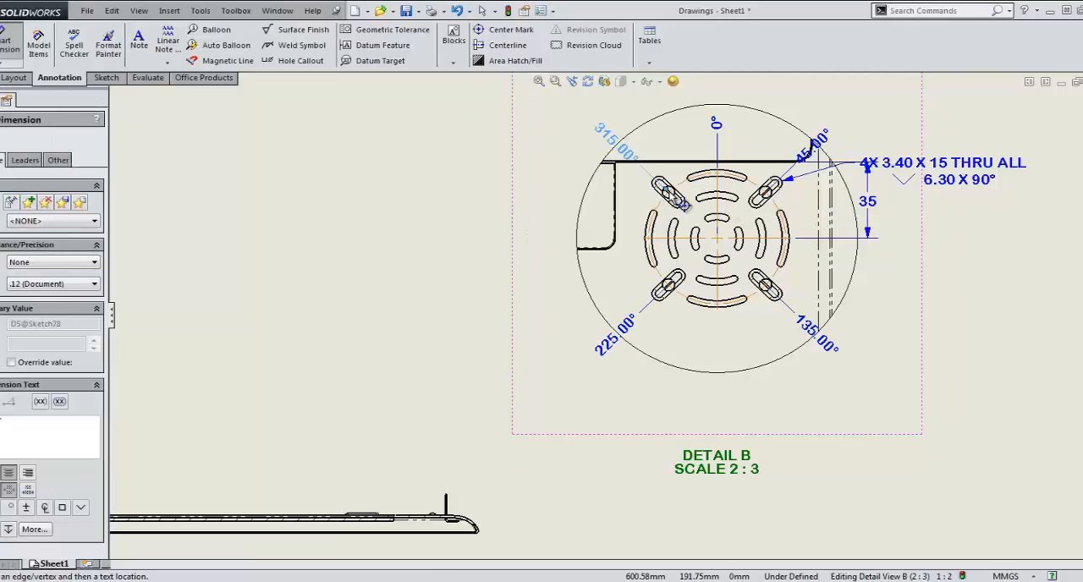
{"action": "mouse_move", "coordinate": [447, 209]}
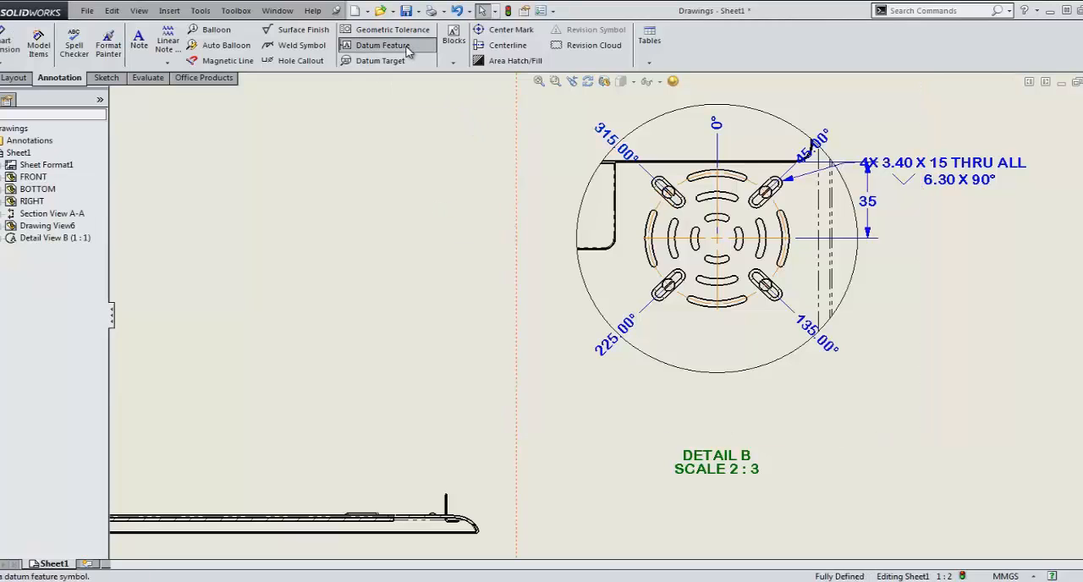
- Place datum feature symbol B on the 0° dimension line at the top of Detail B
{"action": "left_click", "coordinate": [382, 44]}
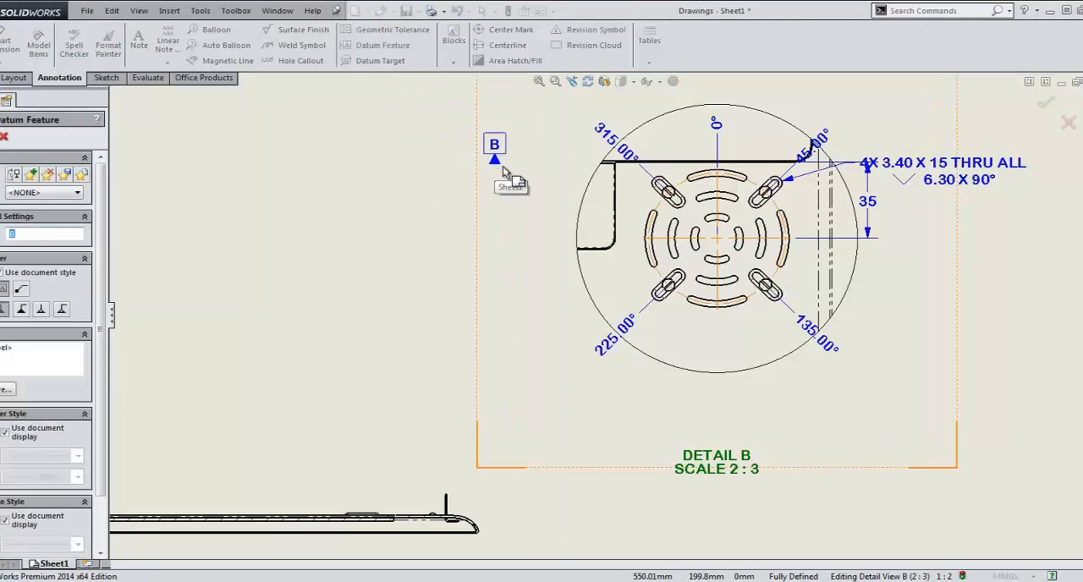
{"action": "left_click_drag", "start_coordinate": [494, 156], "coordinate": [724, 237]}
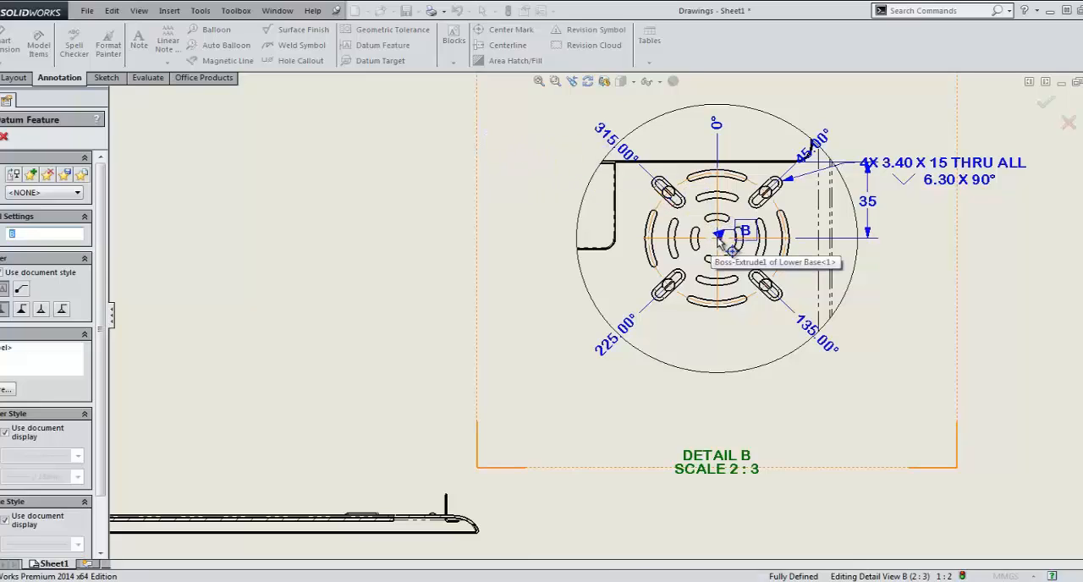
{"action": "left_click_drag", "start_coordinate": [741, 231], "coordinate": [669, 138]}
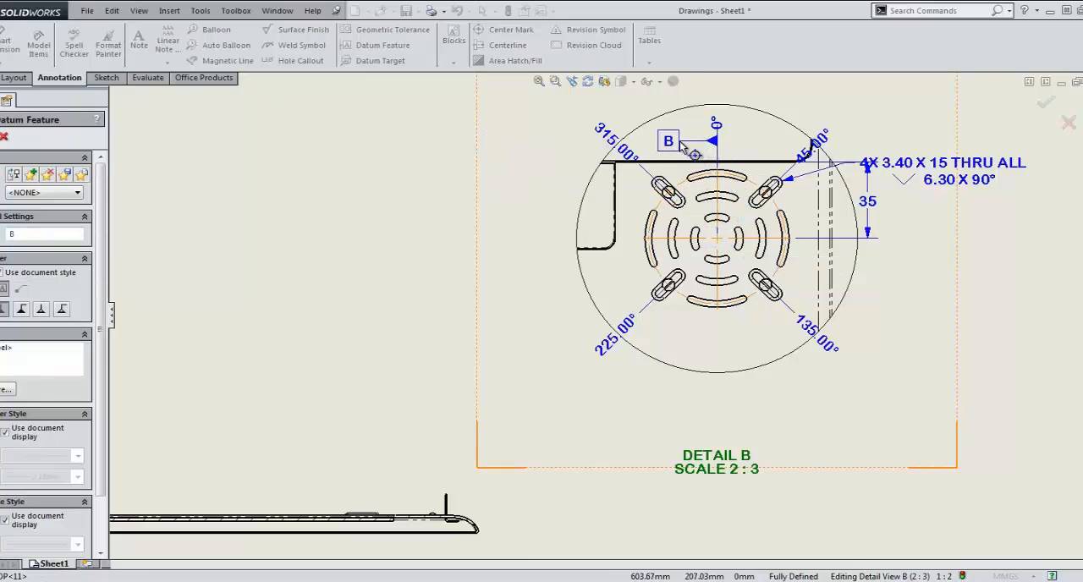
{"action": "left_click", "coordinate": [596, 118]}
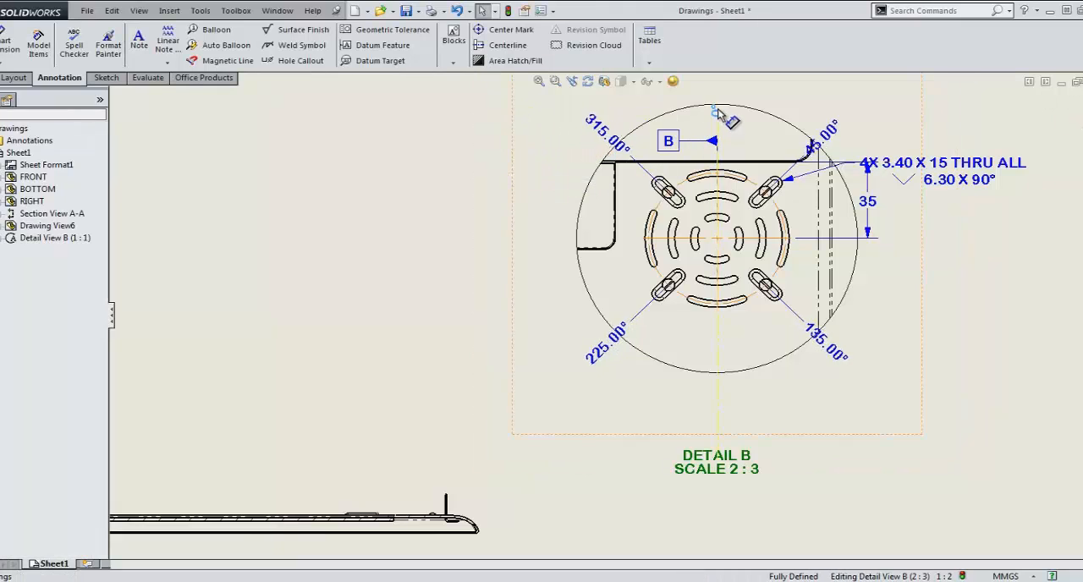
{"action": "left_click", "coordinate": [666, 140]}
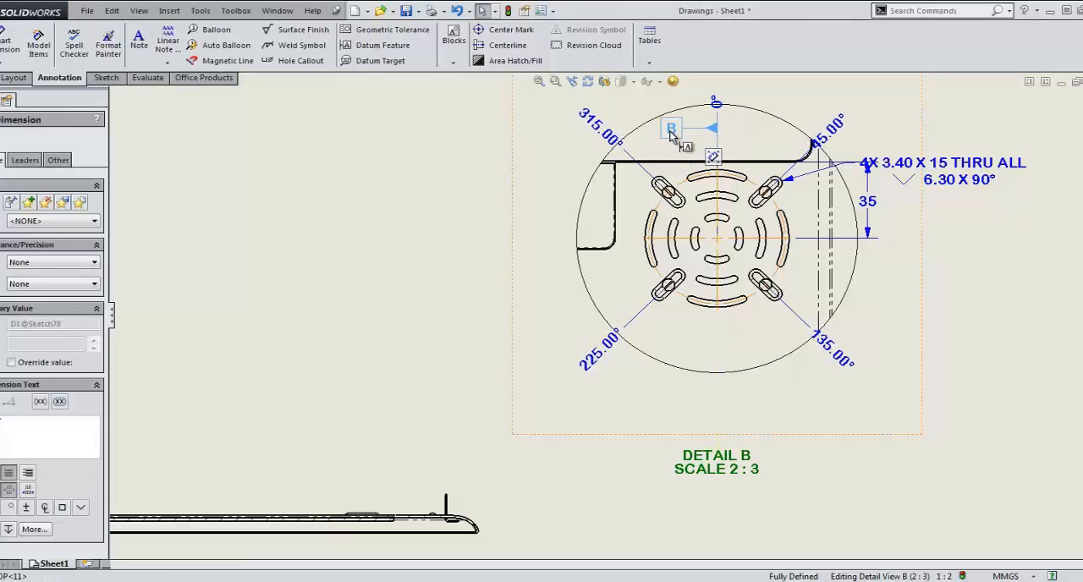
{"action": "left_click", "coordinate": [382, 44]}
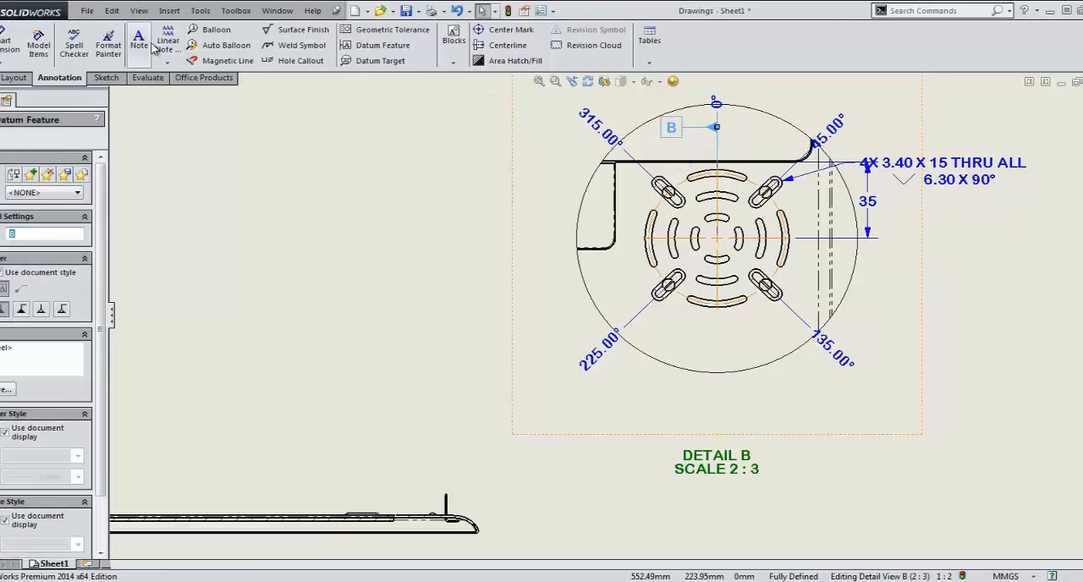
- Start a note beside Detail B reading 'slot to be' and bring up its symbol choices
{"action": "left_click", "coordinate": [138, 40]}
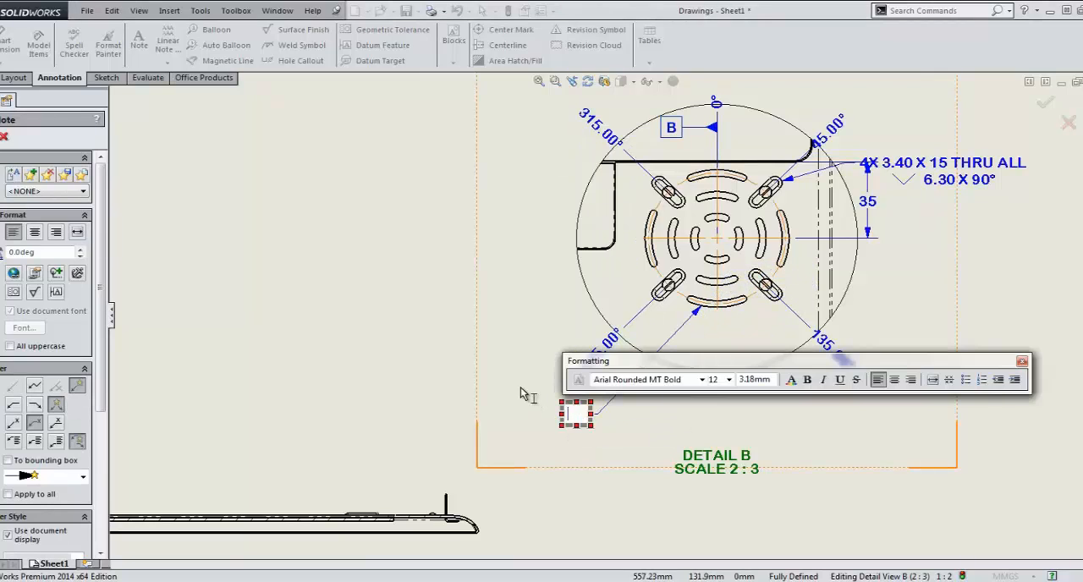
{"action": "type", "text": "slot to"}
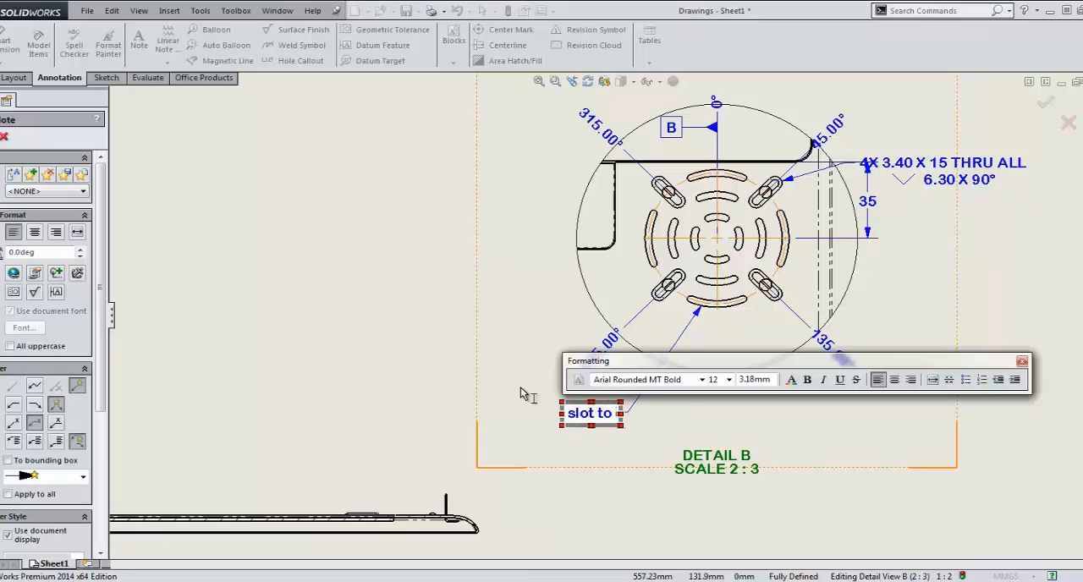
{"action": "type", "text": "be"}
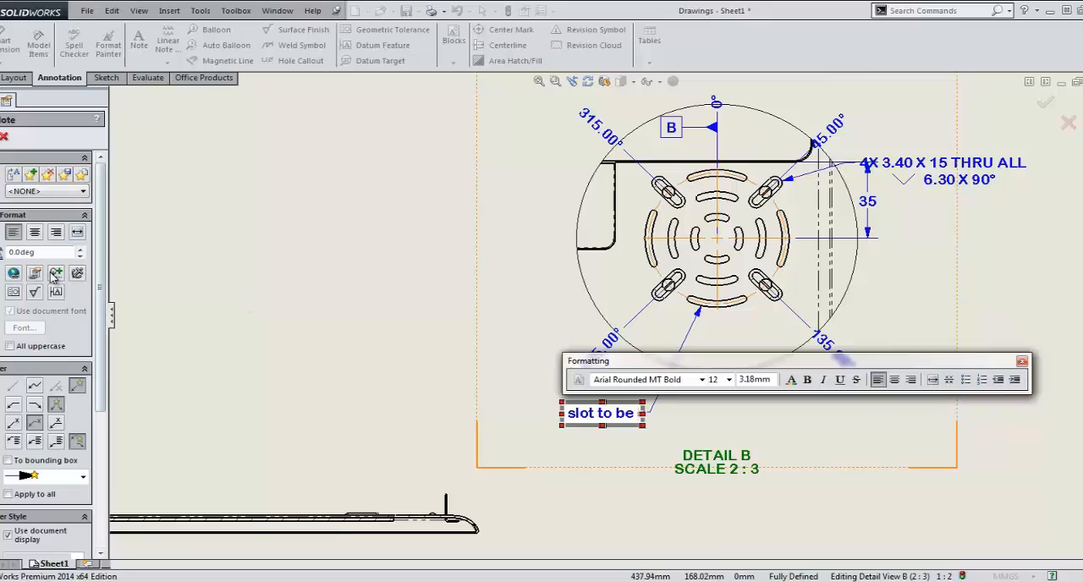
{"action": "left_click", "coordinate": [58, 272]}
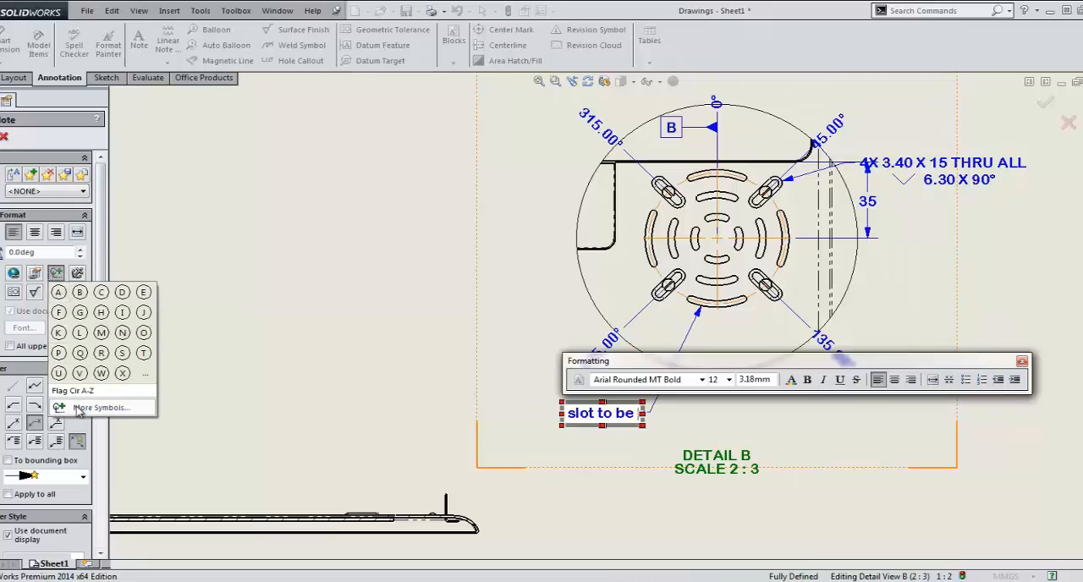
- From the Symbol Library add the concentric symbol and circled flag A to the note
{"action": "left_click", "coordinate": [101, 407]}
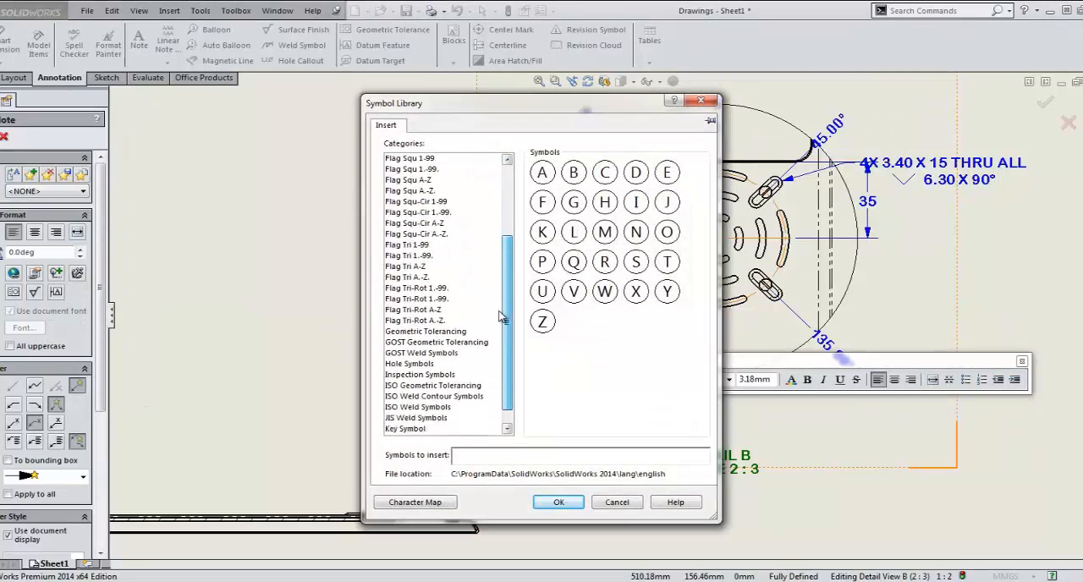
{"action": "scroll", "scroll_direction": "down", "scroll_amount": 3}
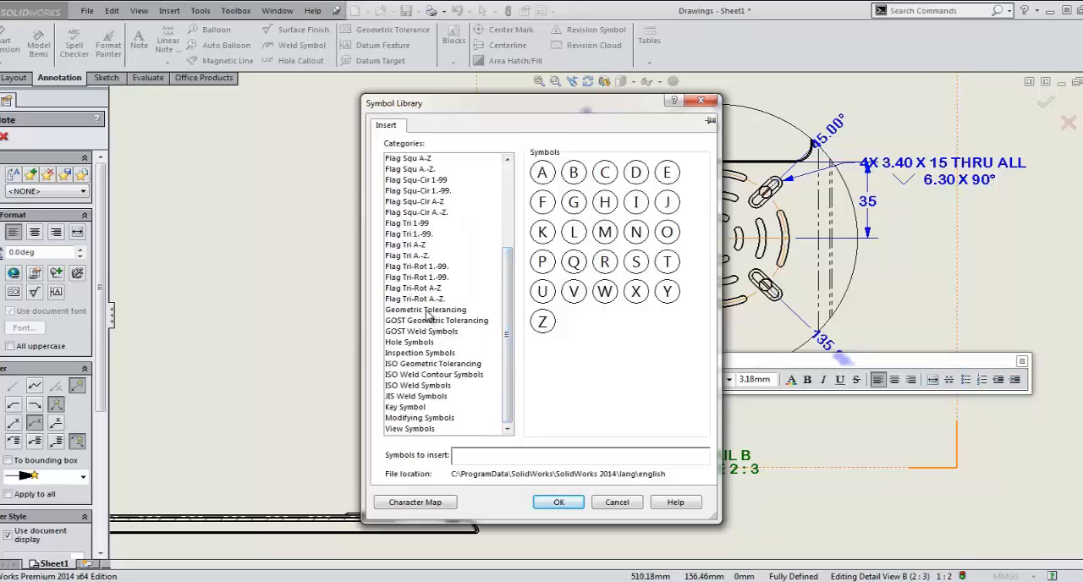
{"action": "left_click", "coordinate": [427, 309]}
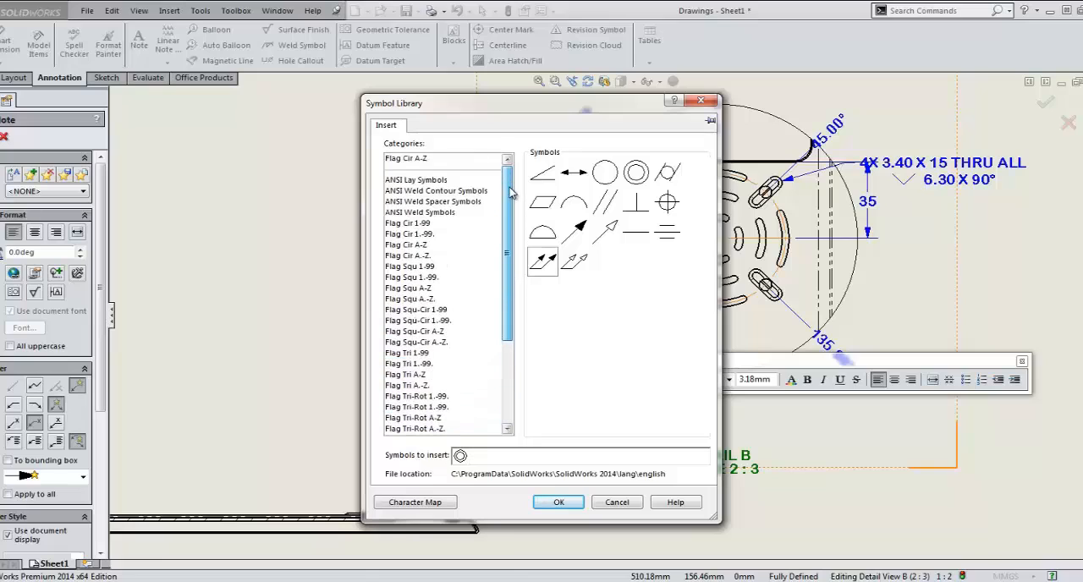
{"action": "left_click", "coordinate": [408, 223]}
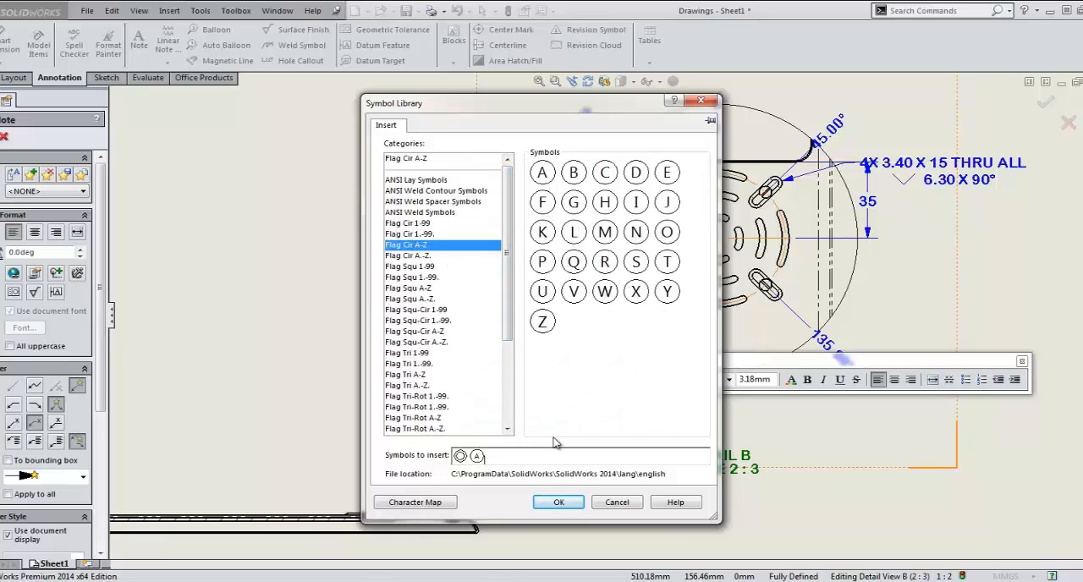
{"action": "left_click", "coordinate": [559, 501]}
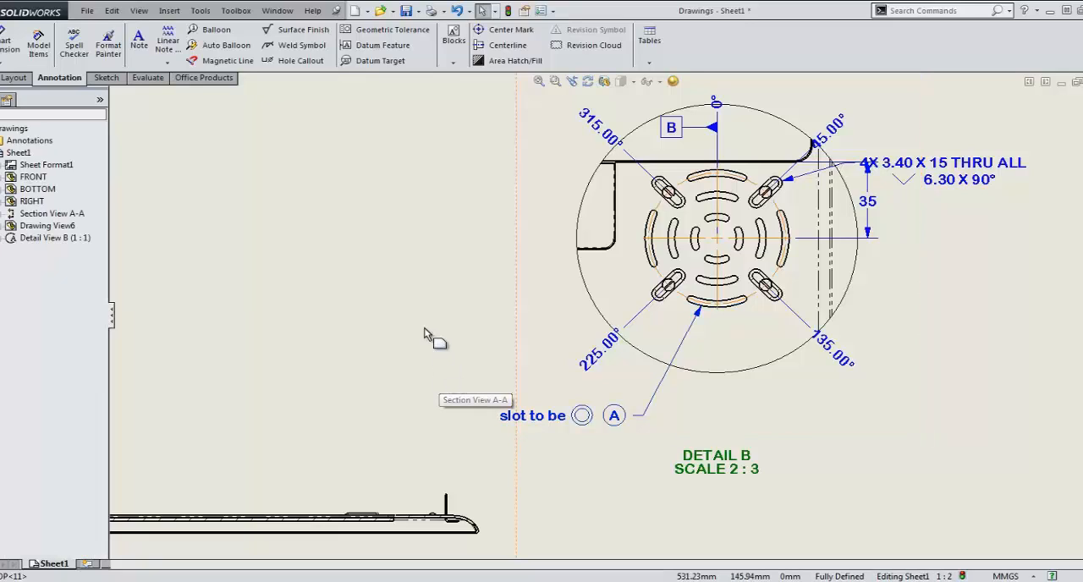
{"action": "mouse_move", "coordinate": [206, 544]}
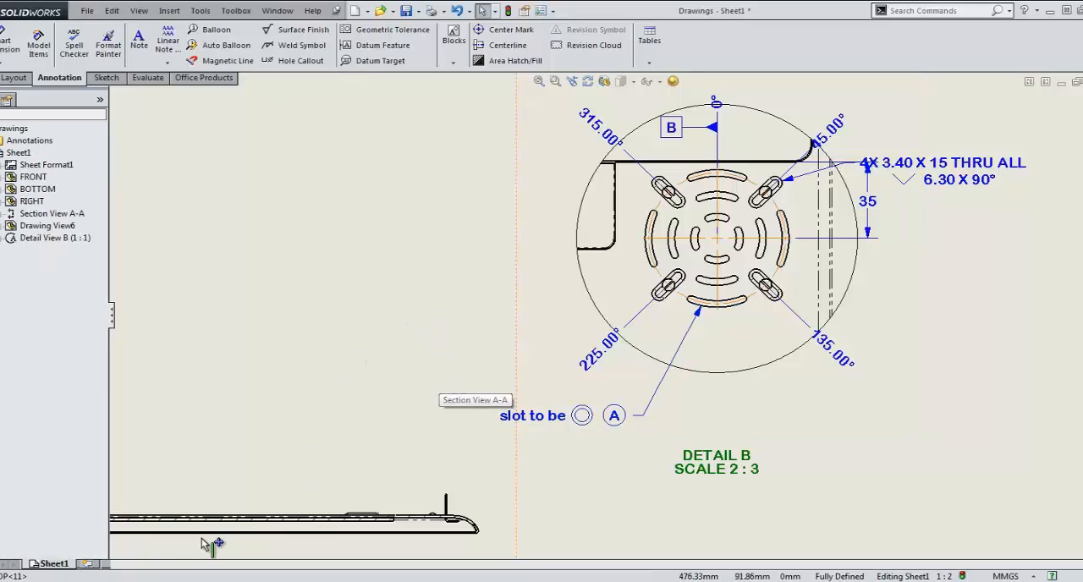
- Go to Sheet3 and reach the Drawing Sheets page of Document Properties
{"action": "left_click", "coordinate": [105, 563]}
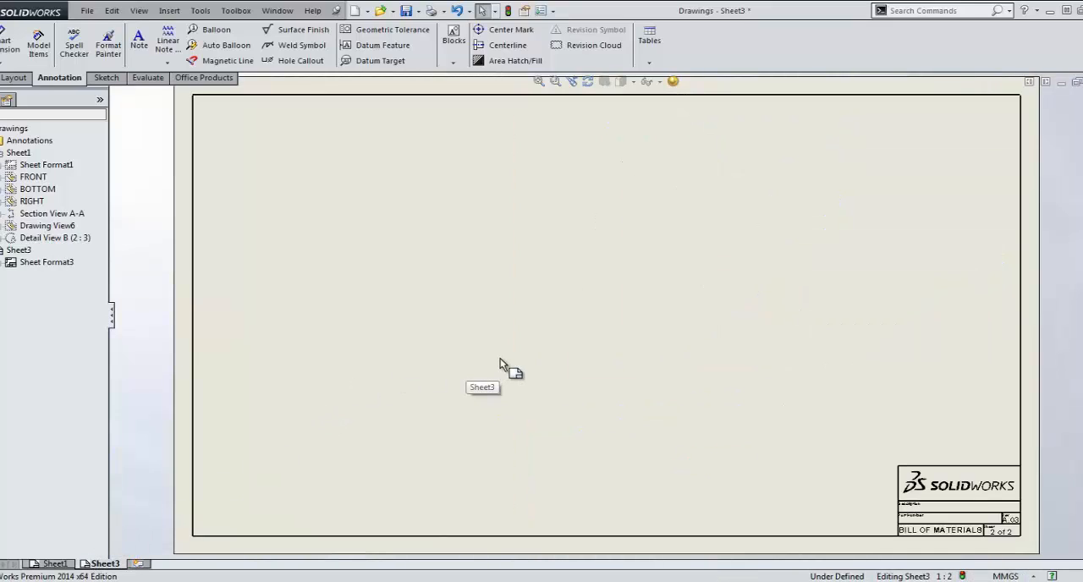
{"action": "mouse_move", "coordinate": [557, 303]}
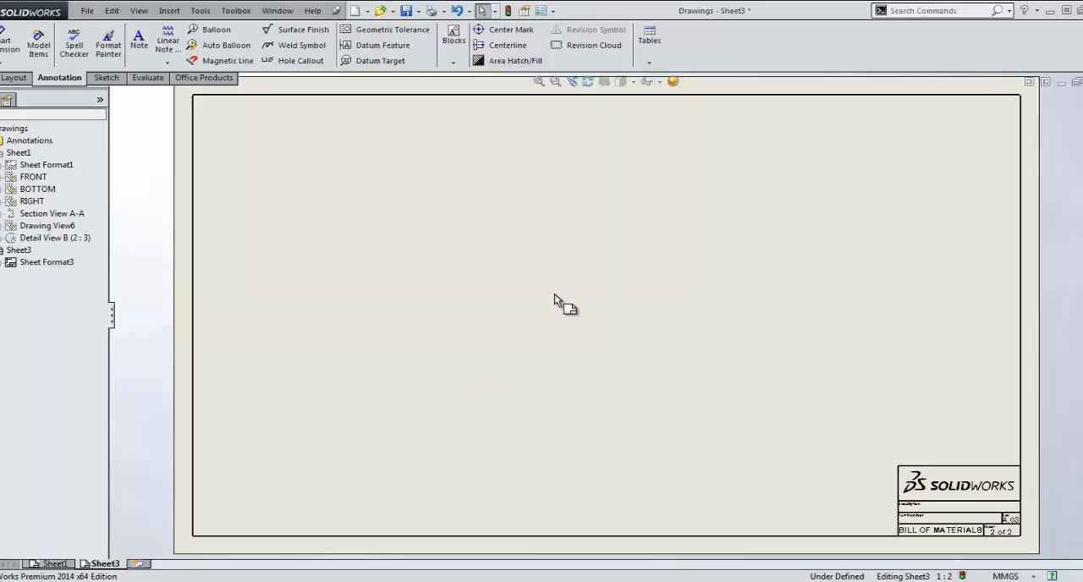
{"action": "mouse_move", "coordinate": [589, 118]}
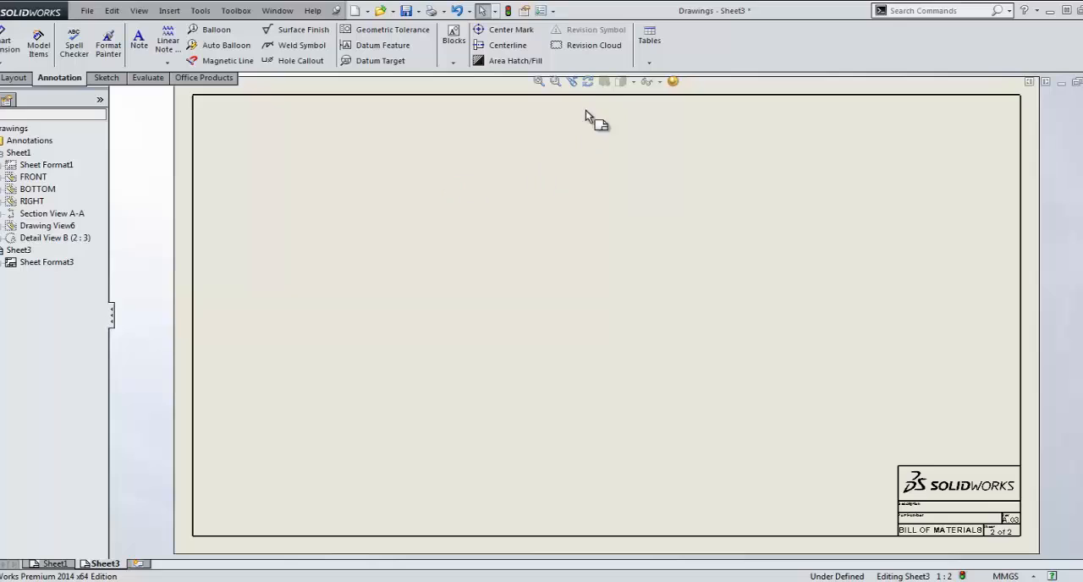
{"action": "left_click", "coordinate": [545, 26]}
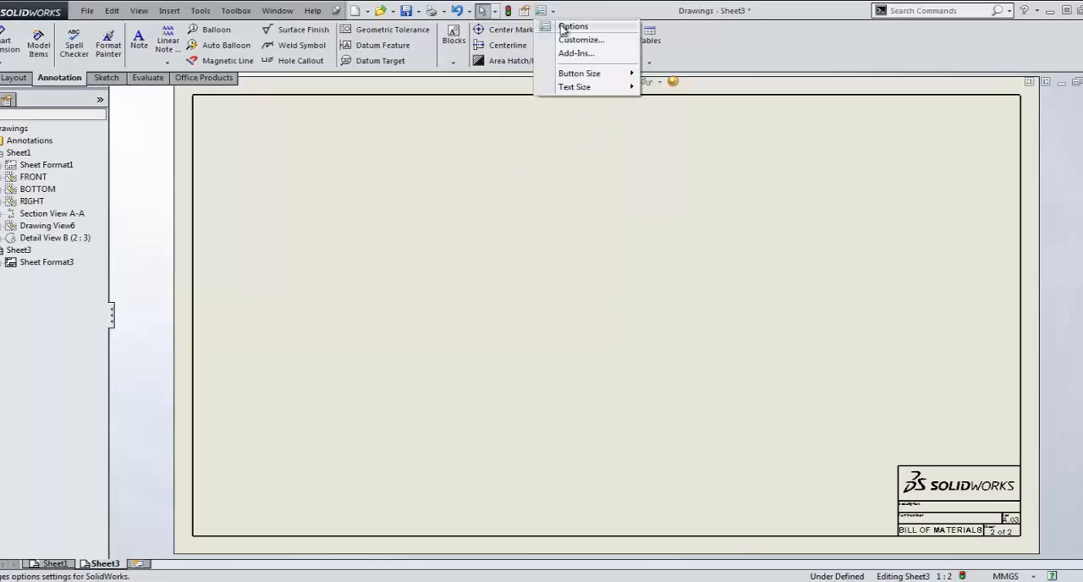
{"action": "left_click", "coordinate": [572, 25]}
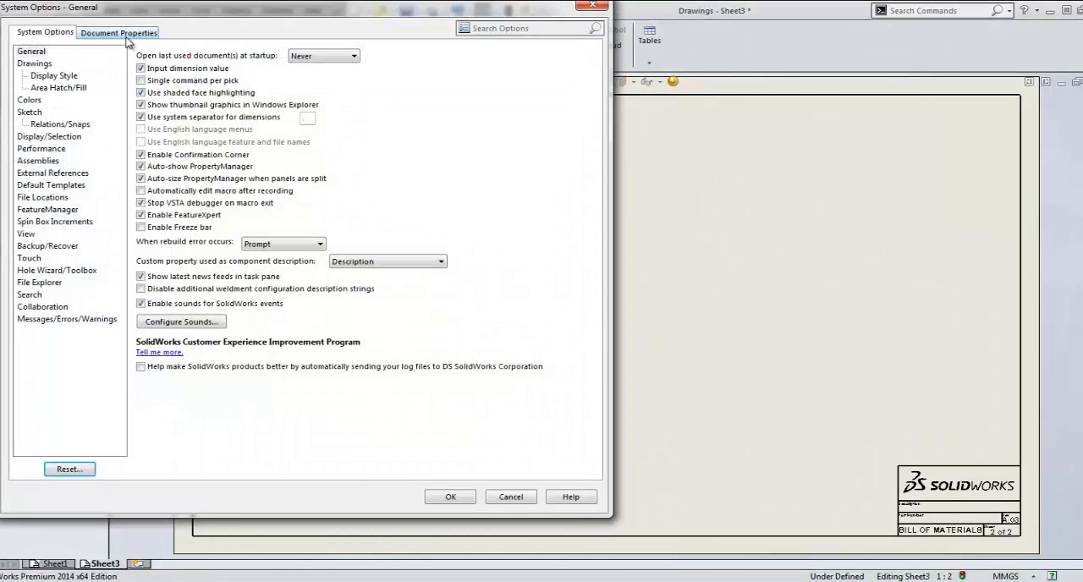
{"action": "left_click", "coordinate": [119, 32]}
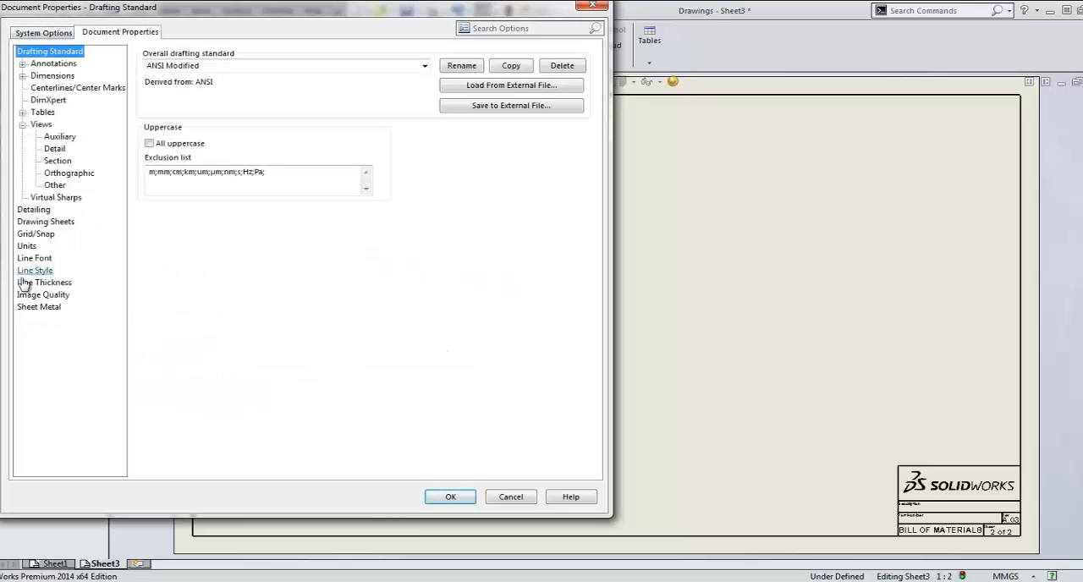
{"action": "left_click", "coordinate": [46, 220]}
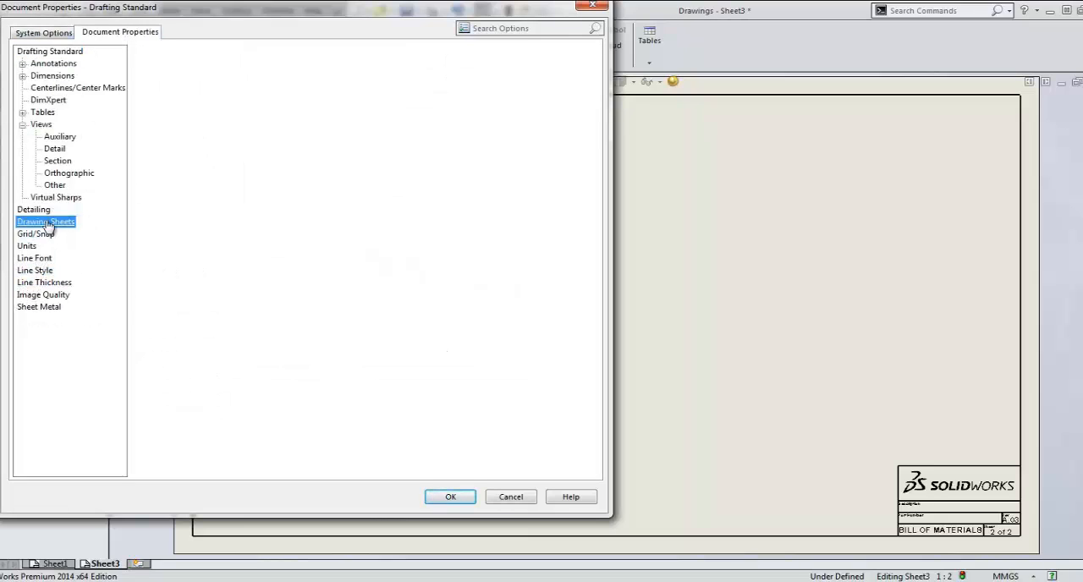
- Enable 'Use different sheet format' with bill of materials.slddrt for new sheets
{"action": "left_click", "coordinate": [44, 220]}
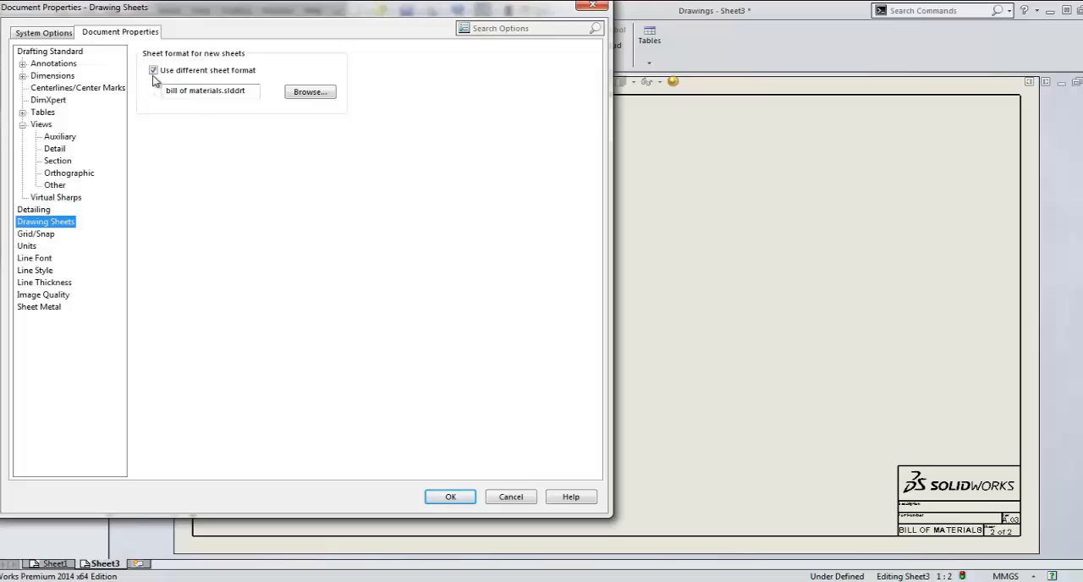
{"action": "left_click", "coordinate": [153, 71]}
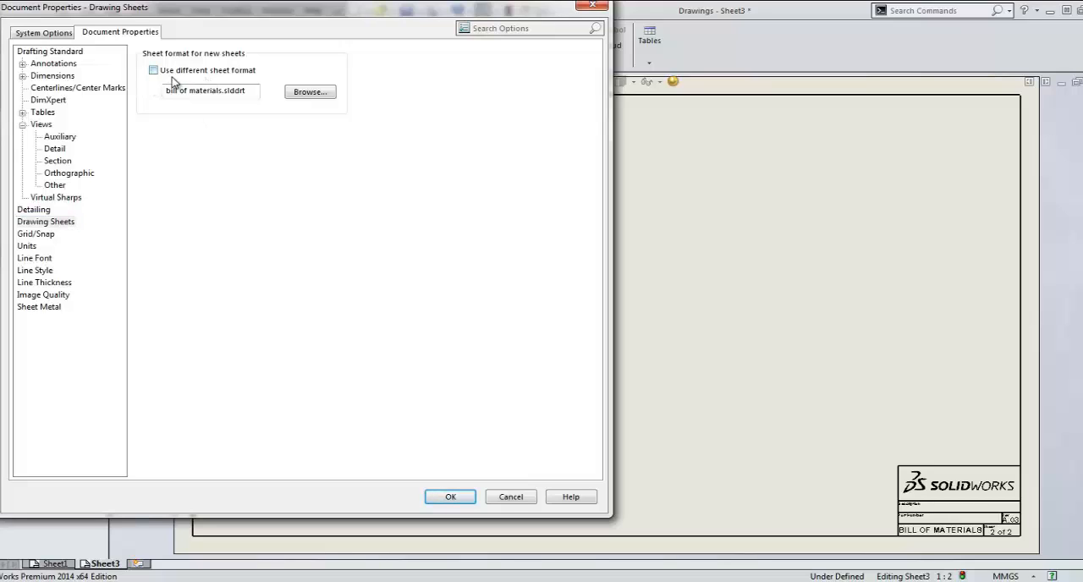
{"action": "left_click", "coordinate": [154, 71]}
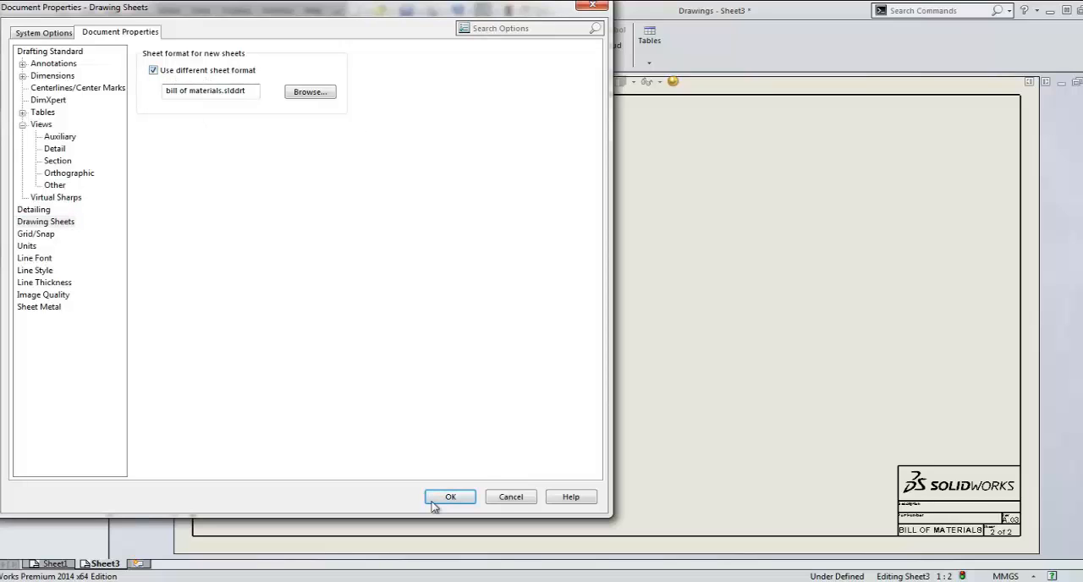
- Confirm the sheet settings and place a bill of materials table on Sheet3
{"action": "left_click", "coordinate": [450, 498]}
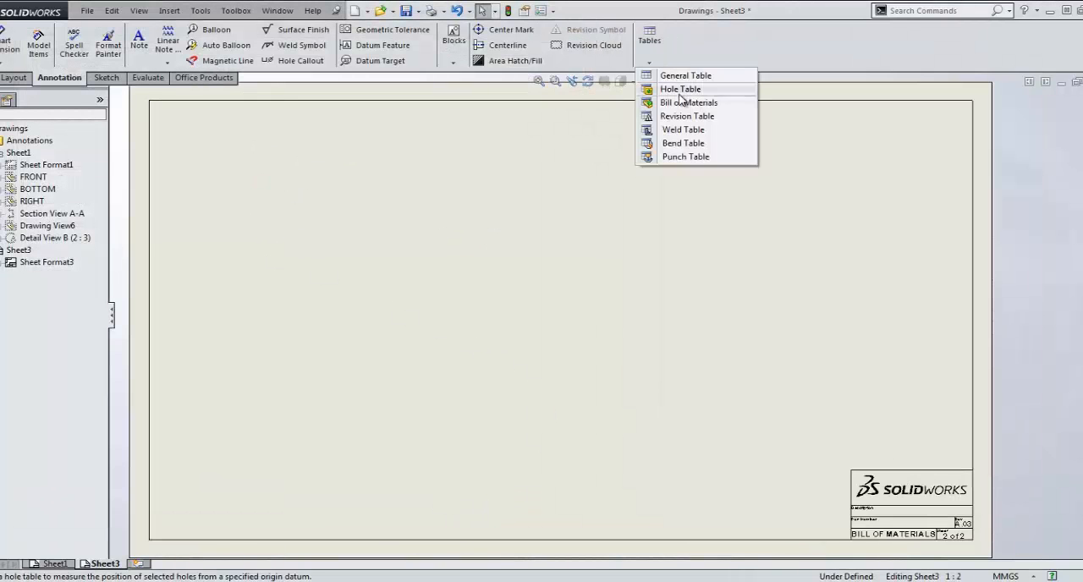
{"action": "left_click", "coordinate": [687, 101]}
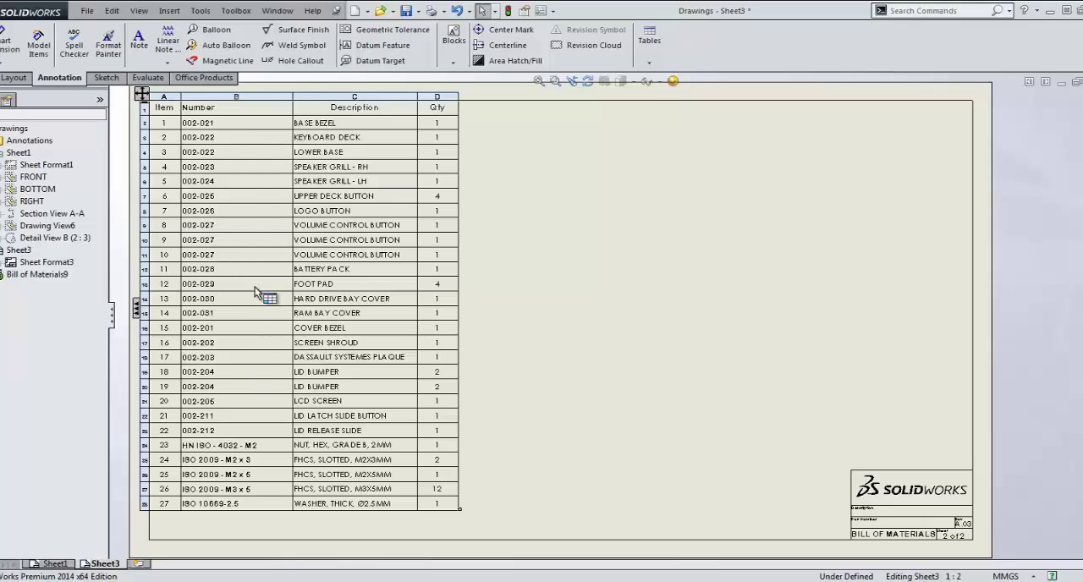
- Custom-sort the BOM rows by number, then description, ascending
{"action": "right_click", "coordinate": [257, 291]}
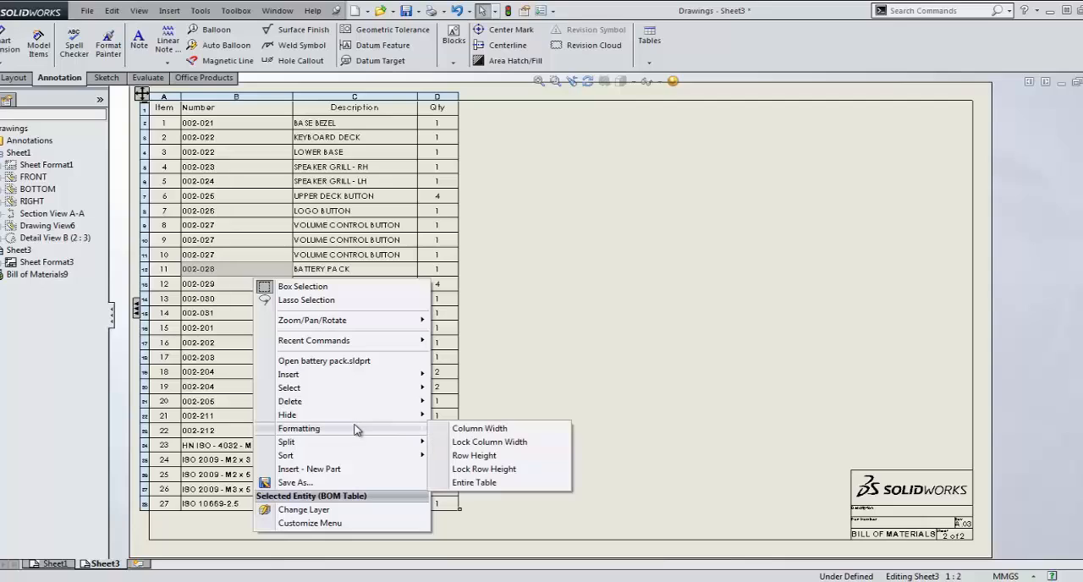
{"action": "mouse_move", "coordinate": [288, 455]}
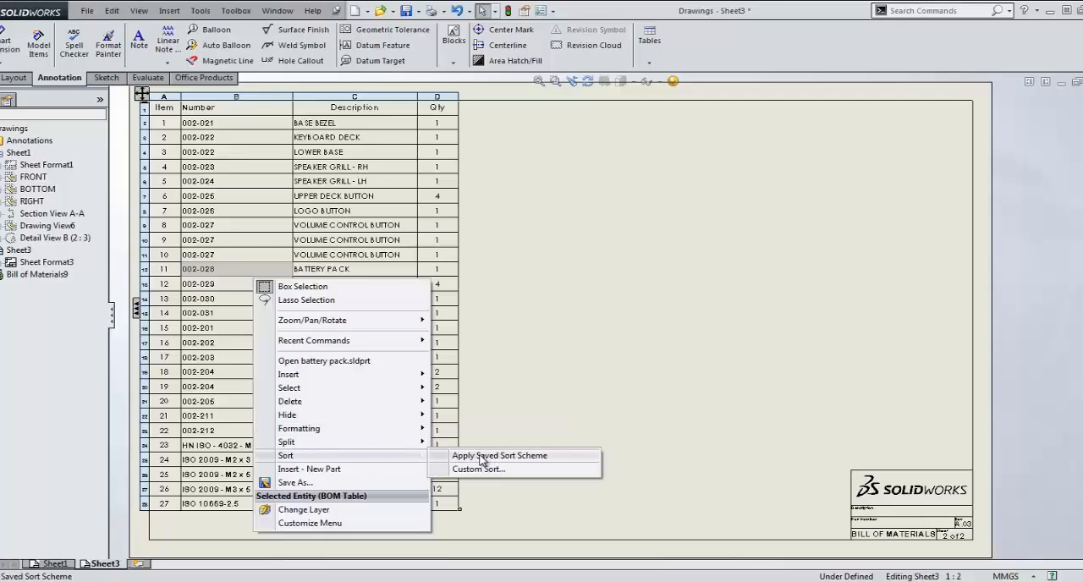
{"action": "left_click", "coordinate": [477, 470]}
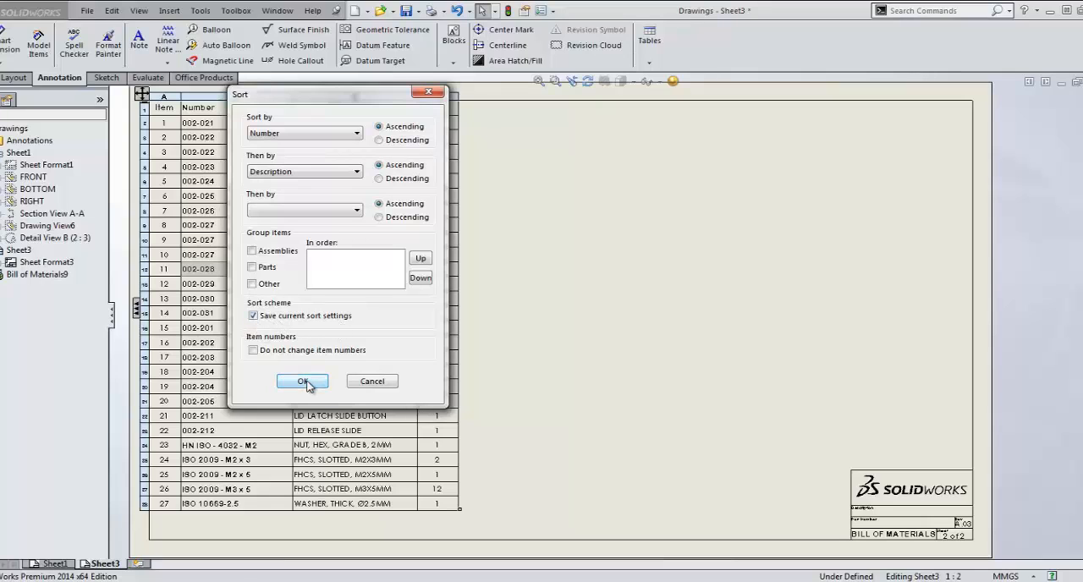
{"action": "left_click", "coordinate": [301, 380]}
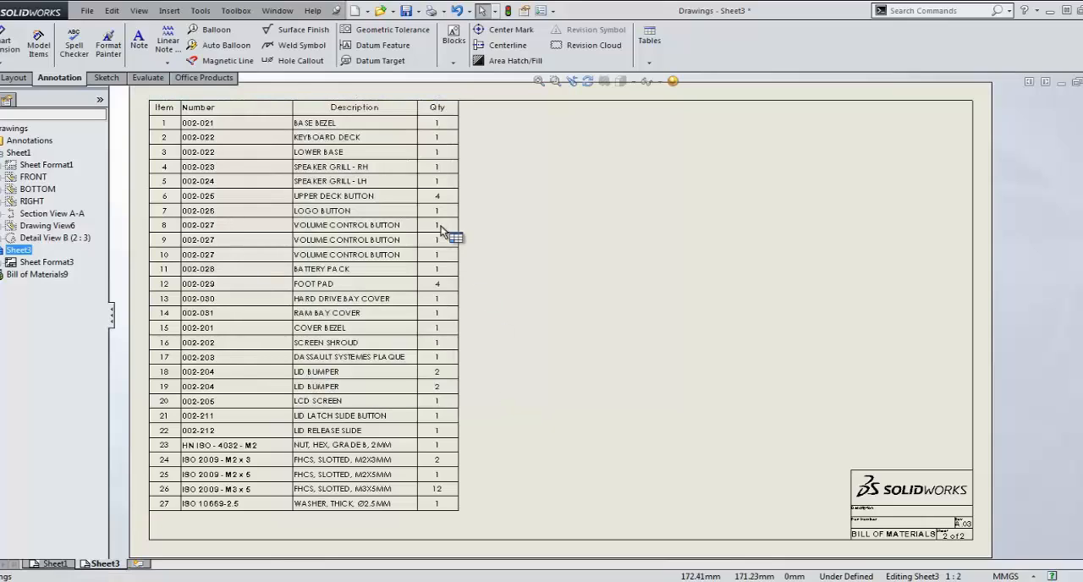
- Insert a column right of Qty as TOOLBOX PROPERTY 'SPECIFICATION' listing fastener specs like M2 x 5
{"action": "right_click", "coordinate": [440, 230]}
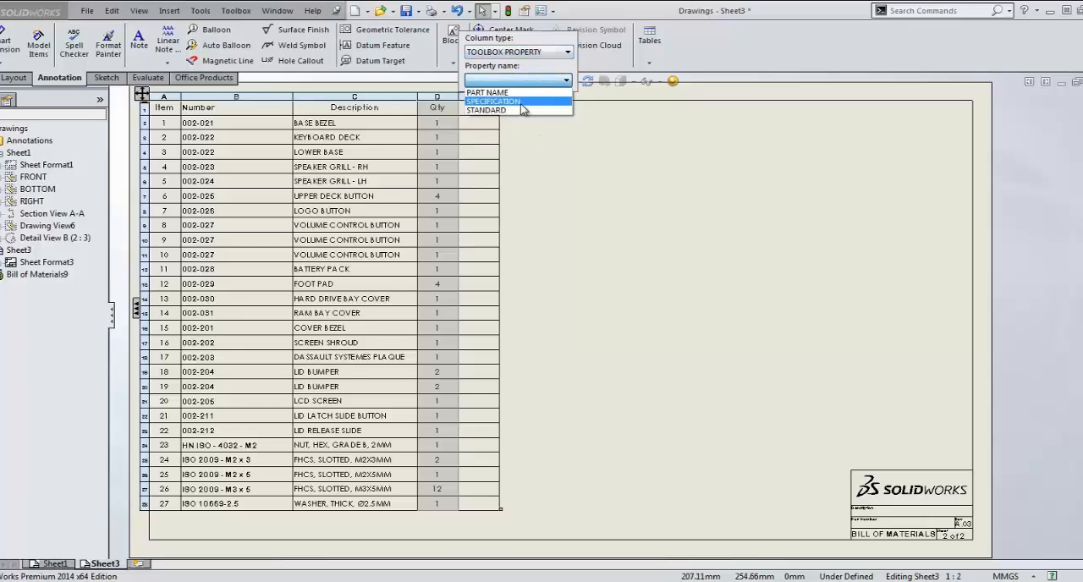
{"action": "left_click", "coordinate": [494, 101]}
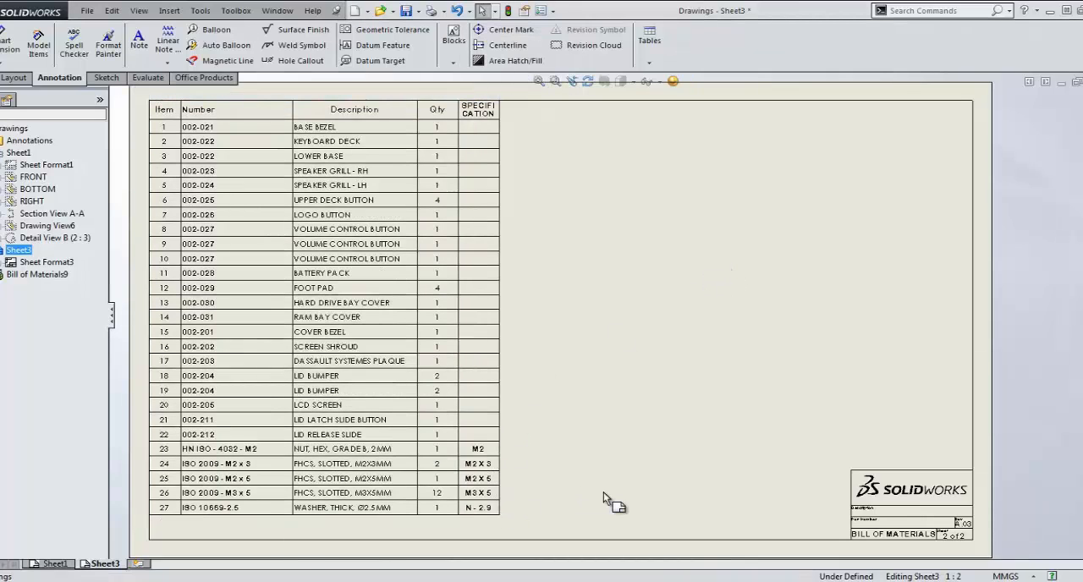
{"action": "mouse_move", "coordinate": [612, 492]}
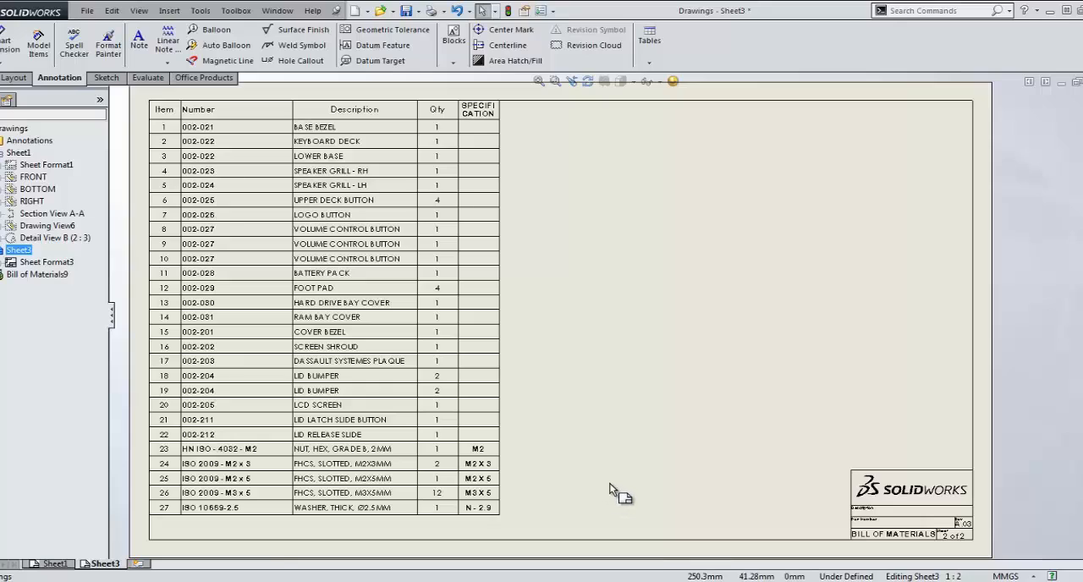
{"action": "mouse_move", "coordinate": [584, 507]}
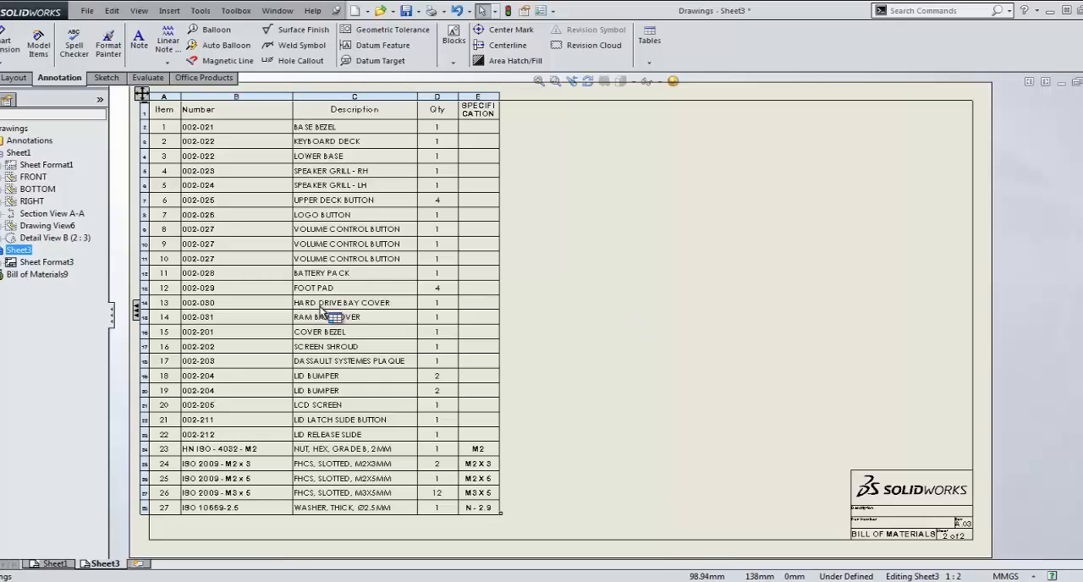
- Apply a continuous horizontal auto split to the BOM at 29 rows per table
{"action": "right_click", "coordinate": [342, 302]}
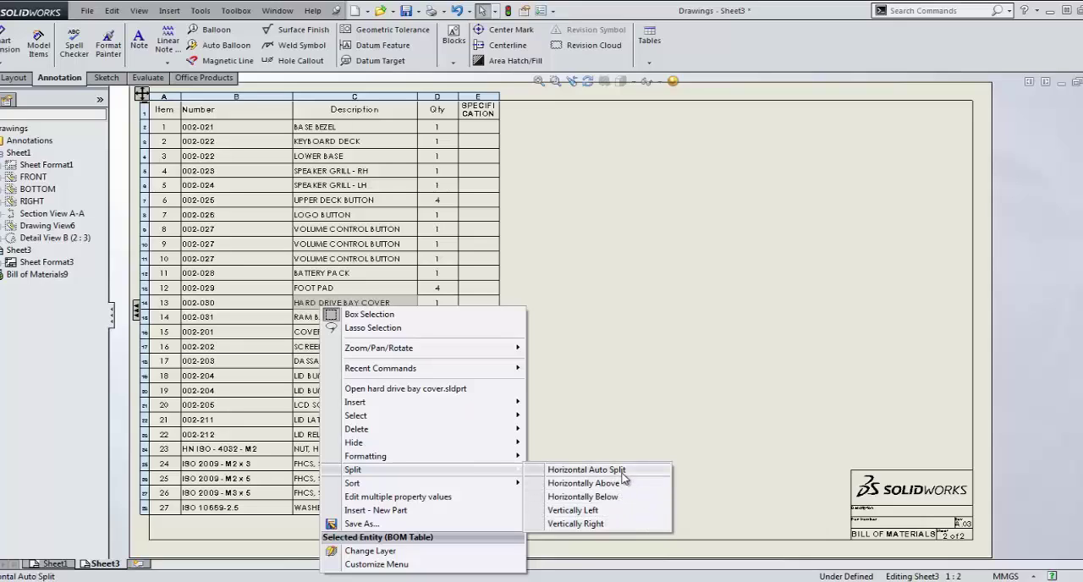
{"action": "mouse_move", "coordinate": [628, 480]}
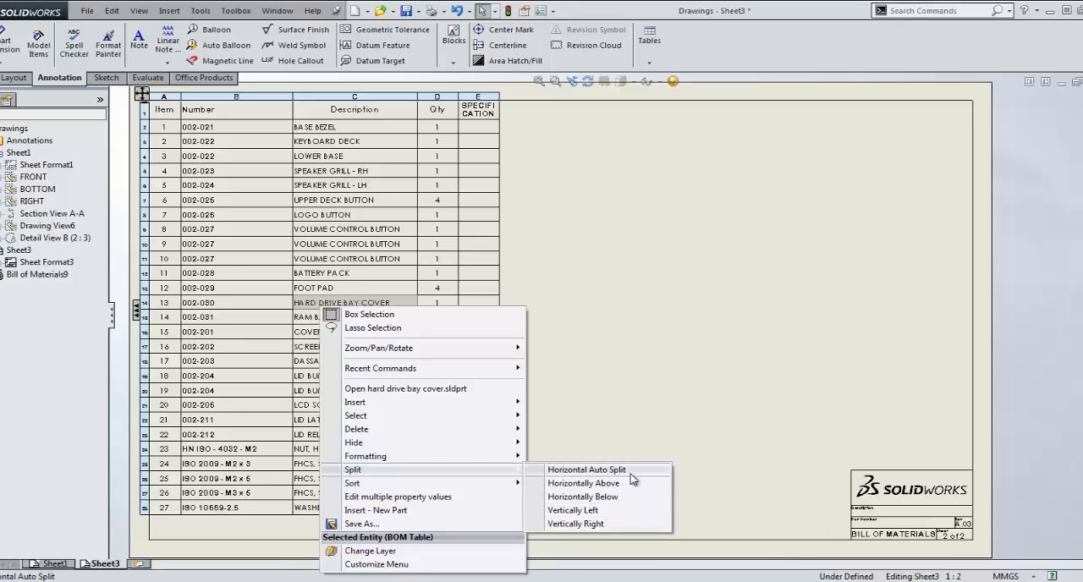
{"action": "left_click", "coordinate": [585, 470]}
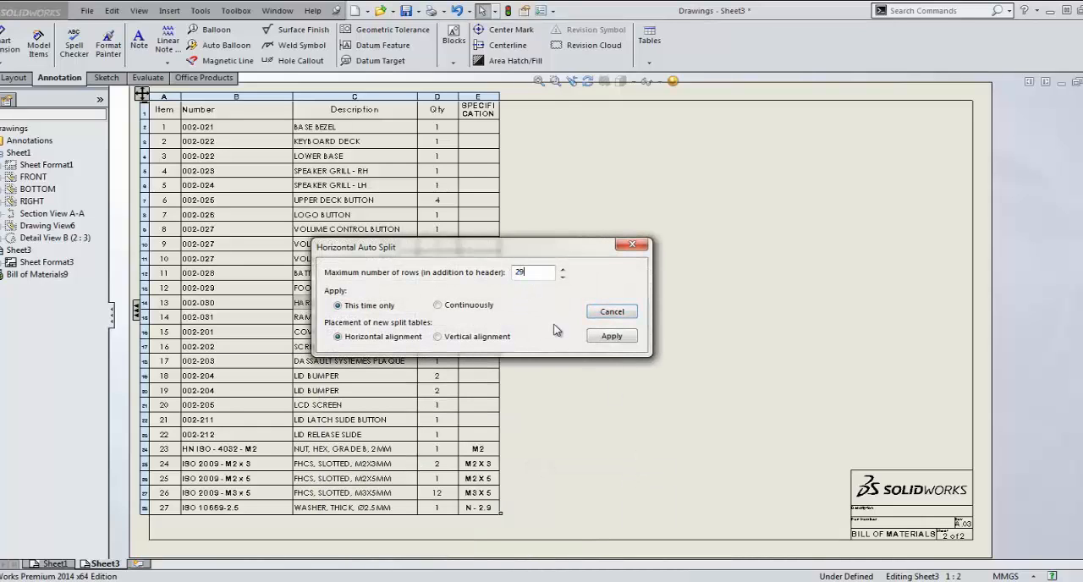
{"action": "mouse_move", "coordinate": [511, 305]}
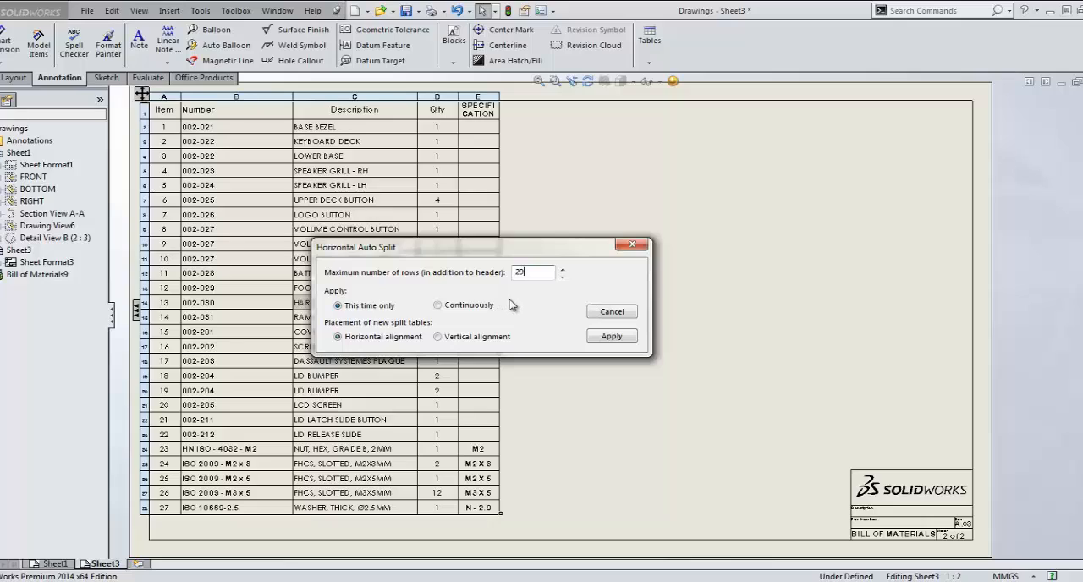
{"action": "mouse_move", "coordinate": [439, 297]}
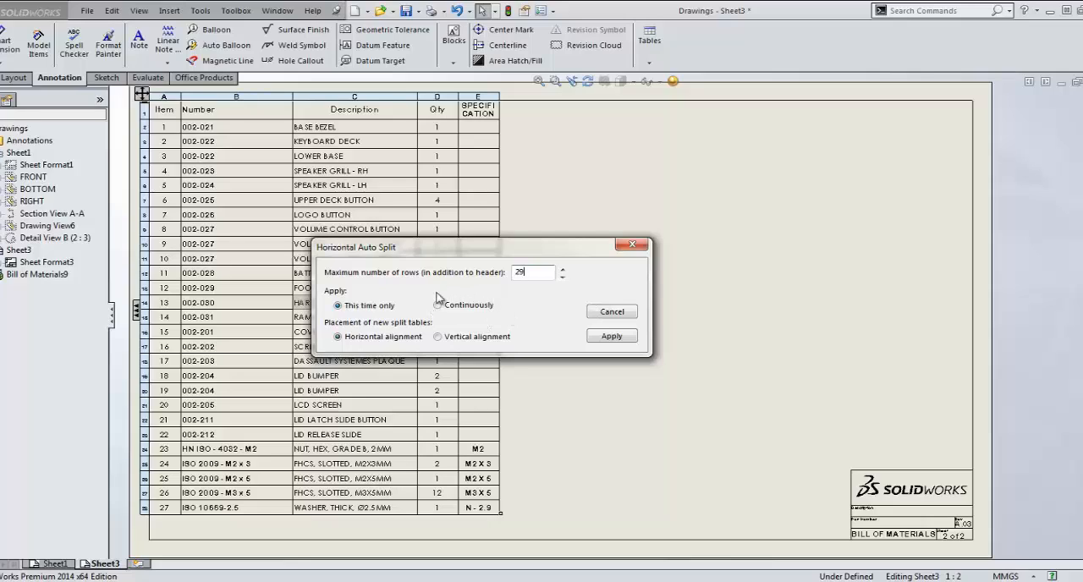
{"action": "left_click", "coordinate": [437, 305]}
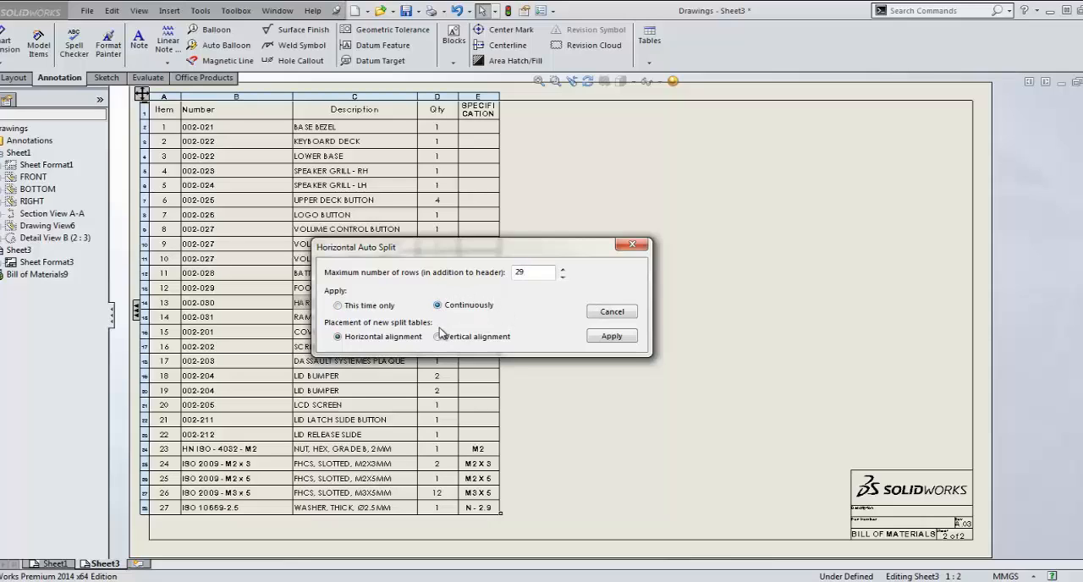
{"action": "mouse_move", "coordinate": [610, 335]}
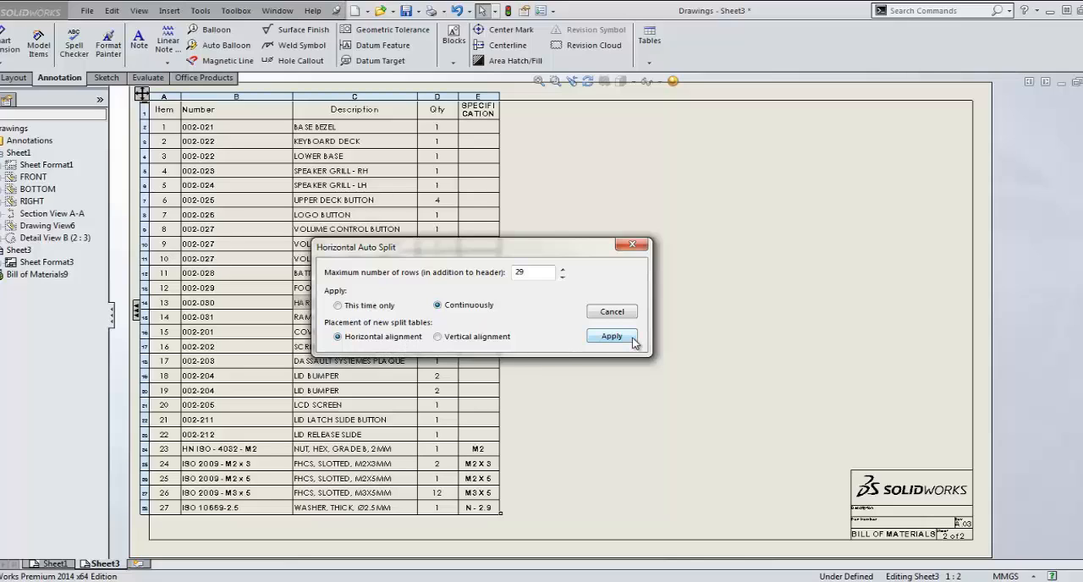
{"action": "left_click", "coordinate": [611, 335]}
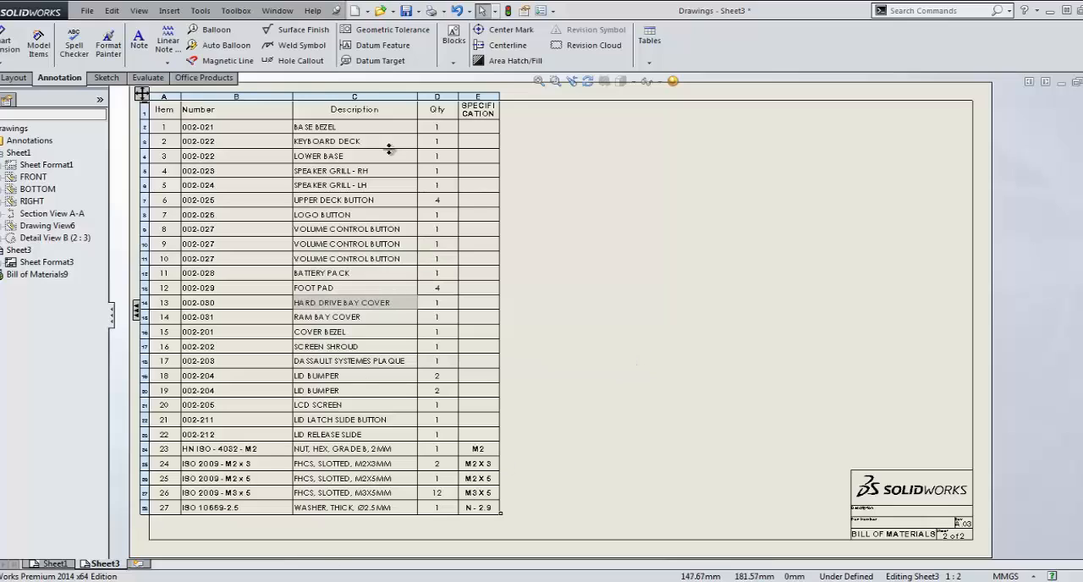
- Unsuppress the track pad assembly, keyboard and battery release slider in the Laptop assembly, then return to the drawing
{"action": "left_click", "coordinate": [278, 10]}
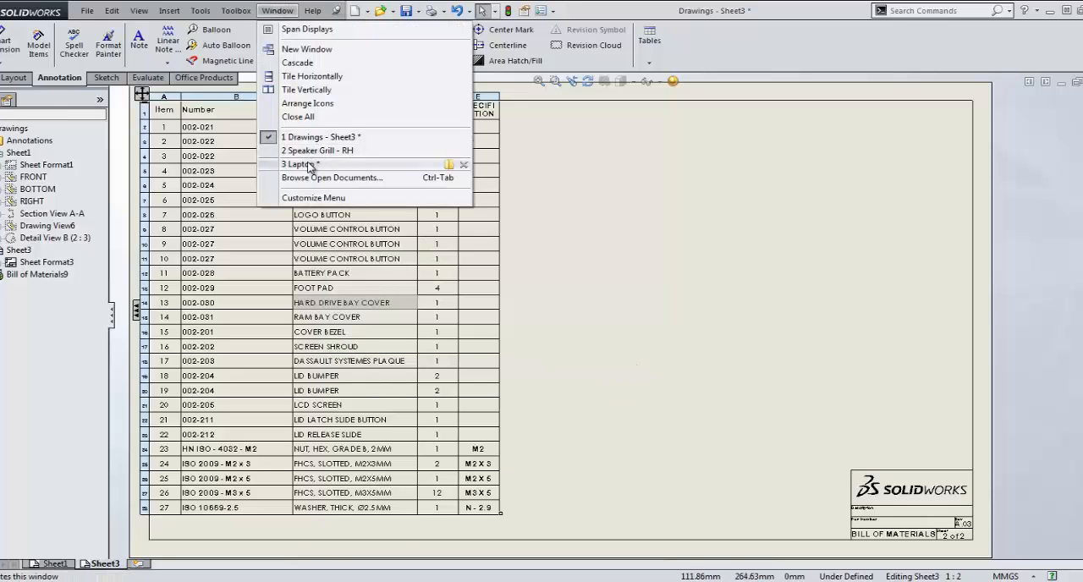
{"action": "left_click", "coordinate": [297, 164]}
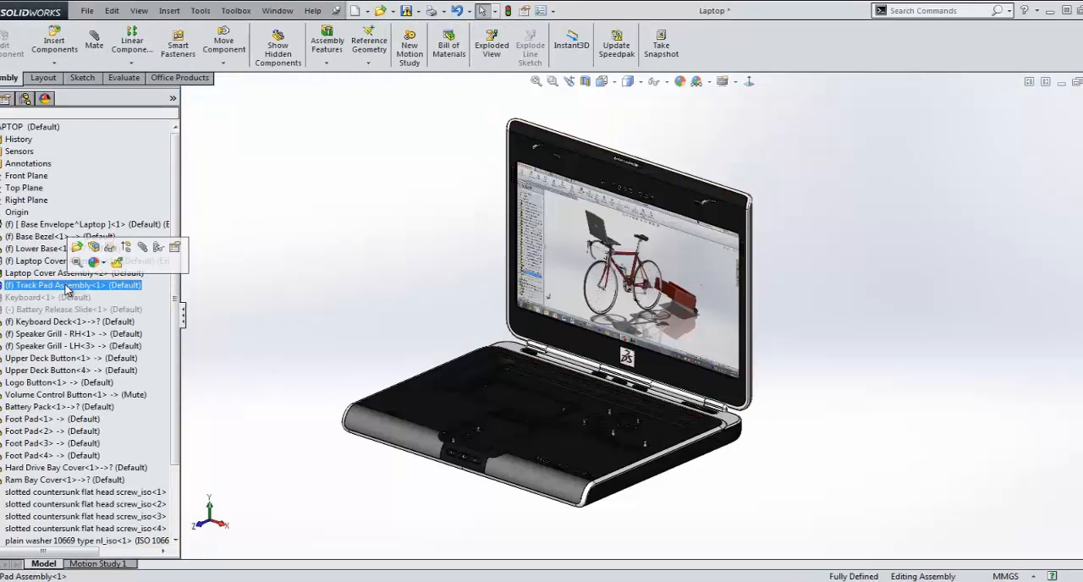
{"action": "right_click", "coordinate": [43, 297]}
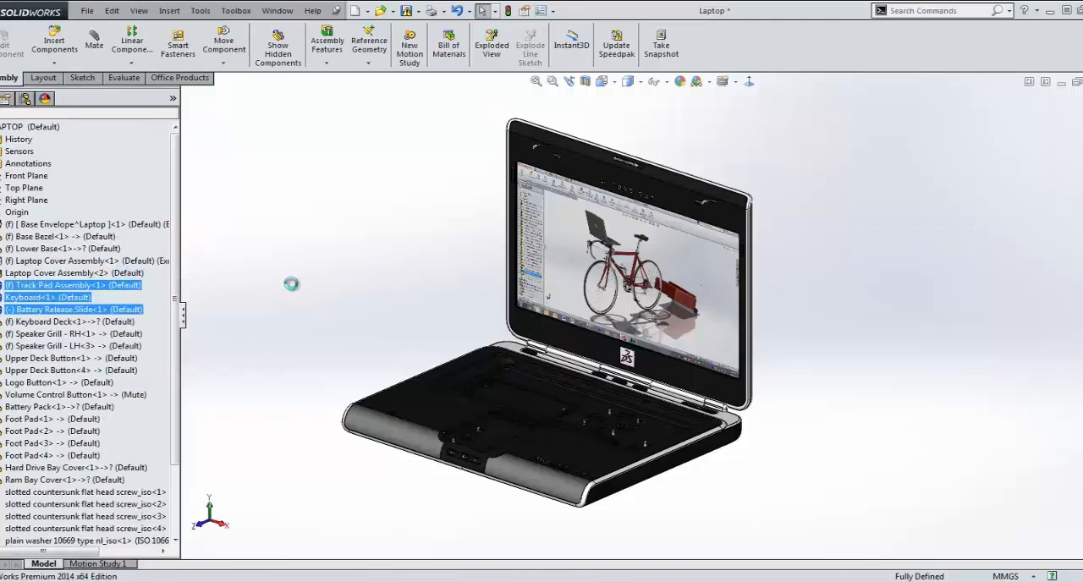
{"action": "left_click", "coordinate": [291, 287]}
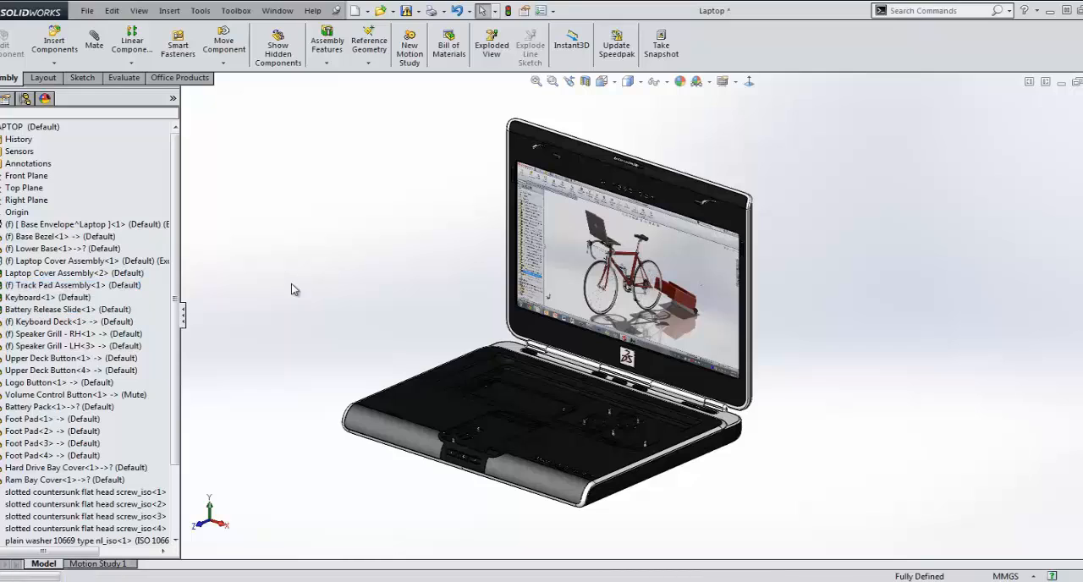
{"action": "left_click", "coordinate": [277, 10]}
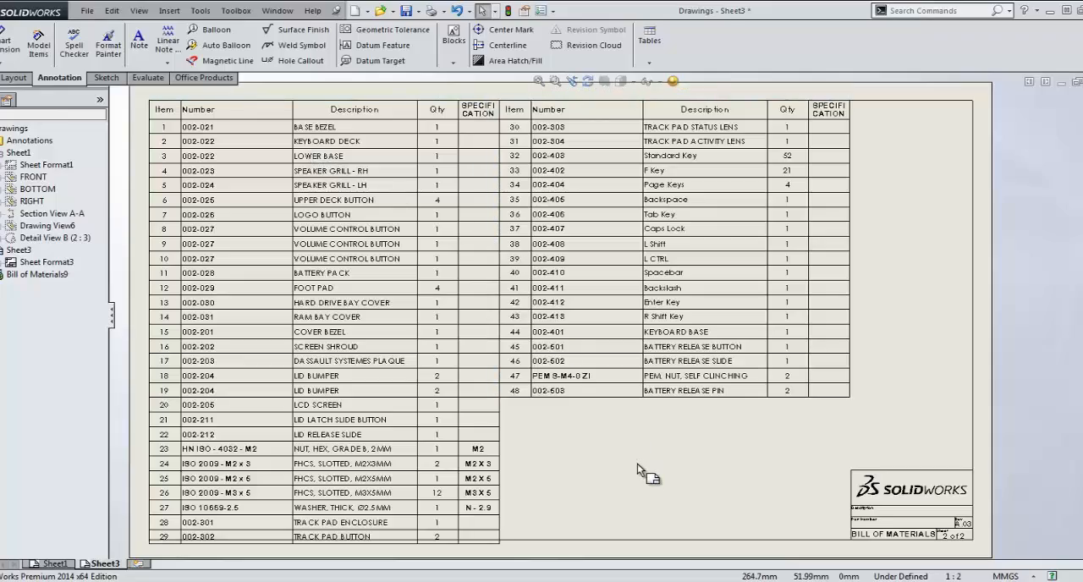
{"action": "mouse_move", "coordinate": [643, 467]}
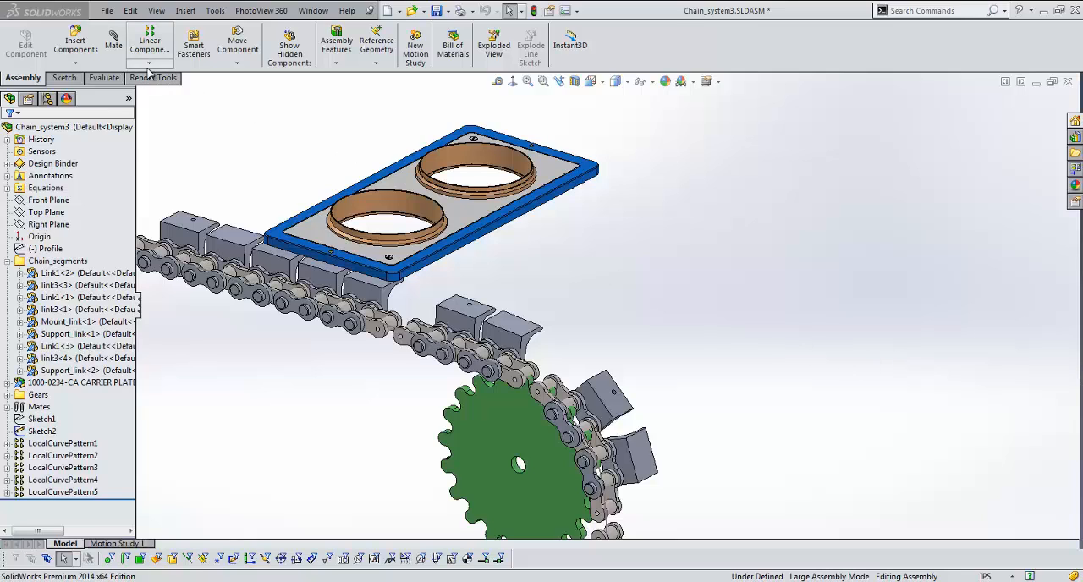
- Start a Curve Driven Component Pattern in the Chain_system3 assembly
{"action": "left_click", "coordinate": [149, 59]}
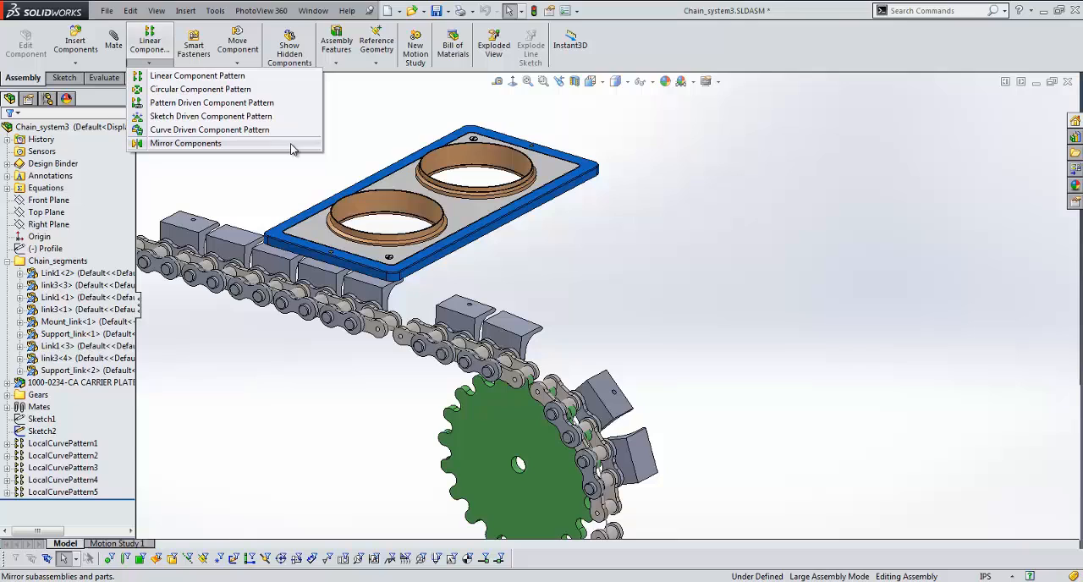
{"action": "mouse_move", "coordinate": [240, 142]}
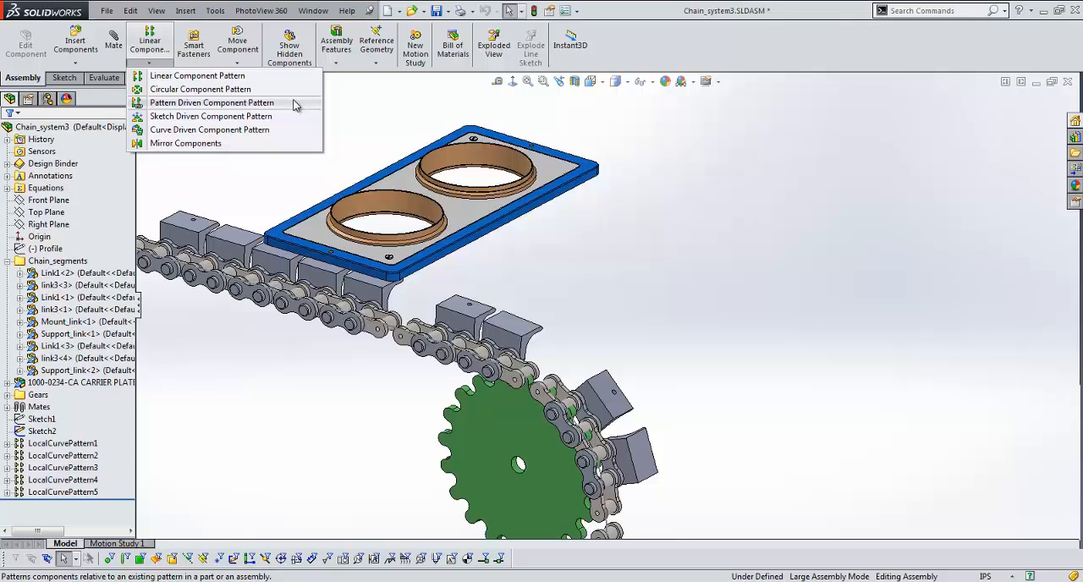
{"action": "mouse_move", "coordinate": [284, 128]}
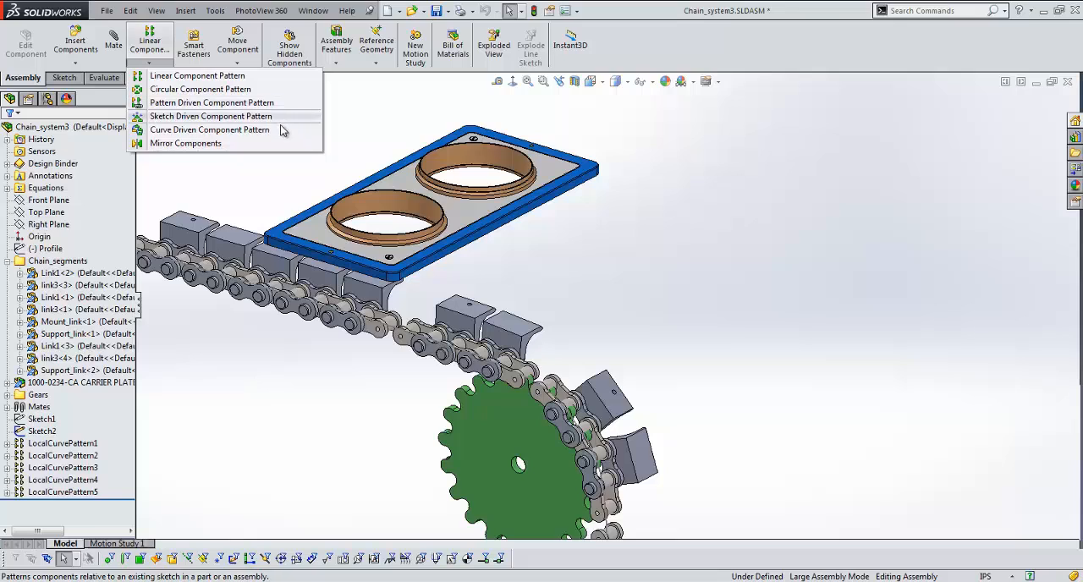
{"action": "left_click", "coordinate": [210, 129]}
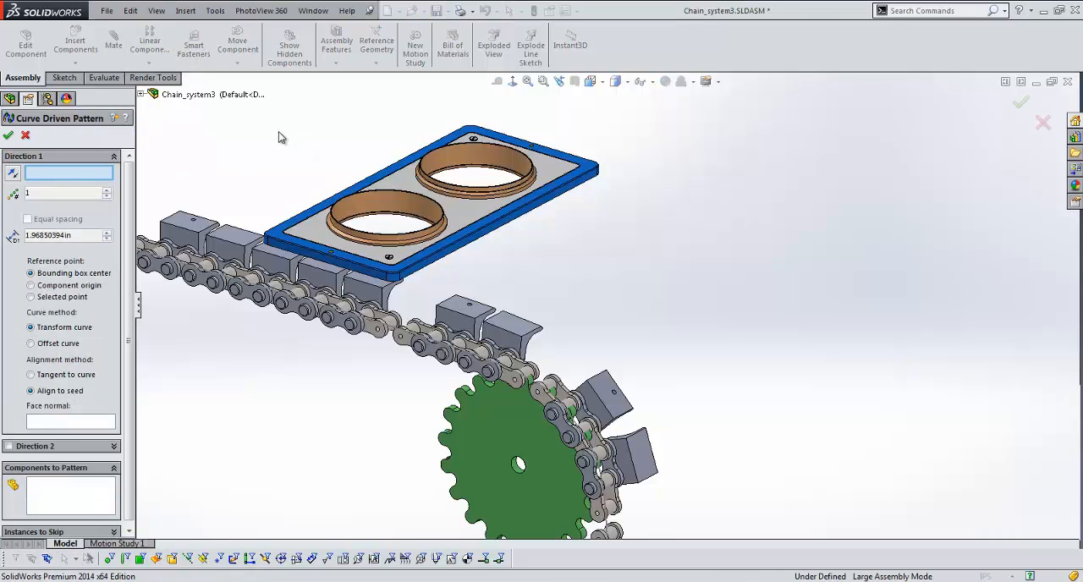
{"action": "mouse_move", "coordinate": [277, 281]}
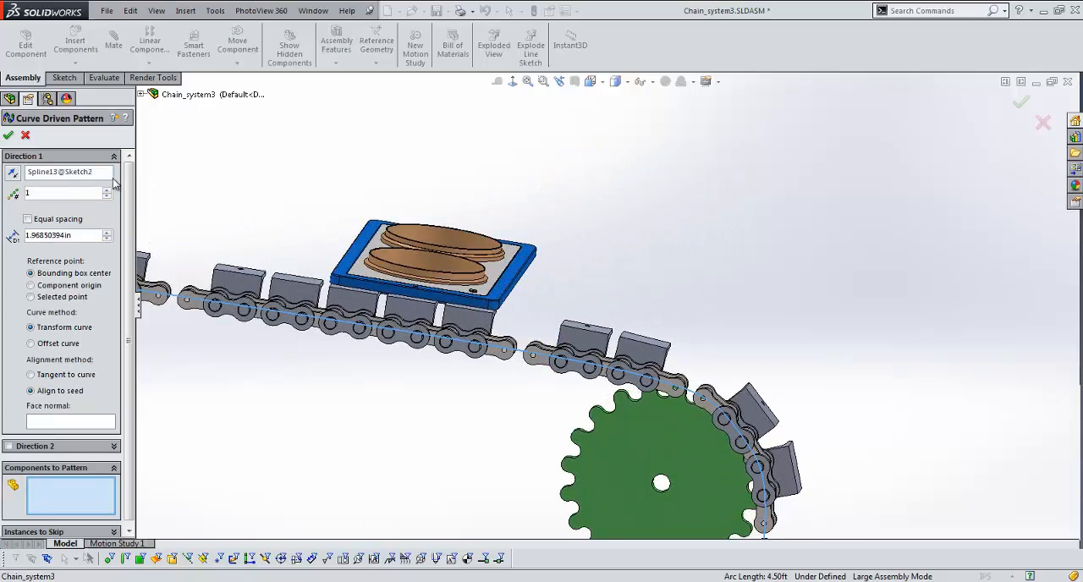
{"action": "mouse_move", "coordinate": [83, 191]}
{"action": "type", "text": "24"}
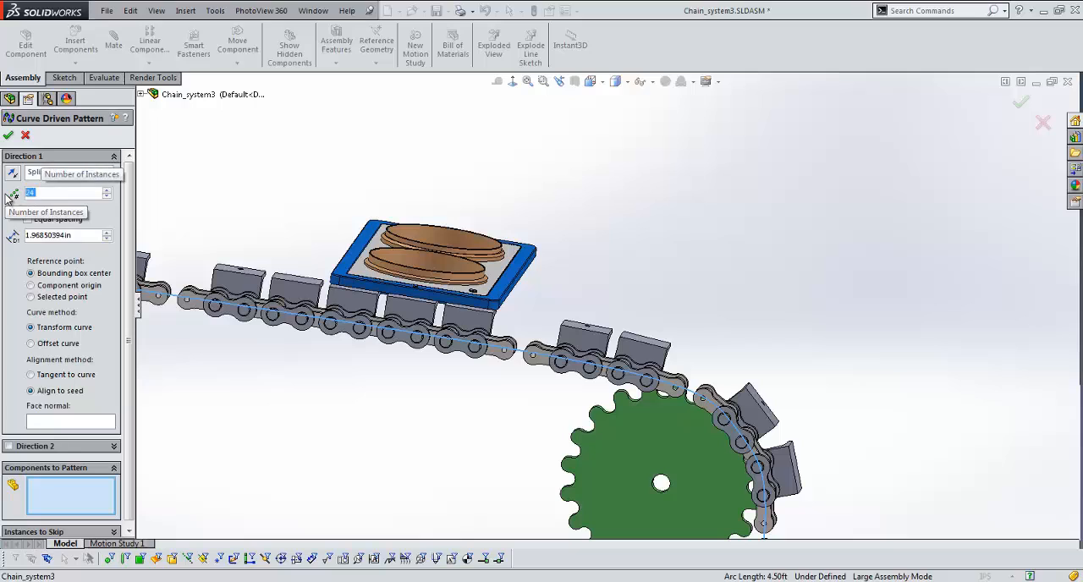
{"action": "mouse_move", "coordinate": [88, 230]}
{"action": "type", "text": "9"}
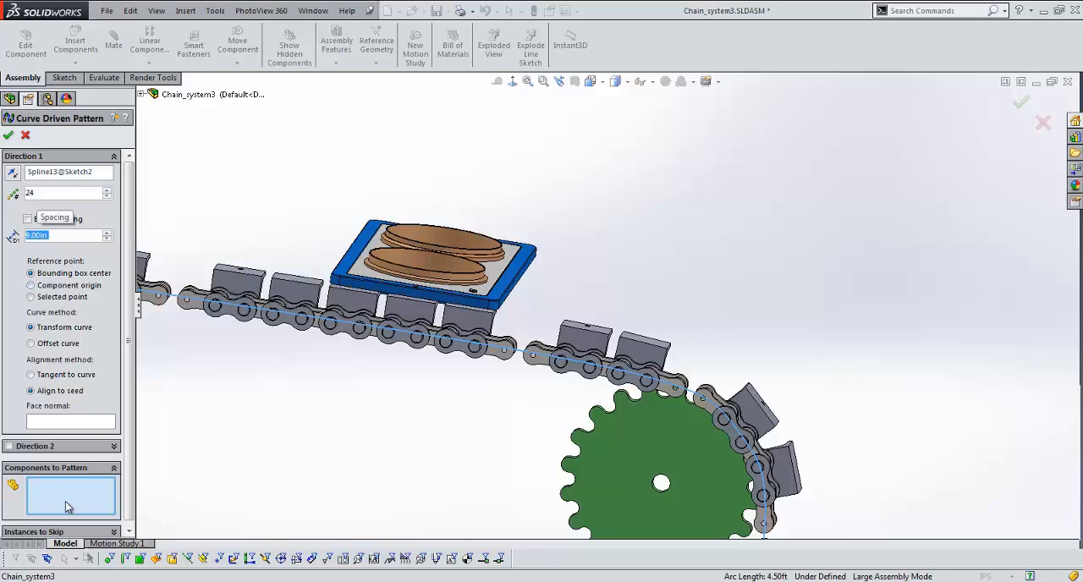
{"action": "mouse_move", "coordinate": [339, 457]}
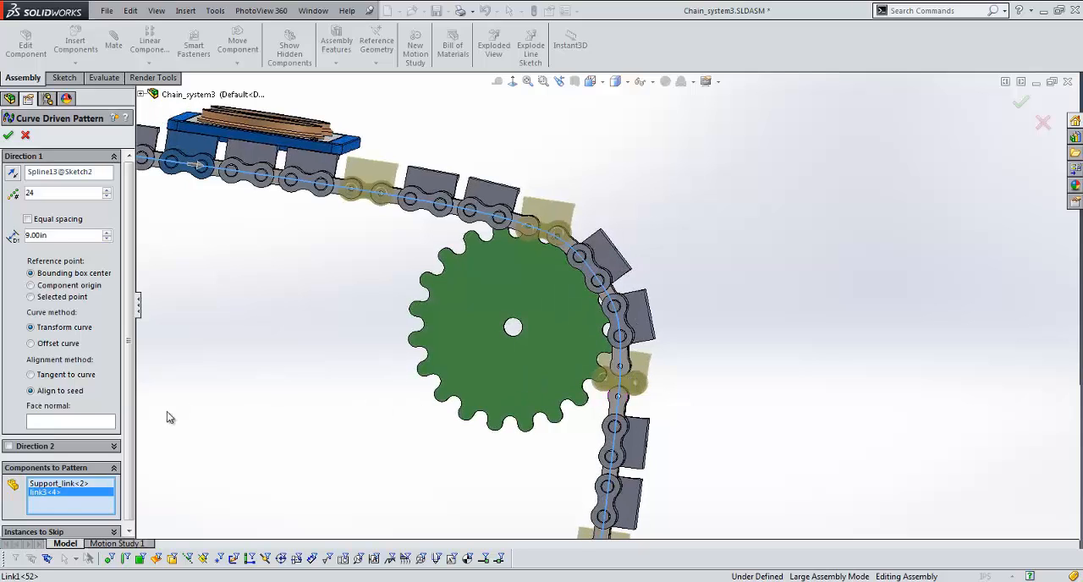
- Pattern Support_link<2> and link3<4> 24 times along Spline1@Sketch2, tangent to the curve
{"action": "left_click", "coordinate": [31, 374]}
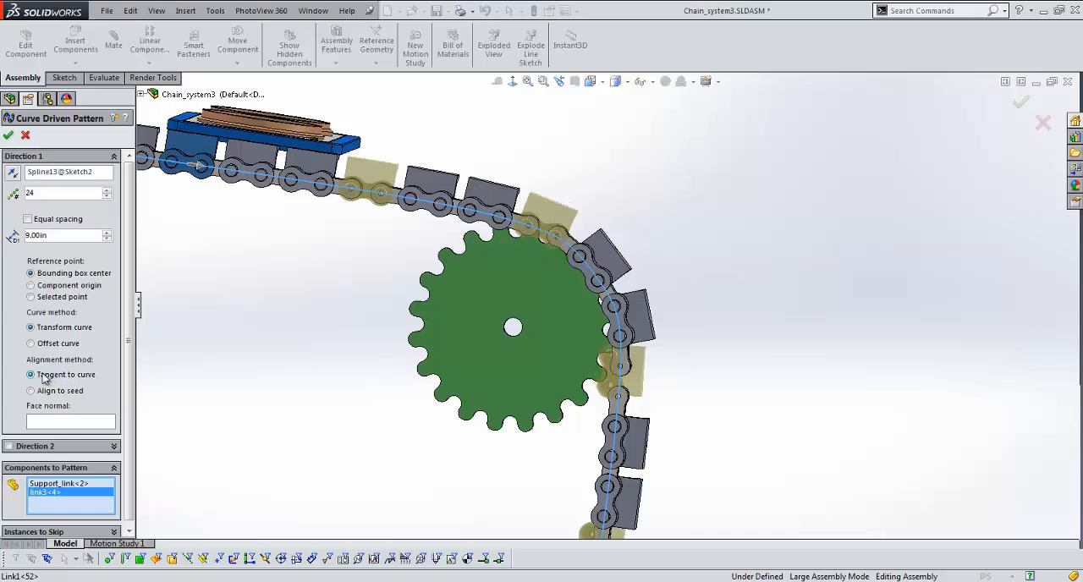
{"action": "left_click", "coordinate": [30, 344]}
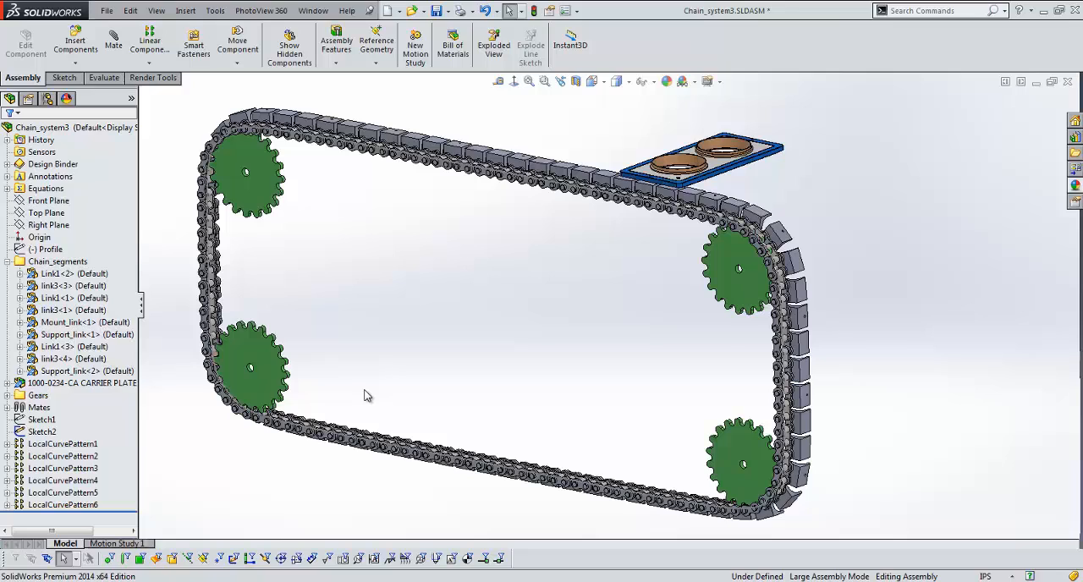
{"action": "mouse_move", "coordinate": [156, 74]}
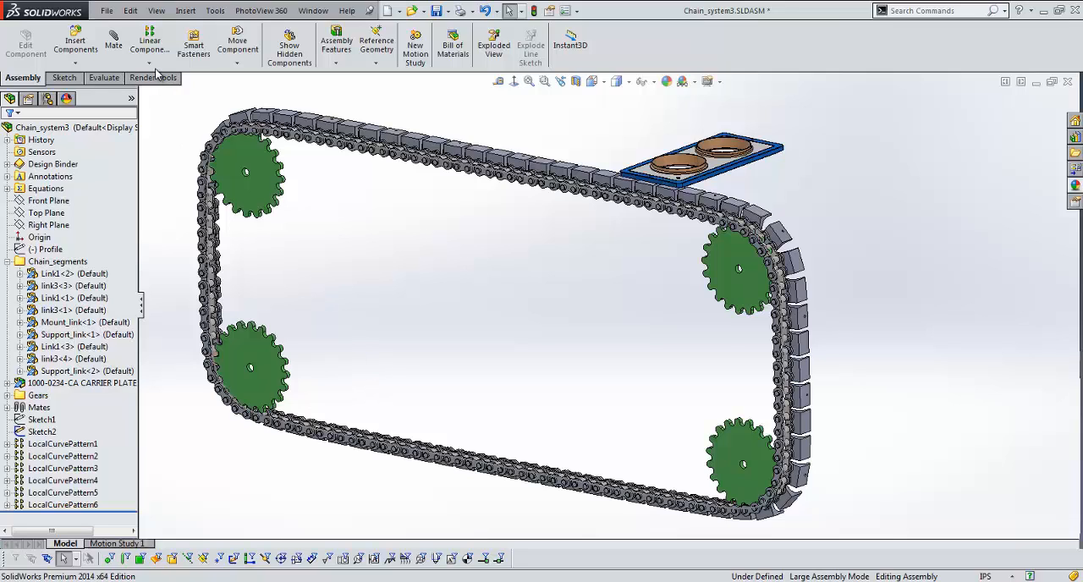
- Pattern the carrier plate assembly driven by the chain's link pattern and confirm it
{"action": "left_click", "coordinate": [149, 42]}
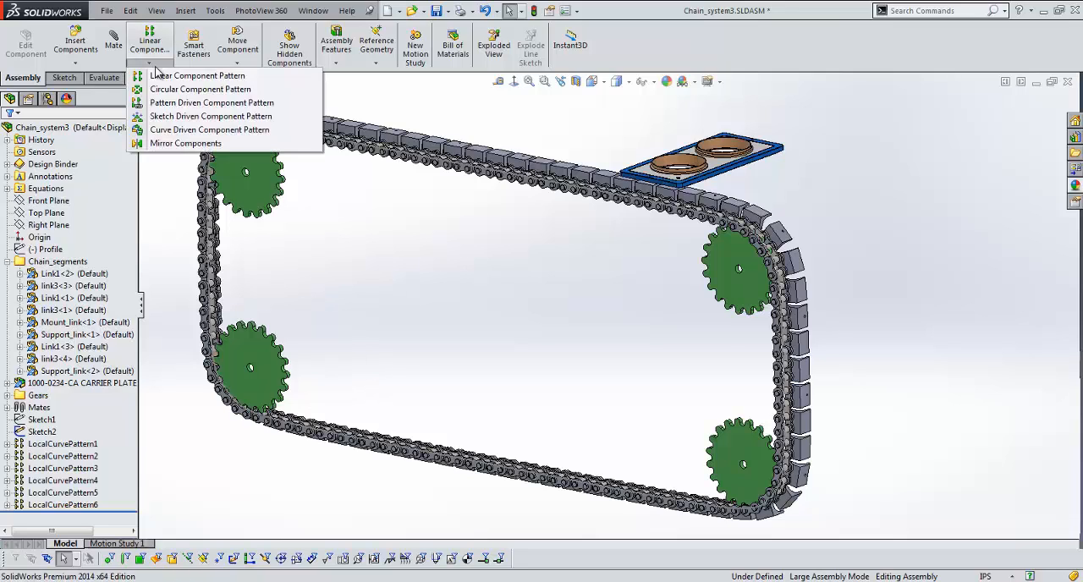
{"action": "mouse_move", "coordinate": [211, 102]}
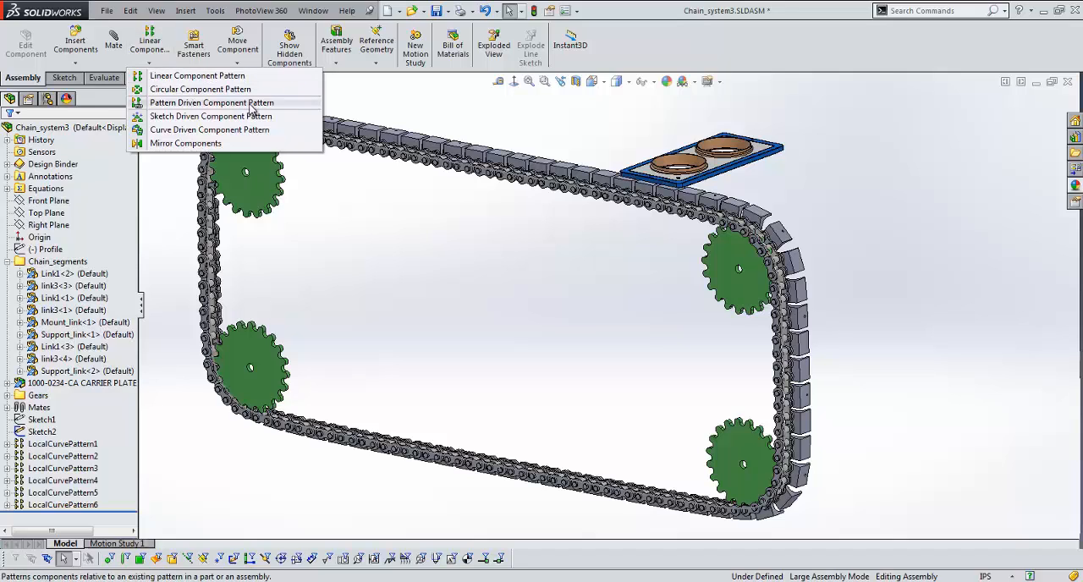
{"action": "left_click", "coordinate": [211, 102]}
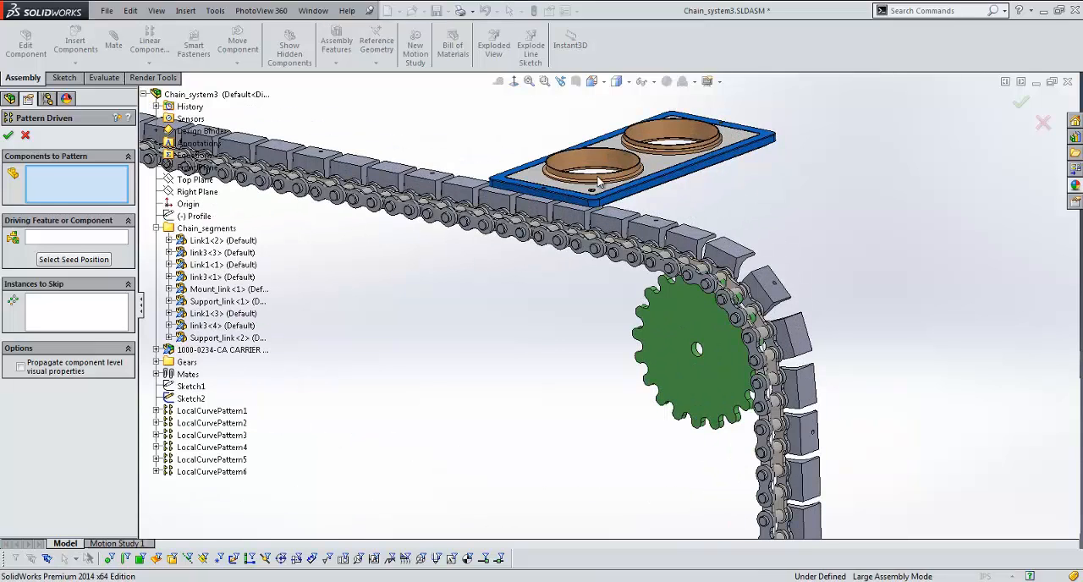
{"action": "mouse_move", "coordinate": [626, 154]}
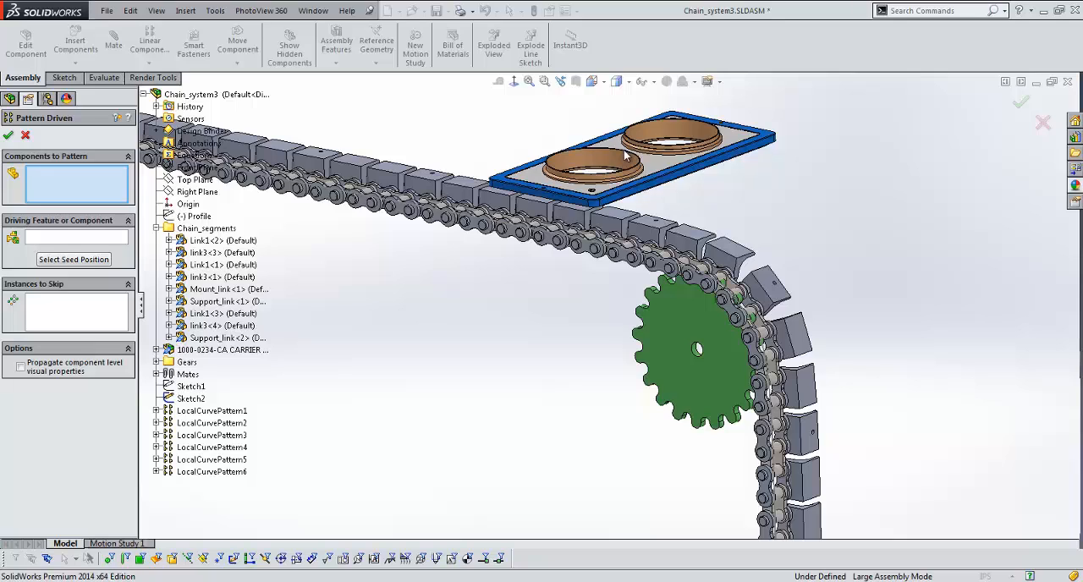
{"action": "mouse_move", "coordinate": [664, 233]}
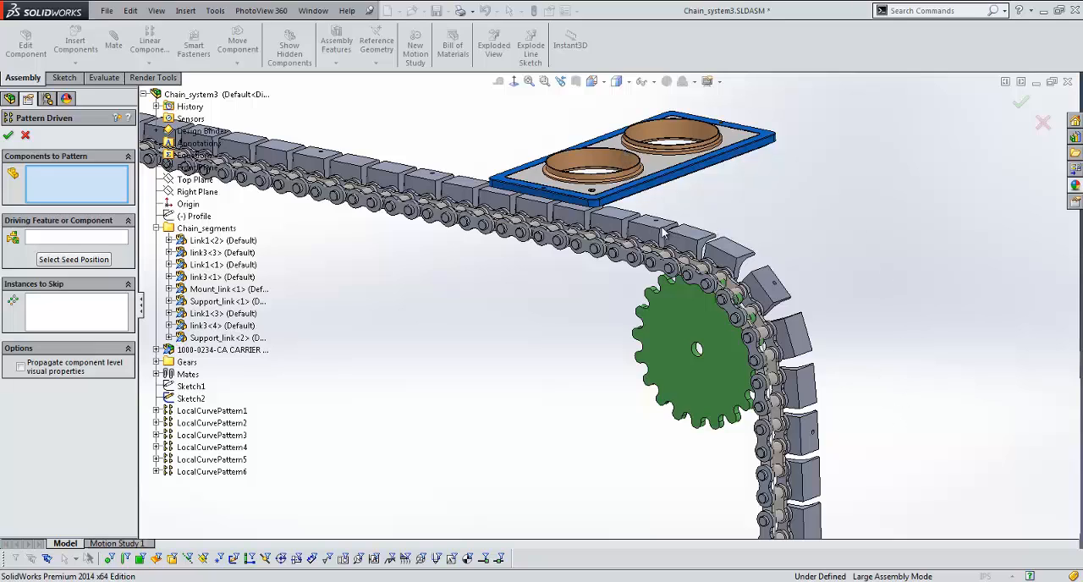
{"action": "mouse_move", "coordinate": [809, 433]}
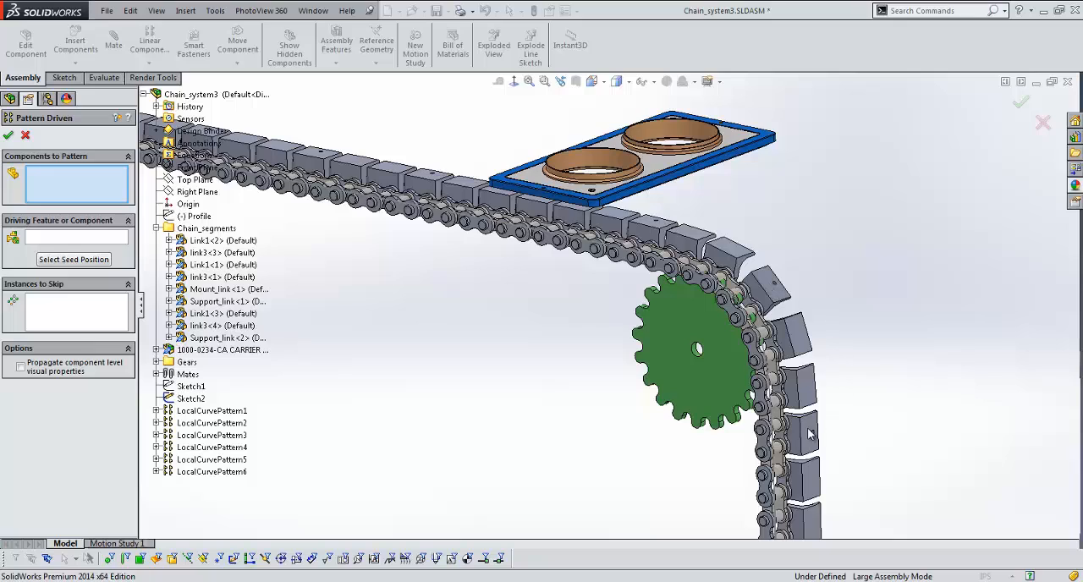
{"action": "mouse_move", "coordinate": [85, 169]}
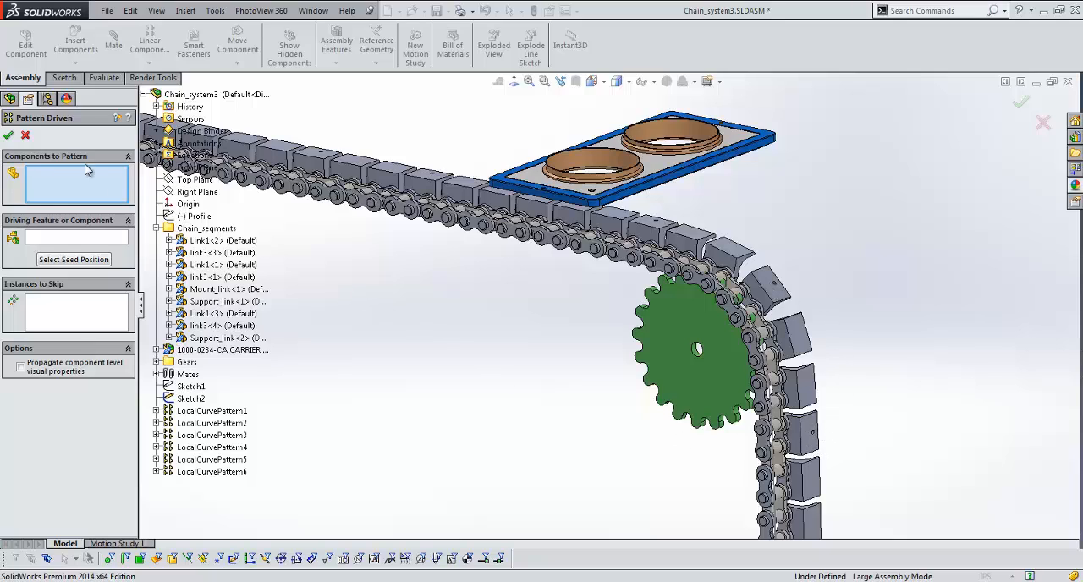
{"action": "mouse_move", "coordinate": [413, 259]}
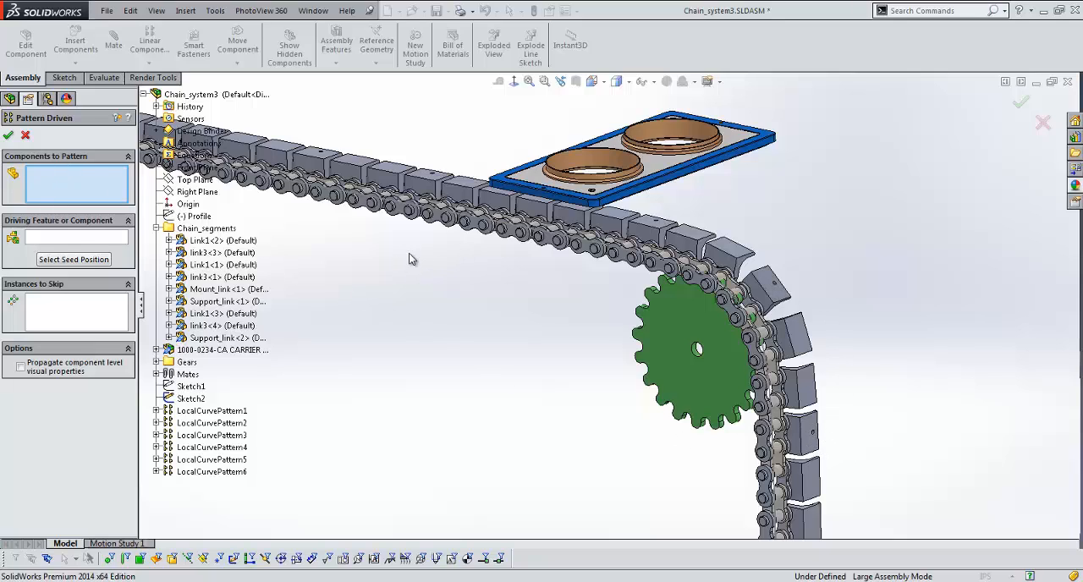
{"action": "mouse_move", "coordinate": [220, 355]}
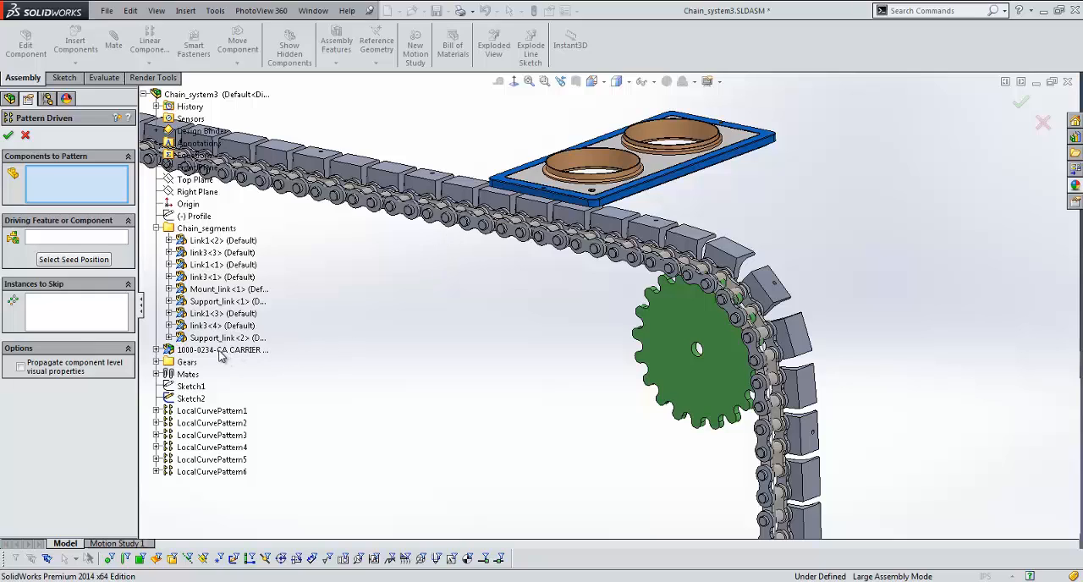
{"action": "left_click", "coordinate": [222, 349]}
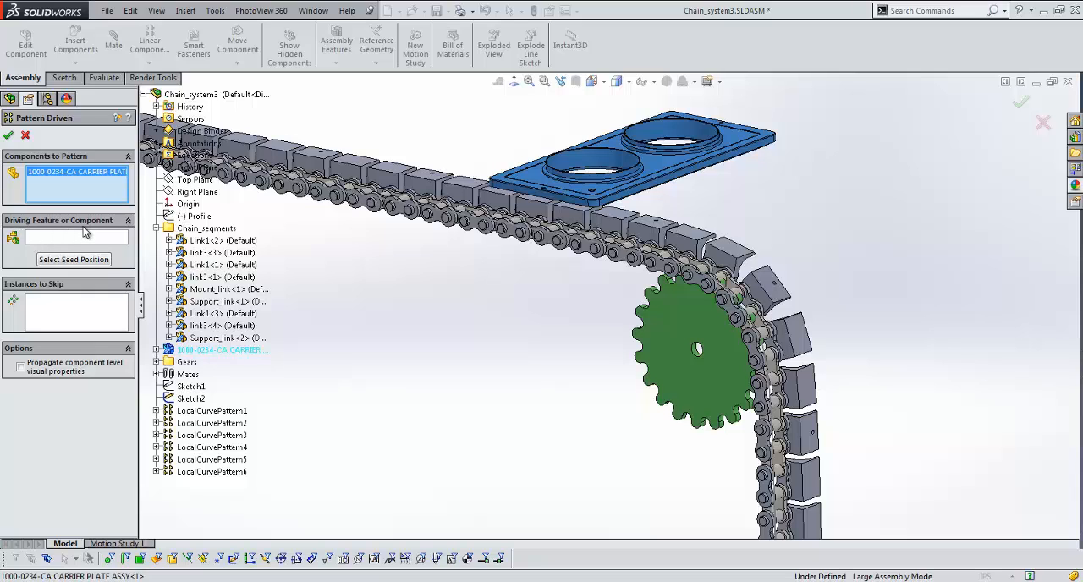
{"action": "left_click", "coordinate": [76, 237]}
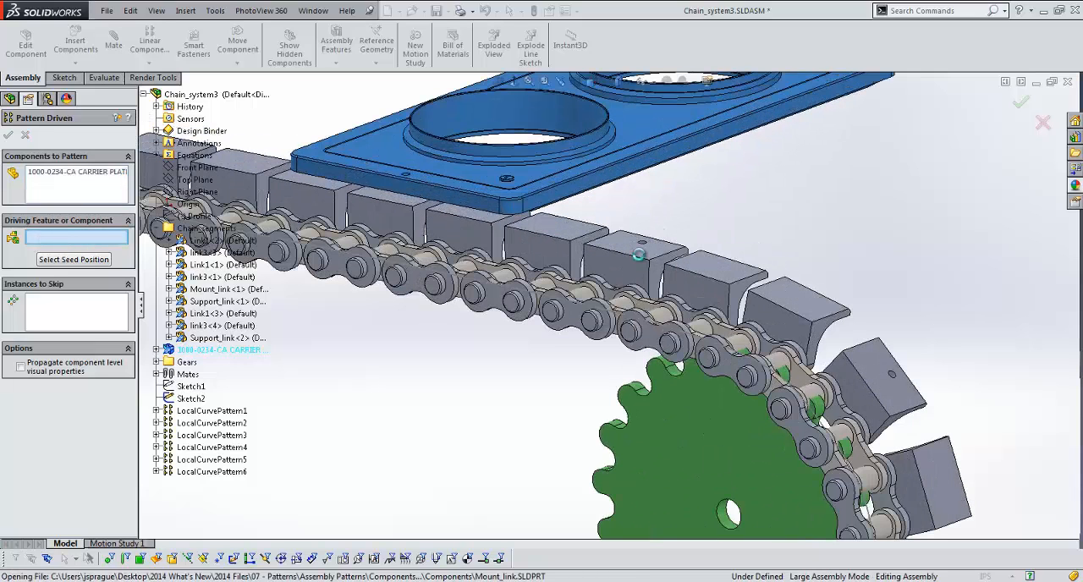
{"action": "left_click", "coordinate": [213, 446]}
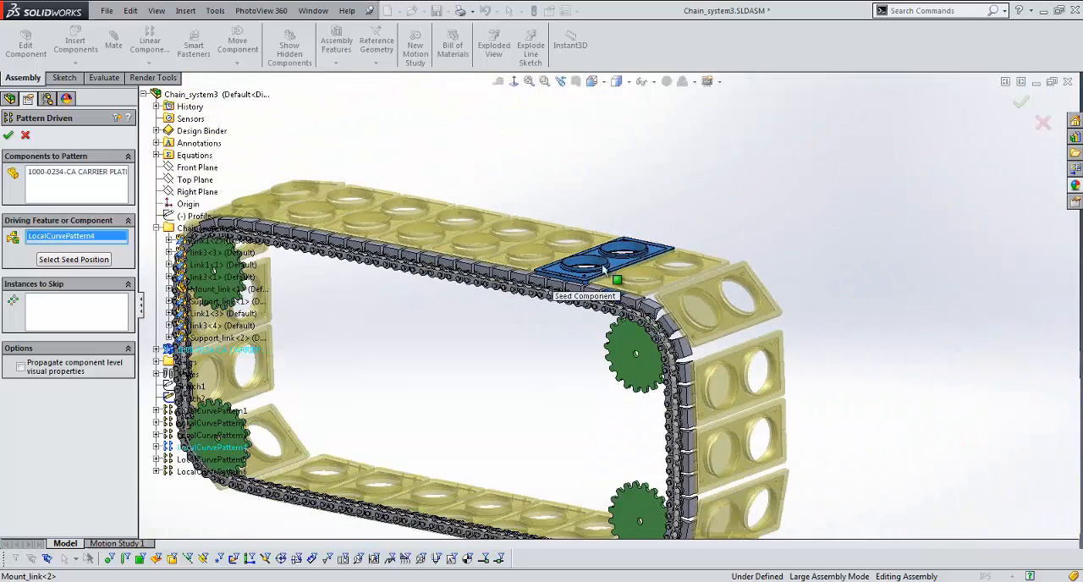
{"action": "mouse_move", "coordinate": [41, 138]}
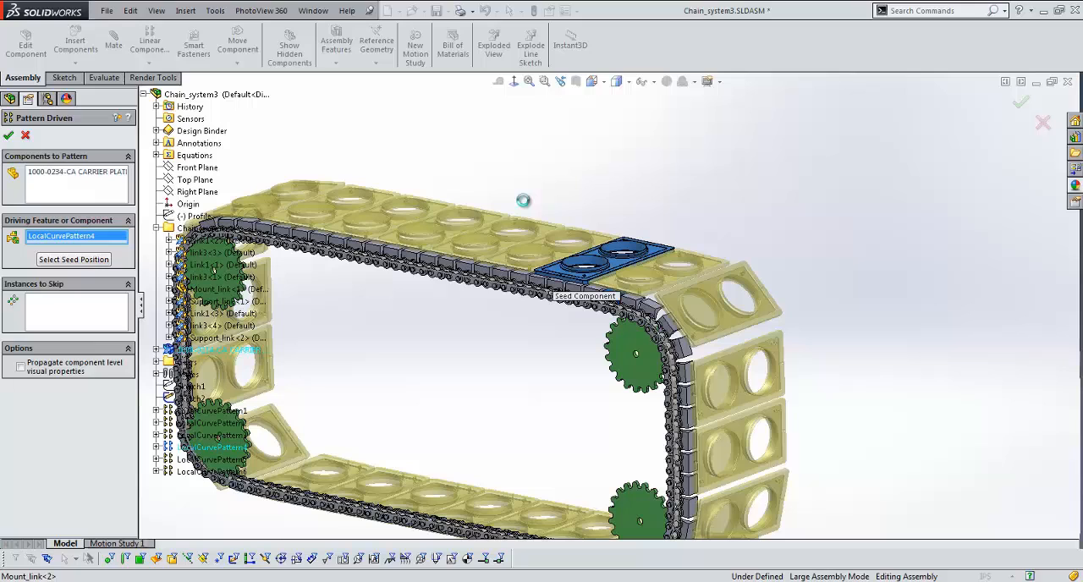
{"action": "left_click", "coordinate": [8, 136]}
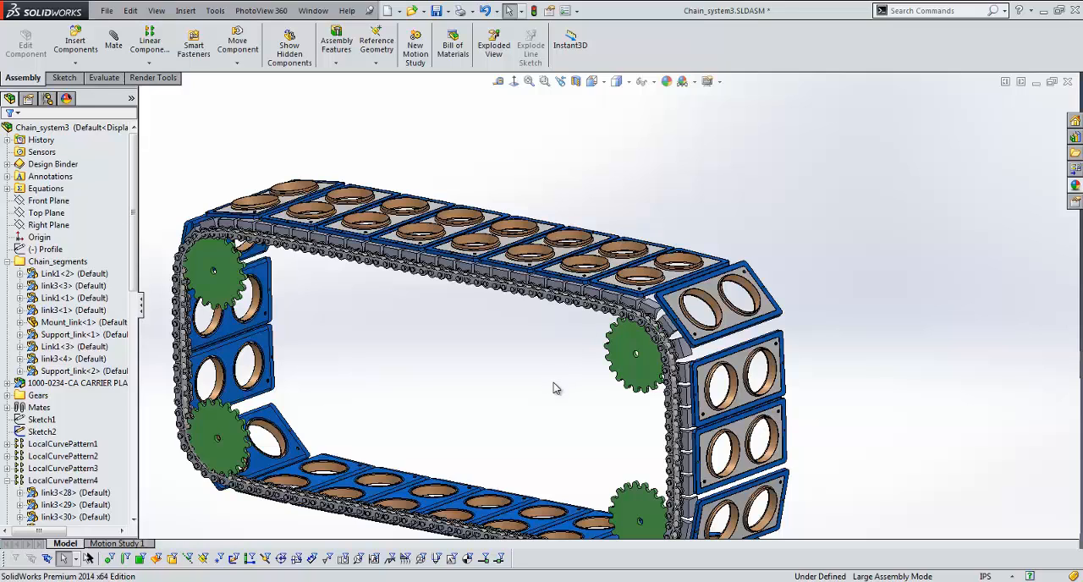
{"action": "left_click_drag", "start_coordinate": [556, 388], "coordinate": [453, 348]}
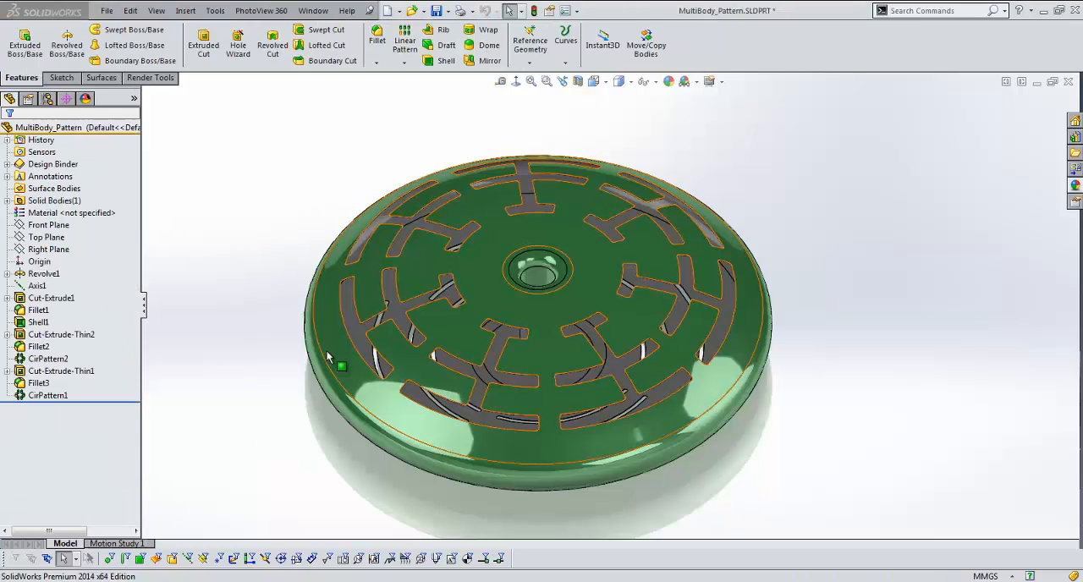
- Select CirPattern3 on the MultiBody_Pattern disc and rotate to view its 9 slot cuts
{"action": "left_click", "coordinate": [47, 396]}
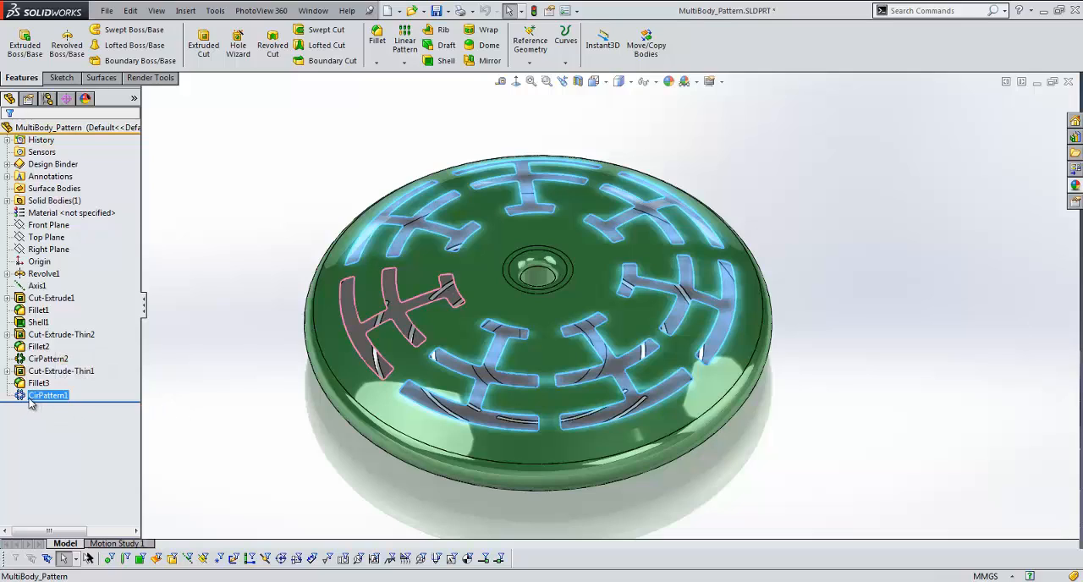
{"action": "mouse_move", "coordinate": [201, 395]}
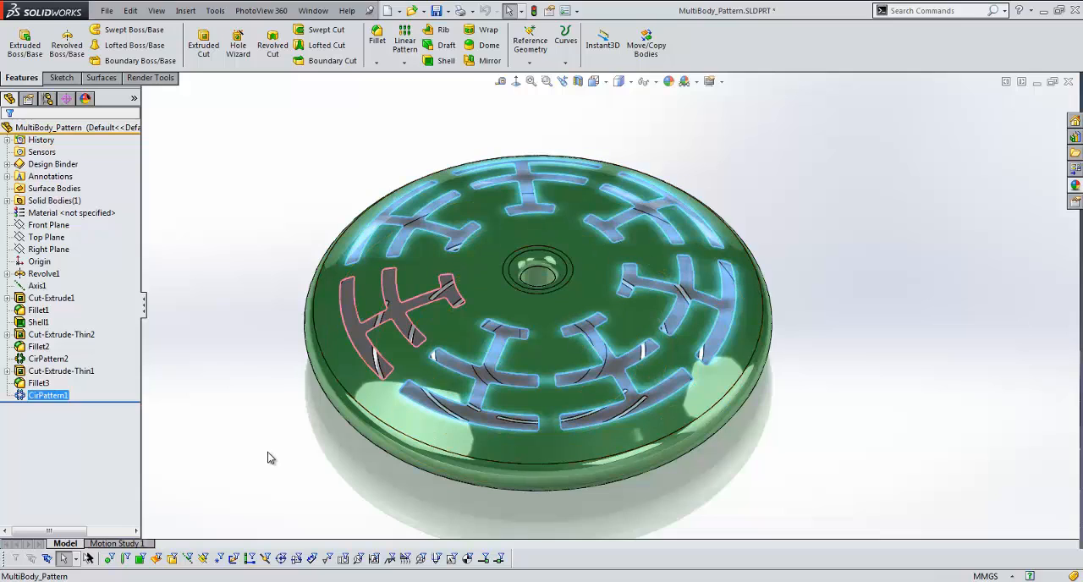
{"action": "mouse_move", "coordinate": [297, 403]}
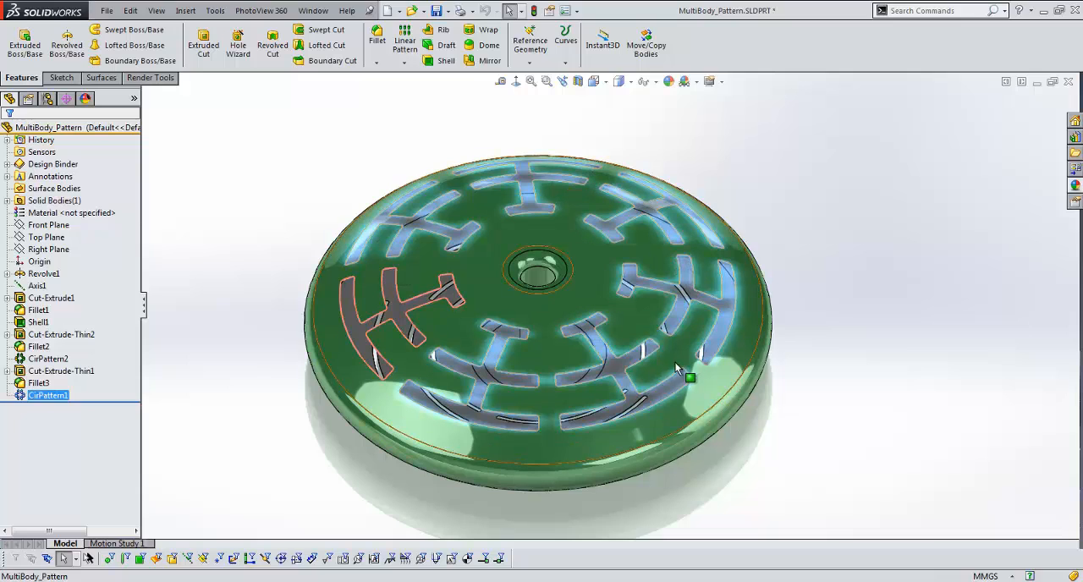
{"action": "left_click_drag", "start_coordinate": [676, 368], "coordinate": [271, 427]}
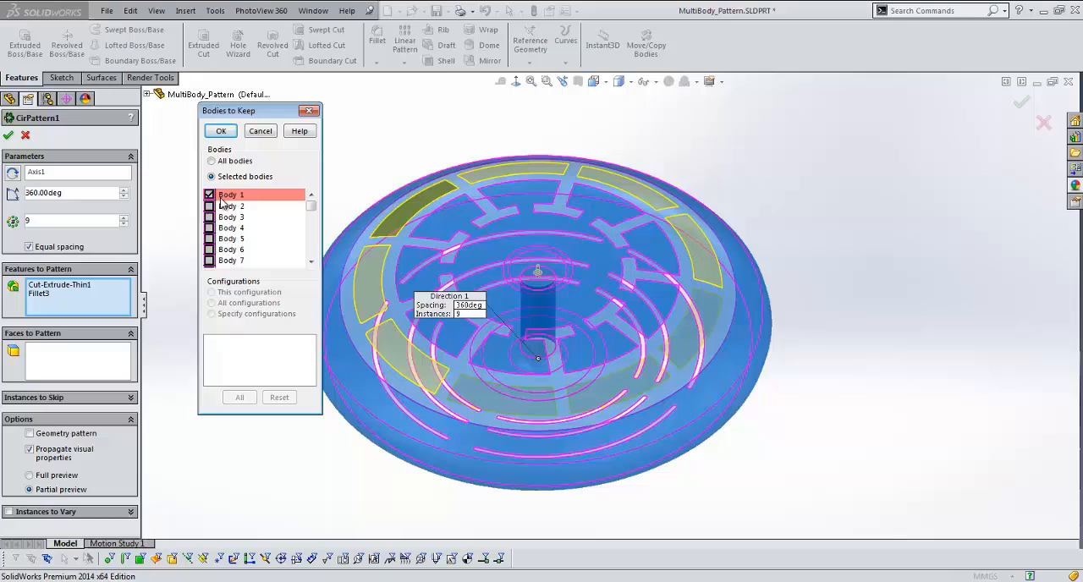
{"action": "mouse_move", "coordinate": [216, 274]}
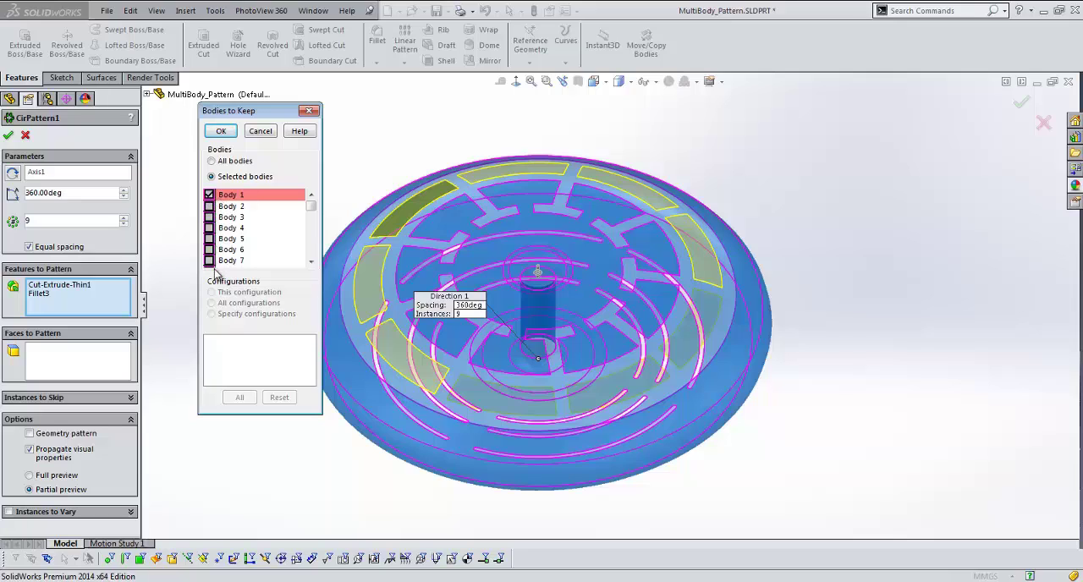
{"action": "mouse_move", "coordinate": [690, 330]}
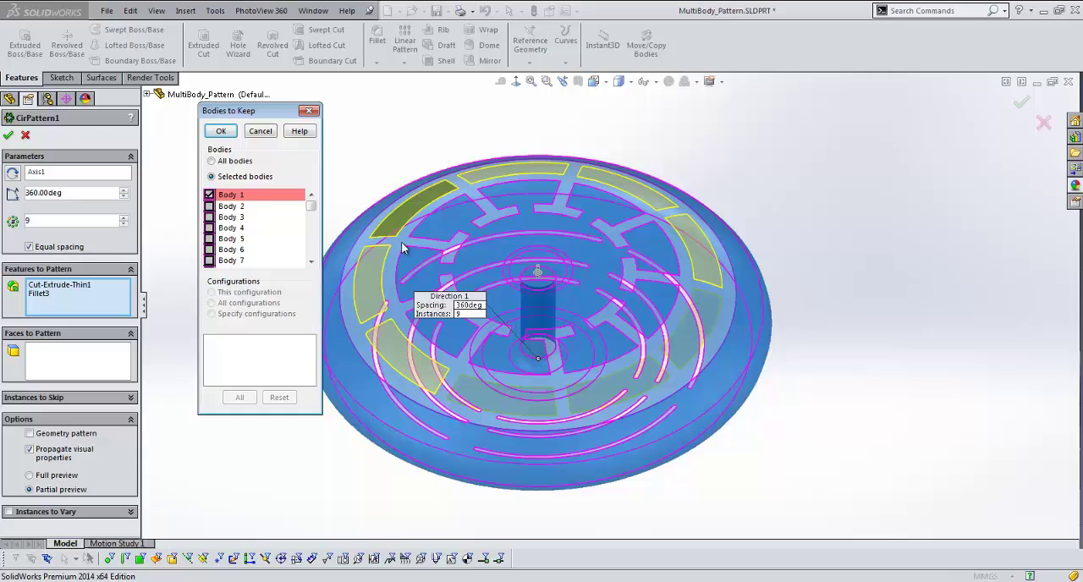
{"action": "mouse_move", "coordinate": [663, 328]}
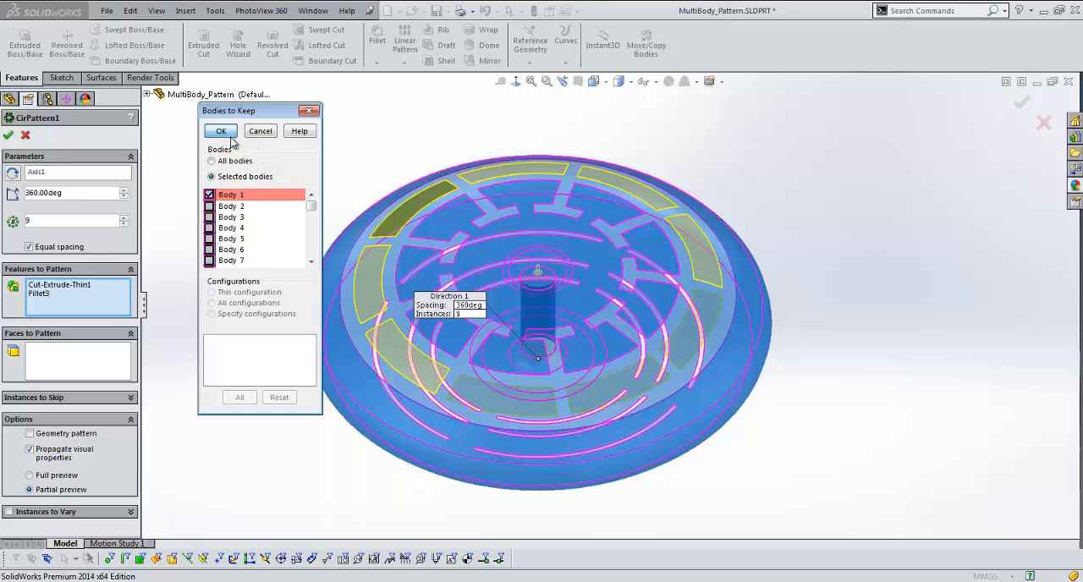
- Finish CirPattern3 keeping only Body 1, then highlight the part's solid bodies
{"action": "left_click", "coordinate": [220, 130]}
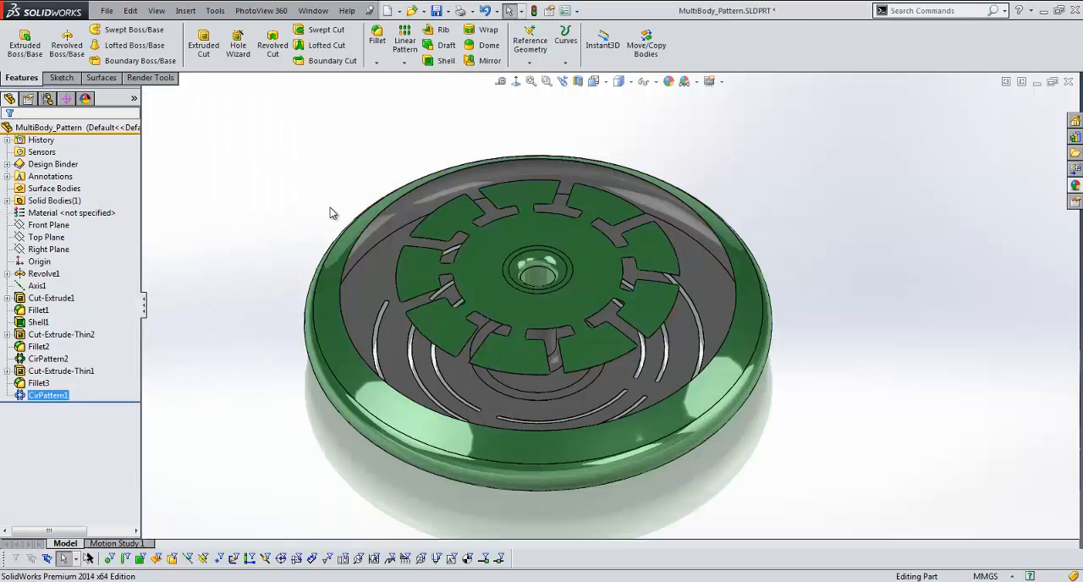
{"action": "left_click", "coordinate": [54, 200]}
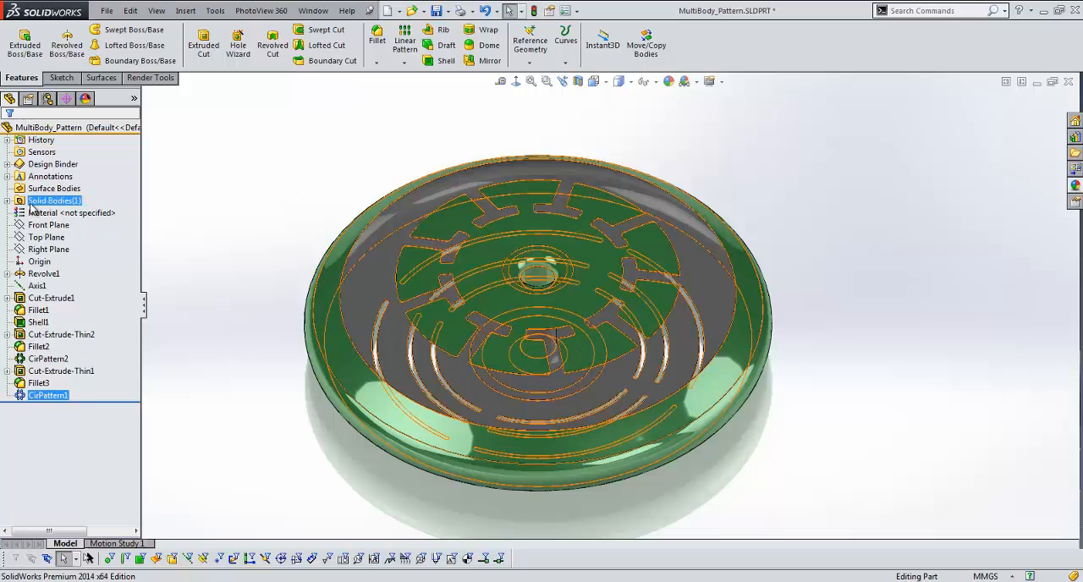
{"action": "left_click", "coordinate": [210, 259]}
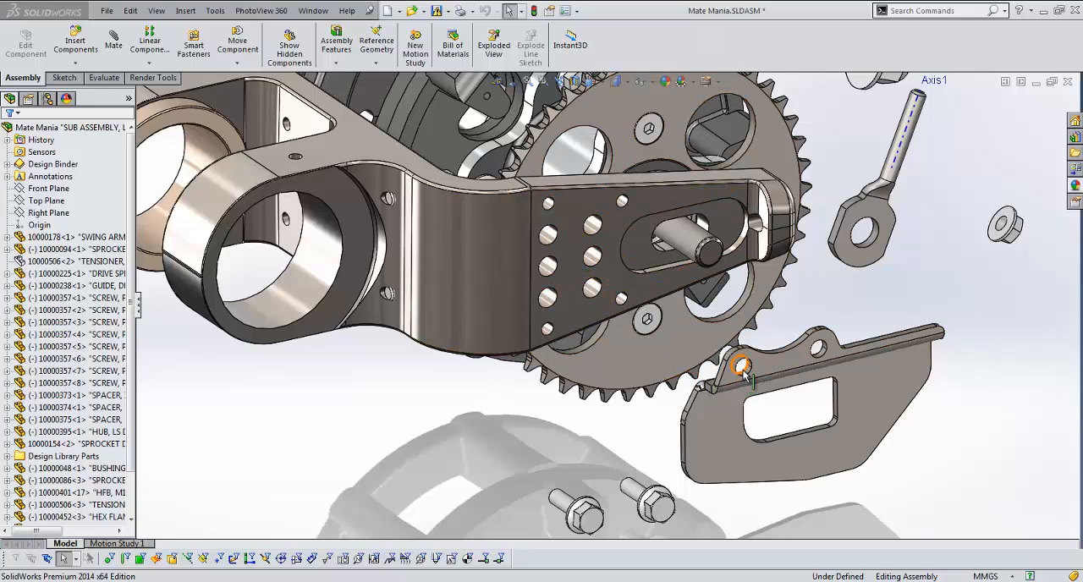
{"action": "mouse_move", "coordinate": [751, 376]}
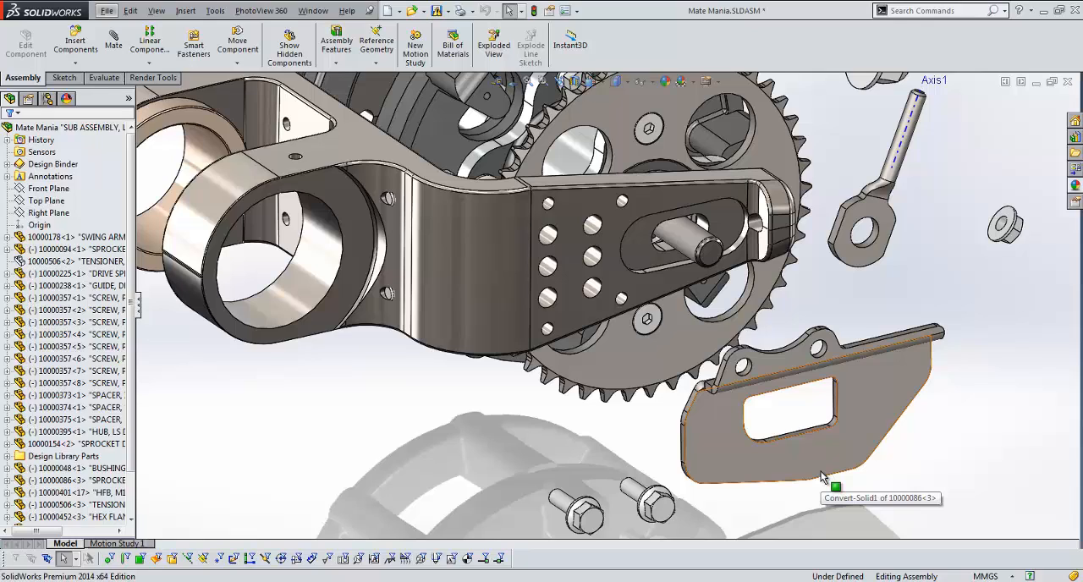
{"action": "mouse_move", "coordinate": [825, 479]}
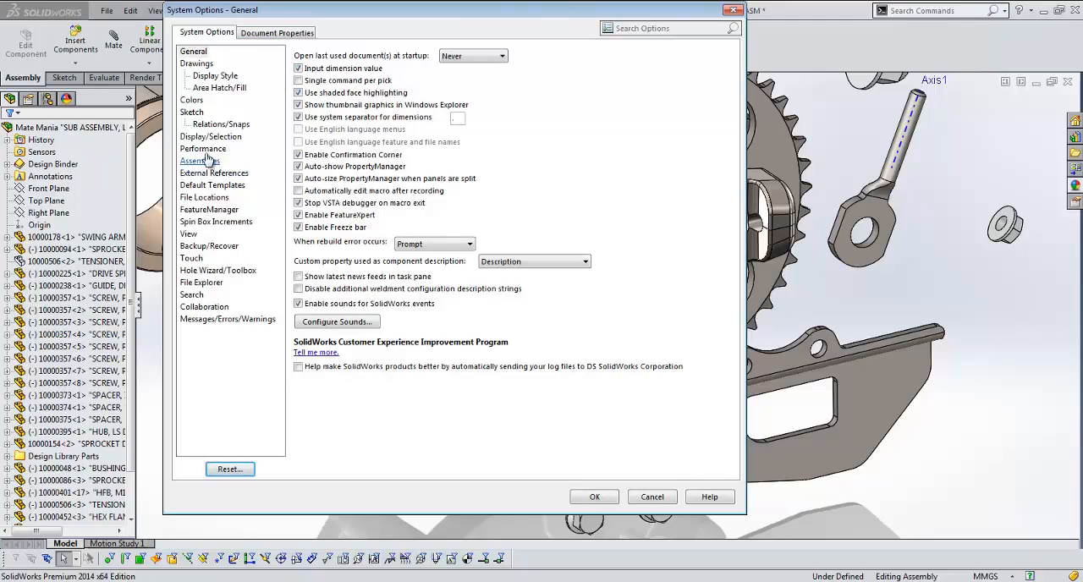
- Set SmartMate sensitivity to Slow in the Performance options and apply
{"action": "left_click", "coordinate": [203, 149]}
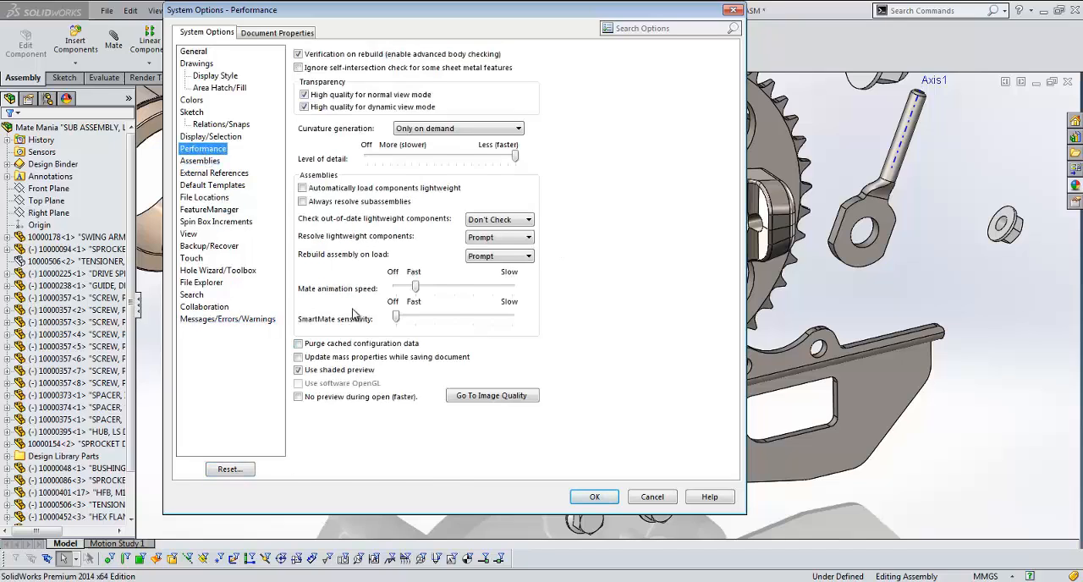
{"action": "mouse_move", "coordinate": [376, 332]}
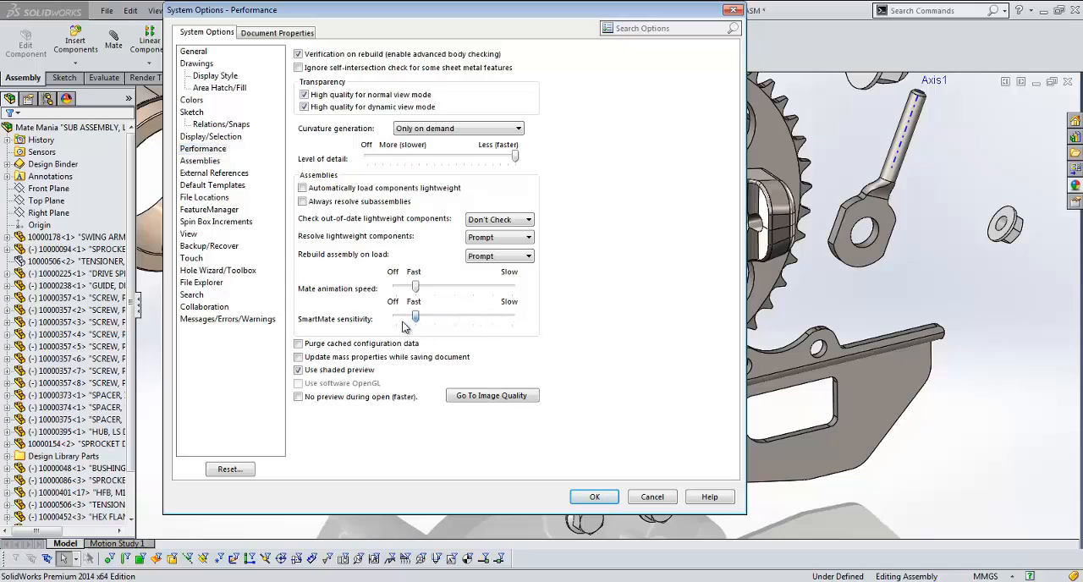
{"action": "left_click_drag", "start_coordinate": [415, 315], "coordinate": [494, 315]}
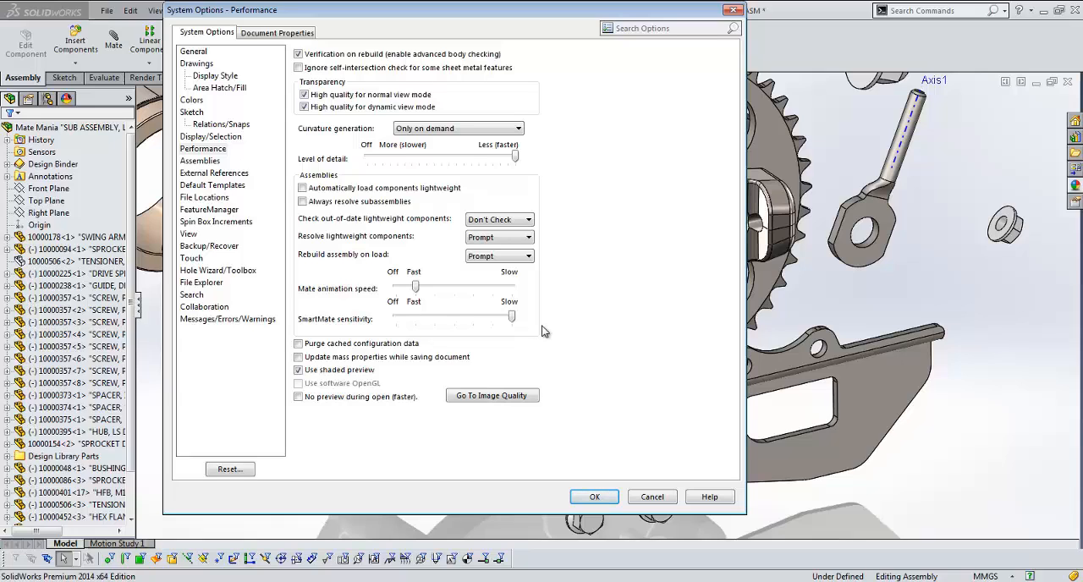
{"action": "mouse_move", "coordinate": [440, 323]}
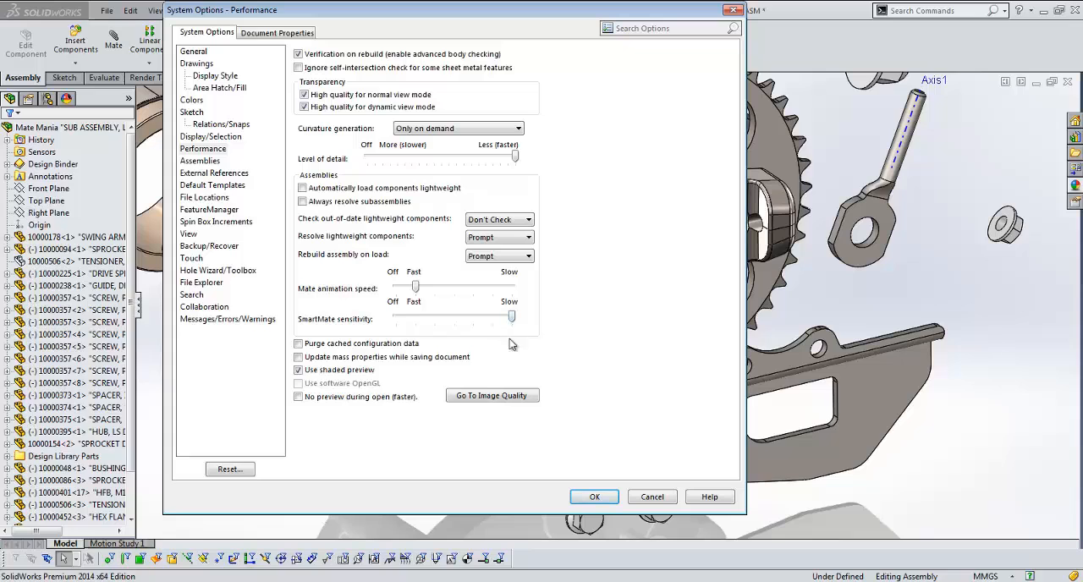
{"action": "left_click", "coordinate": [594, 497]}
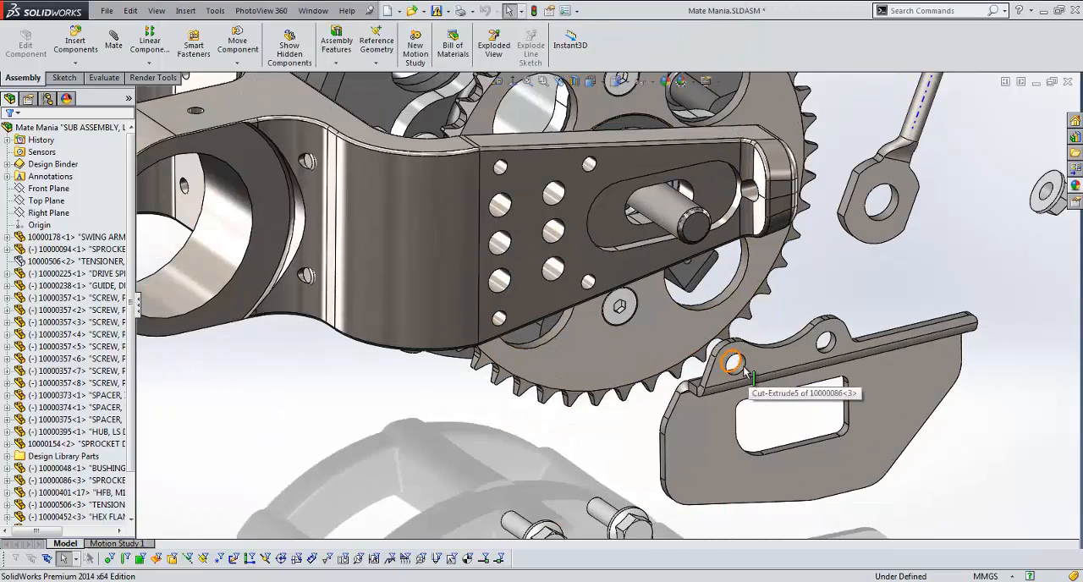
- SmartMate the guard plate's hole onto the swing arm's hole so the plate snaps against the arm
{"action": "left_click", "coordinate": [731, 362]}
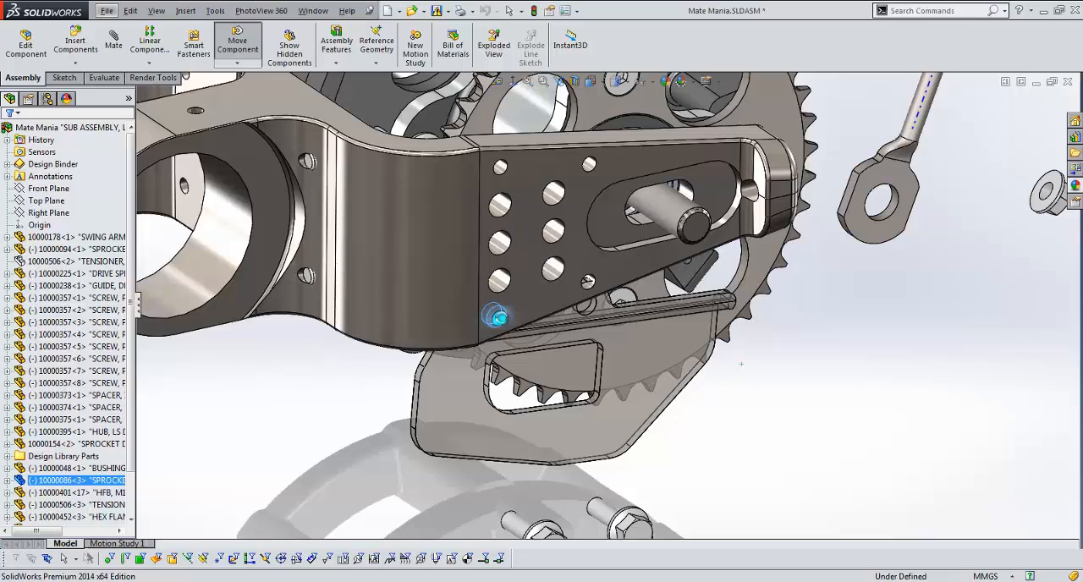
{"action": "left_click", "coordinate": [494, 318]}
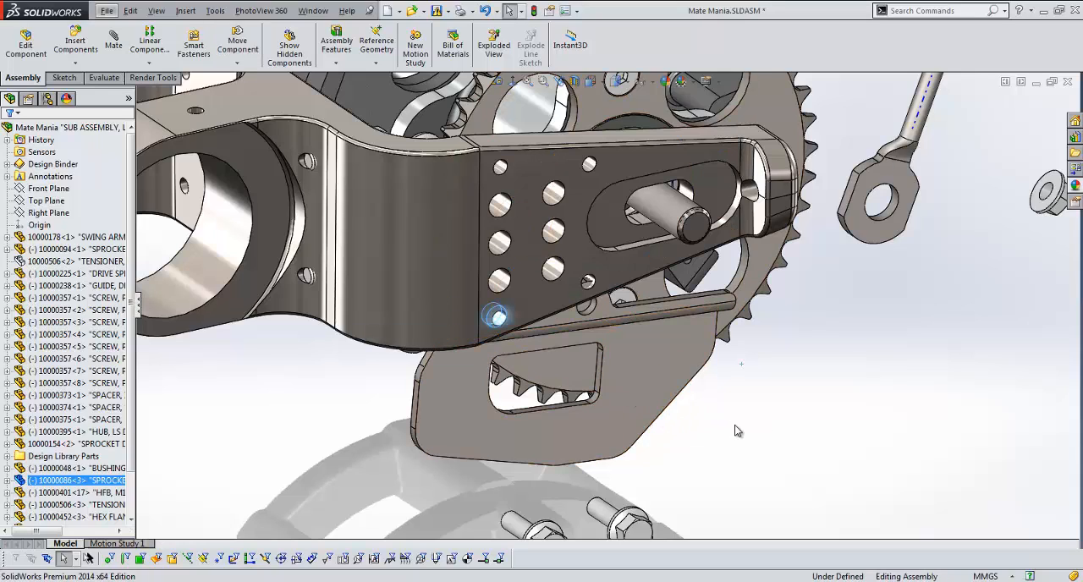
{"action": "left_click", "coordinate": [550, 415]}
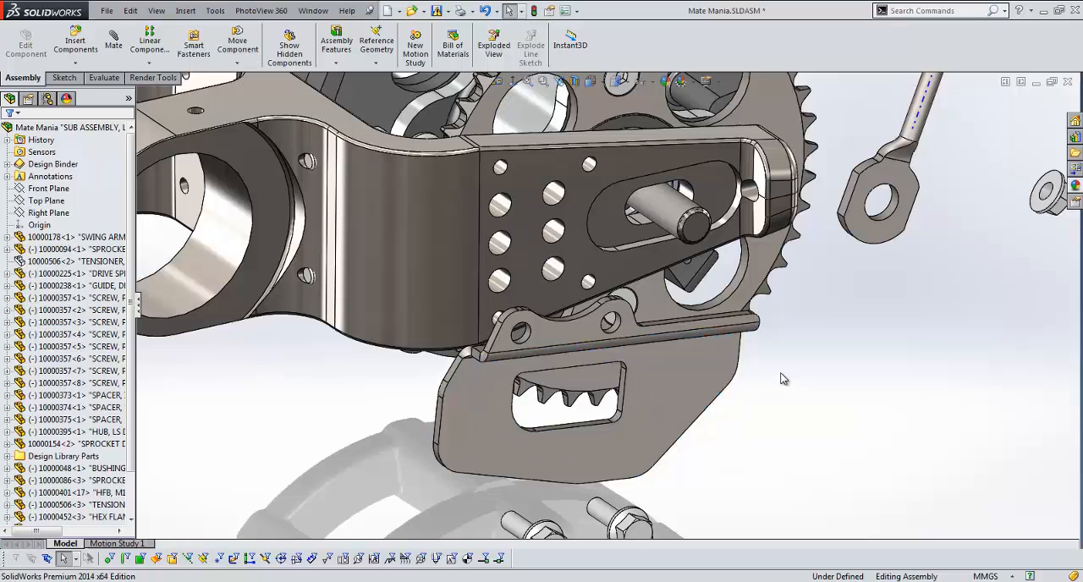
{"action": "left_click", "coordinate": [680, 325]}
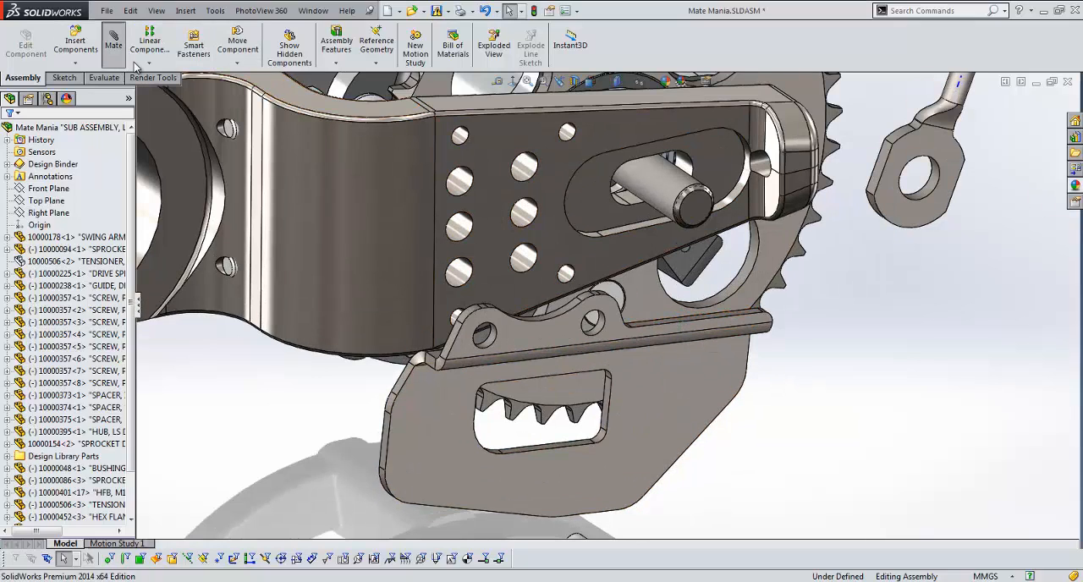
- Add a Parallel mate between the guard plate's top edge and the swing arm edge
{"action": "left_click", "coordinate": [112, 44]}
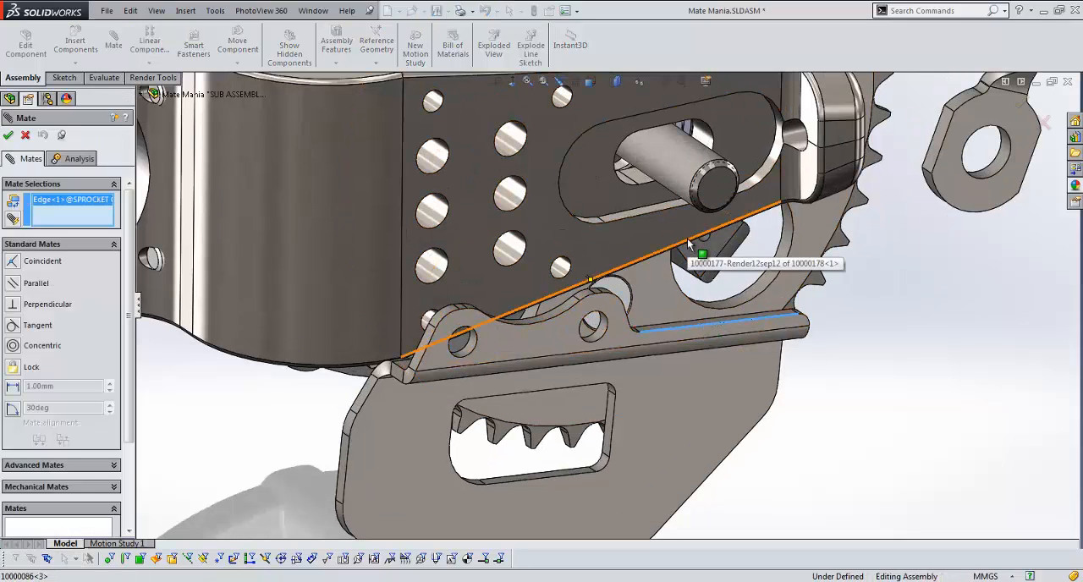
{"action": "left_click", "coordinate": [703, 241]}
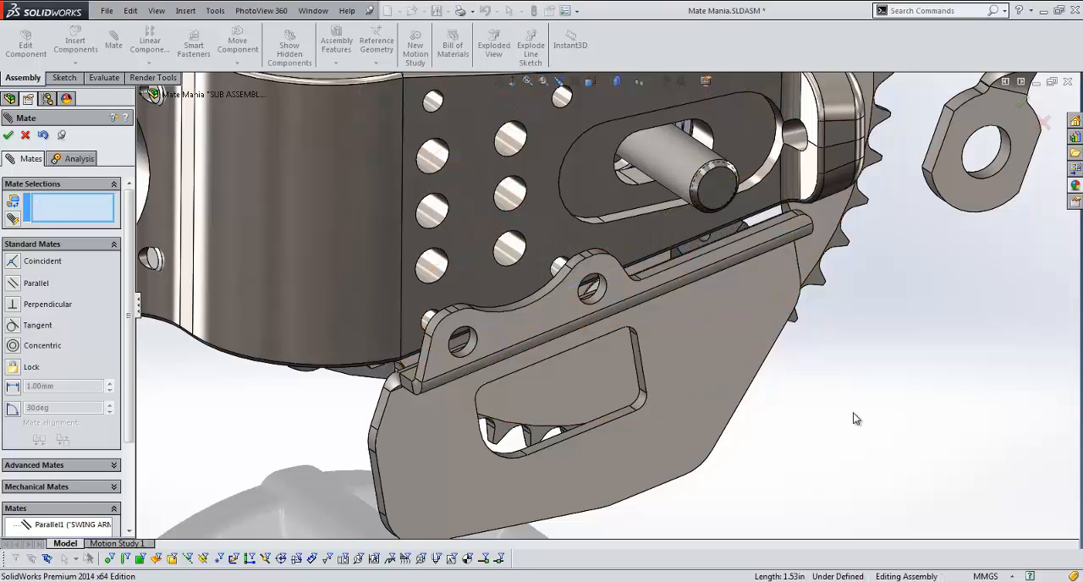
{"action": "mouse_move", "coordinate": [843, 403]}
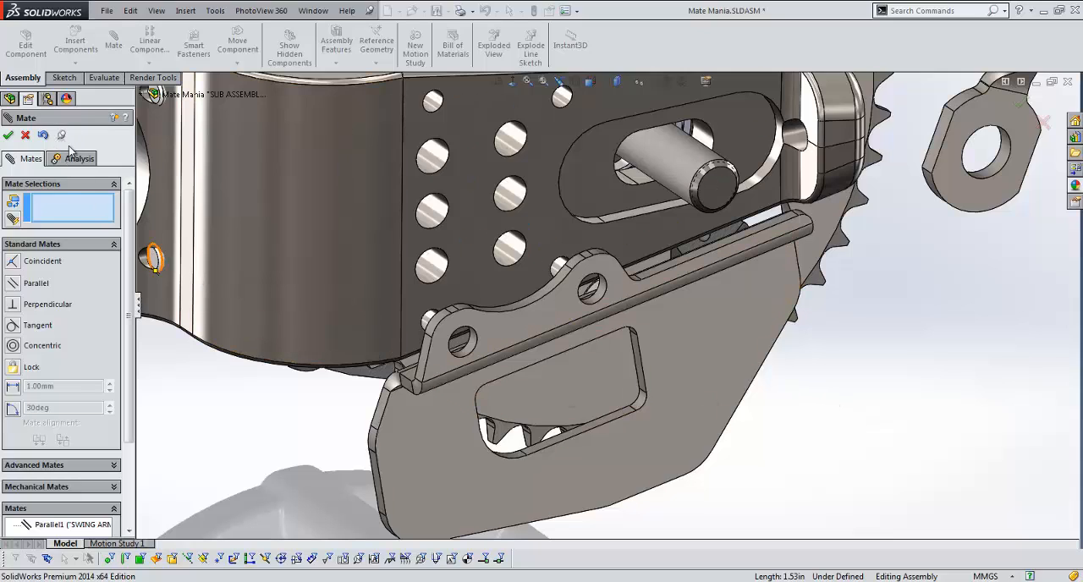
{"action": "mouse_move", "coordinate": [61, 135]}
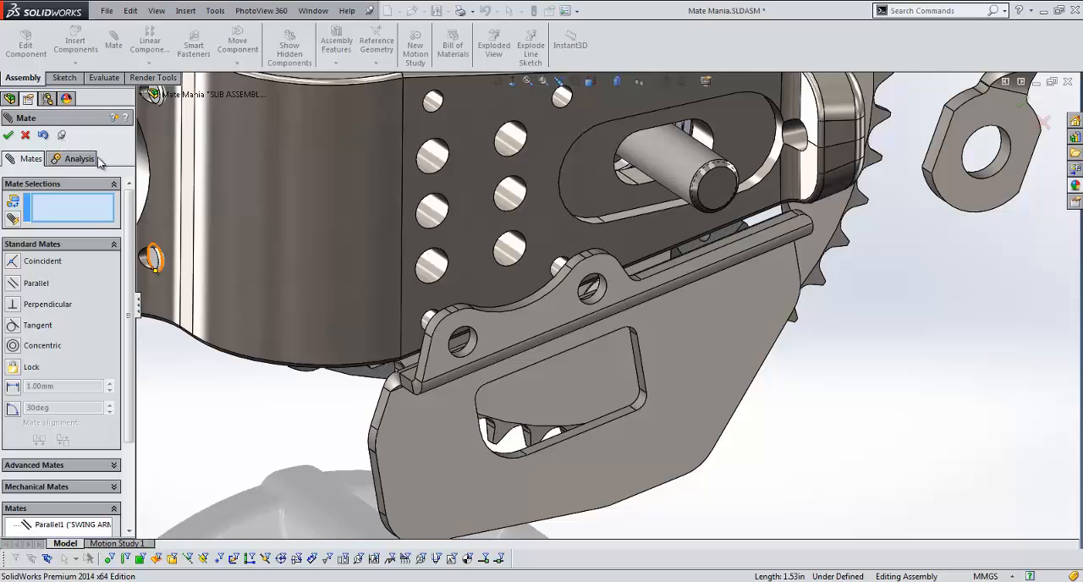
{"action": "mouse_move", "coordinate": [75, 152]}
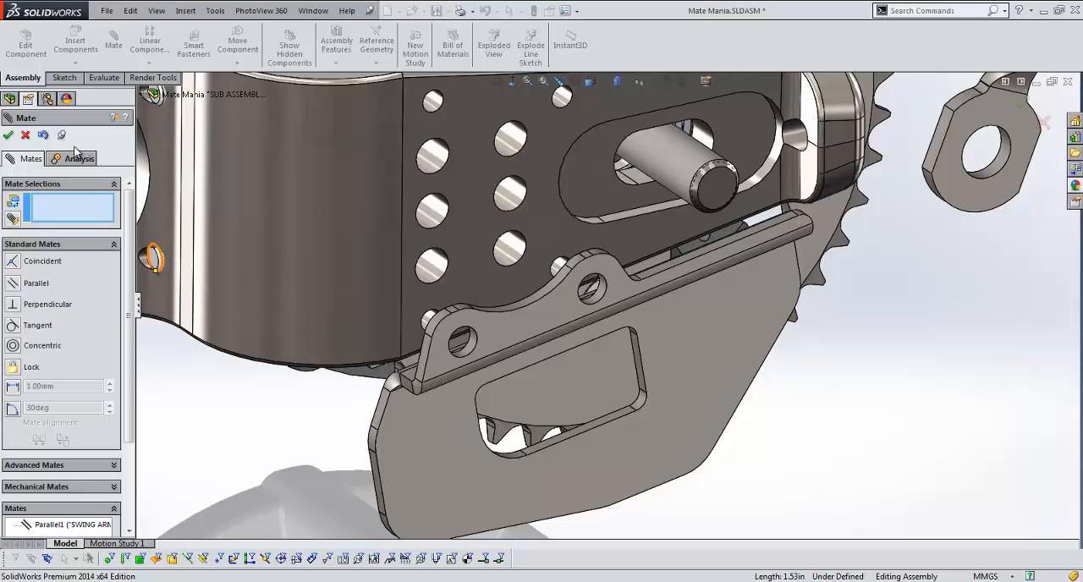
{"action": "mouse_move", "coordinate": [66, 139]}
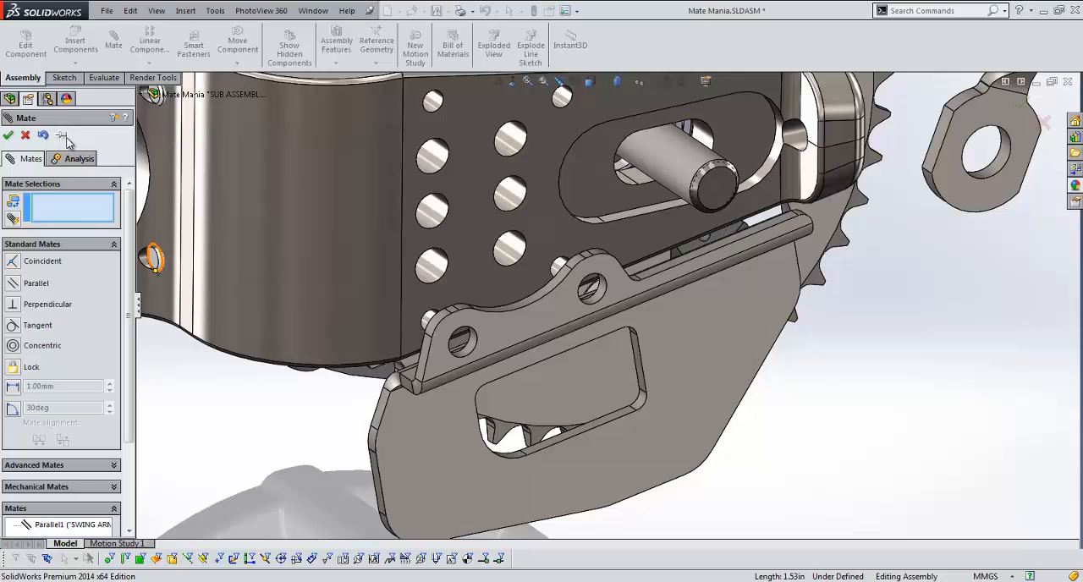
{"action": "mouse_move", "coordinate": [61, 136]}
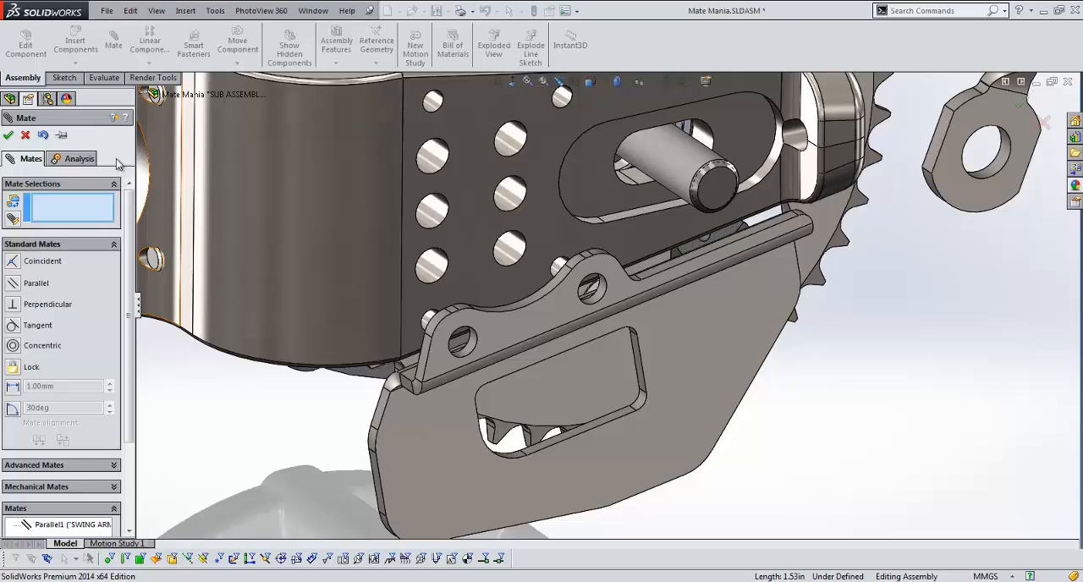
{"action": "mouse_move", "coordinate": [25, 135]}
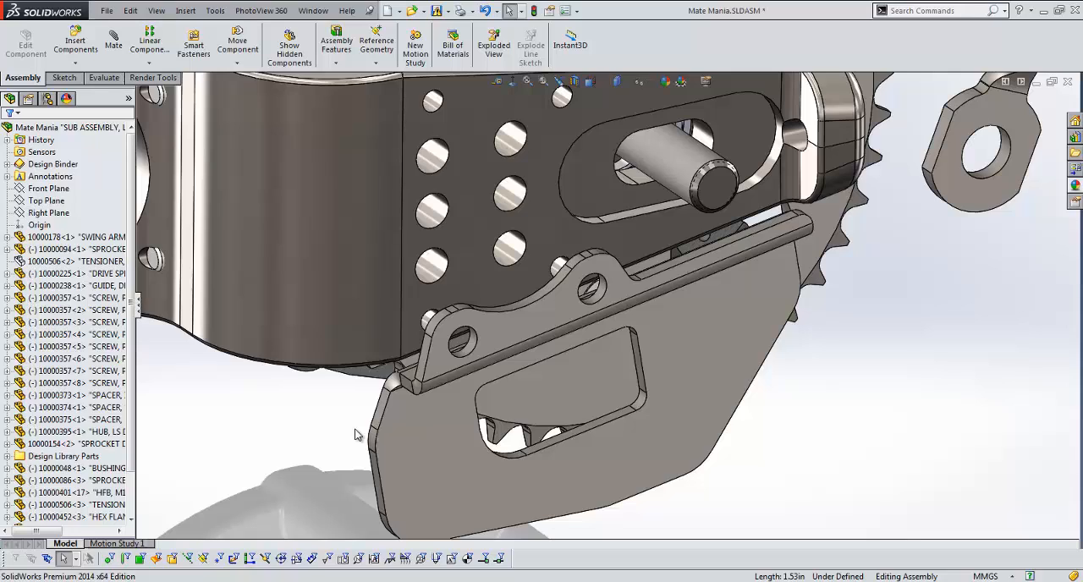
- Mate the hex bolt coincident with the plate face
{"action": "left_click", "coordinate": [460, 281]}
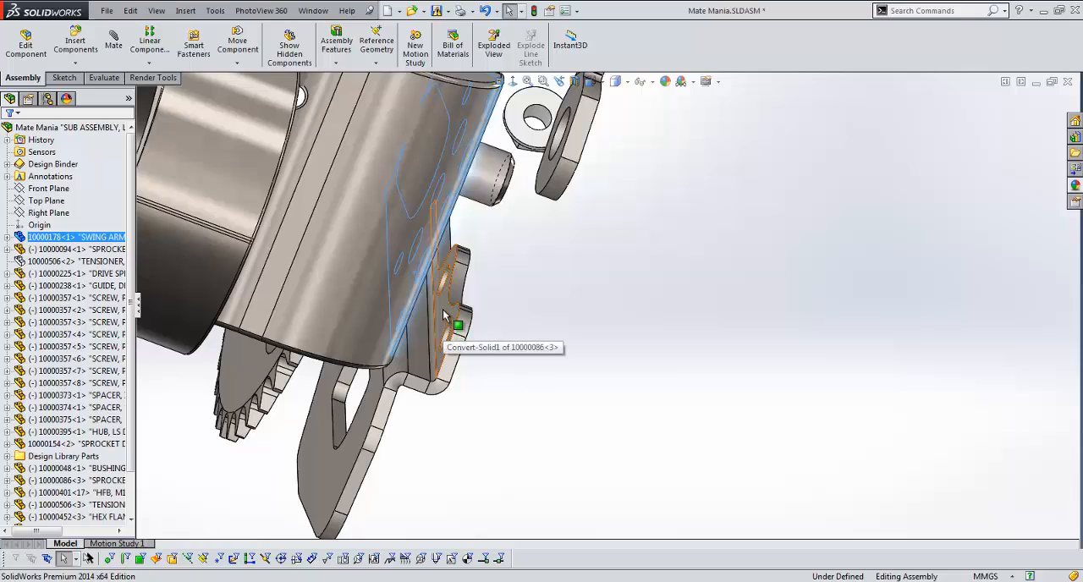
{"action": "left_click", "coordinate": [457, 325]}
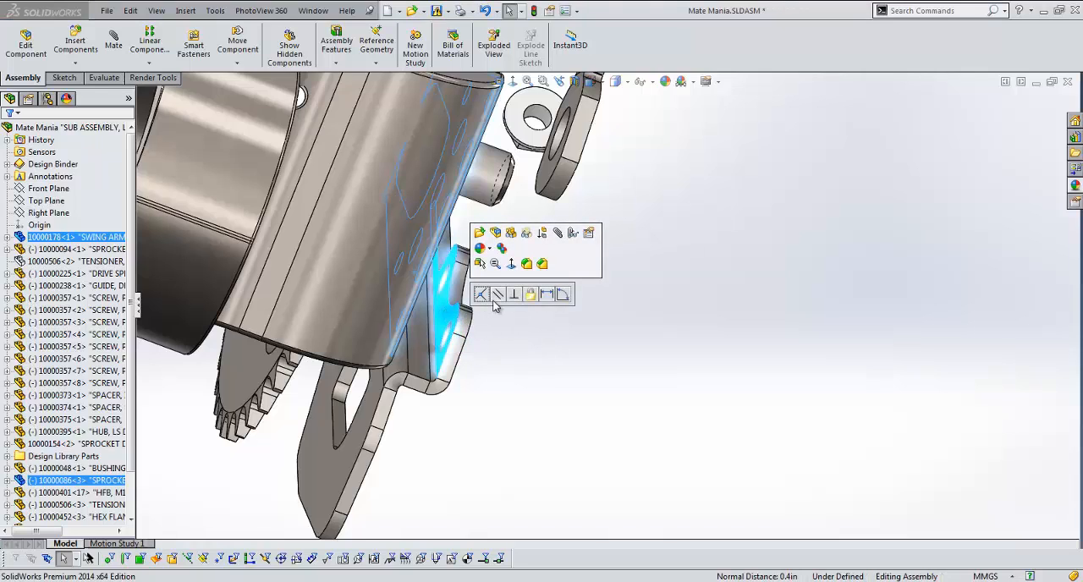
{"action": "mouse_move", "coordinate": [497, 295]}
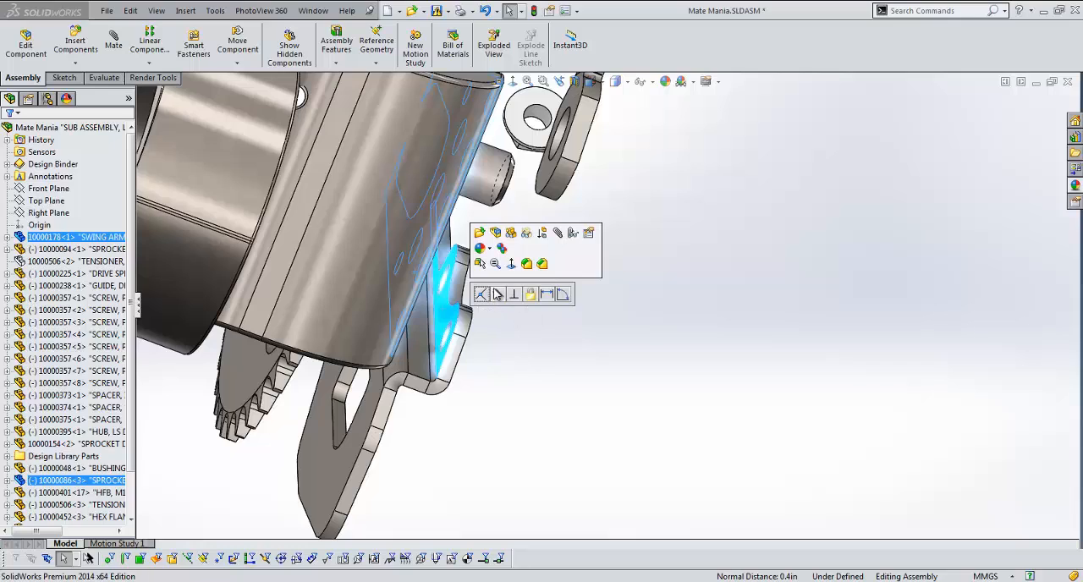
{"action": "mouse_move", "coordinate": [482, 294]}
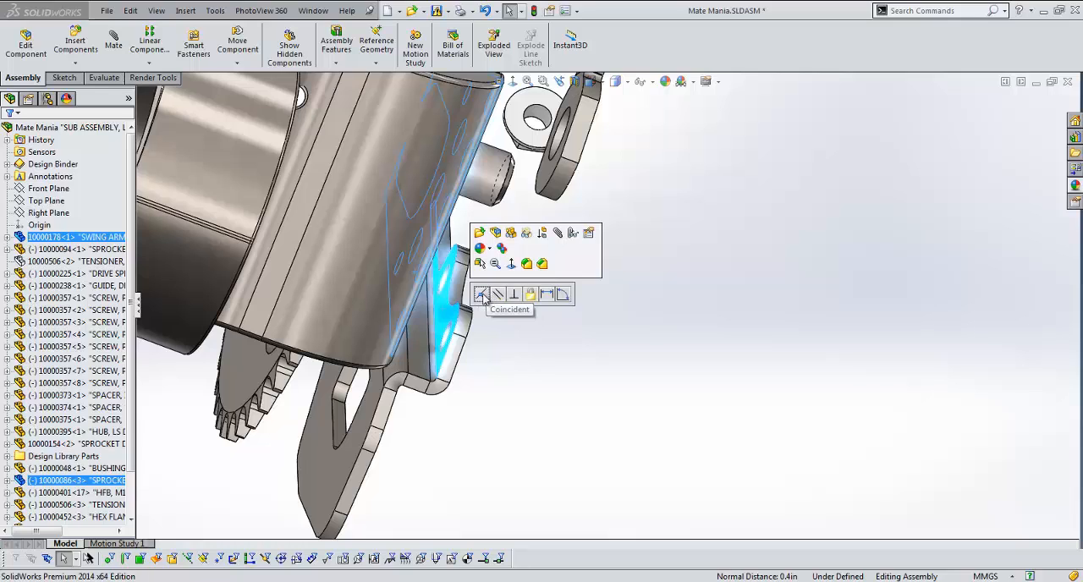
{"action": "left_click", "coordinate": [494, 321]}
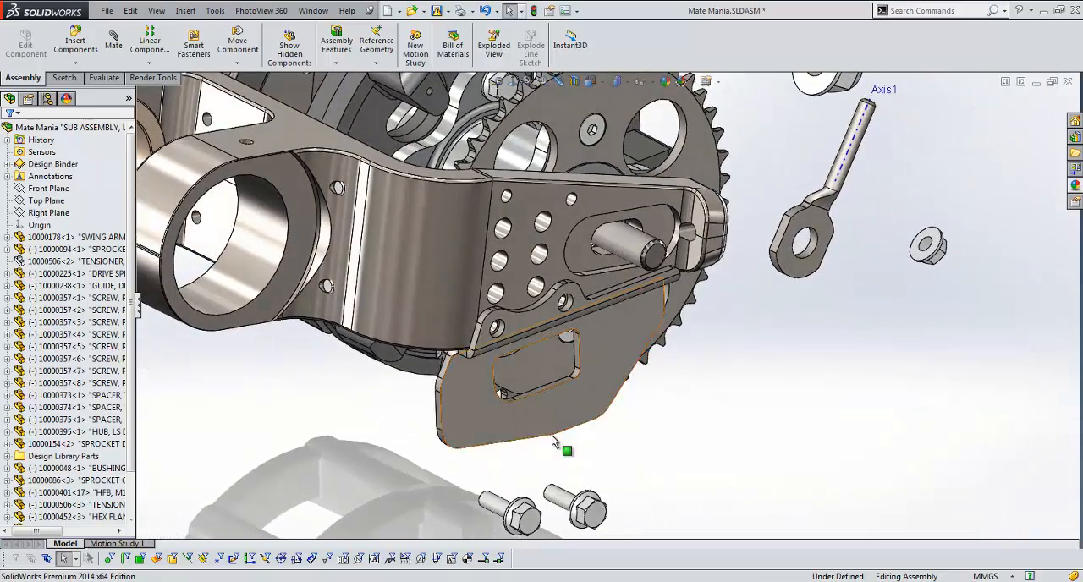
- Seat the bolt concentric in a plate hole and select the next hole for another bolt
{"action": "left_click", "coordinate": [516, 507]}
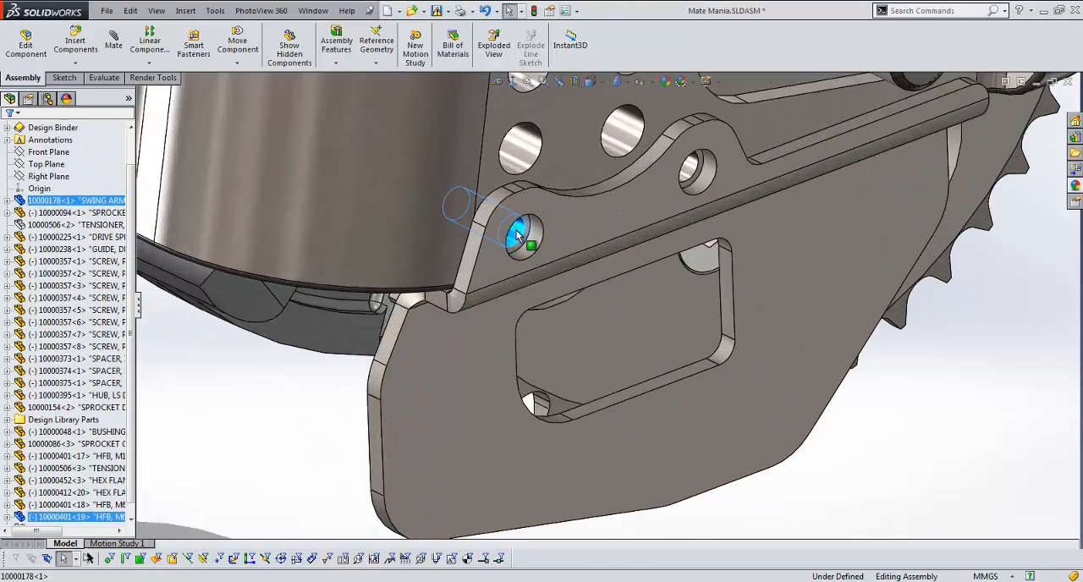
{"action": "left_click", "coordinate": [516, 233]}
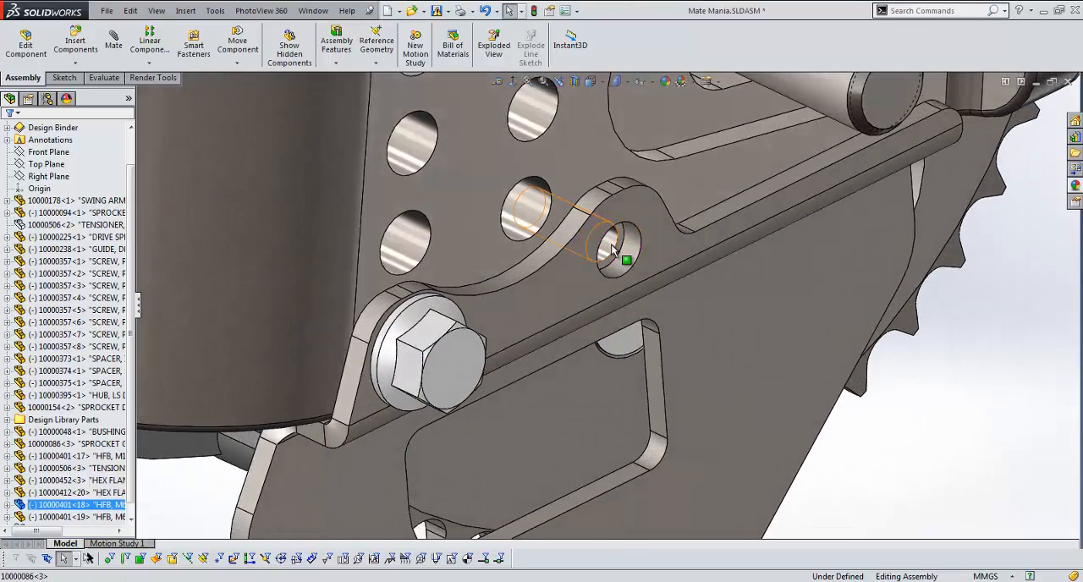
{"action": "left_click", "coordinate": [622, 237]}
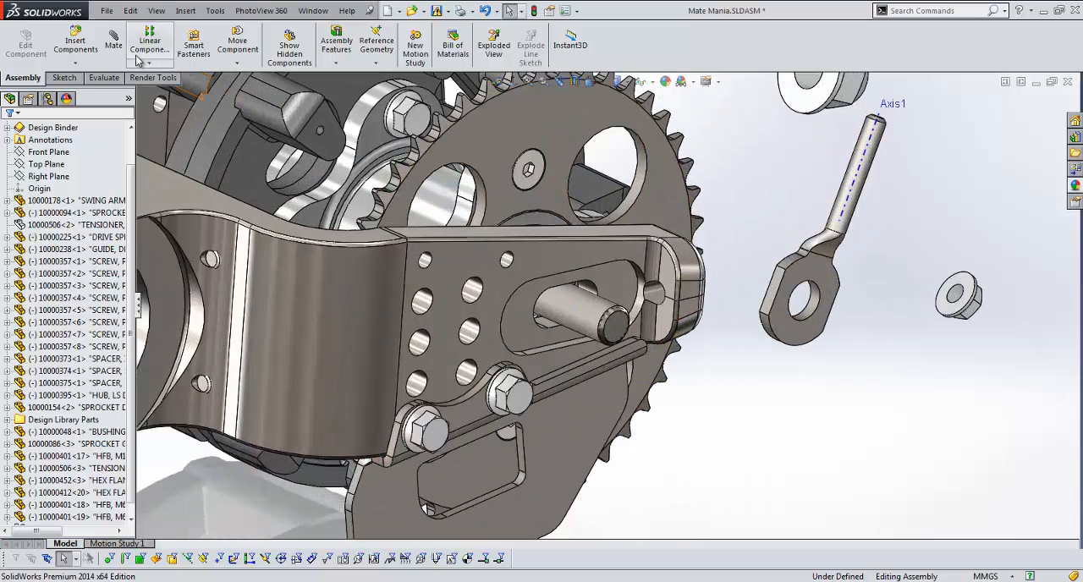
- Mate the eye bolt's Axis1 concentric with the hole, with Lock Rotation on
{"action": "left_click", "coordinate": [113, 42]}
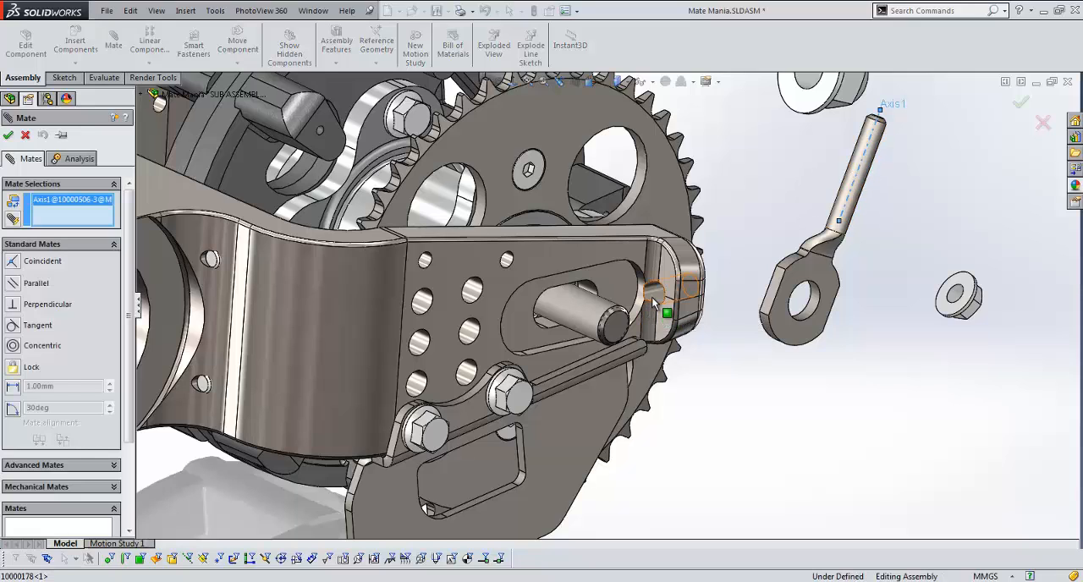
{"action": "left_click", "coordinate": [666, 311]}
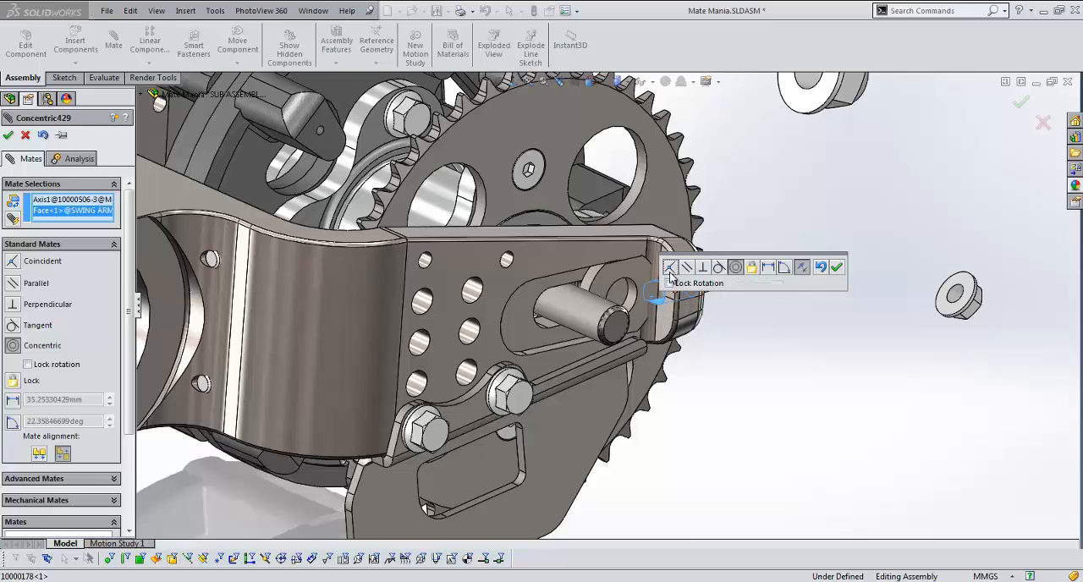
{"action": "mouse_move", "coordinate": [735, 281]}
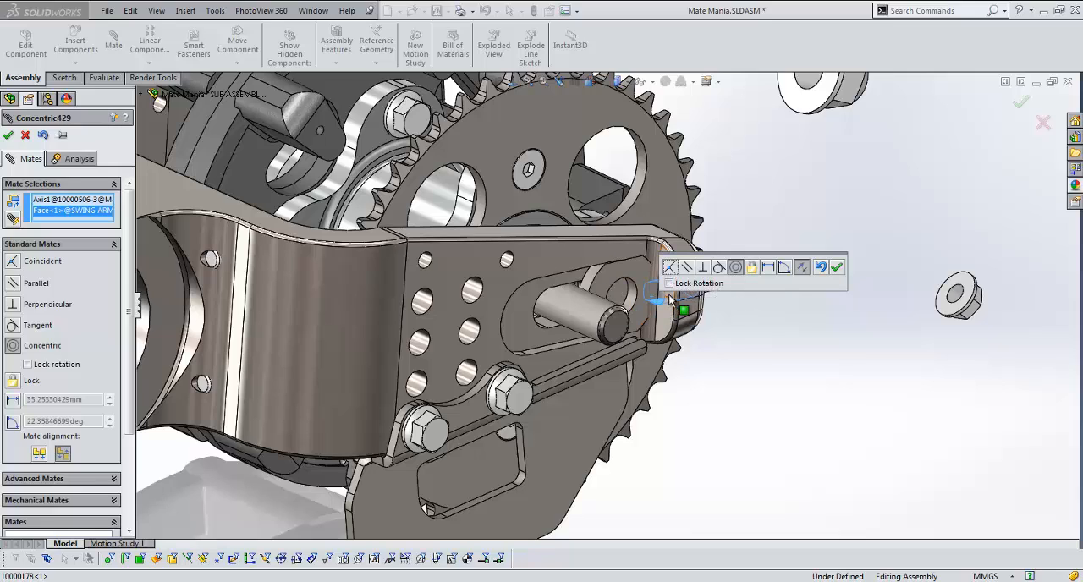
{"action": "left_click", "coordinate": [835, 267]}
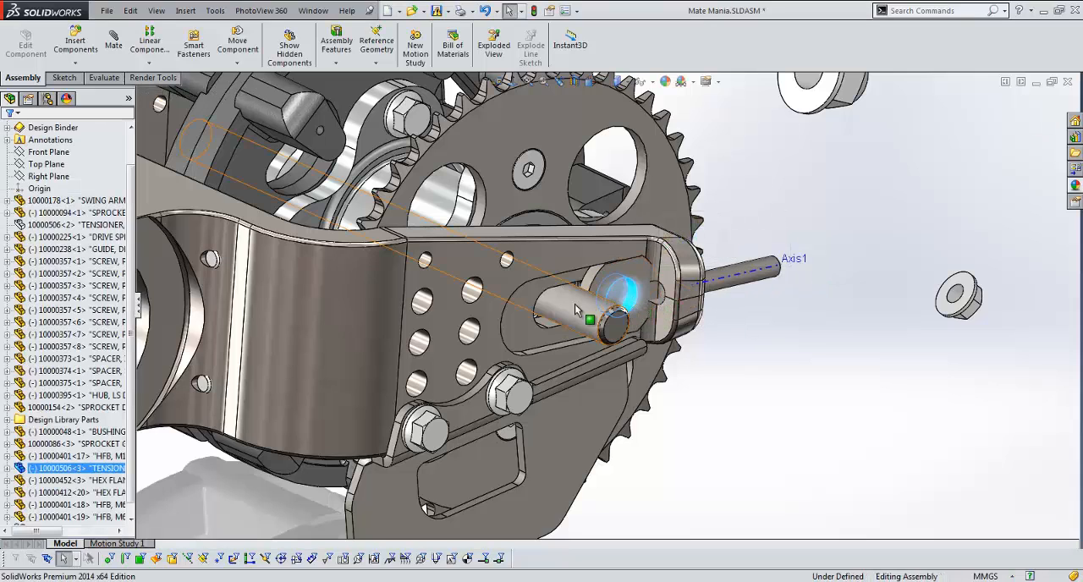
- Test that the eye bolt no longer turns, then select the hex flange nut
{"action": "left_click", "coordinate": [583, 318]}
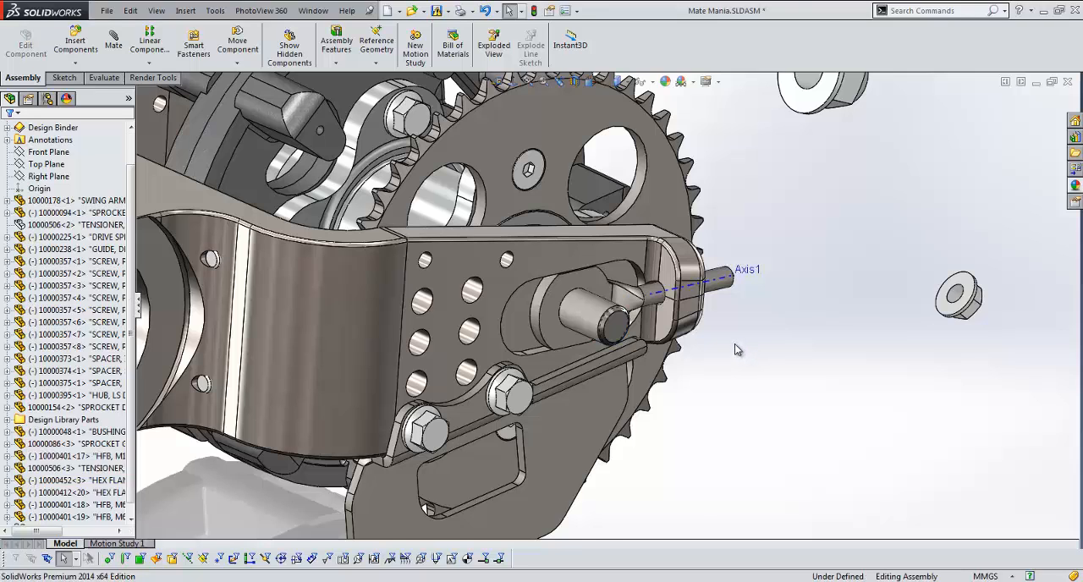
{"action": "left_click", "coordinate": [76, 480]}
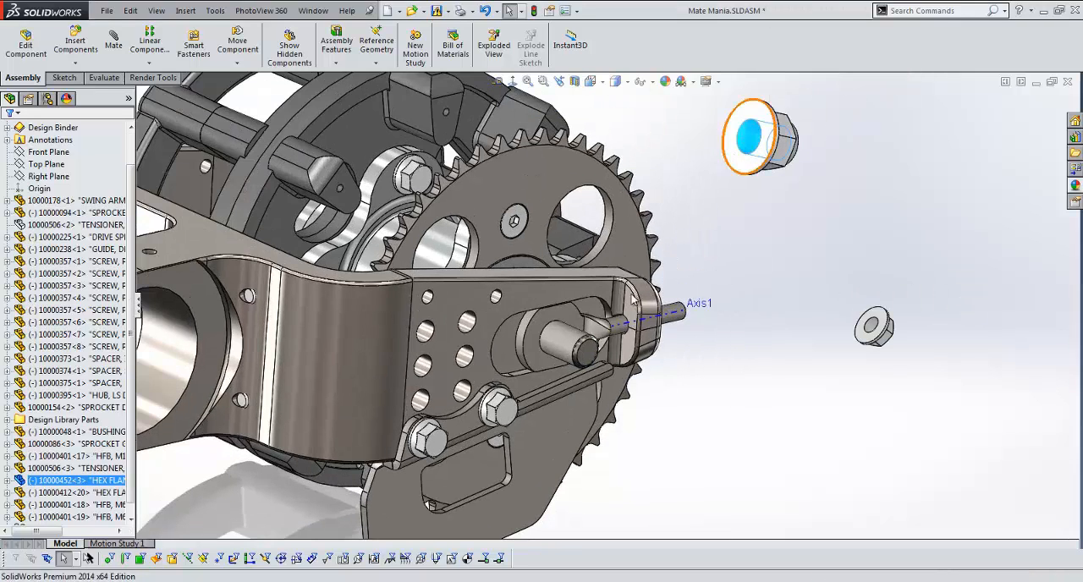
{"action": "left_click", "coordinate": [575, 346]}
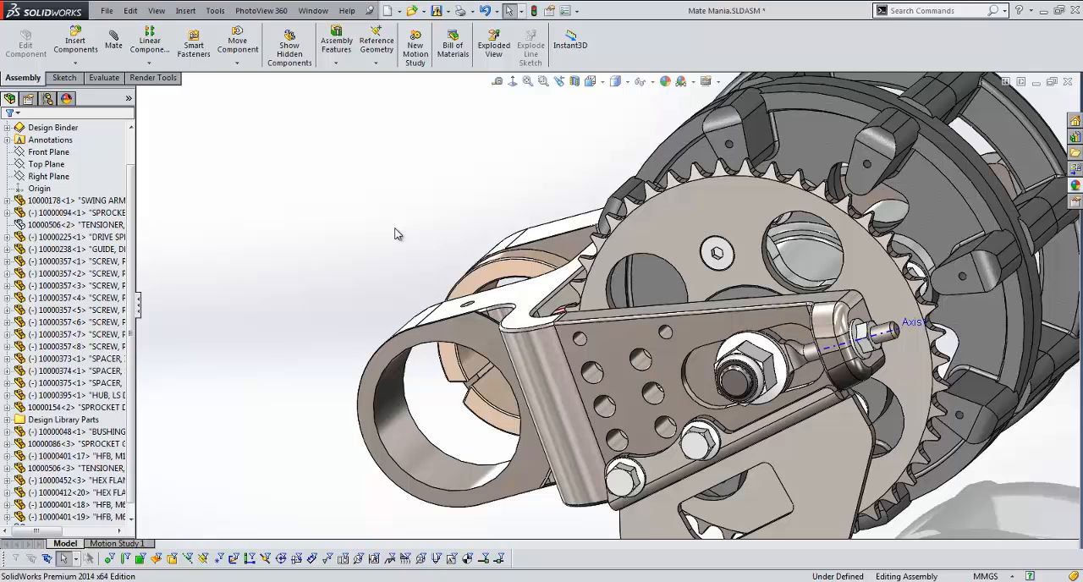
{"action": "left_click", "coordinate": [668, 432]}
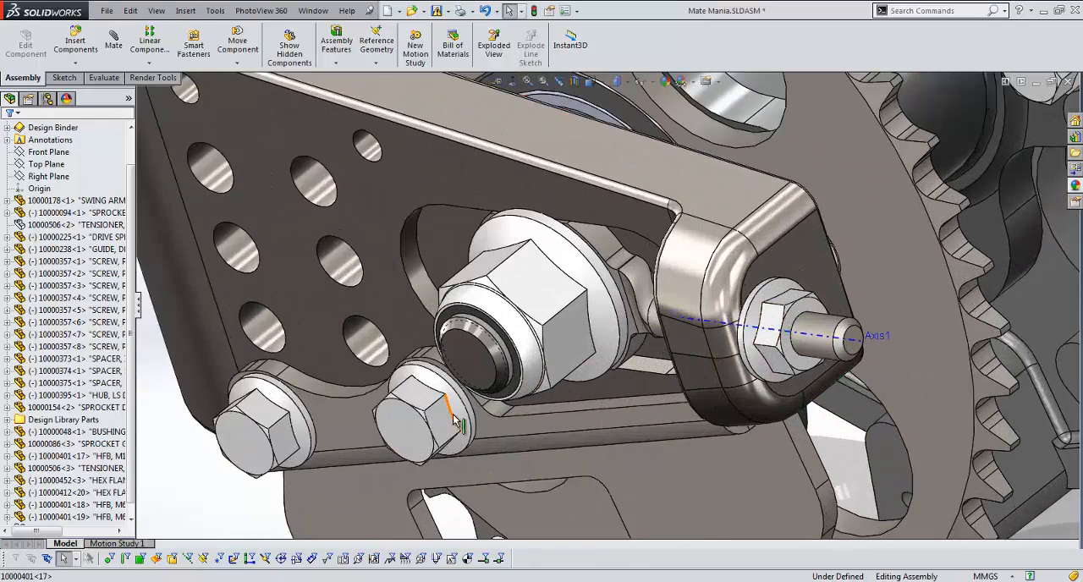
{"action": "left_click", "coordinate": [772, 325]}
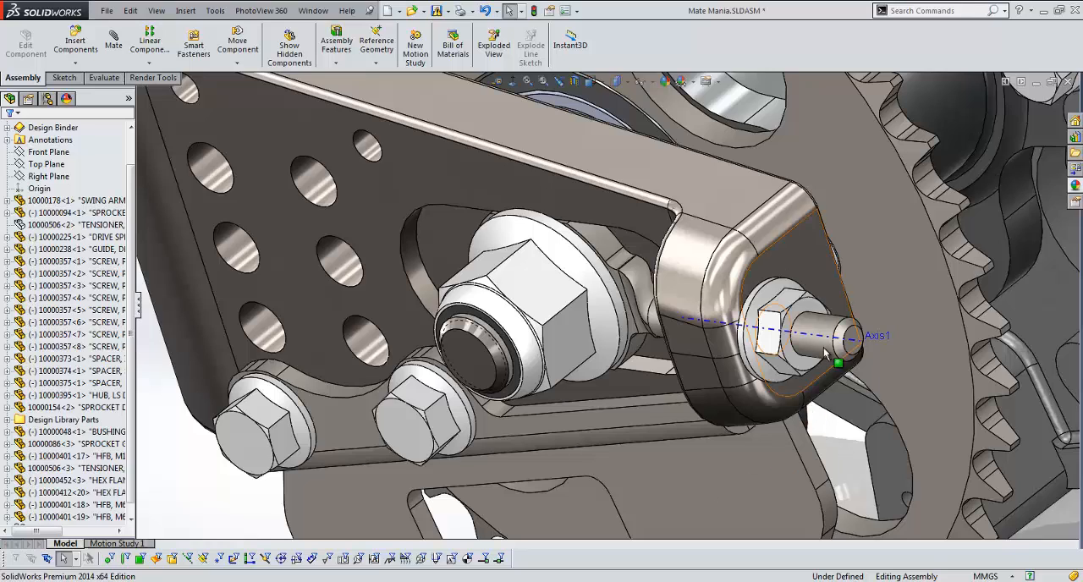
- View the flange nut's mates and select Concentric432 from the list
{"action": "left_click", "coordinate": [778, 319]}
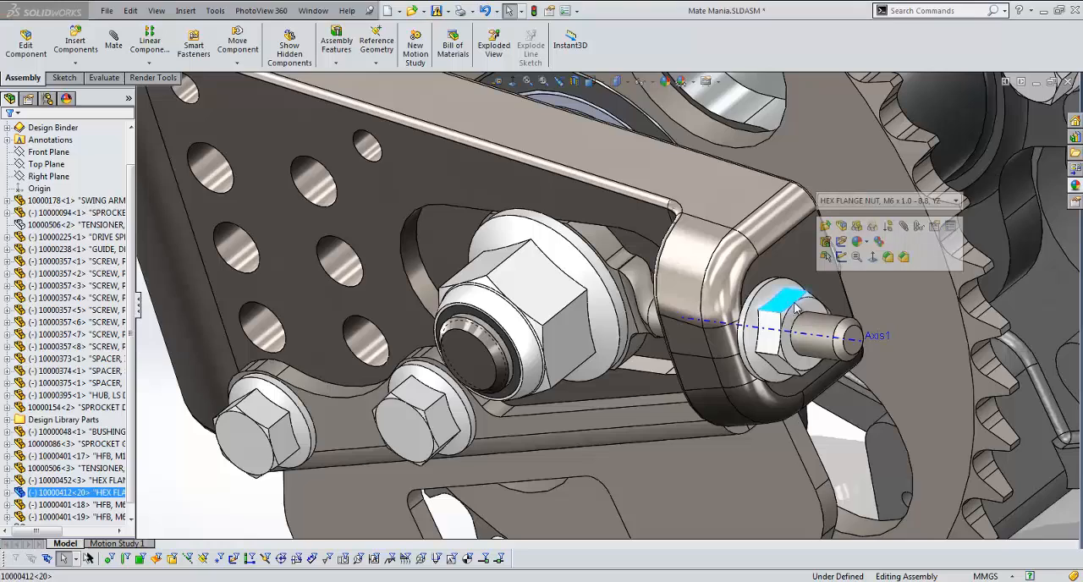
{"action": "mouse_move", "coordinate": [920, 230]}
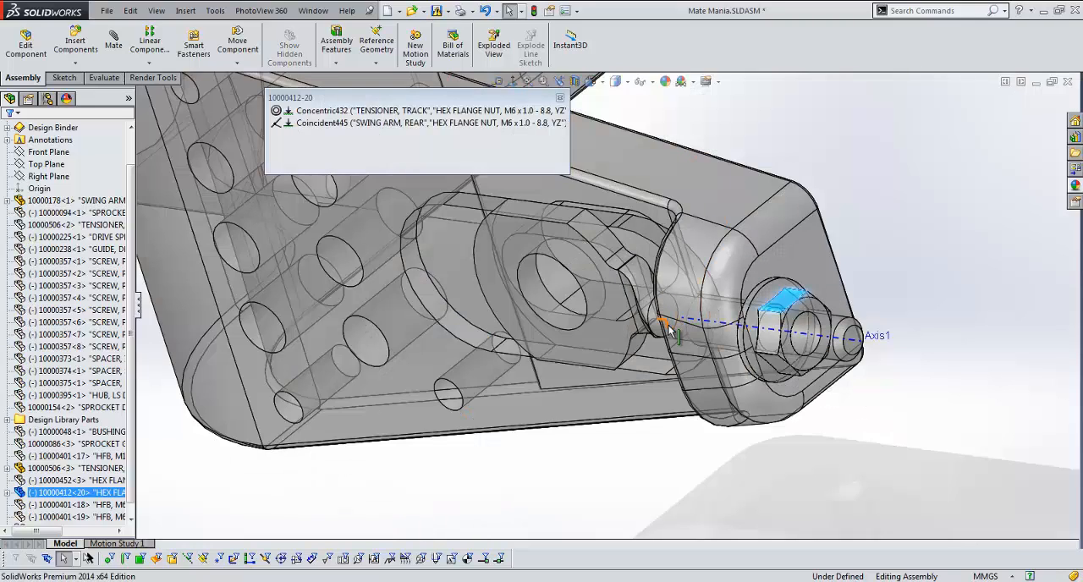
{"action": "mouse_move", "coordinate": [670, 328]}
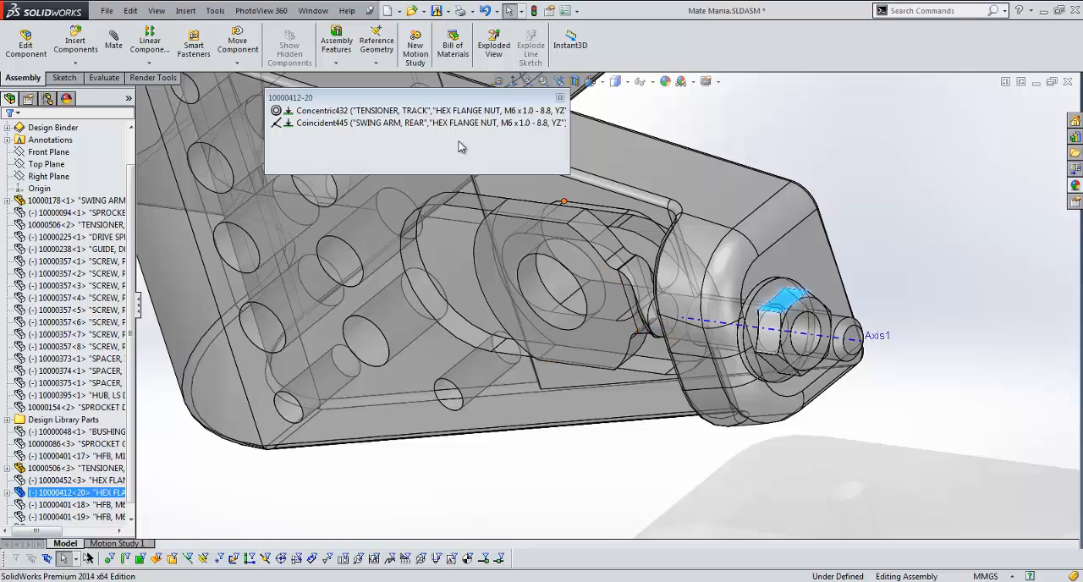
{"action": "left_click", "coordinate": [380, 112]}
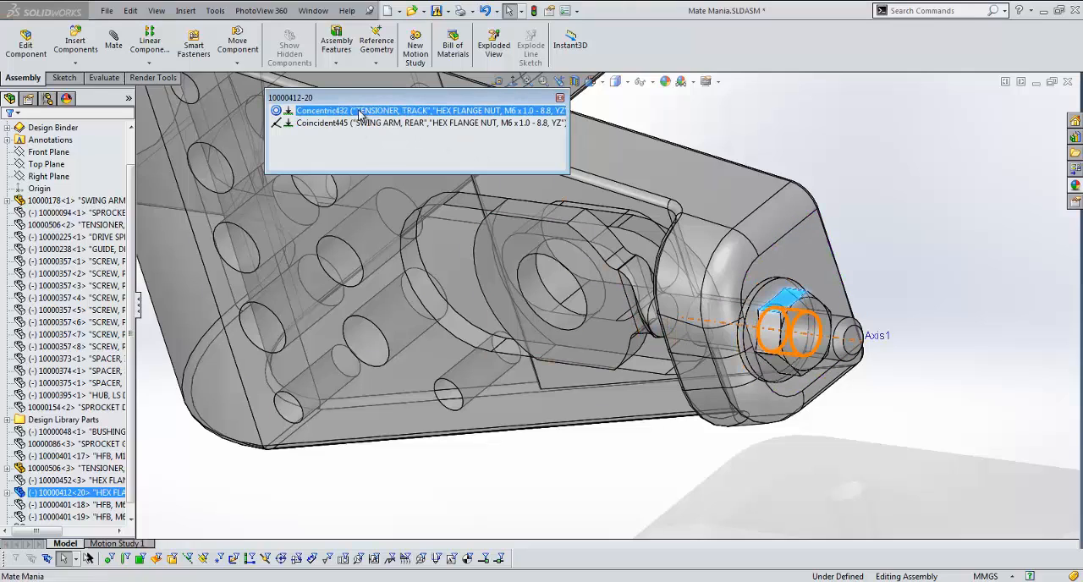
- Lock rotation on Concentric432 and verify the fully defined nut no longer moves
{"action": "right_click", "coordinate": [322, 112]}
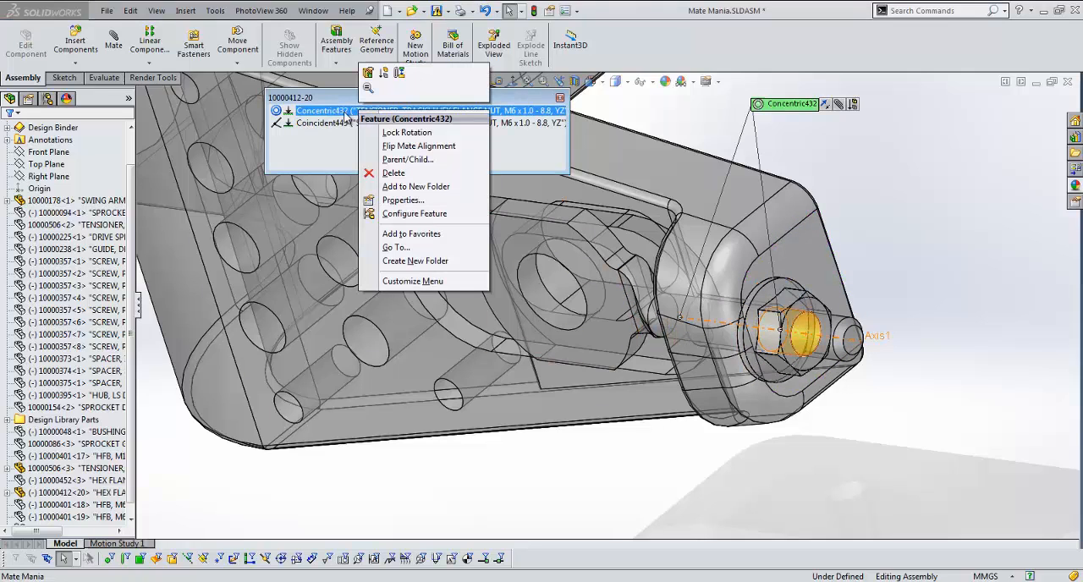
{"action": "mouse_move", "coordinate": [427, 135]}
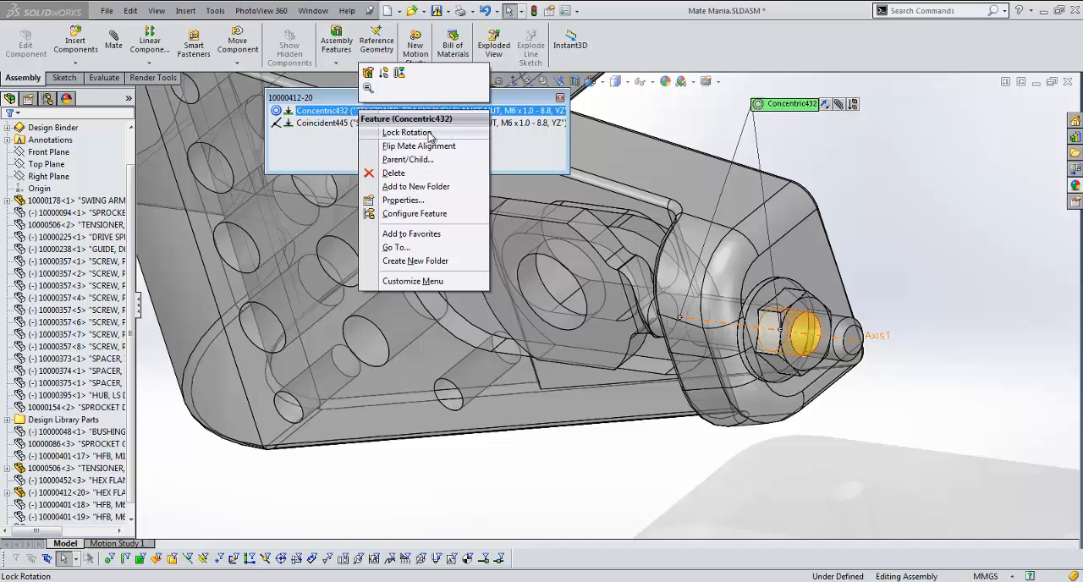
{"action": "mouse_move", "coordinate": [433, 137]}
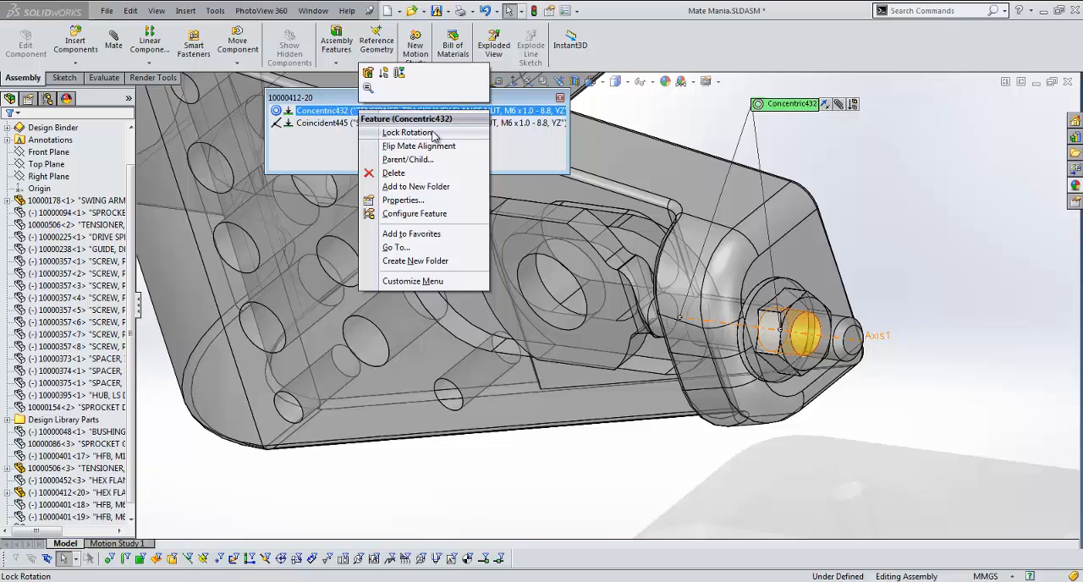
{"action": "mouse_move", "coordinate": [431, 136]}
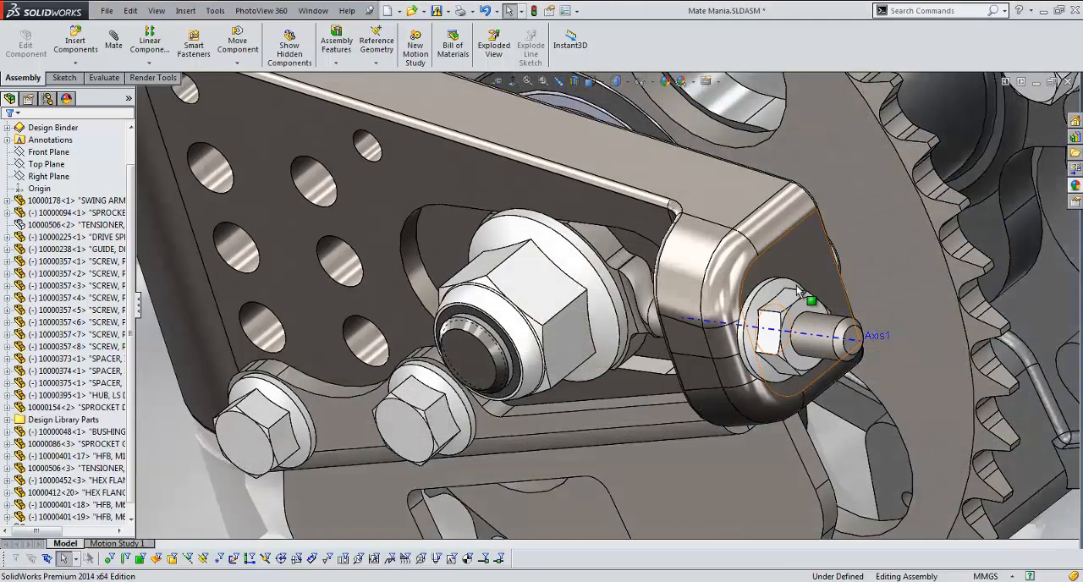
{"action": "left_click", "coordinate": [786, 302]}
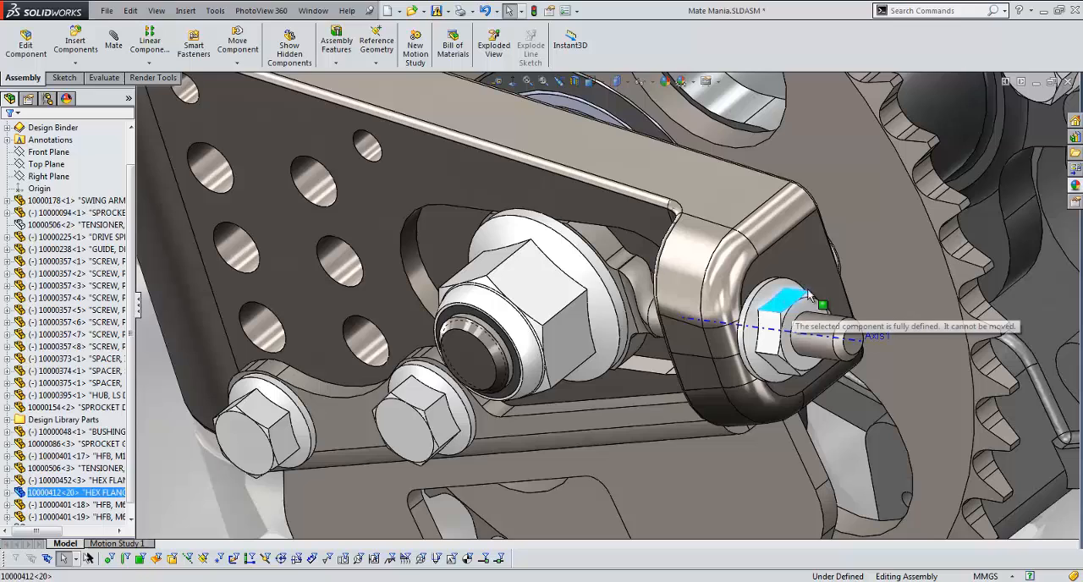
{"action": "mouse_move", "coordinate": [792, 279]}
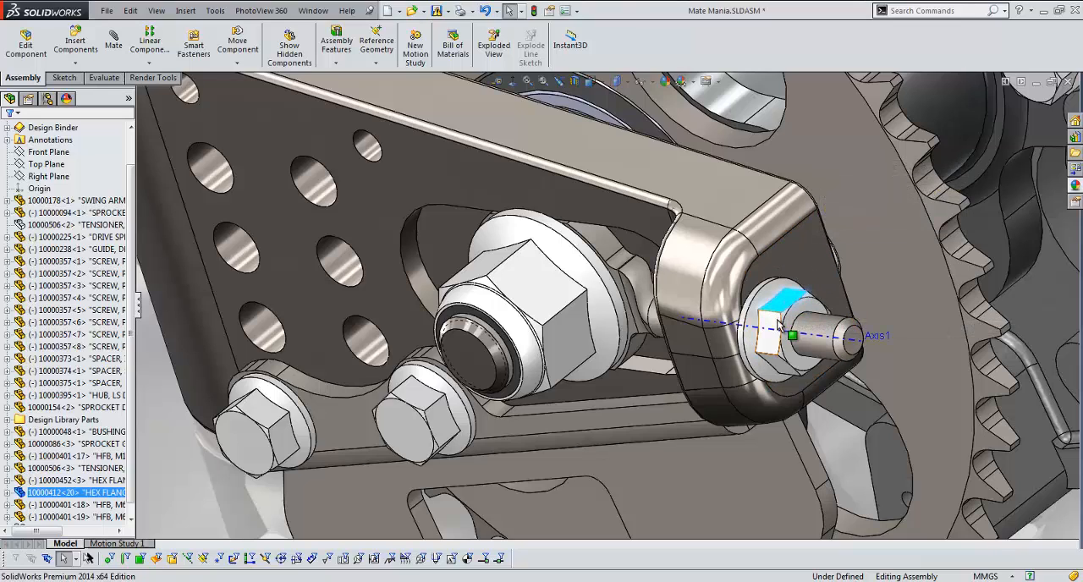
{"action": "mouse_move", "coordinate": [775, 329]}
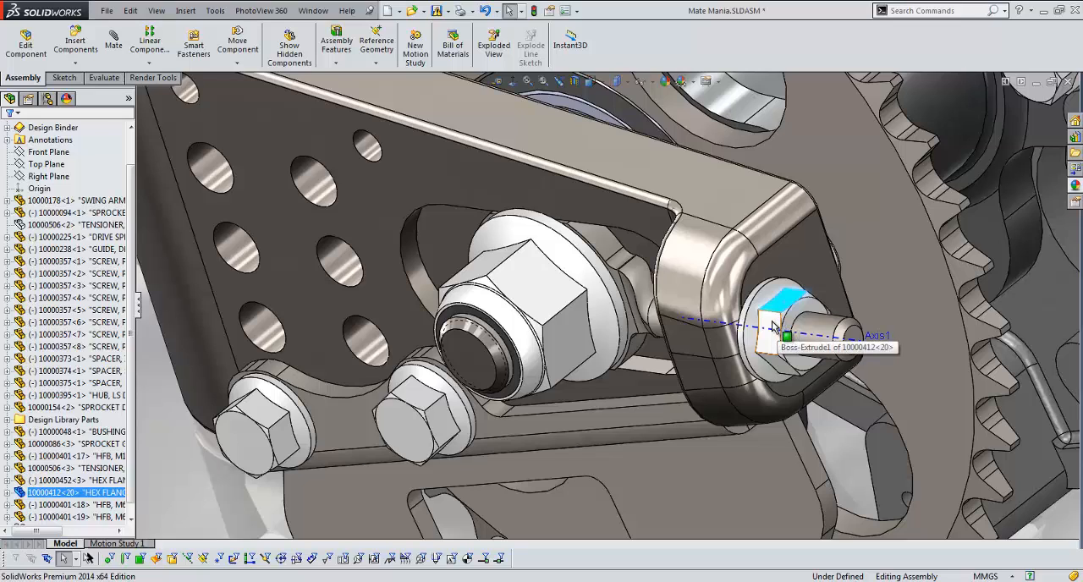
{"action": "mouse_move", "coordinate": [565, 389]}
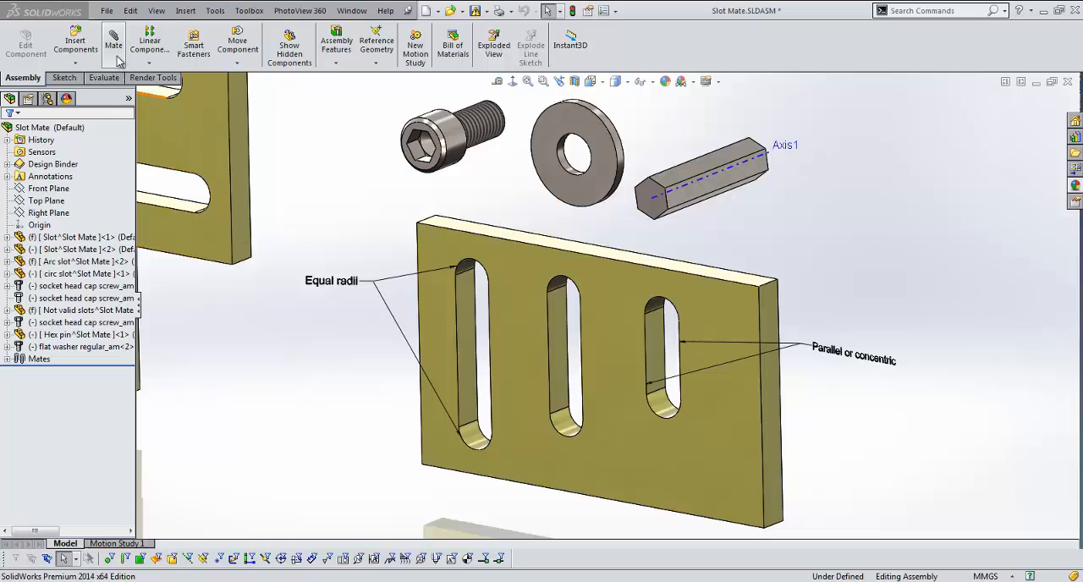
- Start a Slot mate under Mechanical Mates, keeping its constraint at Free
{"action": "left_click", "coordinate": [113, 43]}
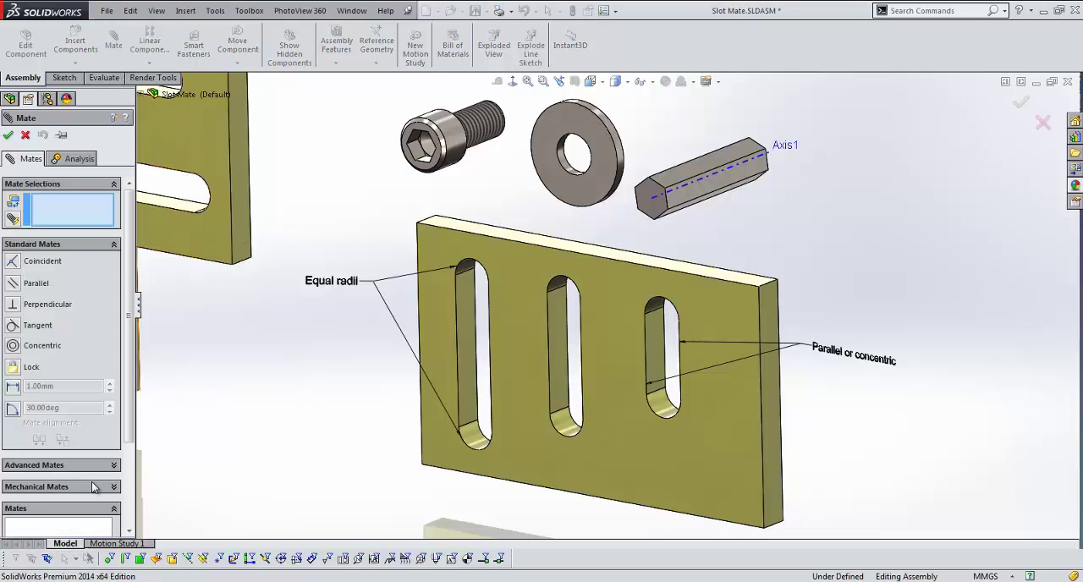
{"action": "left_click", "coordinate": [37, 488]}
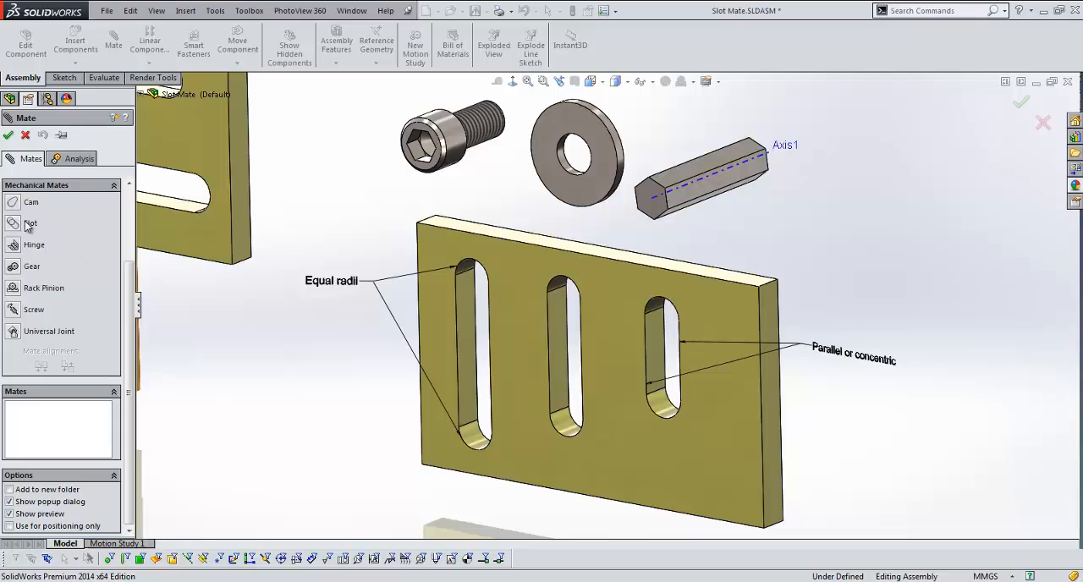
{"action": "left_click", "coordinate": [30, 223]}
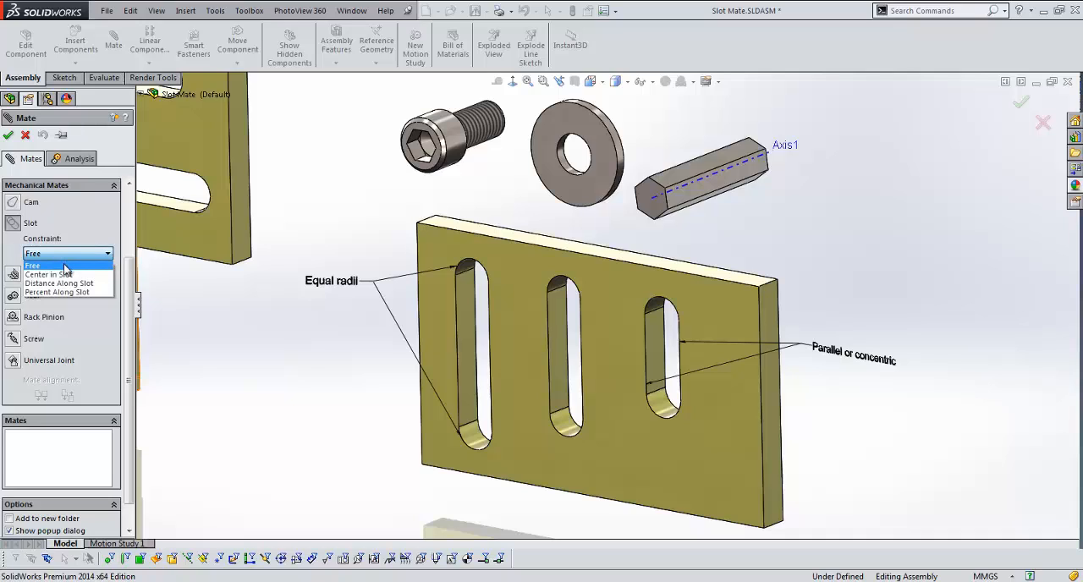
{"action": "mouse_move", "coordinate": [83, 269]}
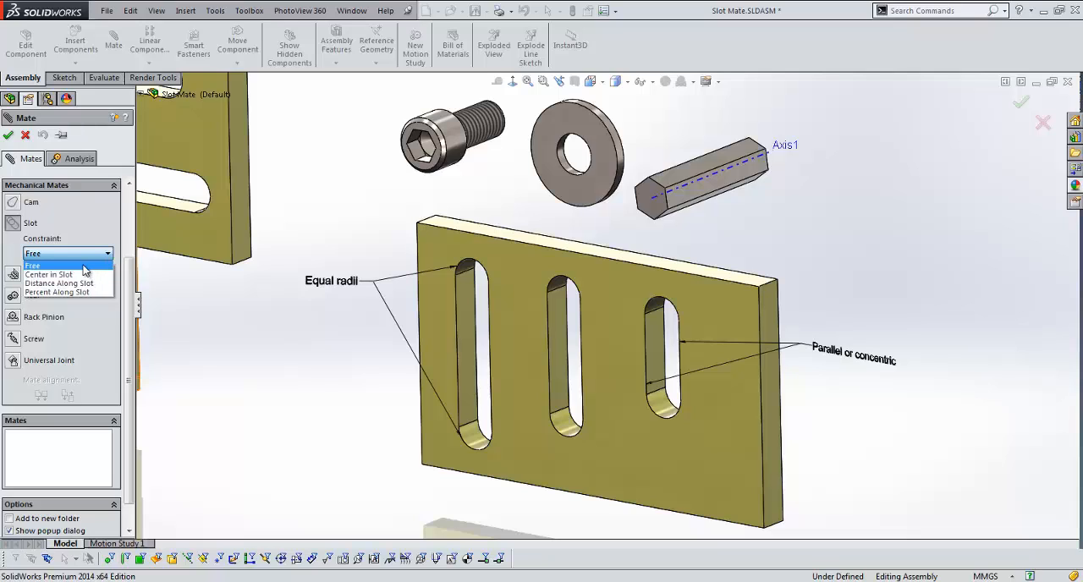
{"action": "mouse_move", "coordinate": [50, 274]}
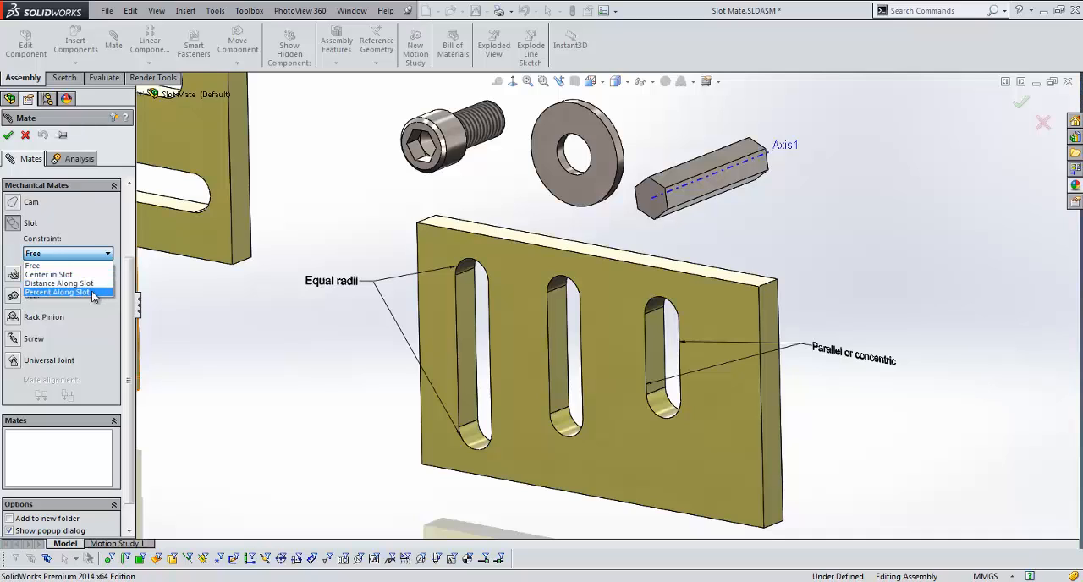
{"action": "mouse_move", "coordinate": [91, 302]}
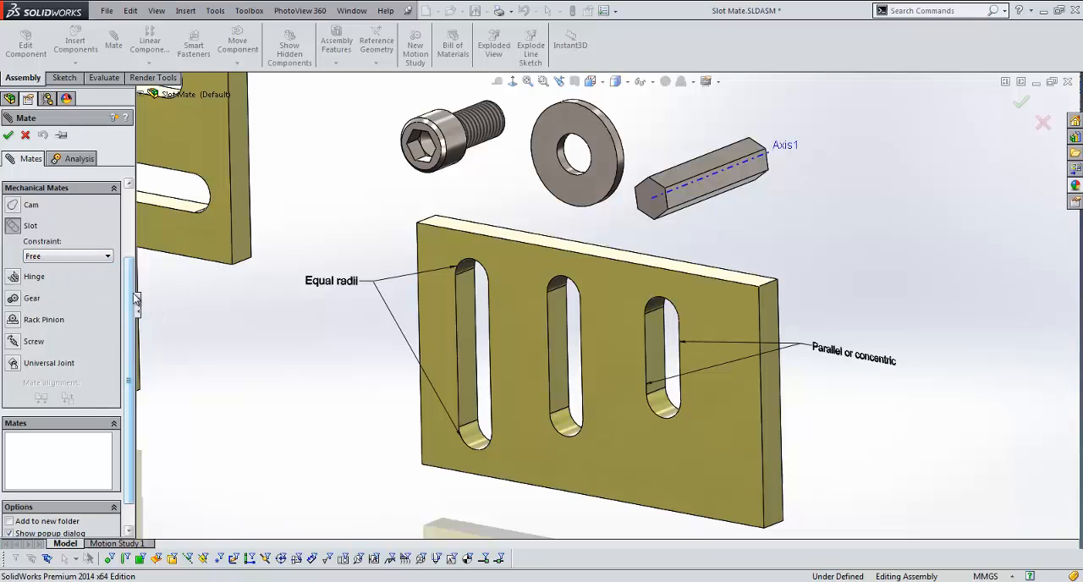
- Slot-mate the cap screw's cylindrical face to the left slot and slide it along
{"action": "left_click", "coordinate": [477, 135]}
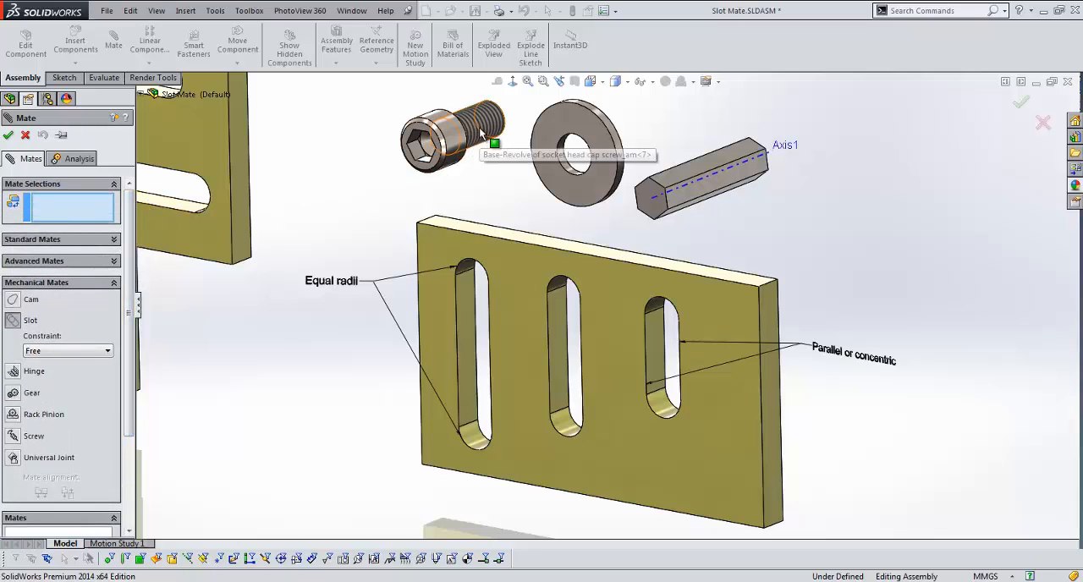
{"action": "left_click", "coordinate": [474, 126]}
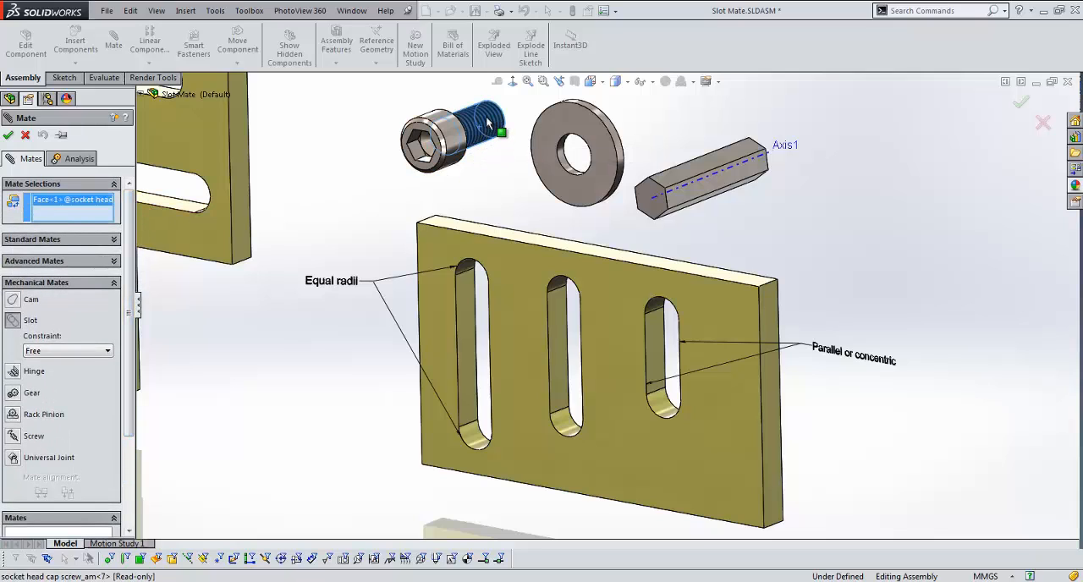
{"action": "left_click", "coordinate": [471, 357]}
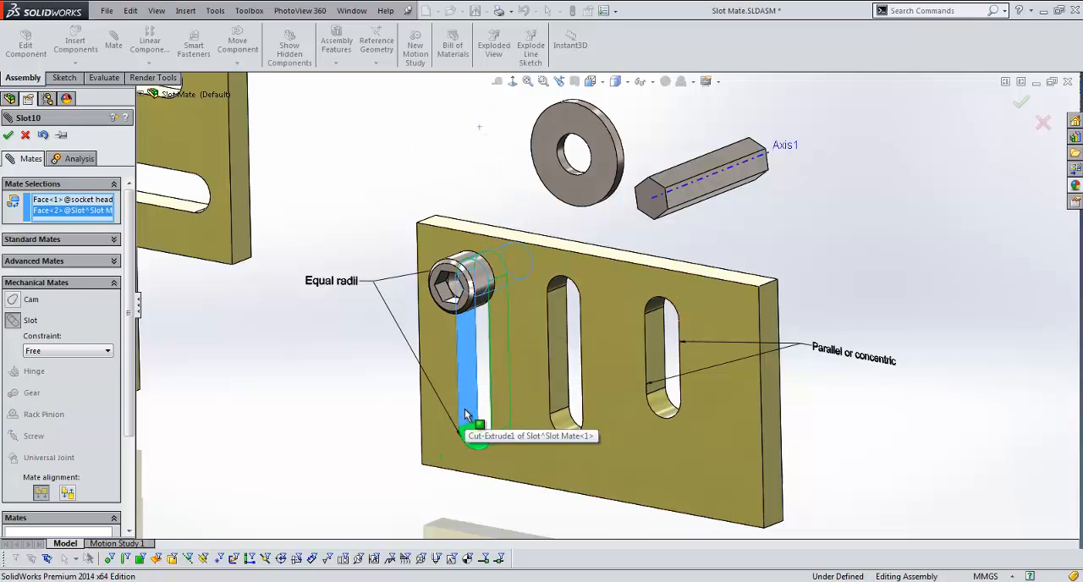
{"action": "mouse_move", "coordinate": [467, 430]}
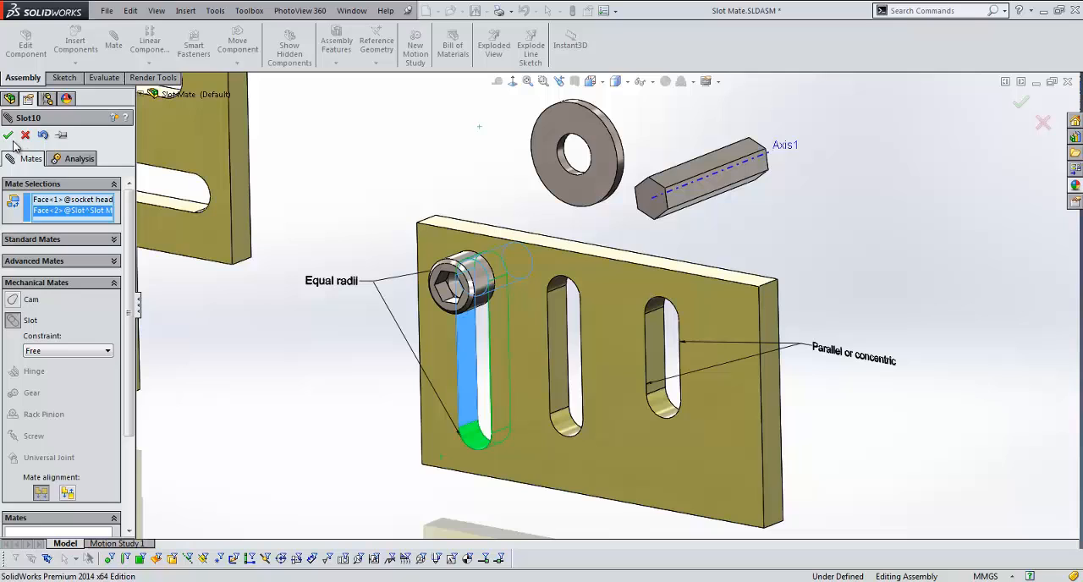
{"action": "left_click", "coordinate": [8, 135]}
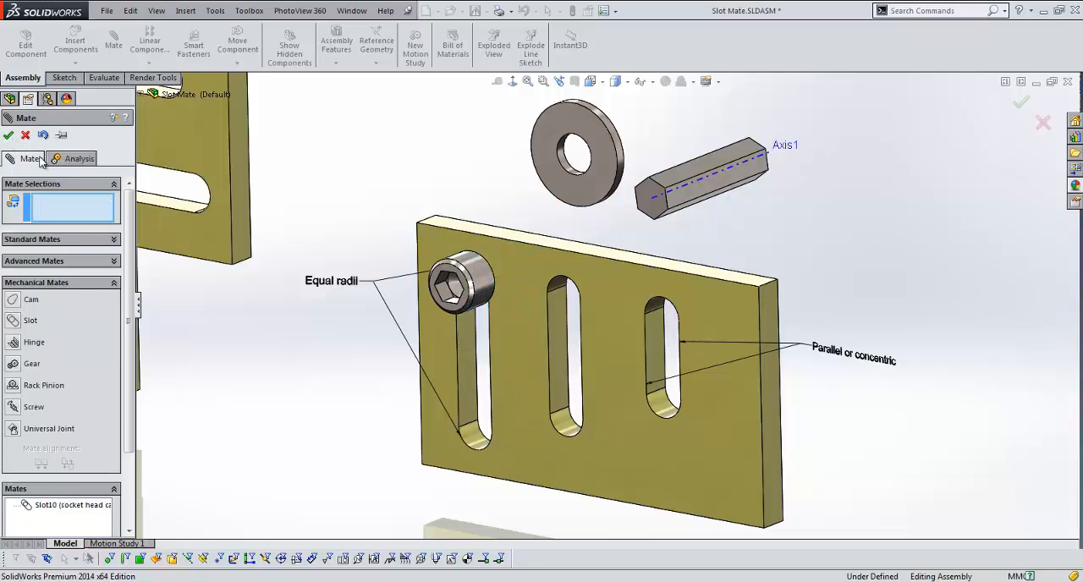
{"action": "left_click", "coordinate": [8, 135]}
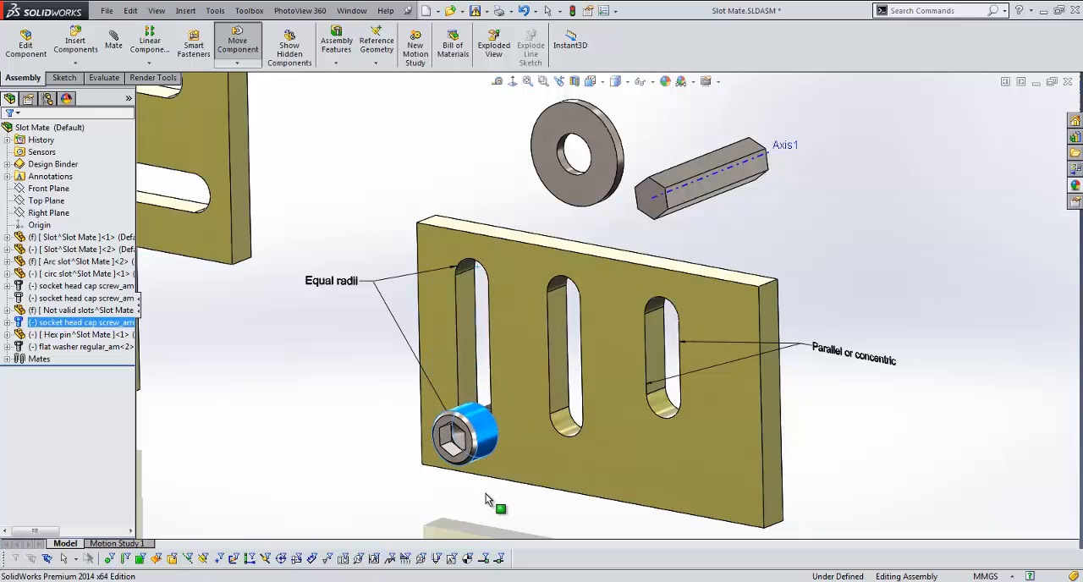
{"action": "left_click_drag", "start_coordinate": [466, 437], "coordinate": [470, 414]}
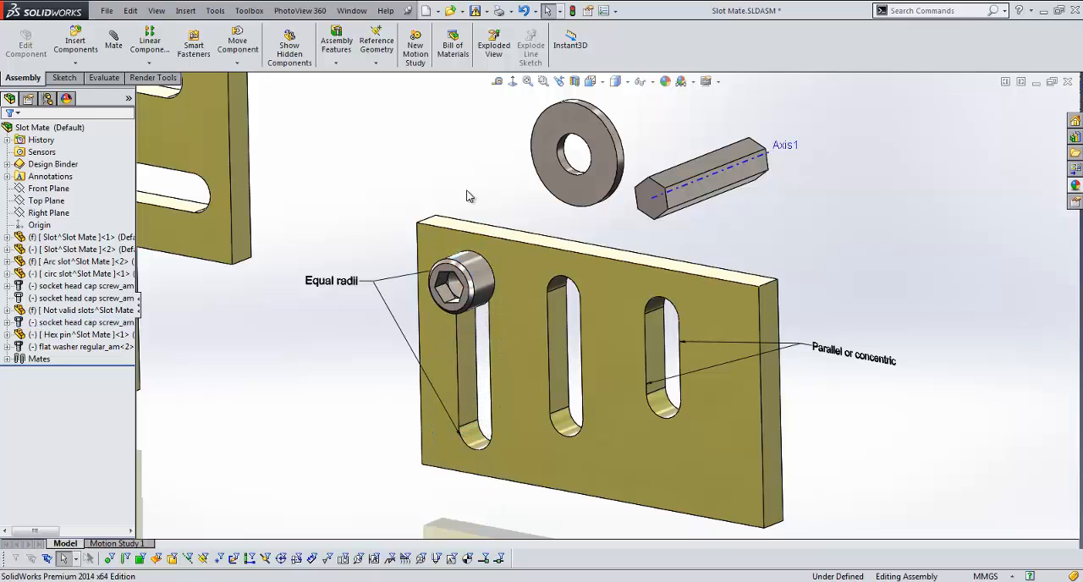
{"action": "mouse_move", "coordinate": [467, 195]}
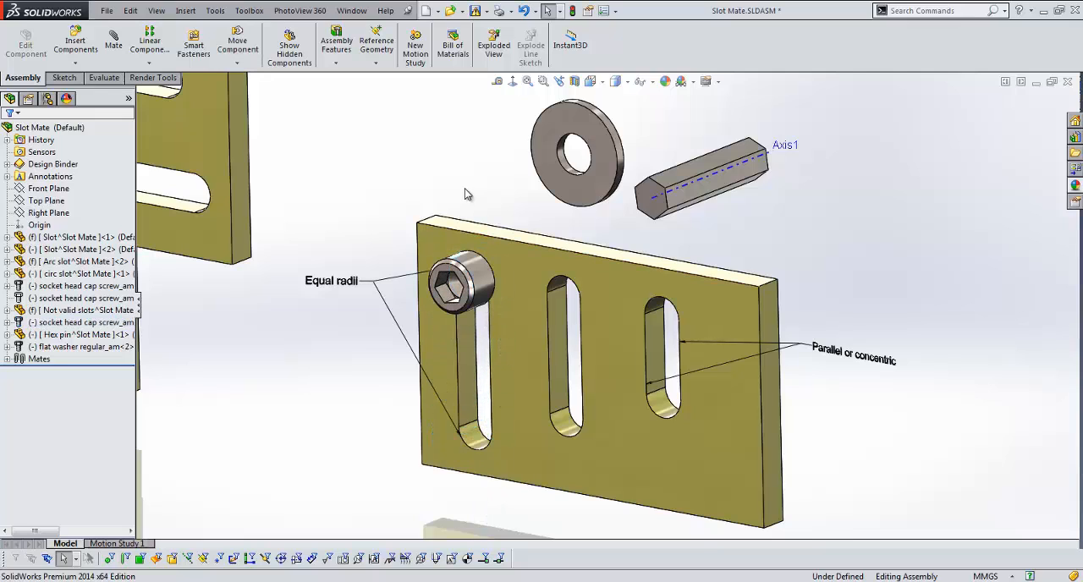
{"action": "mouse_move", "coordinate": [203, 67]}
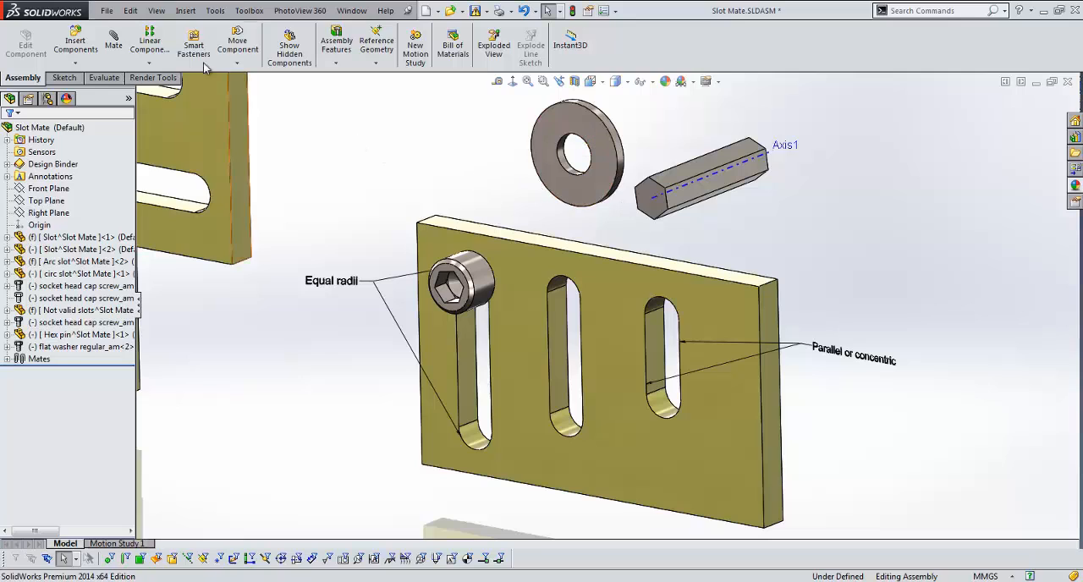
- Slot-mate the flat washer into the plate's middle slot
{"action": "left_click", "coordinate": [113, 41]}
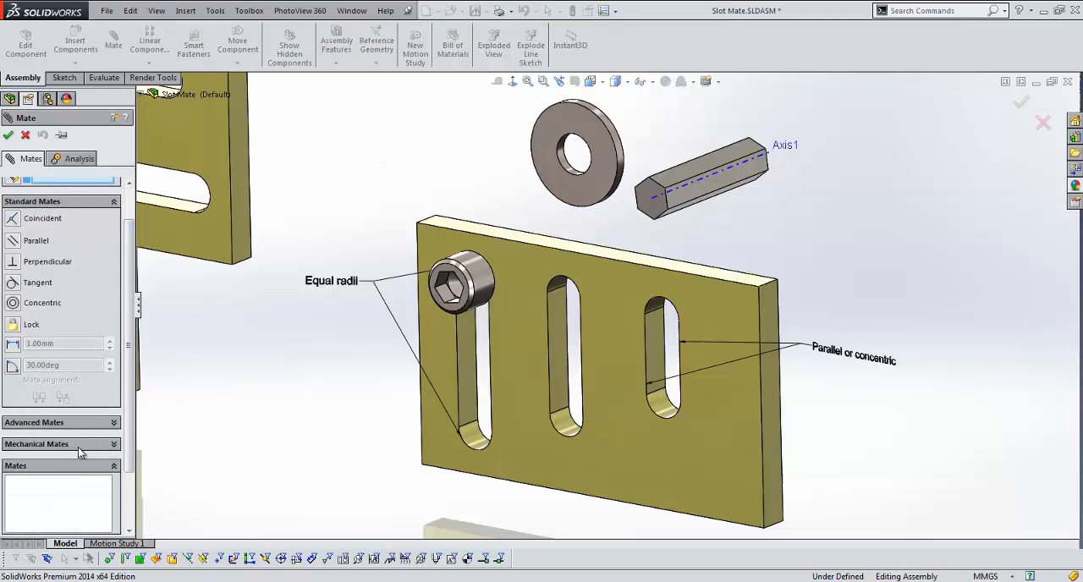
{"action": "left_click", "coordinate": [37, 444]}
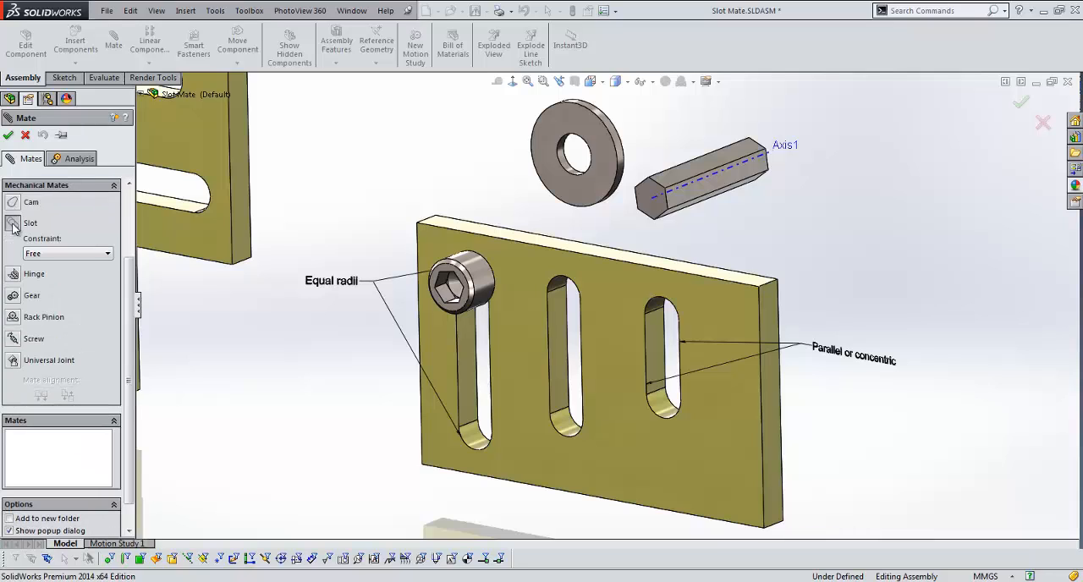
{"action": "left_click", "coordinate": [568, 179]}
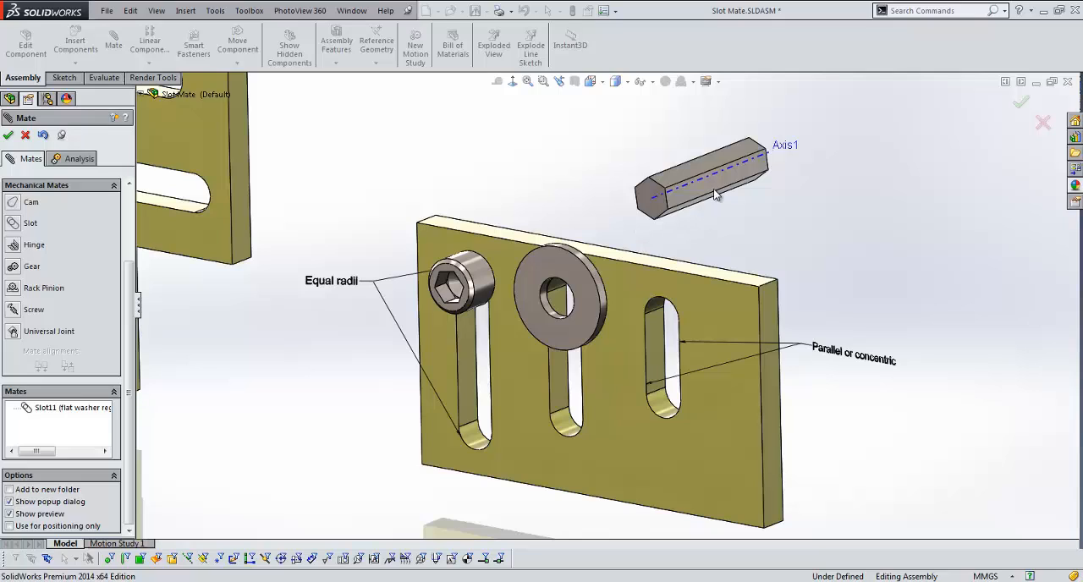
{"action": "mouse_move", "coordinate": [660, 204]}
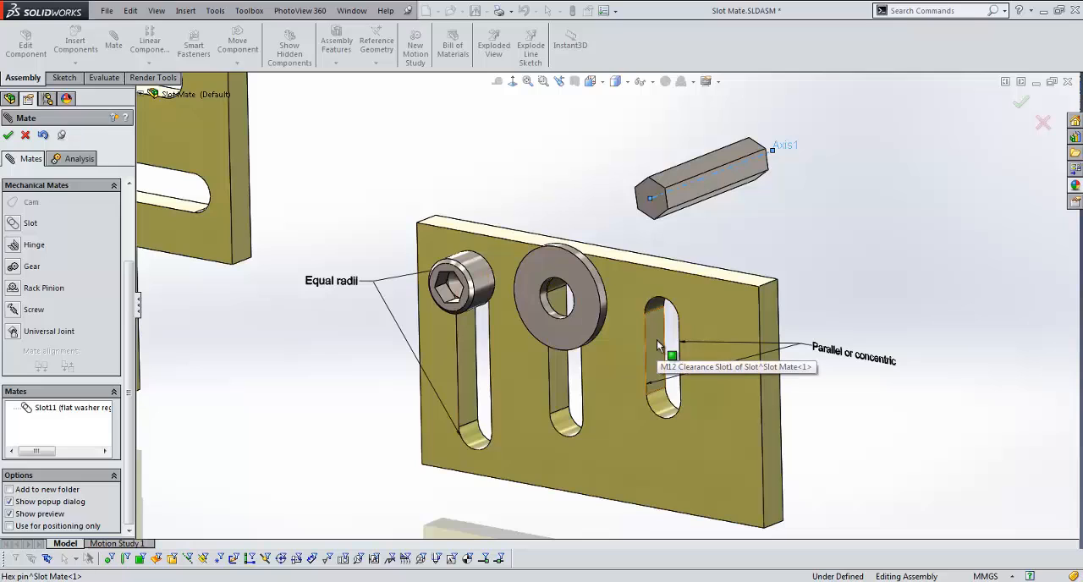
- Slot-mate the hex pin into the right slot and rotate to reveal the second plate
{"action": "left_click", "coordinate": [658, 346]}
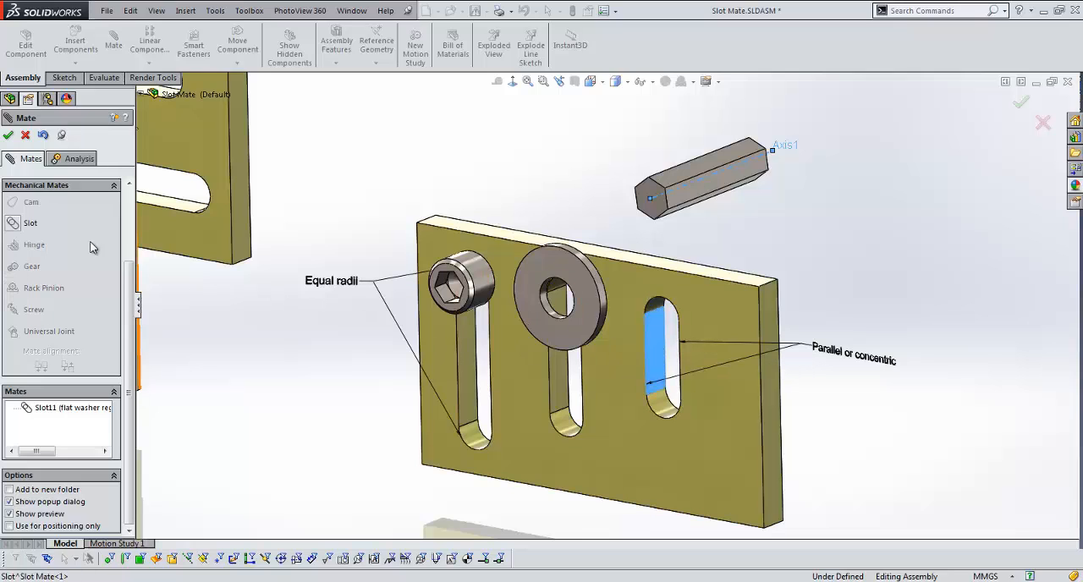
{"action": "left_click", "coordinate": [30, 224]}
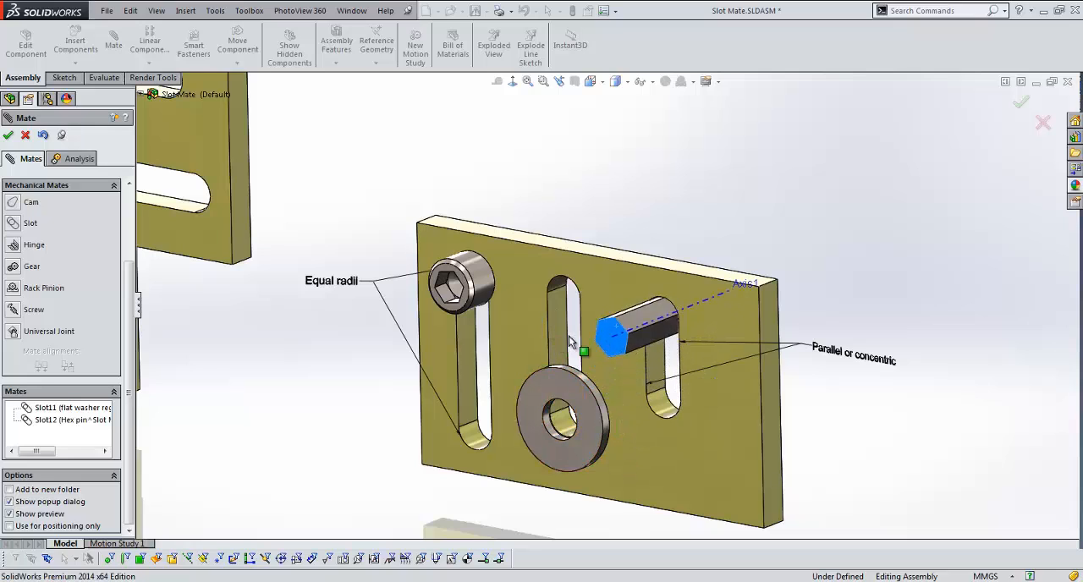
{"action": "left_click_drag", "start_coordinate": [609, 338], "coordinate": [617, 409]}
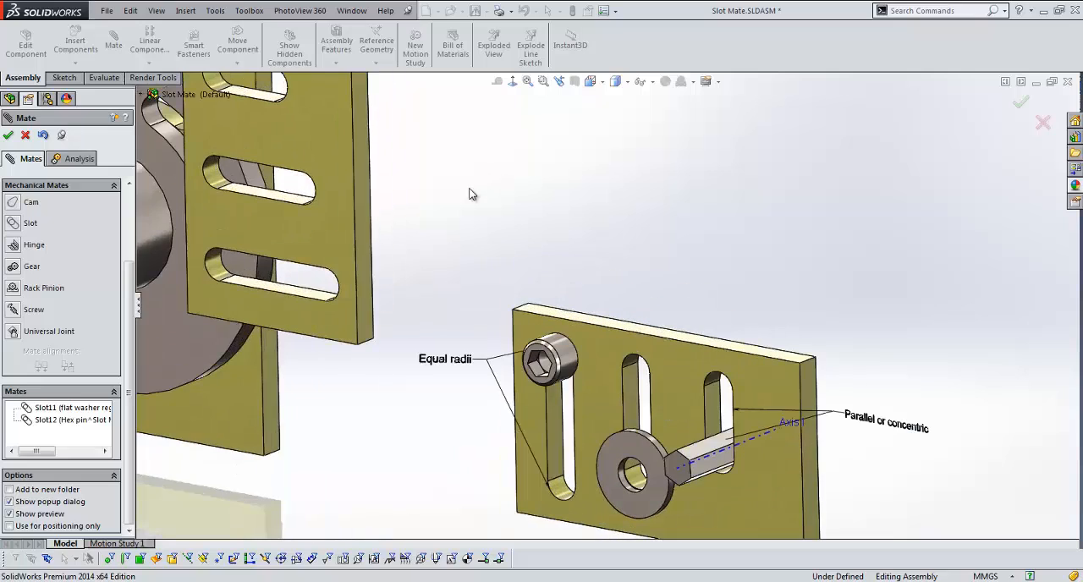
{"action": "mouse_move", "coordinate": [347, 301]}
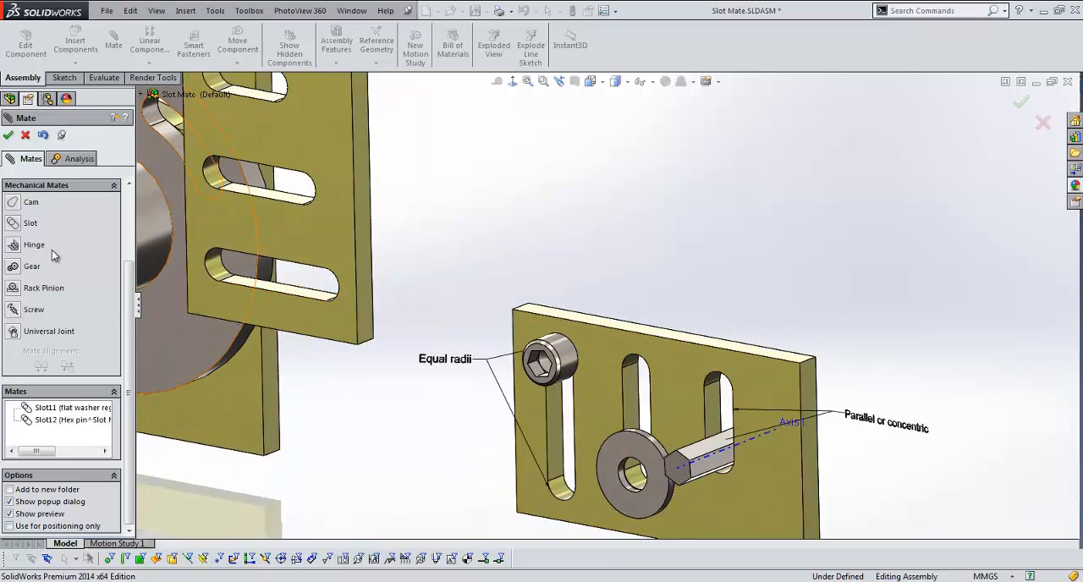
- Add a slot mate on the upright plate and move it to test
{"action": "left_click", "coordinate": [31, 223]}
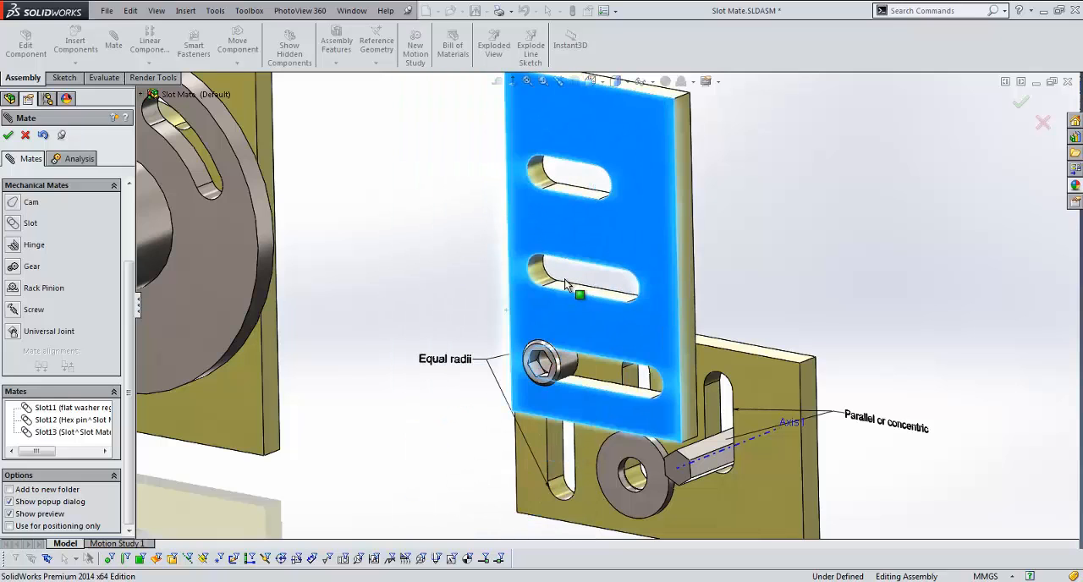
{"action": "left_click_drag", "start_coordinate": [567, 284], "coordinate": [453, 315]}
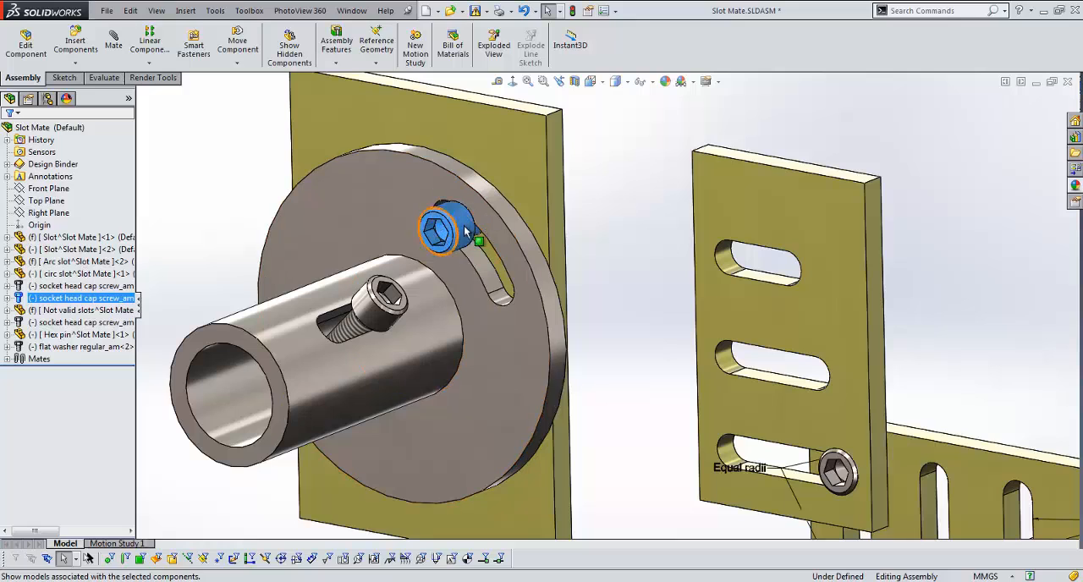
{"action": "mouse_move", "coordinate": [443, 233]}
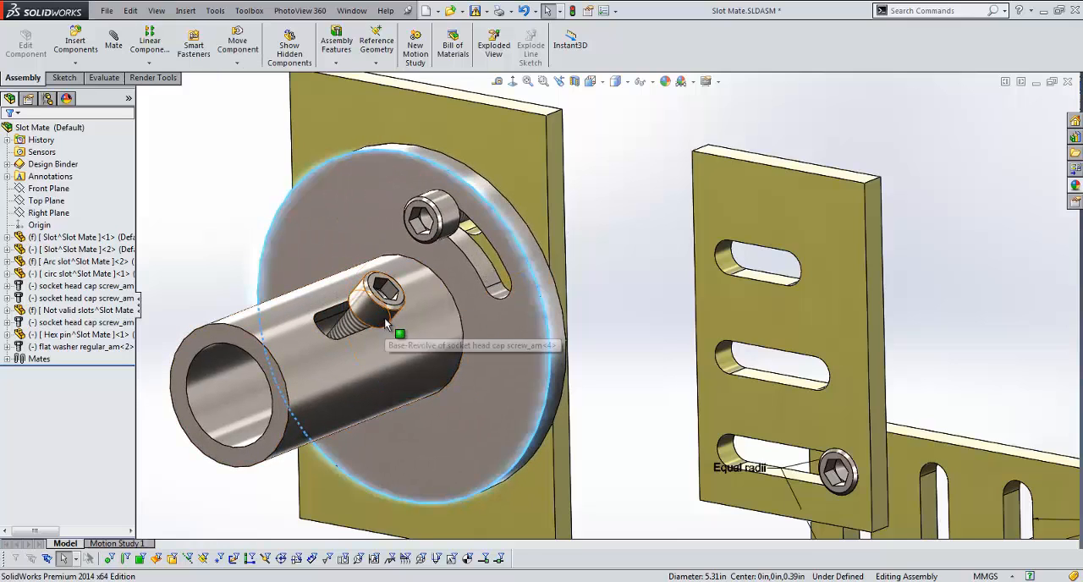
- Drag a screw along its slot on the round disk assembly
{"action": "left_click", "coordinate": [381, 305]}
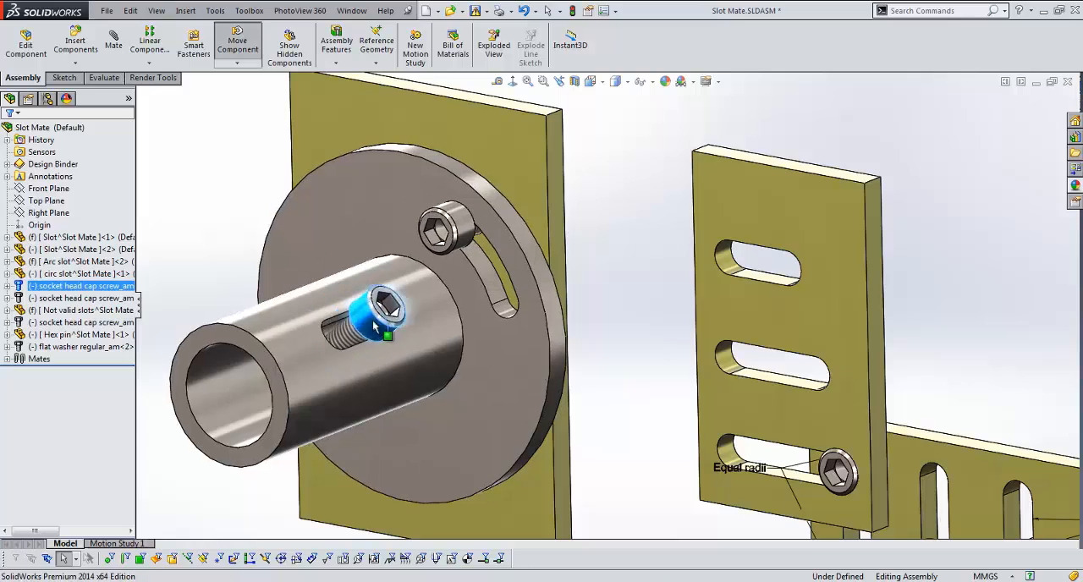
{"action": "left_click_drag", "start_coordinate": [376, 313], "coordinate": [280, 285]}
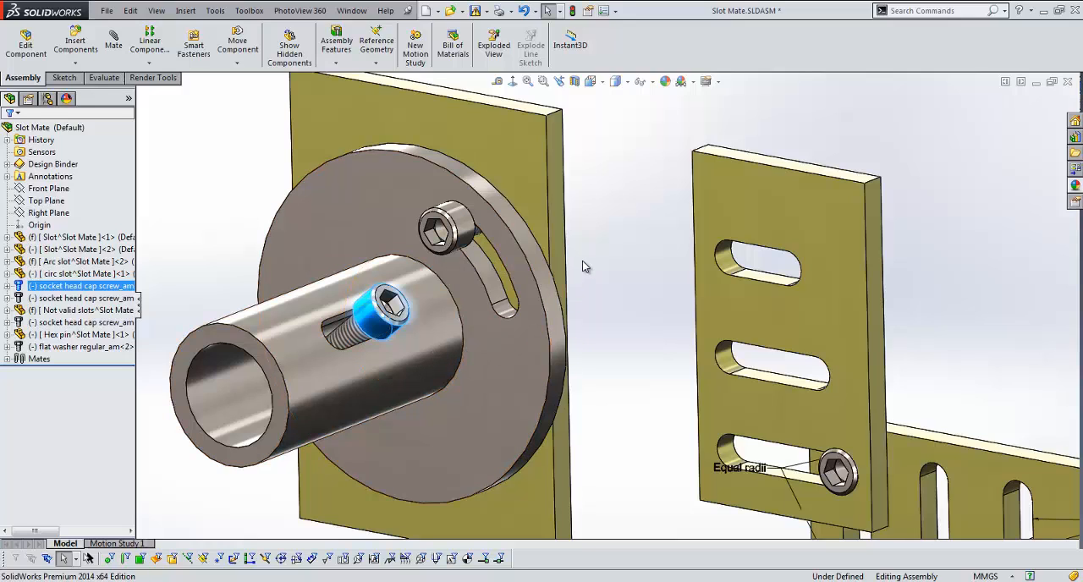
{"action": "left_click", "coordinate": [583, 267]}
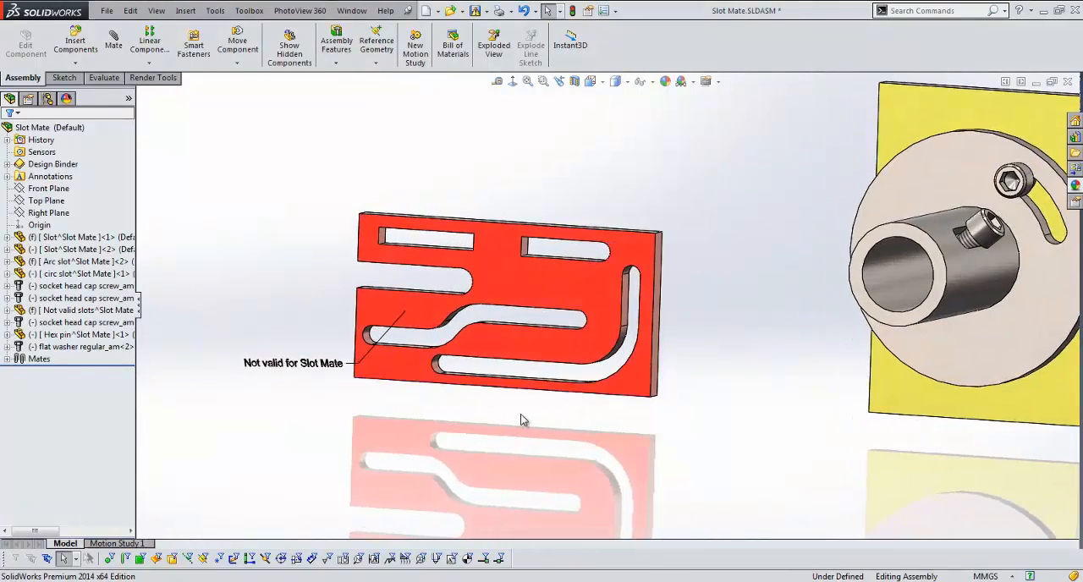
{"action": "mouse_move", "coordinate": [345, 264]}
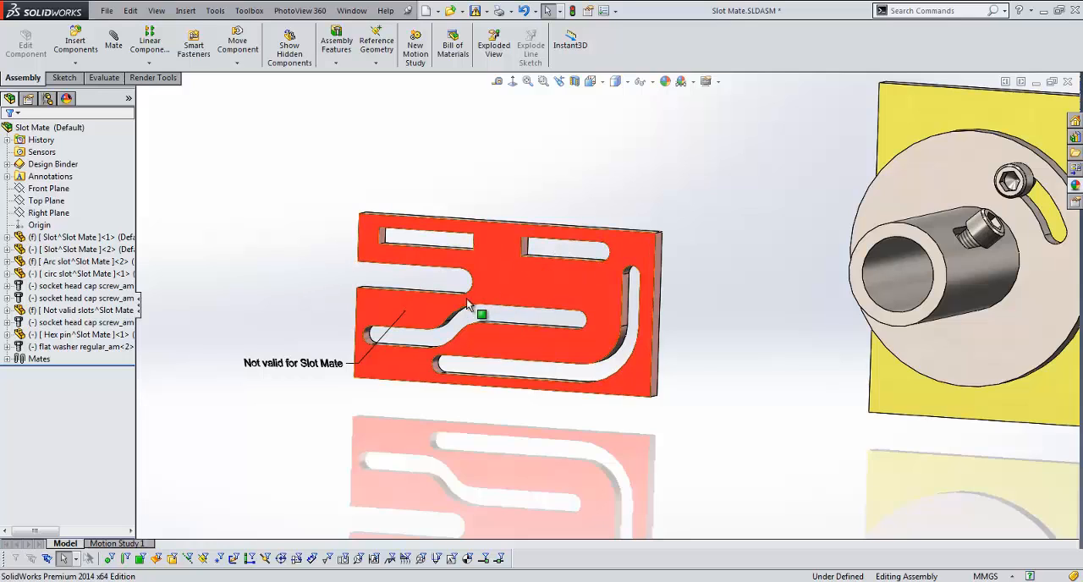
{"action": "mouse_move", "coordinate": [465, 320]}
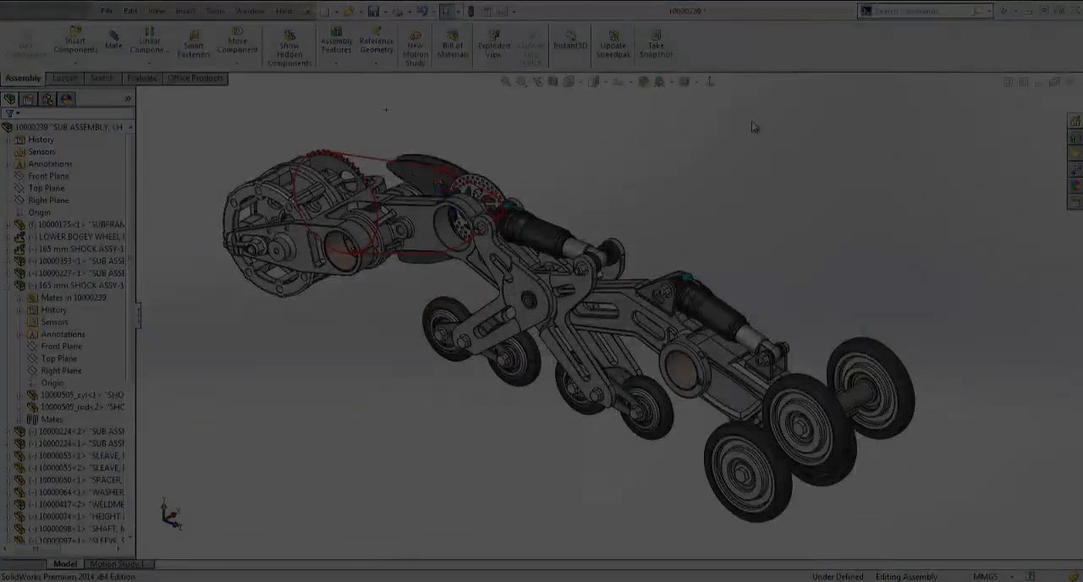
- Start an exploded view and pick the two mounting bolts to explode
{"action": "left_click", "coordinate": [572, 81]}
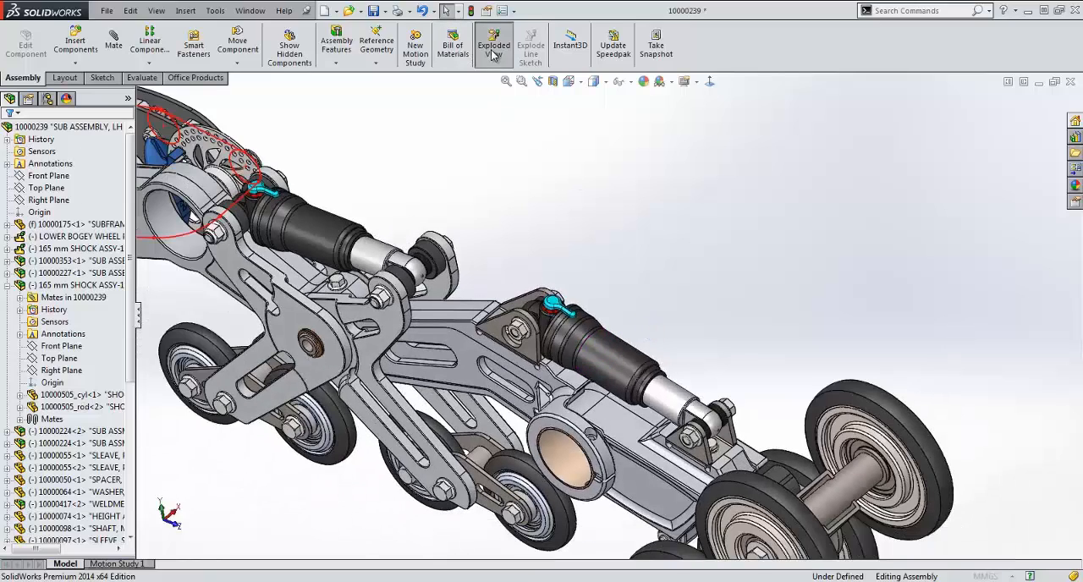
{"action": "left_click", "coordinate": [494, 44]}
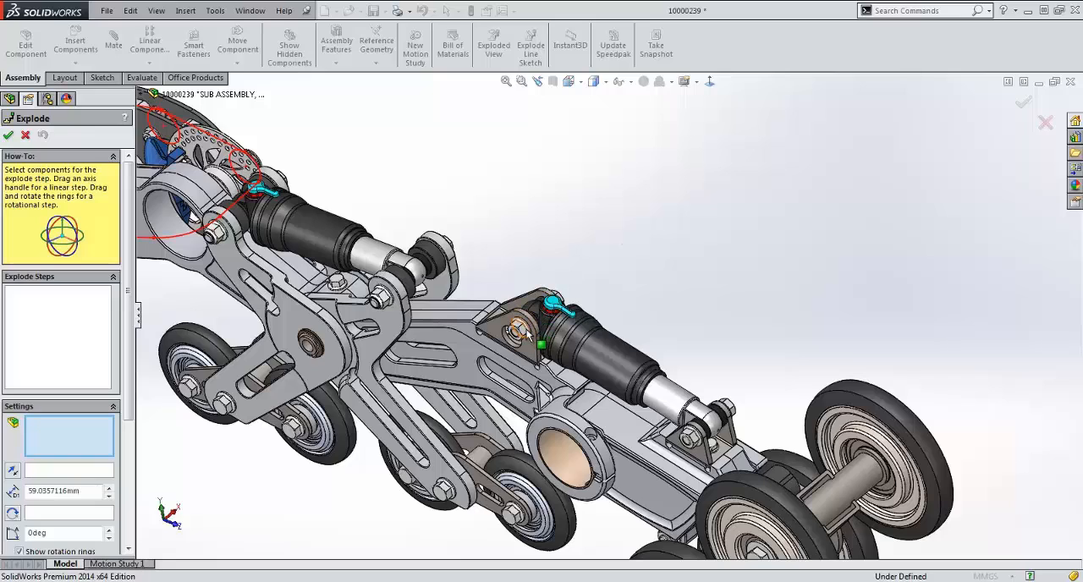
{"action": "left_click", "coordinate": [525, 335]}
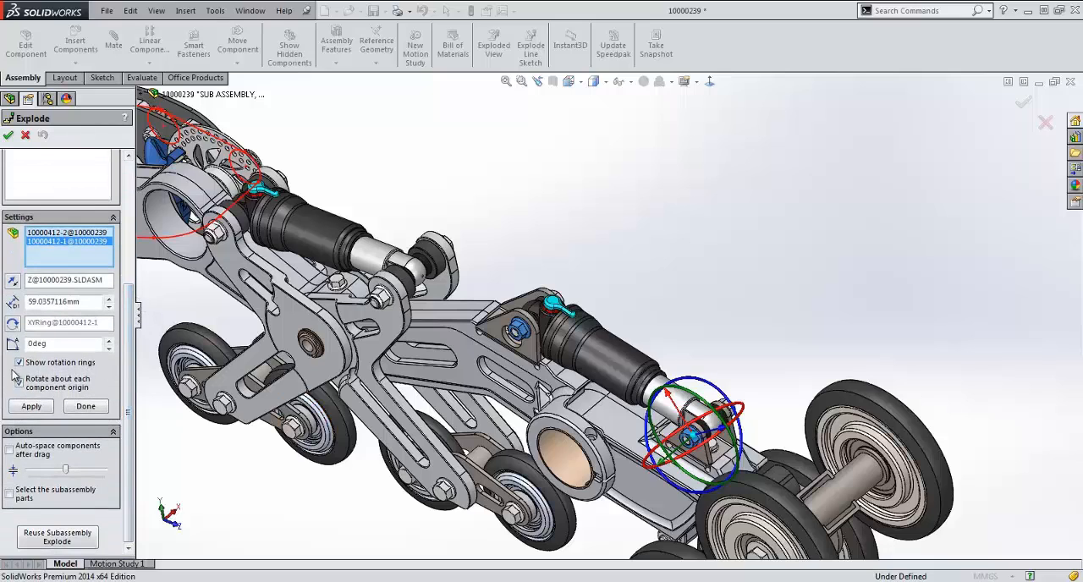
{"action": "left_click", "coordinate": [18, 383]}
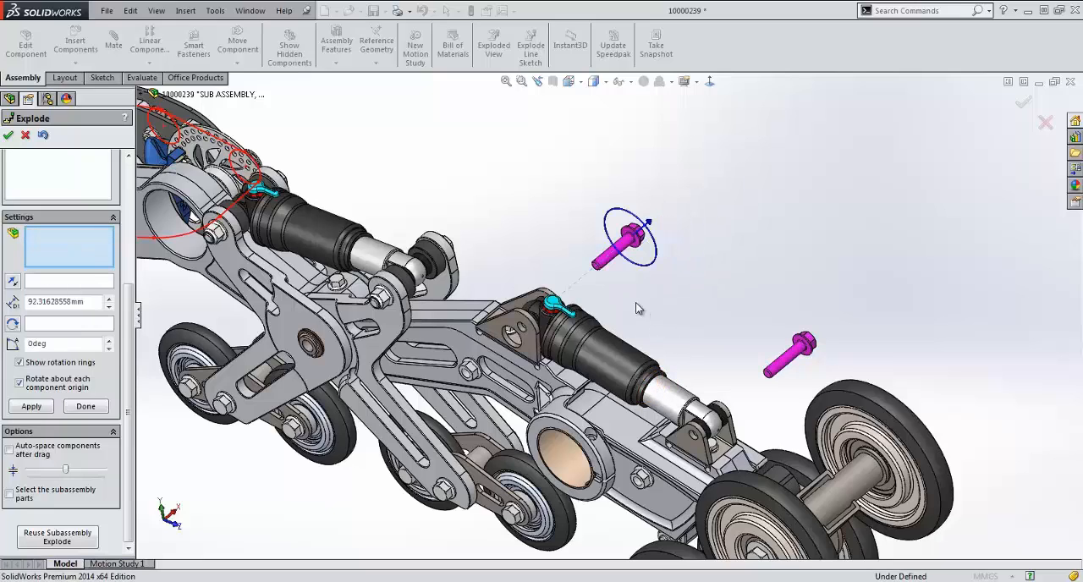
- Pull the shock absorber out of the suspension assembly
{"action": "left_click", "coordinate": [639, 372]}
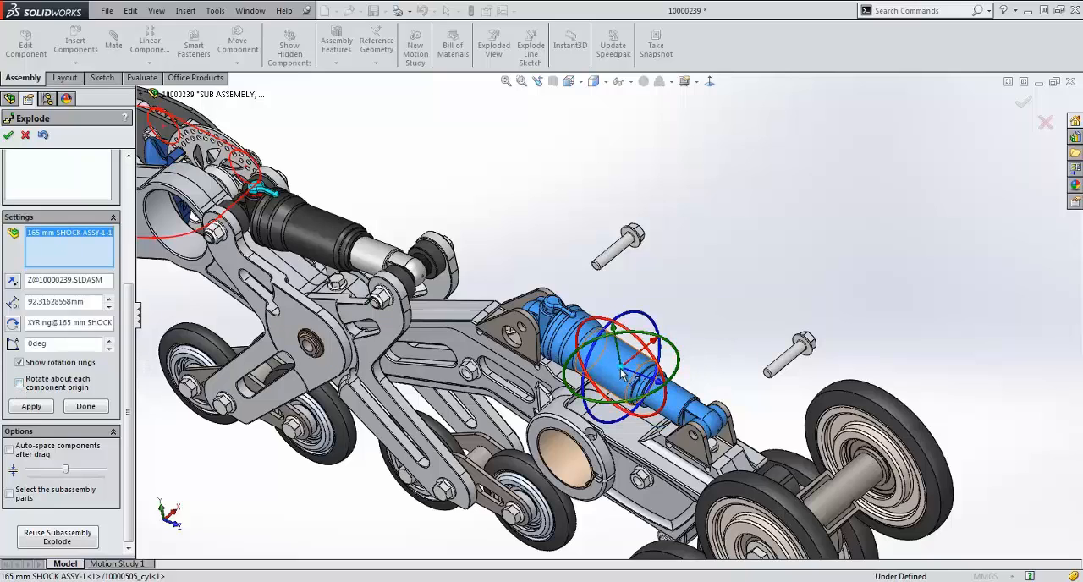
{"action": "left_click_drag", "start_coordinate": [626, 372], "coordinate": [521, 330]}
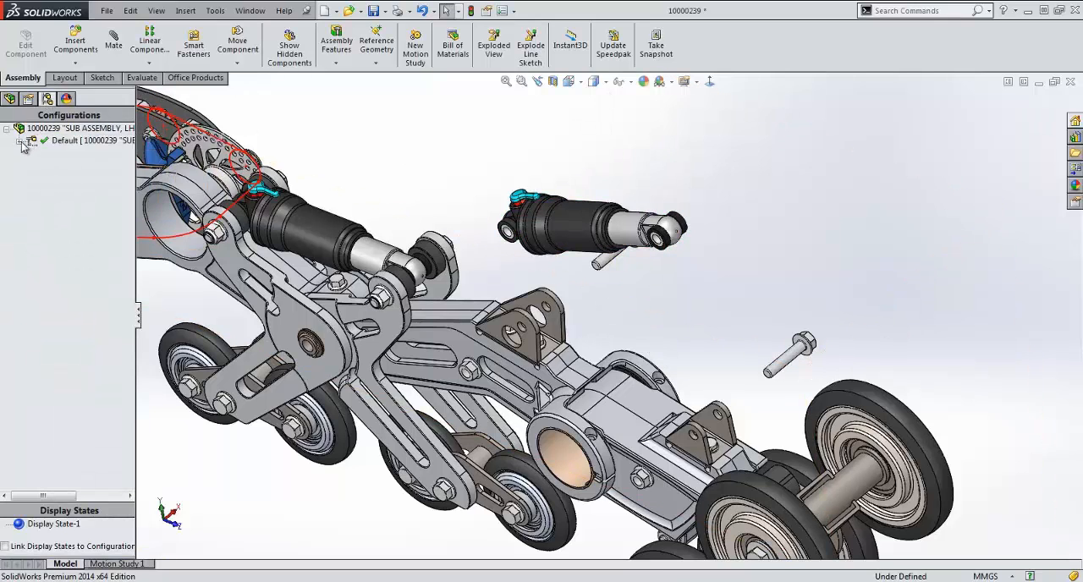
- Collapse ExplView1, dismissing the animation playback
{"action": "right_click", "coordinate": [71, 152]}
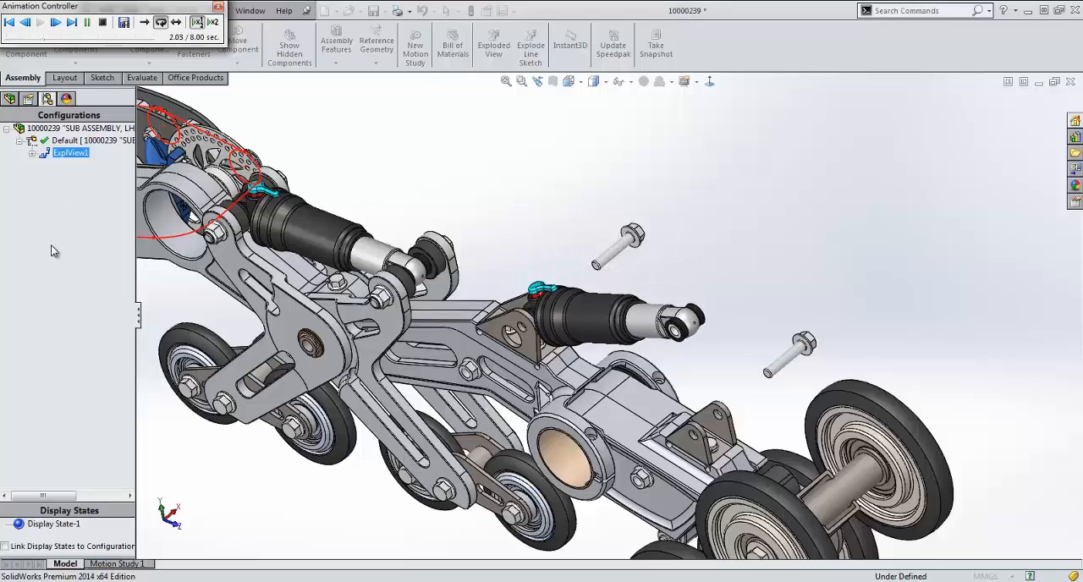
{"action": "left_click", "coordinate": [40, 22]}
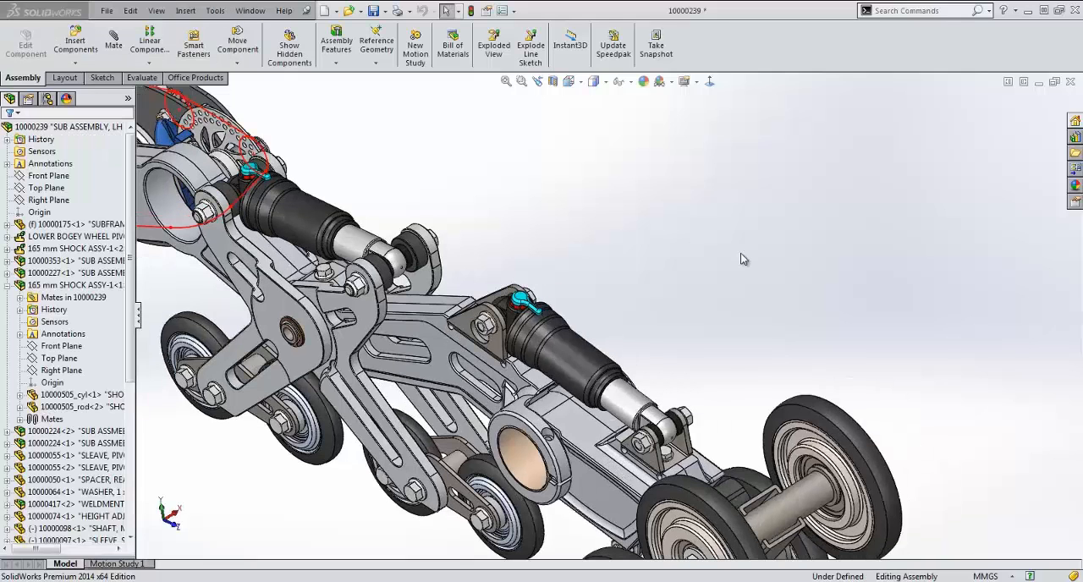
{"action": "mouse_move", "coordinate": [743, 259]}
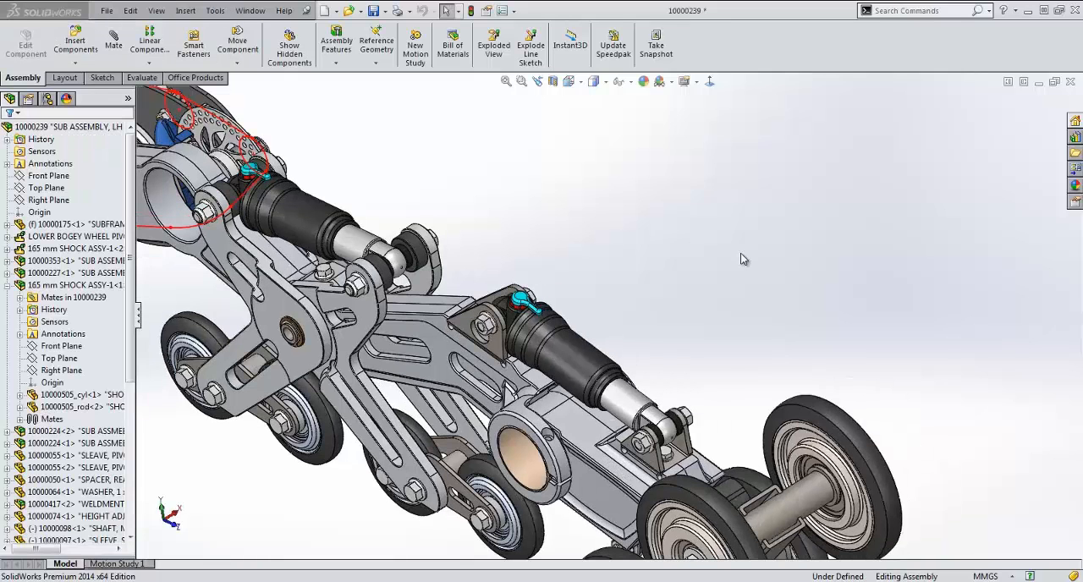
{"action": "mouse_move", "coordinate": [584, 352]}
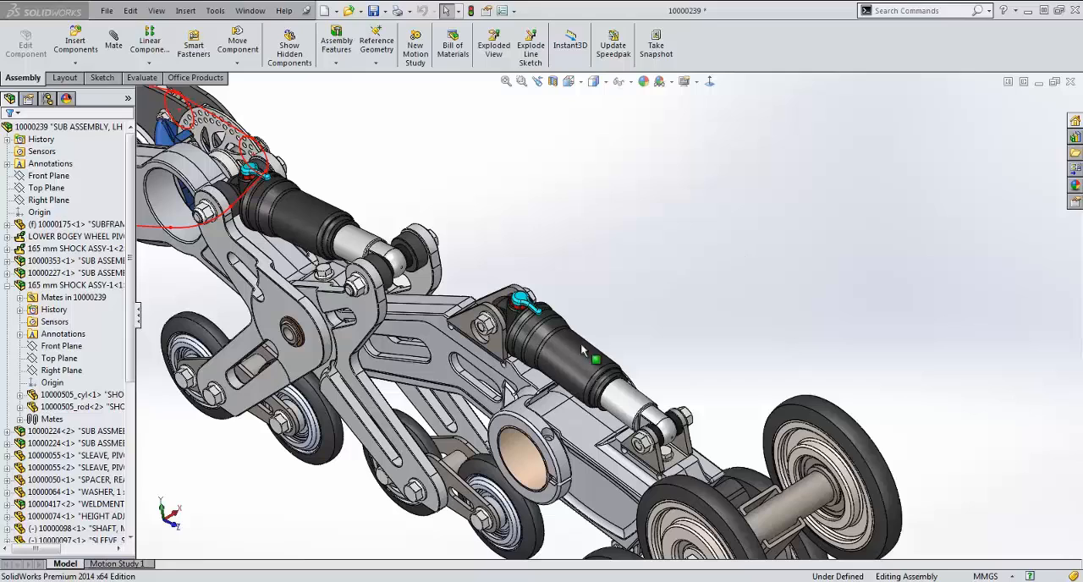
- Switch the lower shock absorber to its 45mm Stroke configuration
{"action": "left_click", "coordinate": [596, 358]}
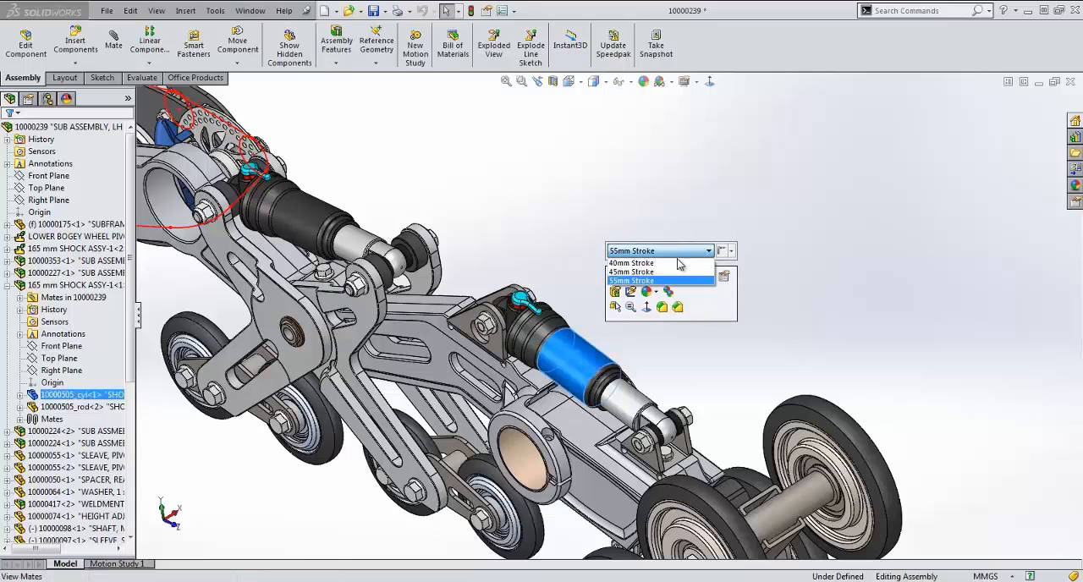
{"action": "left_click", "coordinate": [631, 271]}
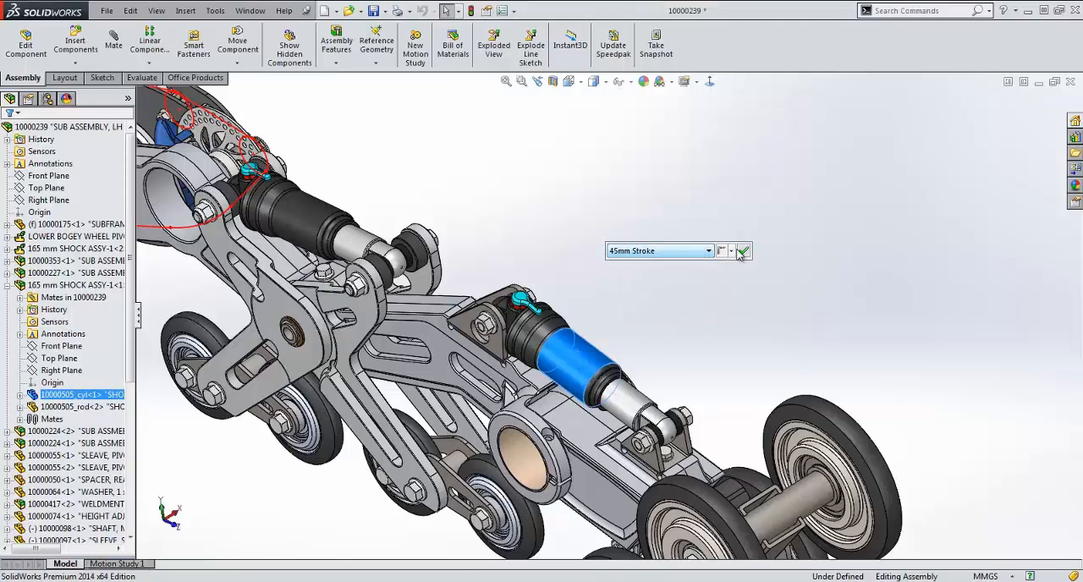
{"action": "left_click", "coordinate": [745, 250]}
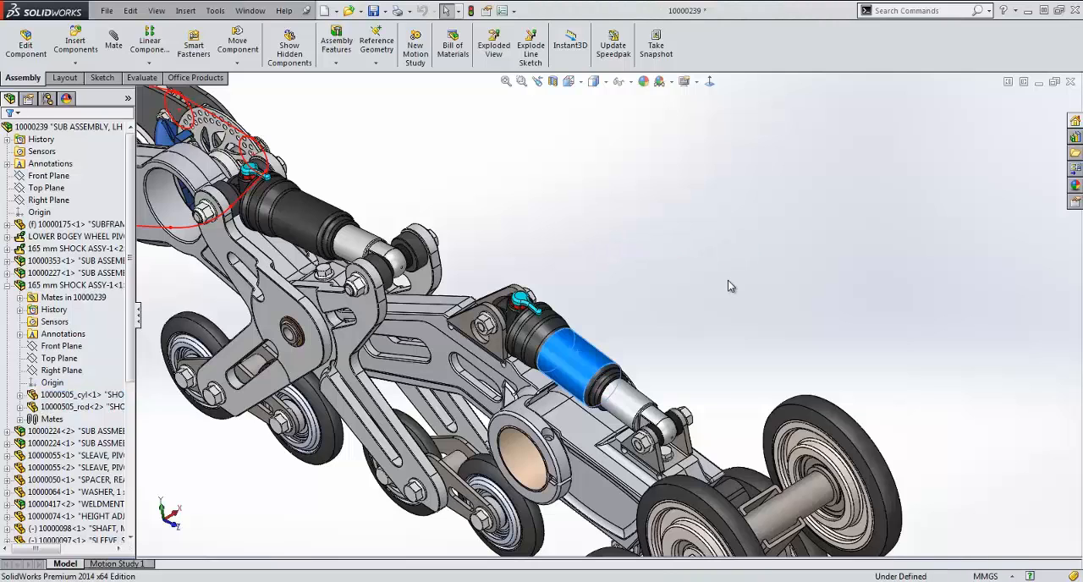
- Confirm a setting on the shock subassembly from its context options
{"action": "right_click", "coordinate": [567, 356]}
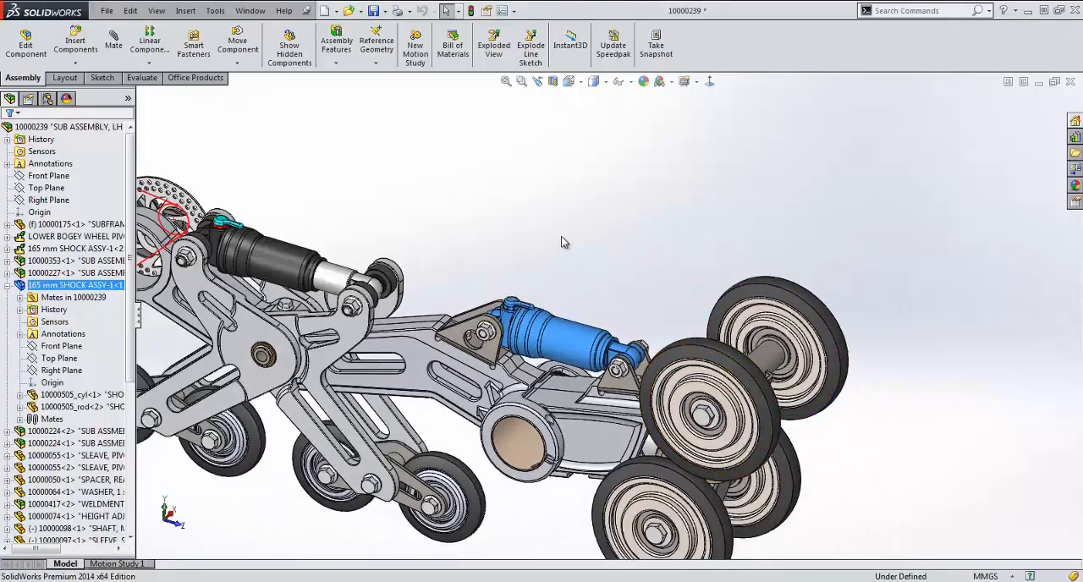
{"action": "right_click", "coordinate": [51, 285]}
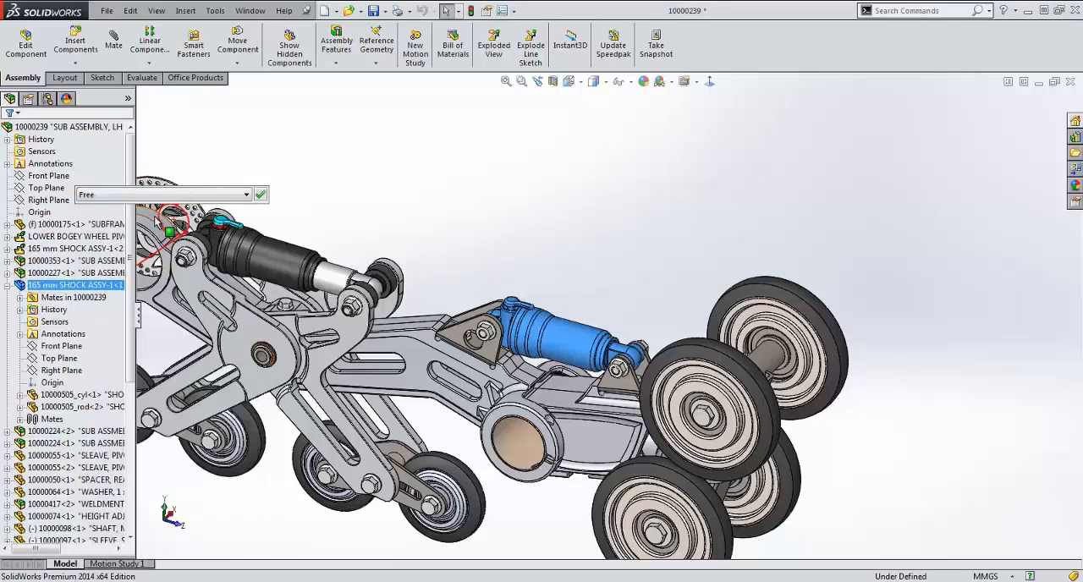
{"action": "left_click", "coordinate": [260, 195]}
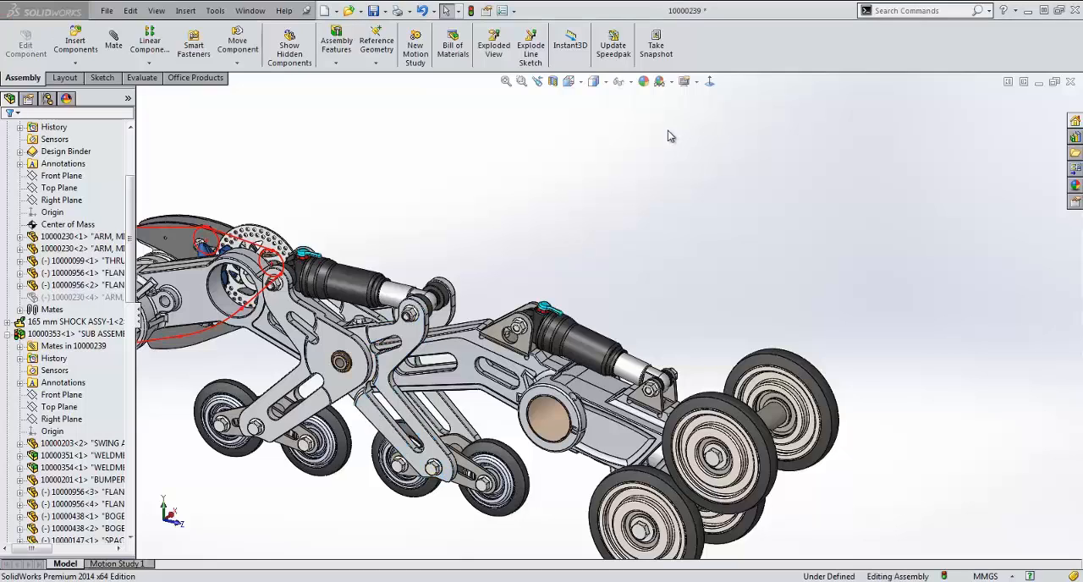
{"action": "mouse_move", "coordinate": [236, 177]}
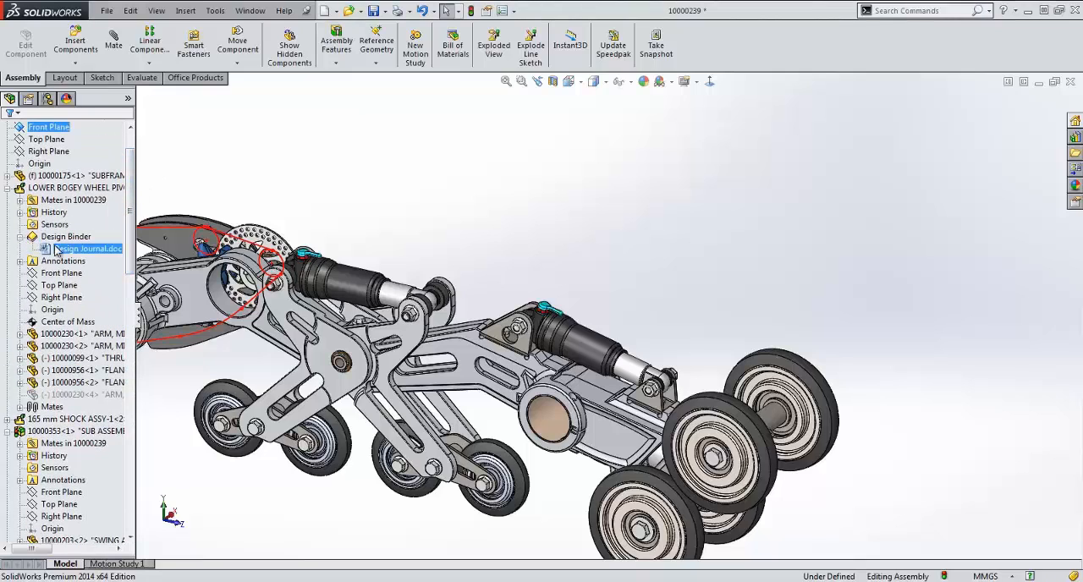
{"action": "left_click", "coordinate": [88, 247]}
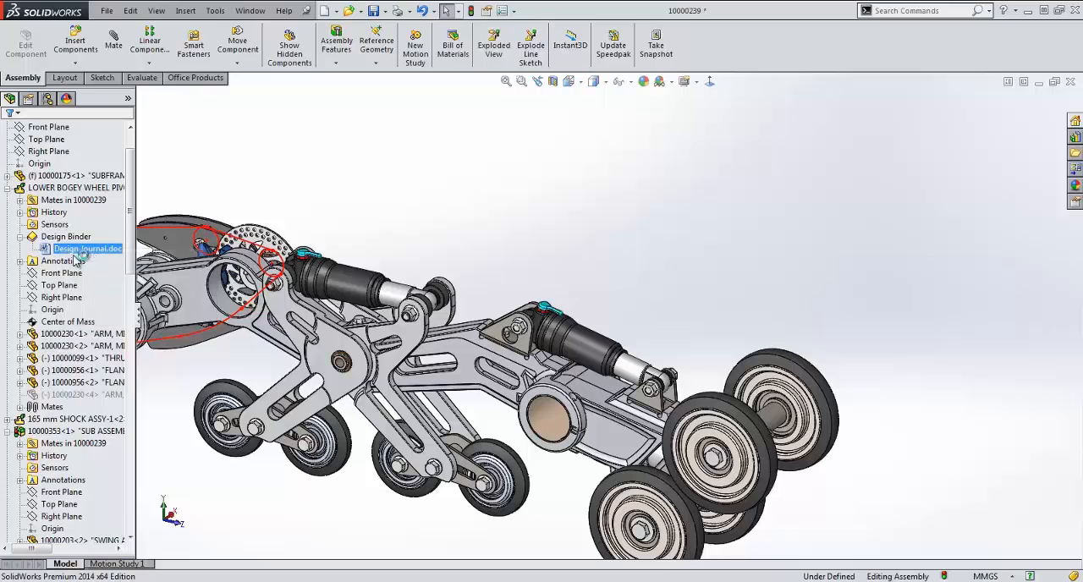
{"action": "double_click", "coordinate": [84, 247]}
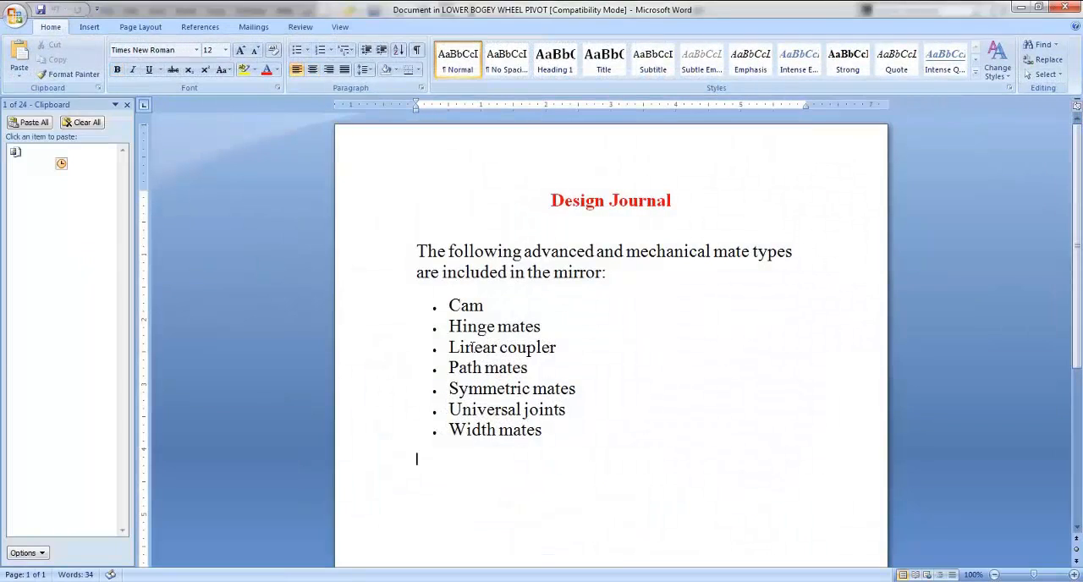
{"action": "mouse_move", "coordinate": [602, 376]}
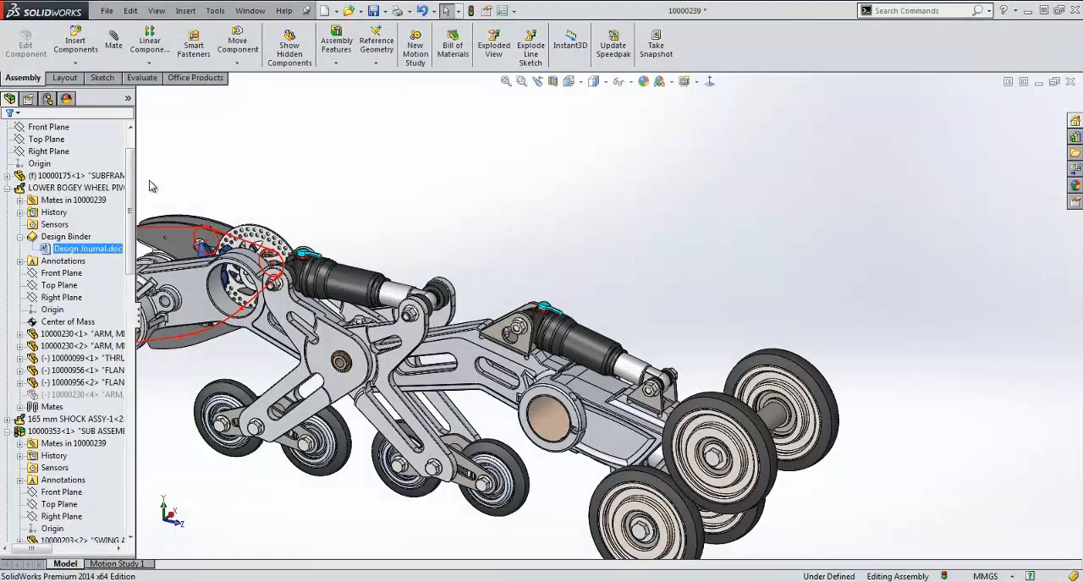
{"action": "scroll", "scroll_direction": "down", "scroll_amount": 3}
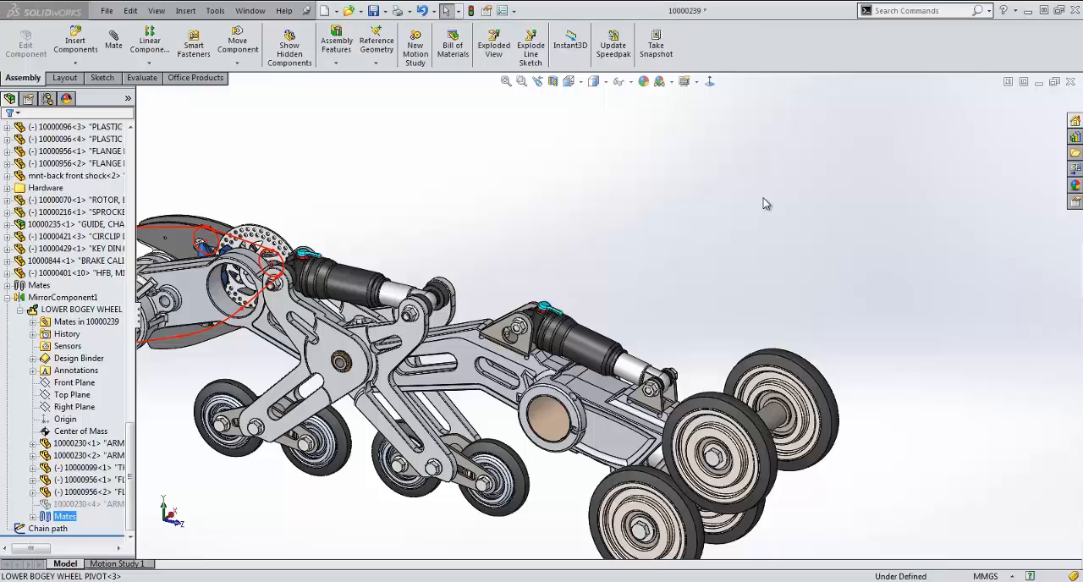
{"action": "mouse_move", "coordinate": [760, 199]}
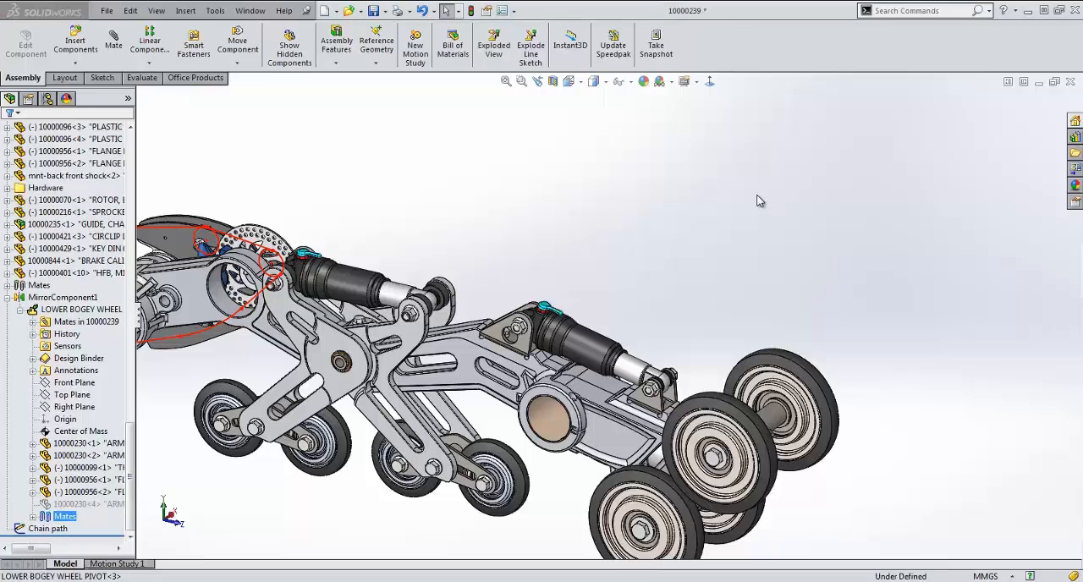
{"action": "left_click", "coordinate": [65, 297]}
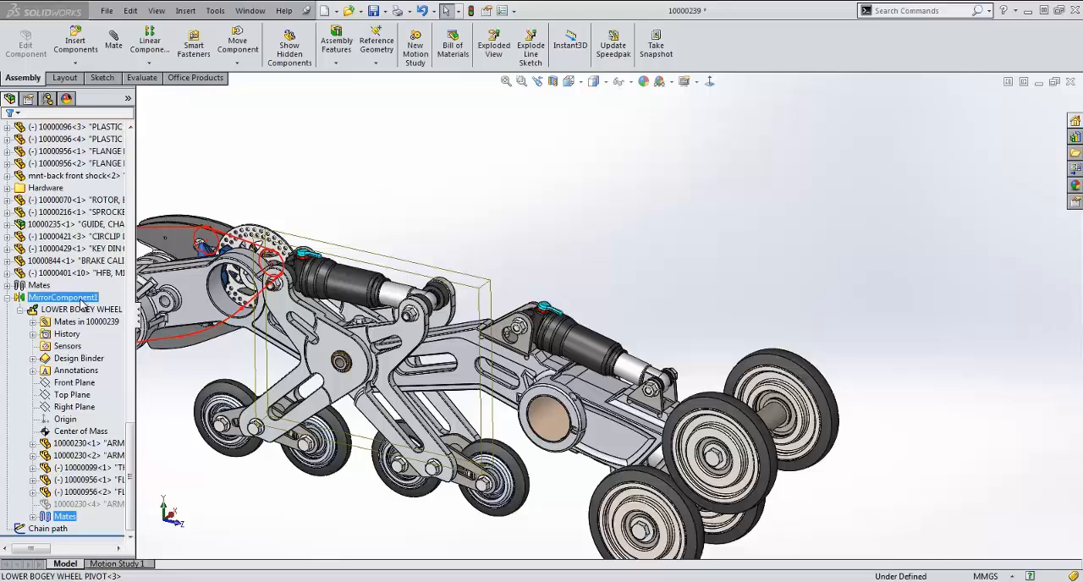
{"action": "right_click", "coordinate": [63, 298]}
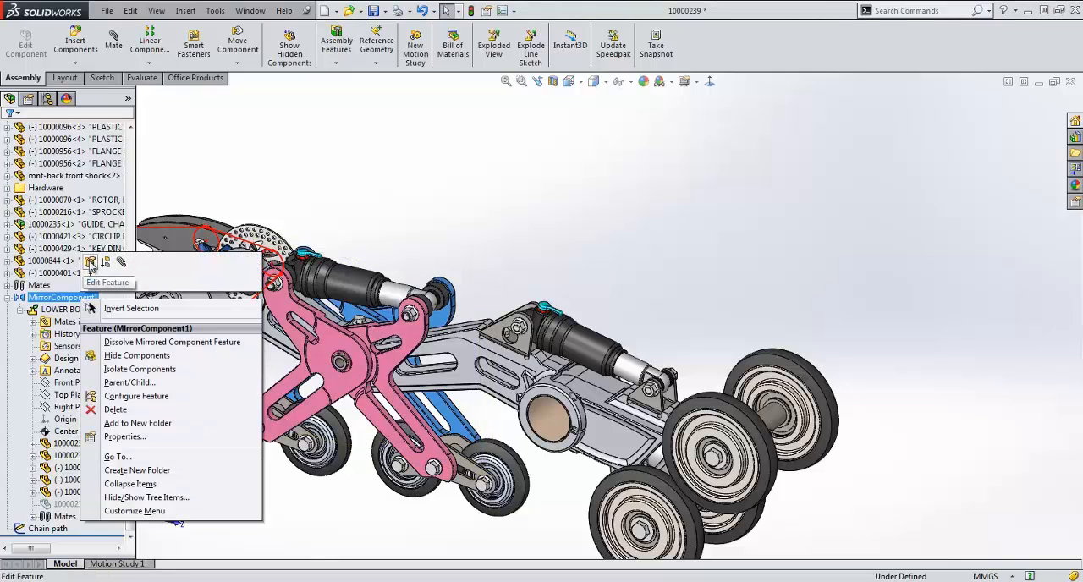
{"action": "left_click", "coordinate": [108, 281]}
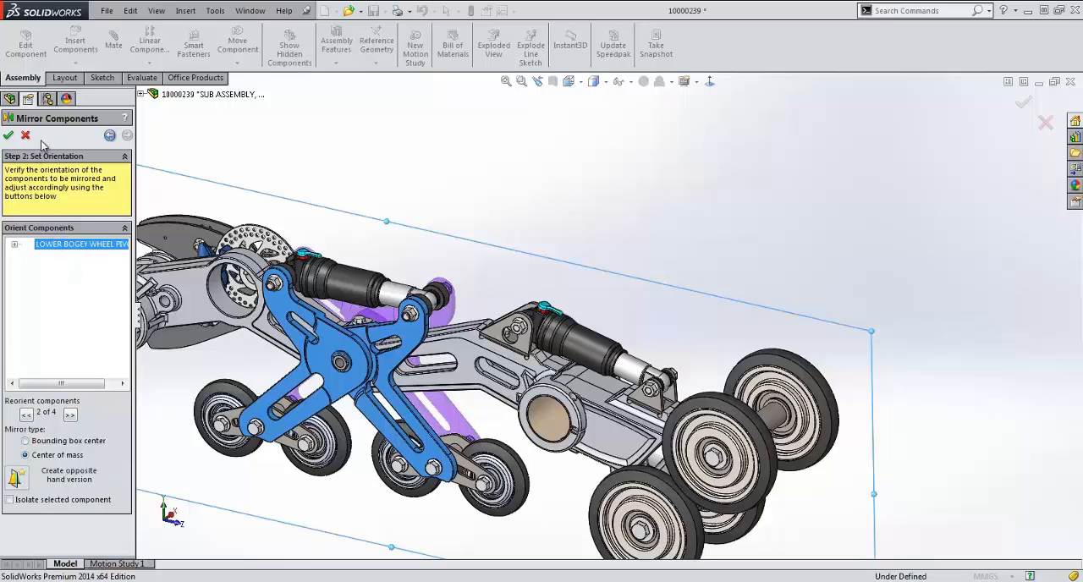
{"action": "mouse_move", "coordinate": [26, 136]}
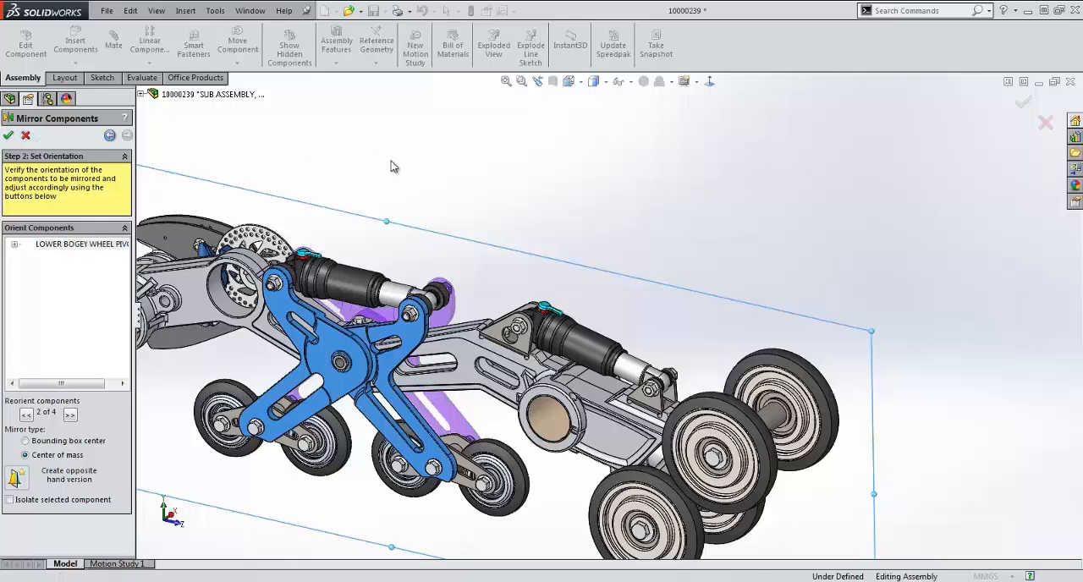
{"action": "left_click", "coordinate": [7, 135]}
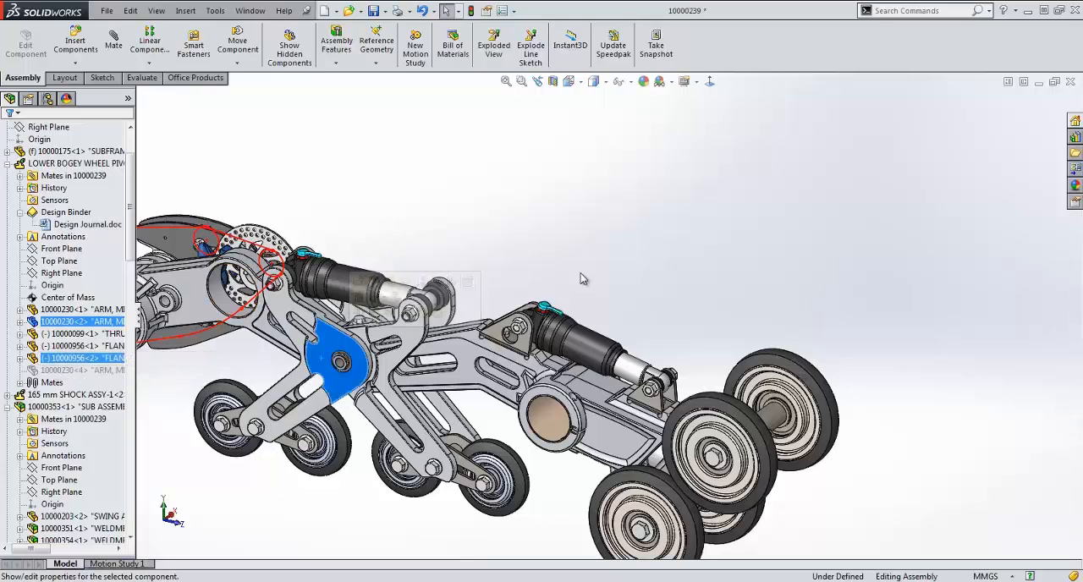
{"action": "left_click", "coordinate": [87, 162]}
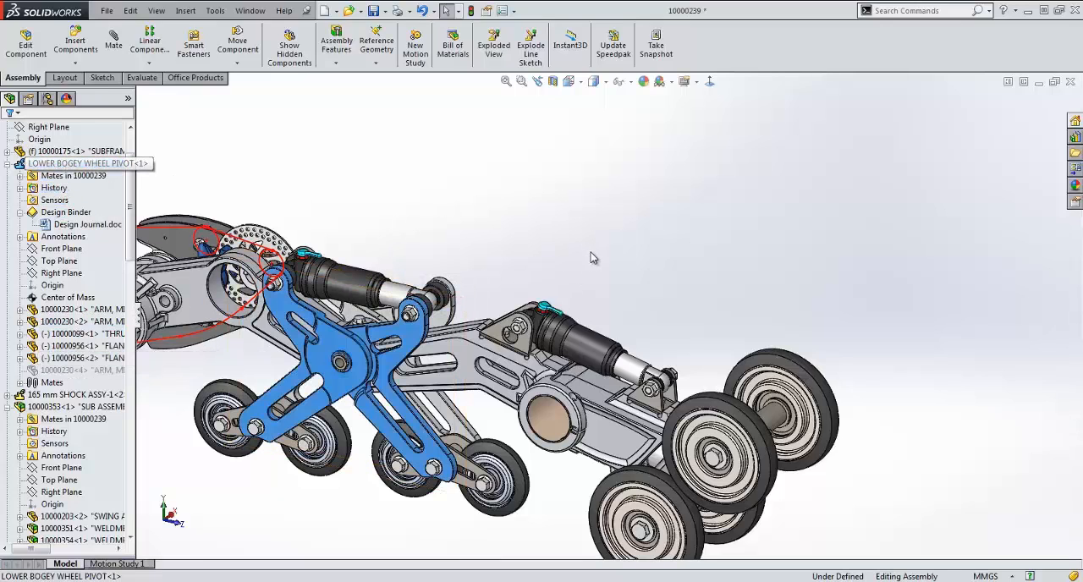
{"action": "mouse_move", "coordinate": [81, 369]}
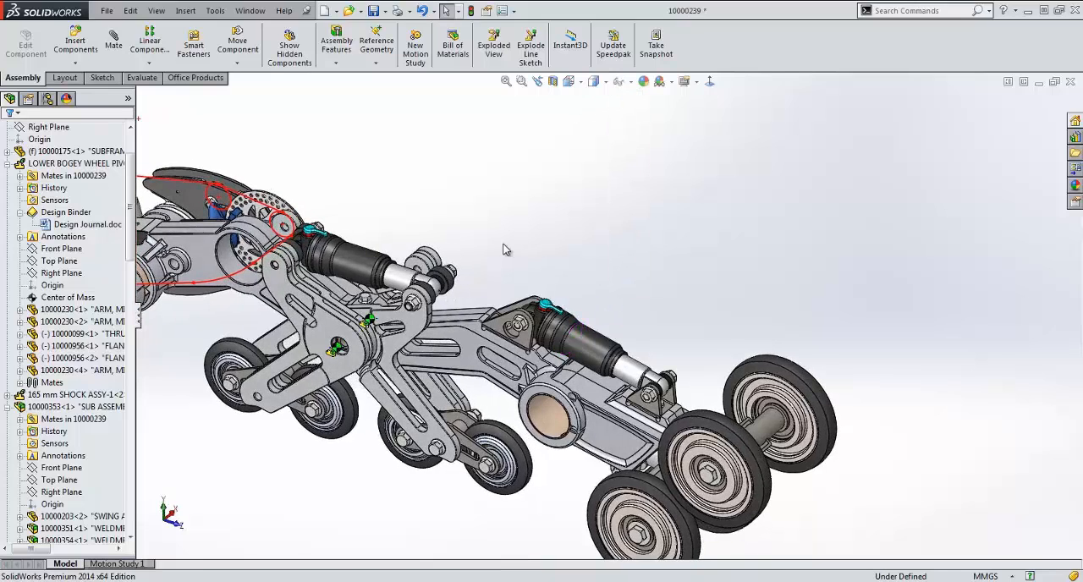
{"action": "left_click", "coordinate": [335, 347]}
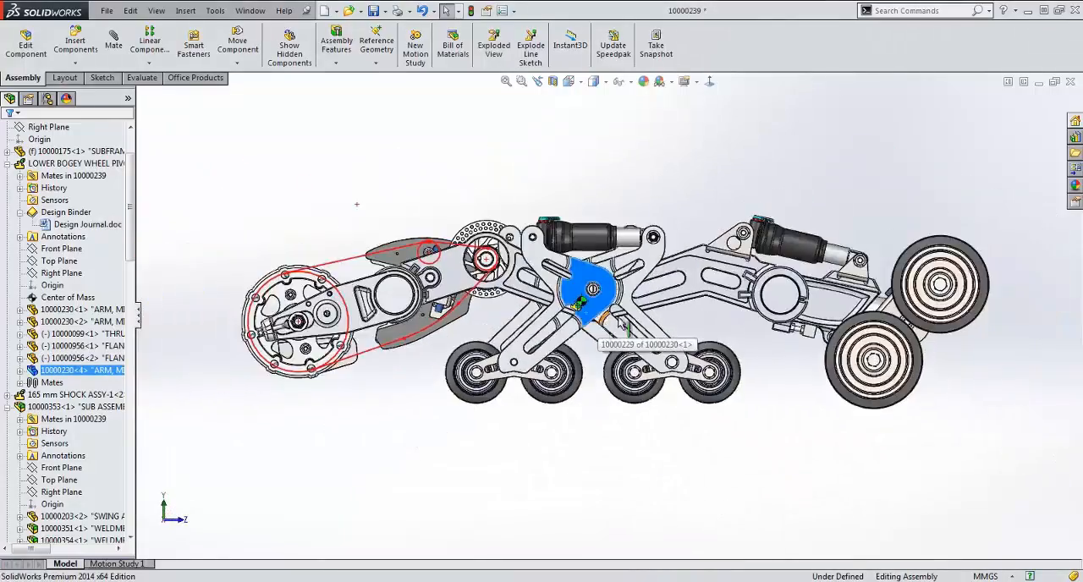
{"action": "left_click_drag", "start_coordinate": [617, 325], "coordinate": [685, 432]}
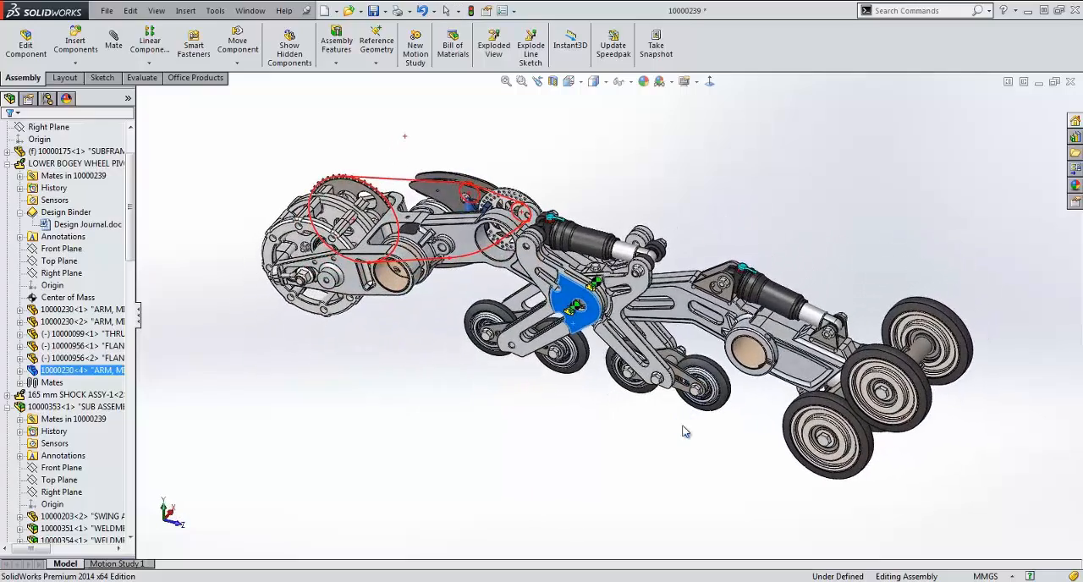
{"action": "scroll", "scroll_direction": "down", "scroll_amount": 3}
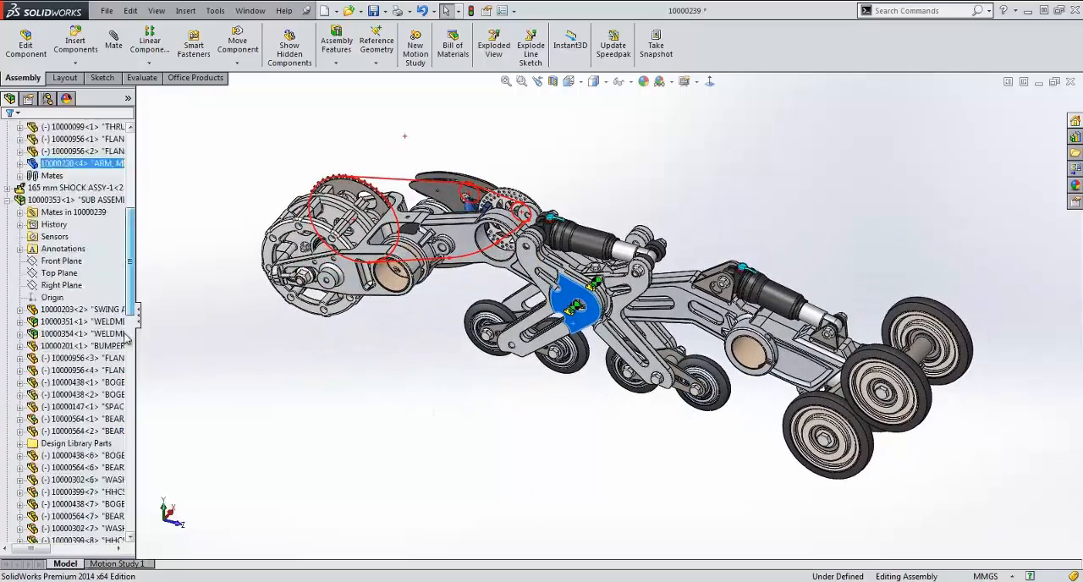
{"action": "right_click", "coordinate": [43, 298]}
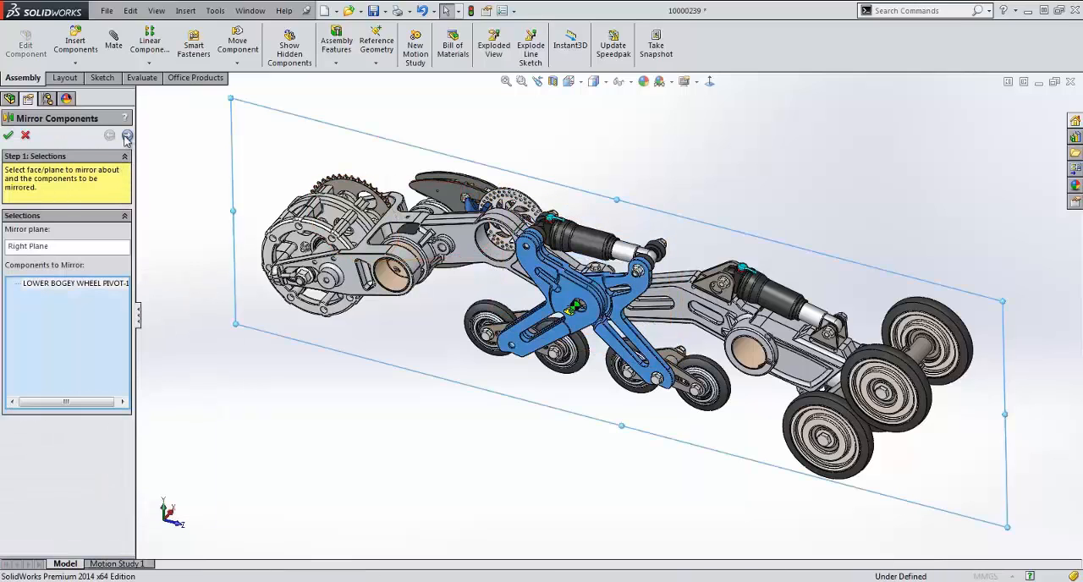
{"action": "left_click", "coordinate": [126, 135]}
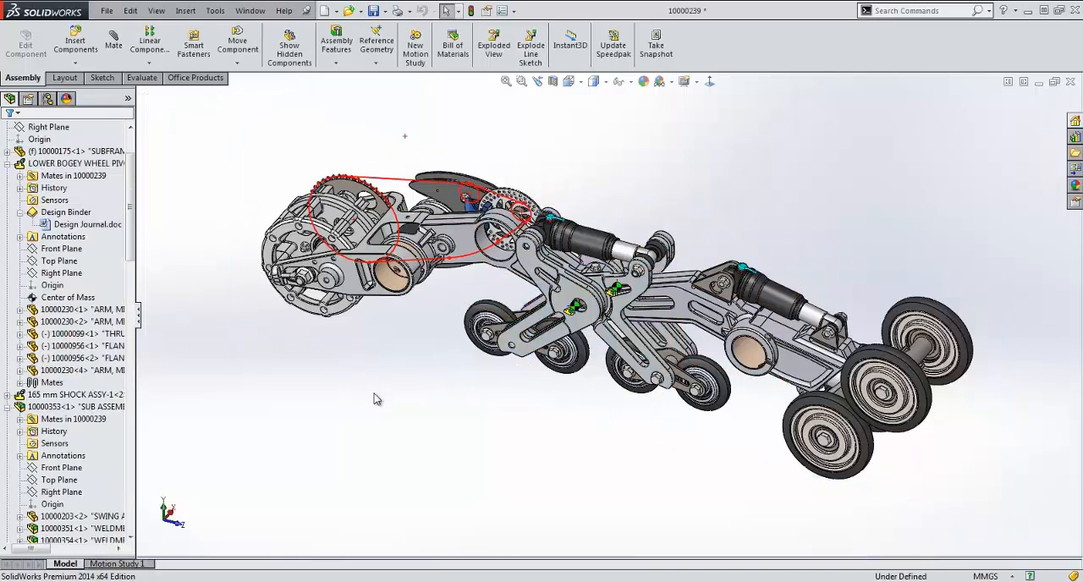
{"action": "mouse_move", "coordinate": [629, 437]}
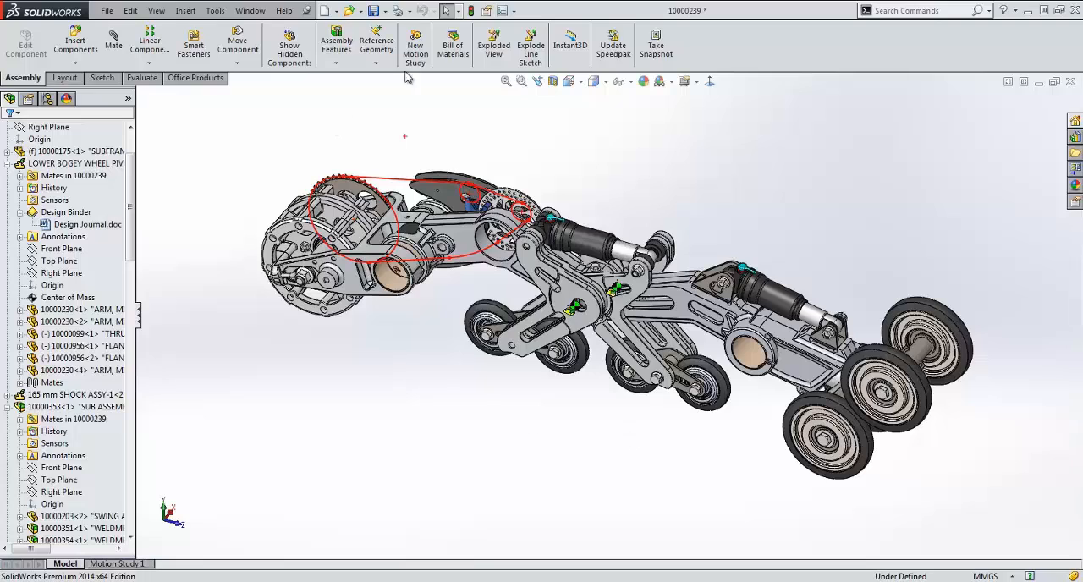
{"action": "left_click", "coordinate": [450, 10]}
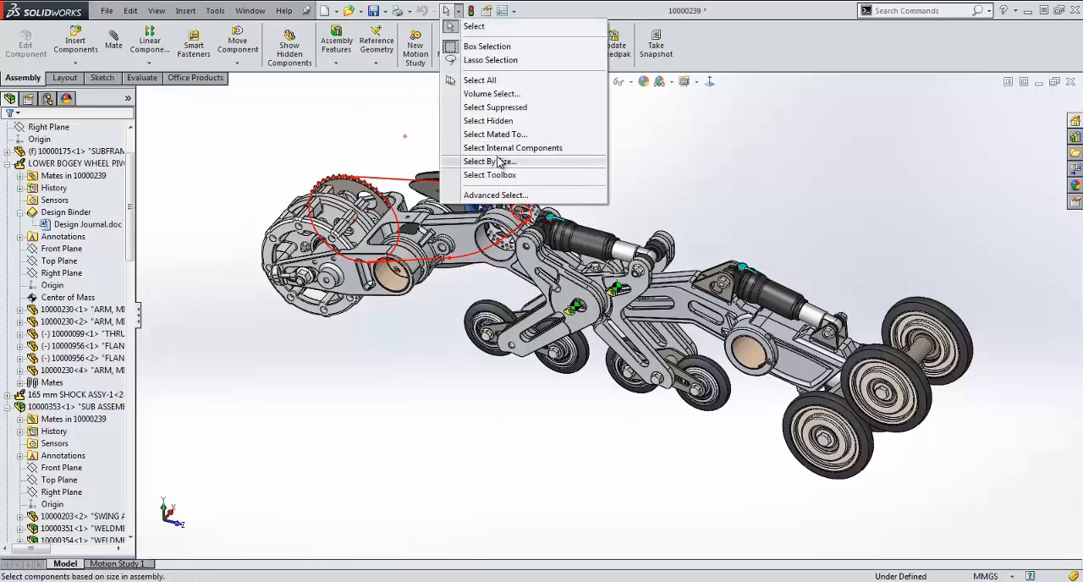
{"action": "left_click", "coordinate": [489, 162]}
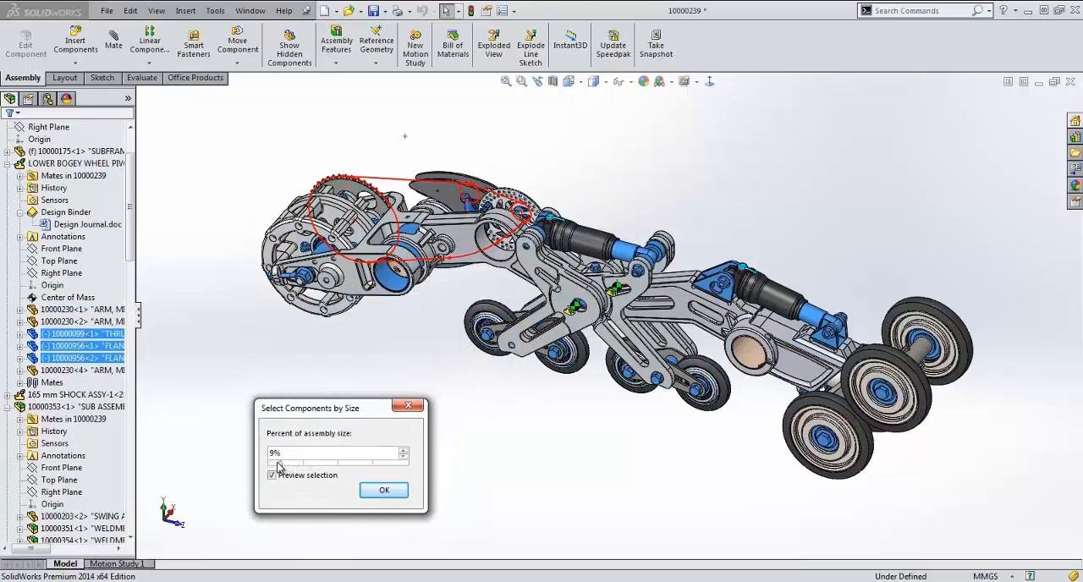
{"action": "left_click_drag", "start_coordinate": [279, 463], "coordinate": [308, 464]}
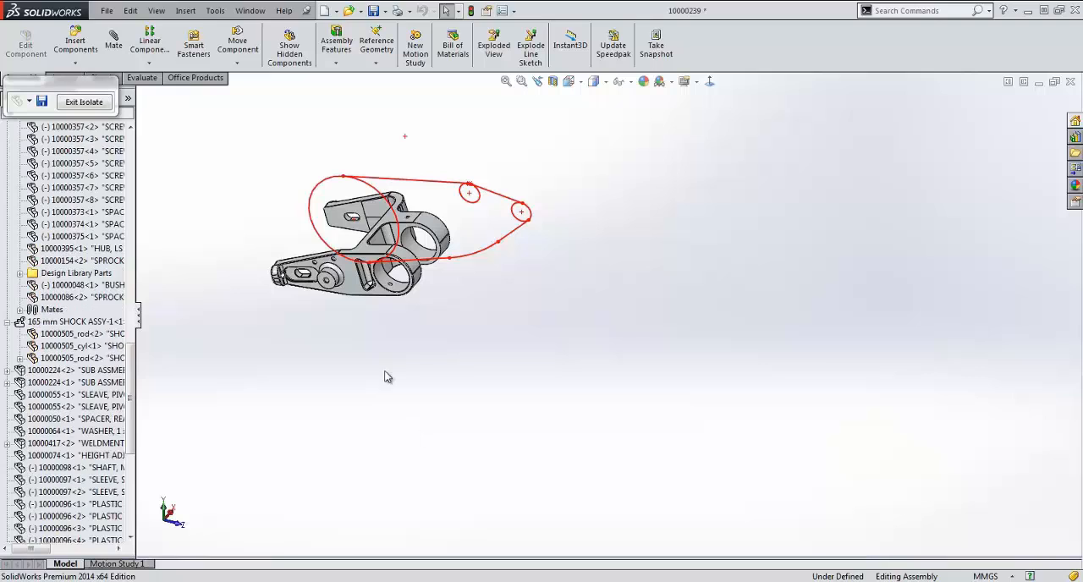
{"action": "left_click", "coordinate": [82, 101]}
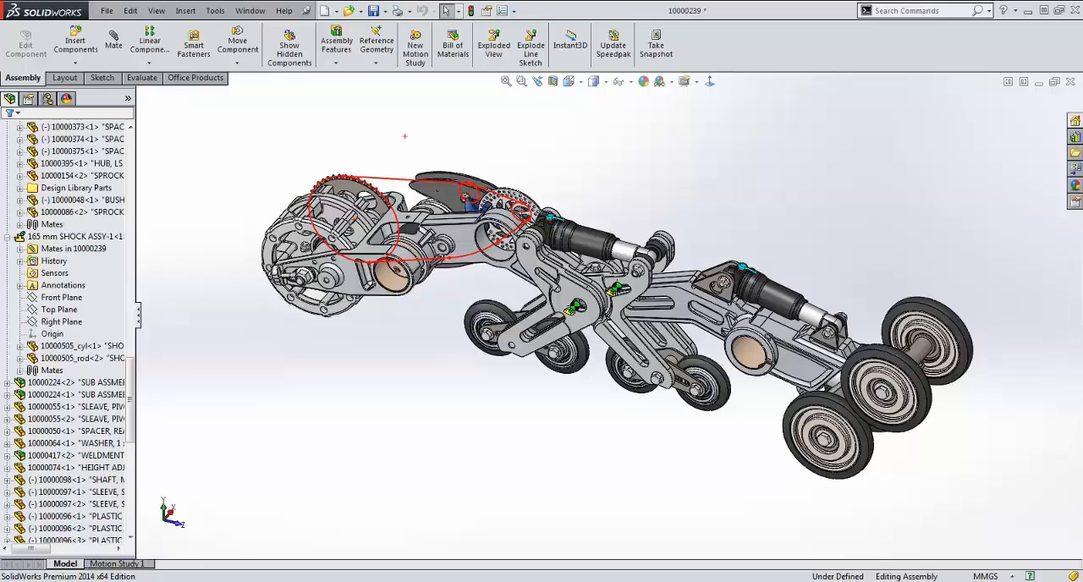
- With Evaluate tools shown, select the swing arm in the tree and expand its cut-extrude and chamfer features
{"action": "left_click", "coordinate": [143, 78]}
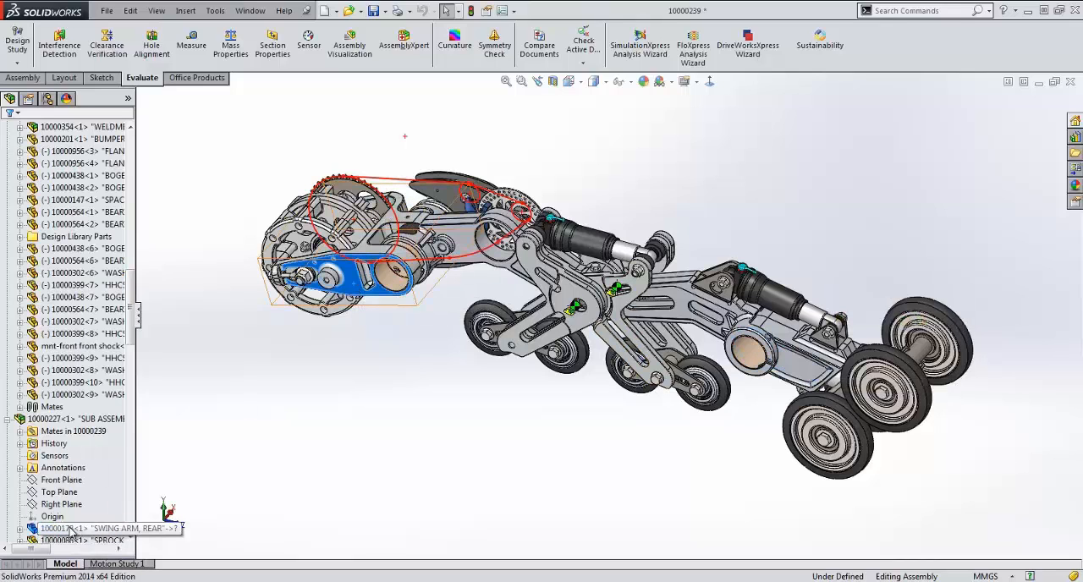
{"action": "left_click", "coordinate": [76, 528]}
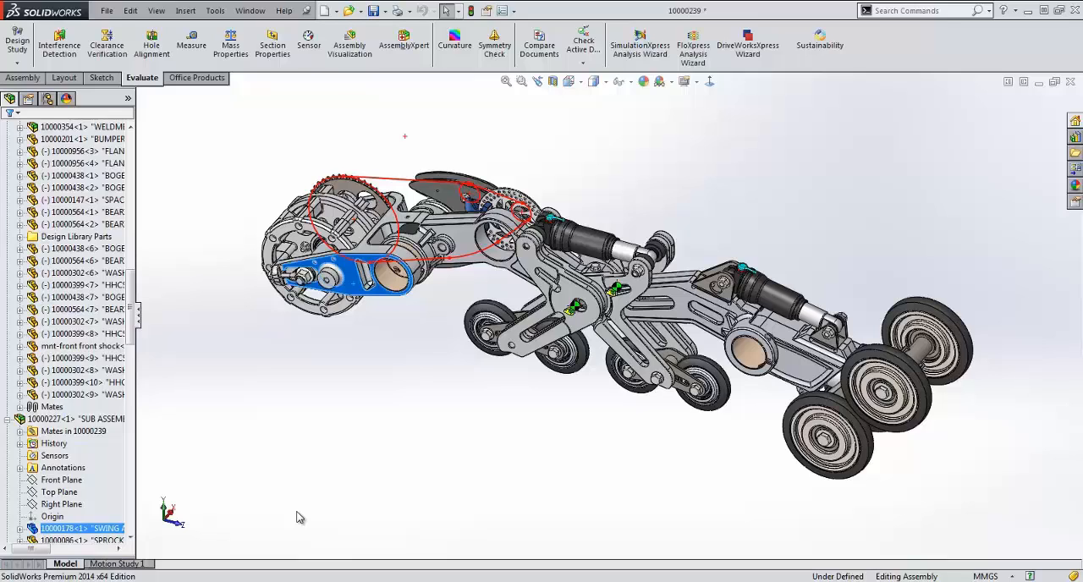
{"action": "mouse_move", "coordinate": [355, 426]}
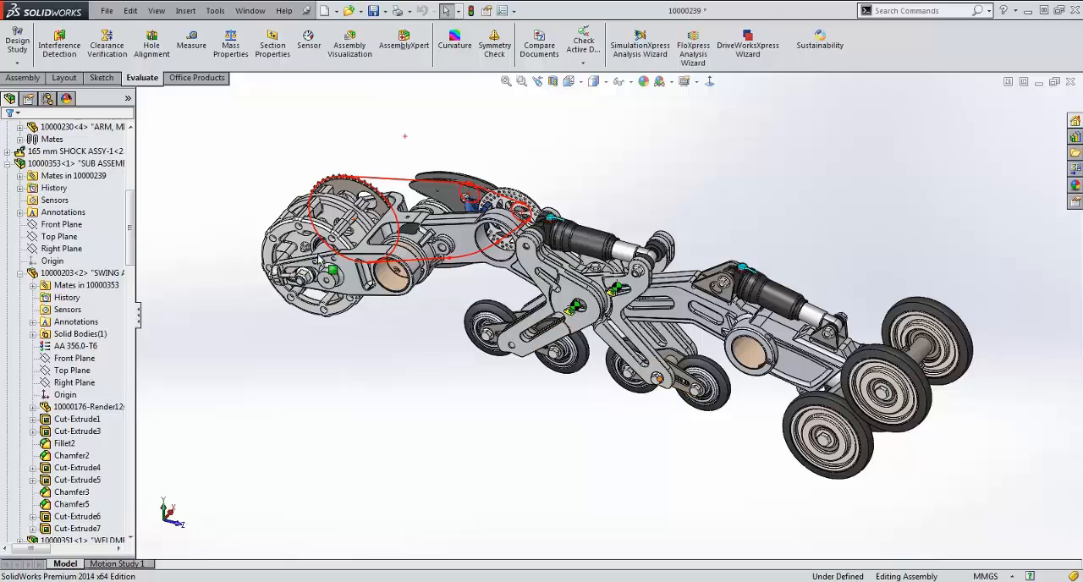
{"action": "left_click", "coordinate": [76, 163]}
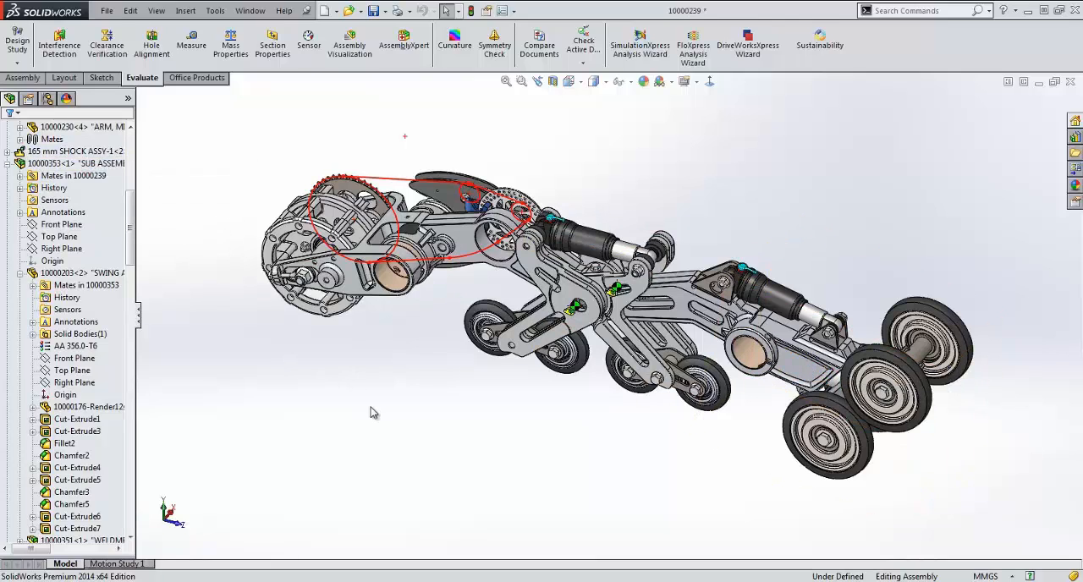
{"action": "left_click", "coordinate": [681, 318]}
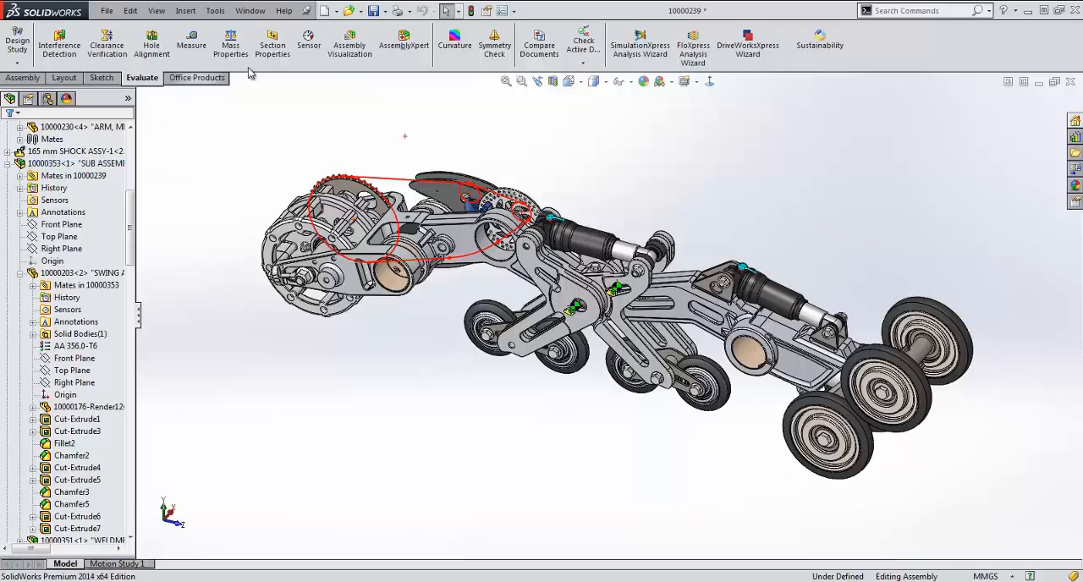
{"action": "left_click", "coordinate": [403, 44]}
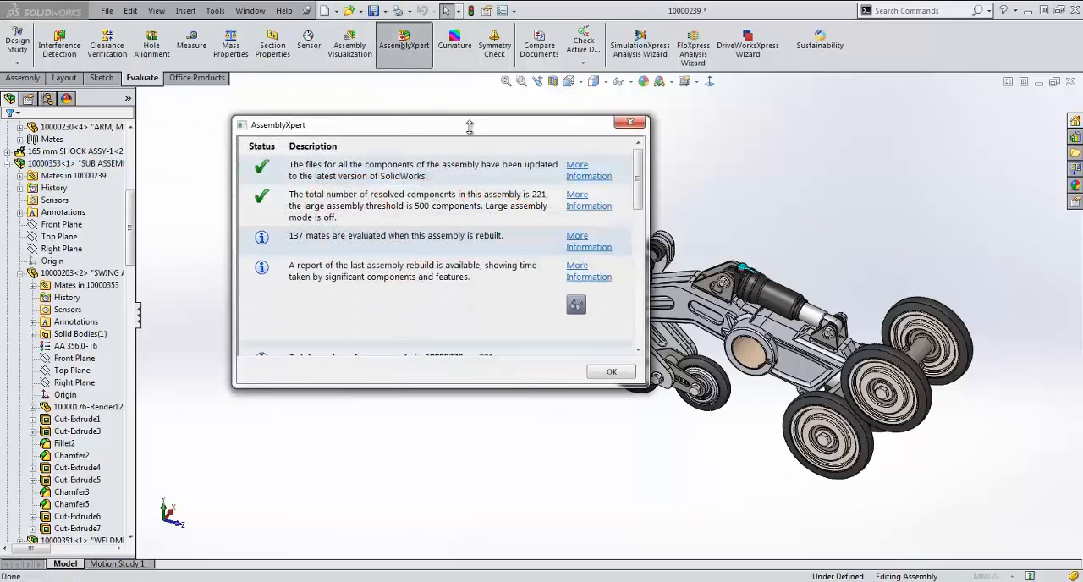
{"action": "left_click", "coordinate": [589, 270]}
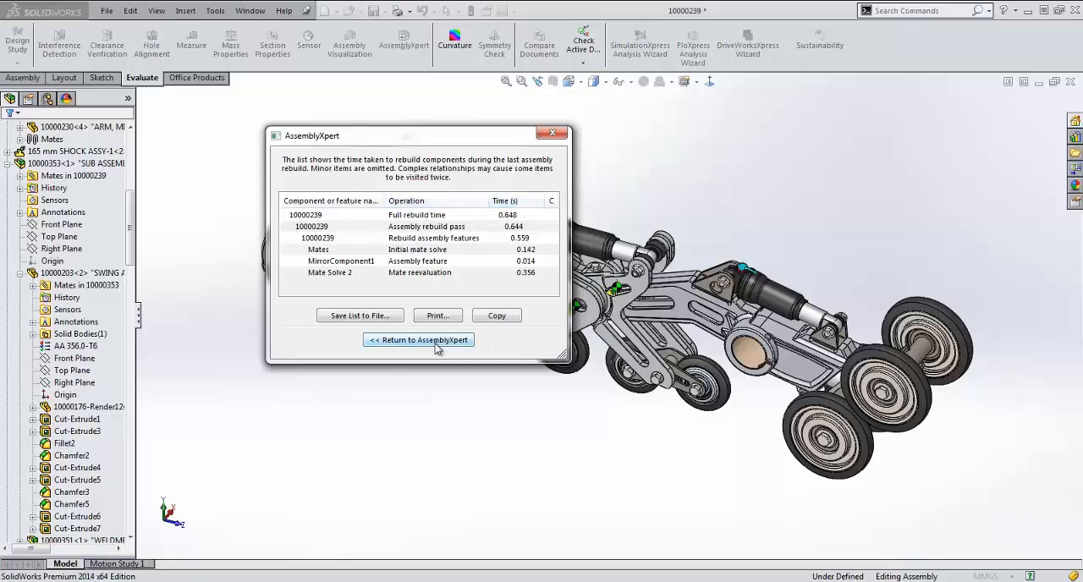
{"action": "left_click", "coordinate": [418, 339]}
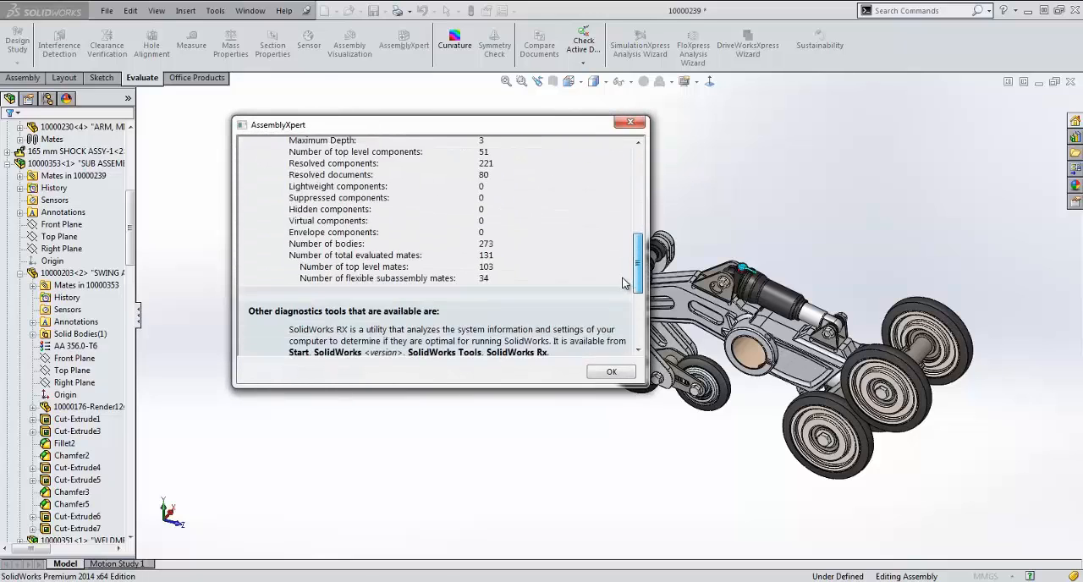
{"action": "scroll", "scroll_direction": "up", "scroll_amount": 3}
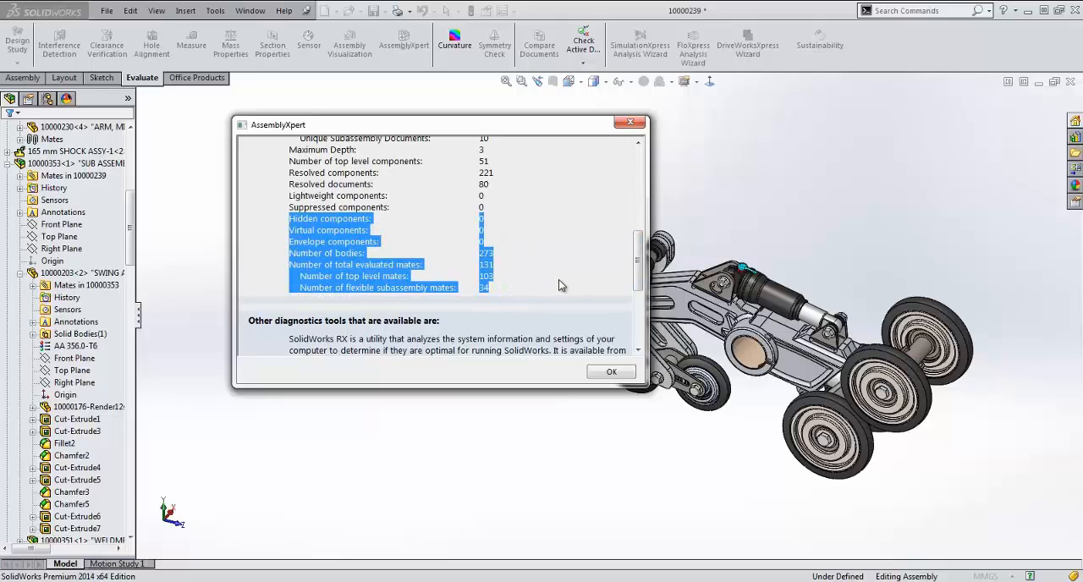
{"action": "mouse_move", "coordinate": [559, 282]}
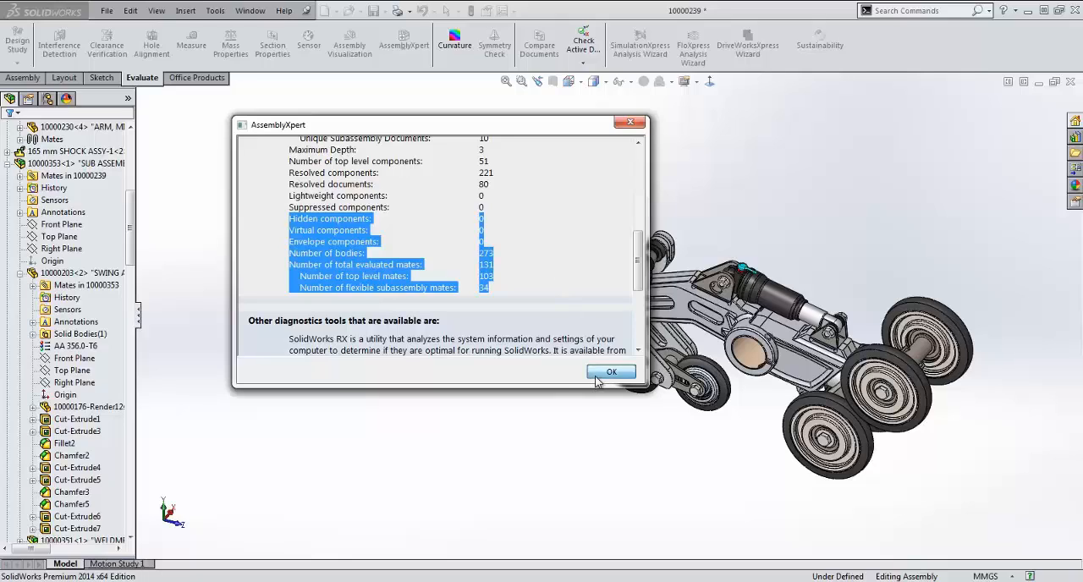
{"action": "left_click", "coordinate": [610, 372]}
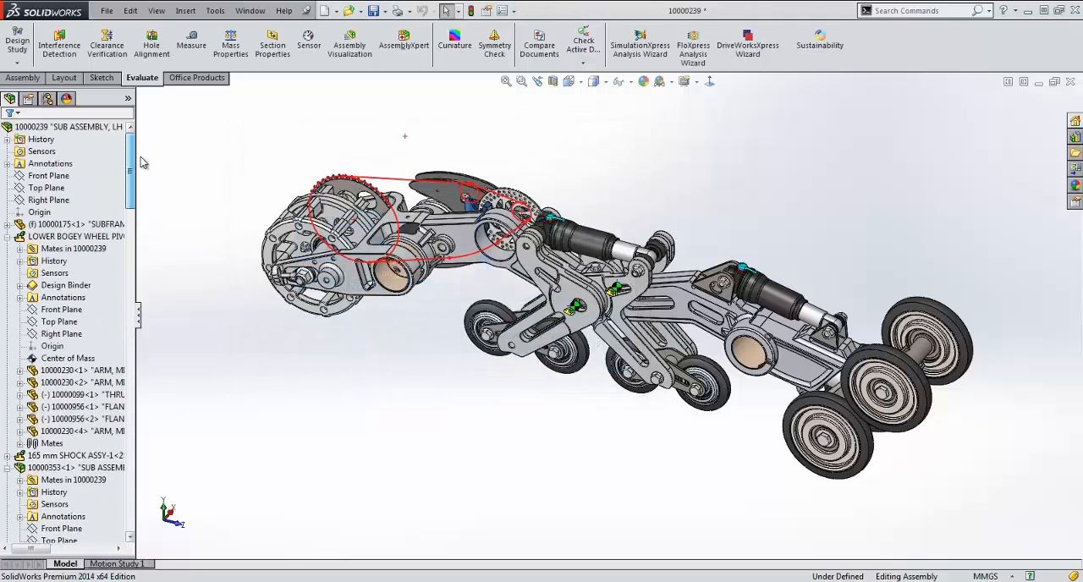
{"action": "left_click", "coordinate": [47, 186]}
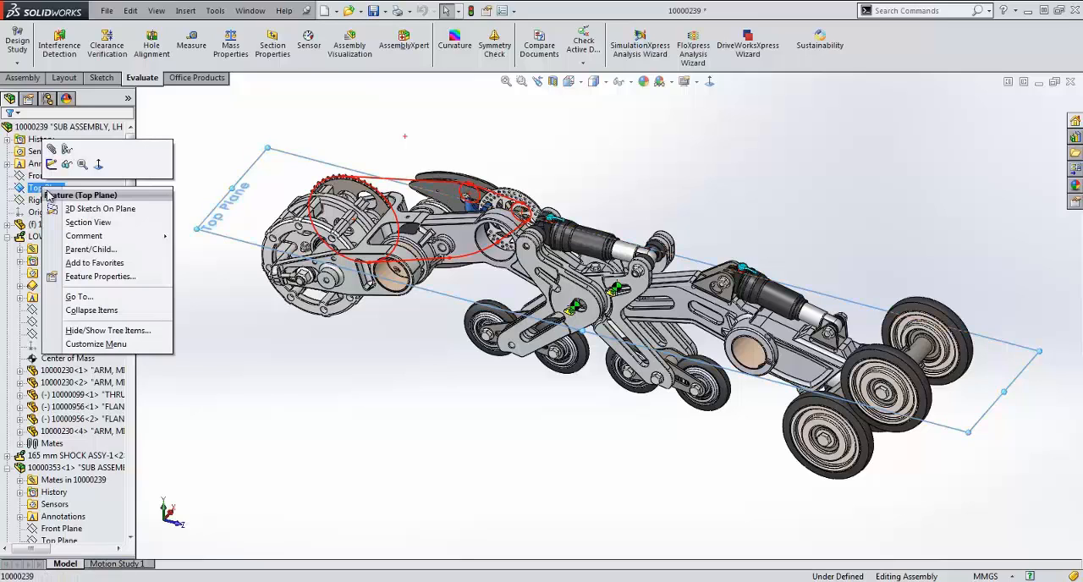
{"action": "mouse_move", "coordinate": [66, 149]}
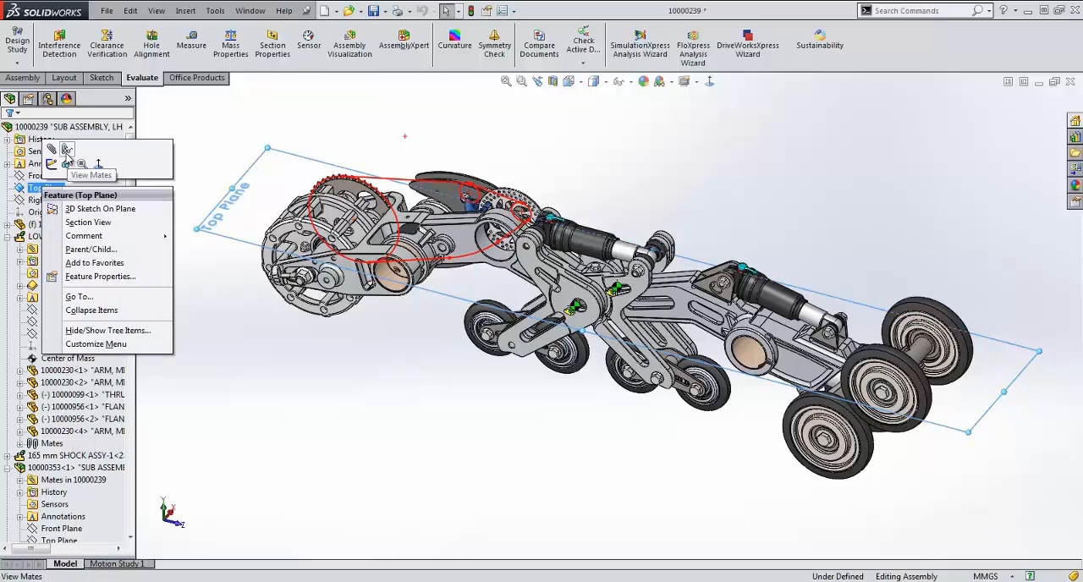
{"action": "left_click", "coordinate": [90, 164]}
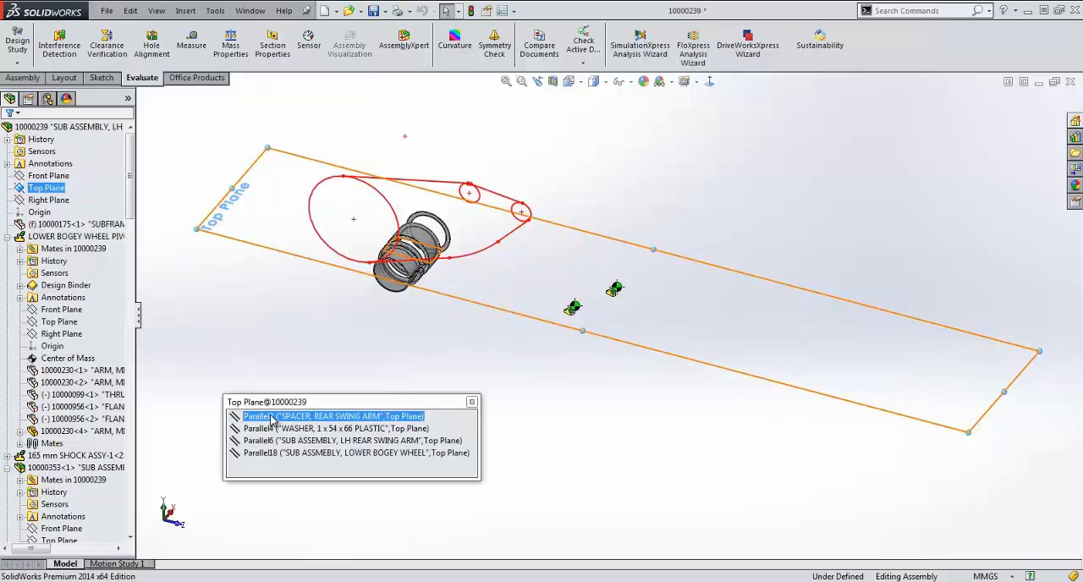
{"action": "left_click", "coordinate": [339, 440]}
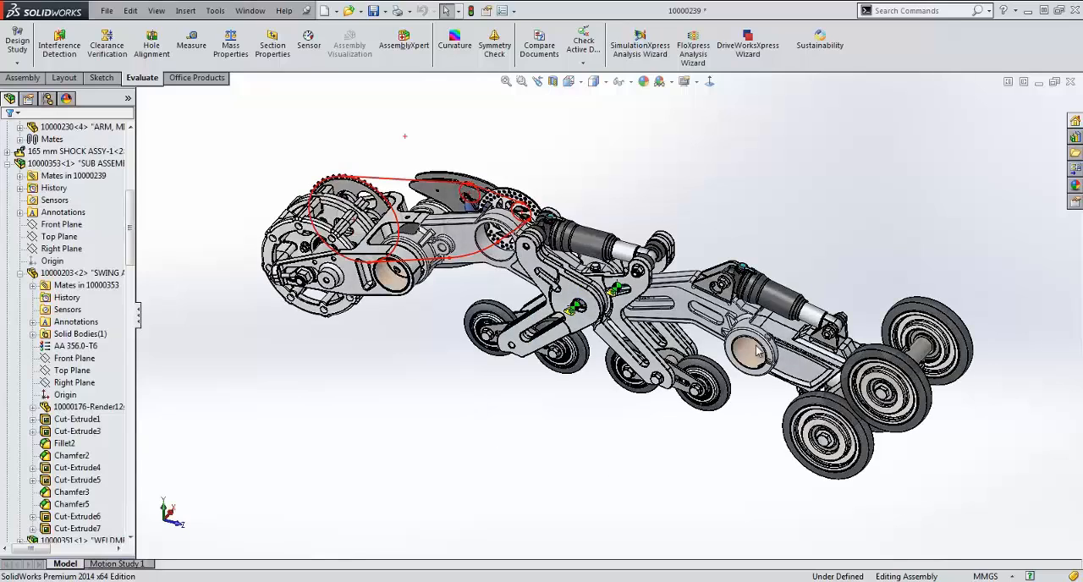
{"action": "left_click", "coordinate": [747, 355]}
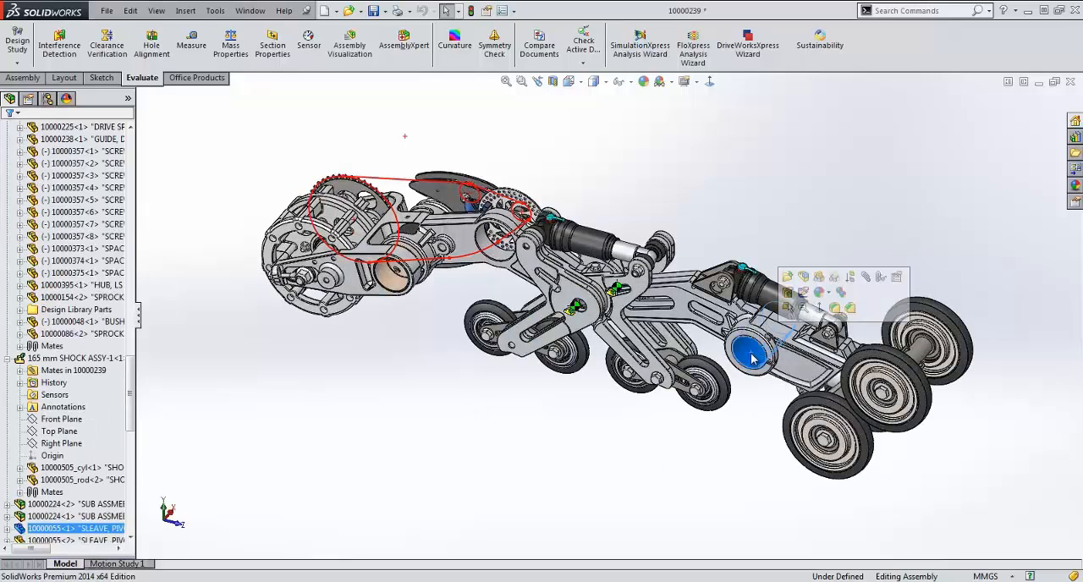
{"action": "mouse_move", "coordinate": [819, 277]}
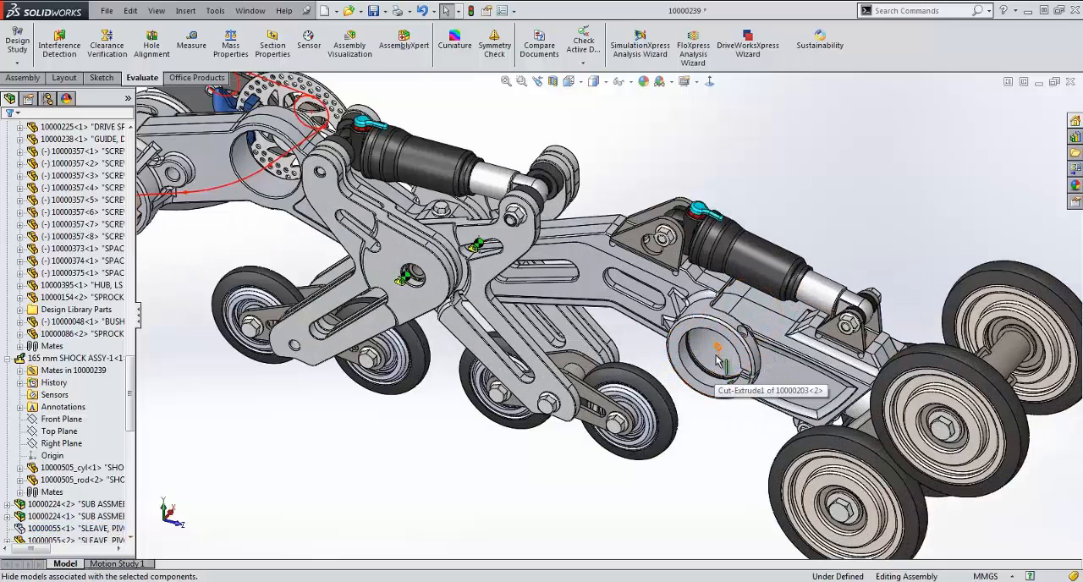
{"action": "left_click", "coordinate": [720, 355]}
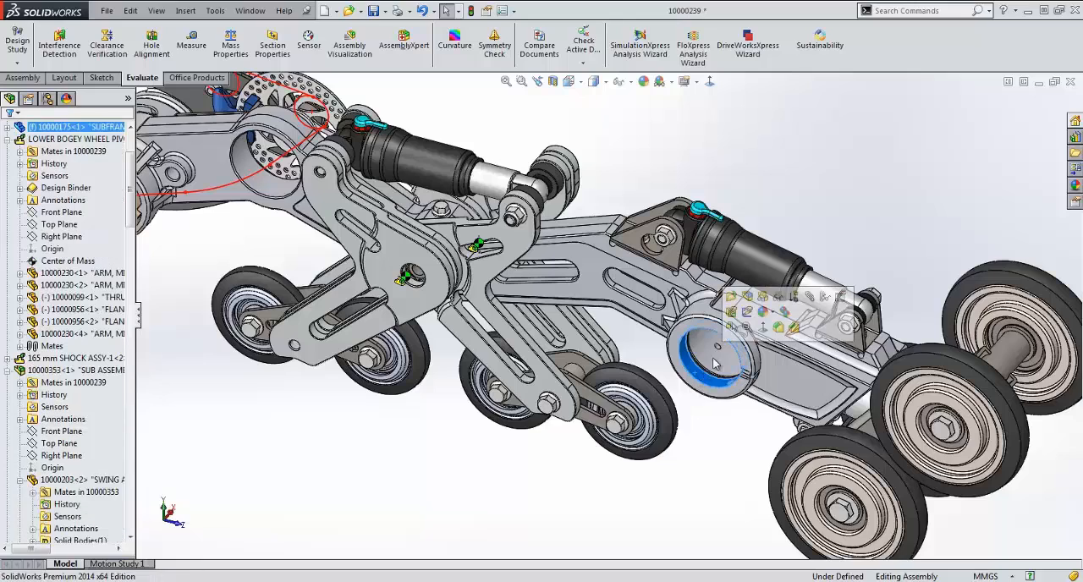